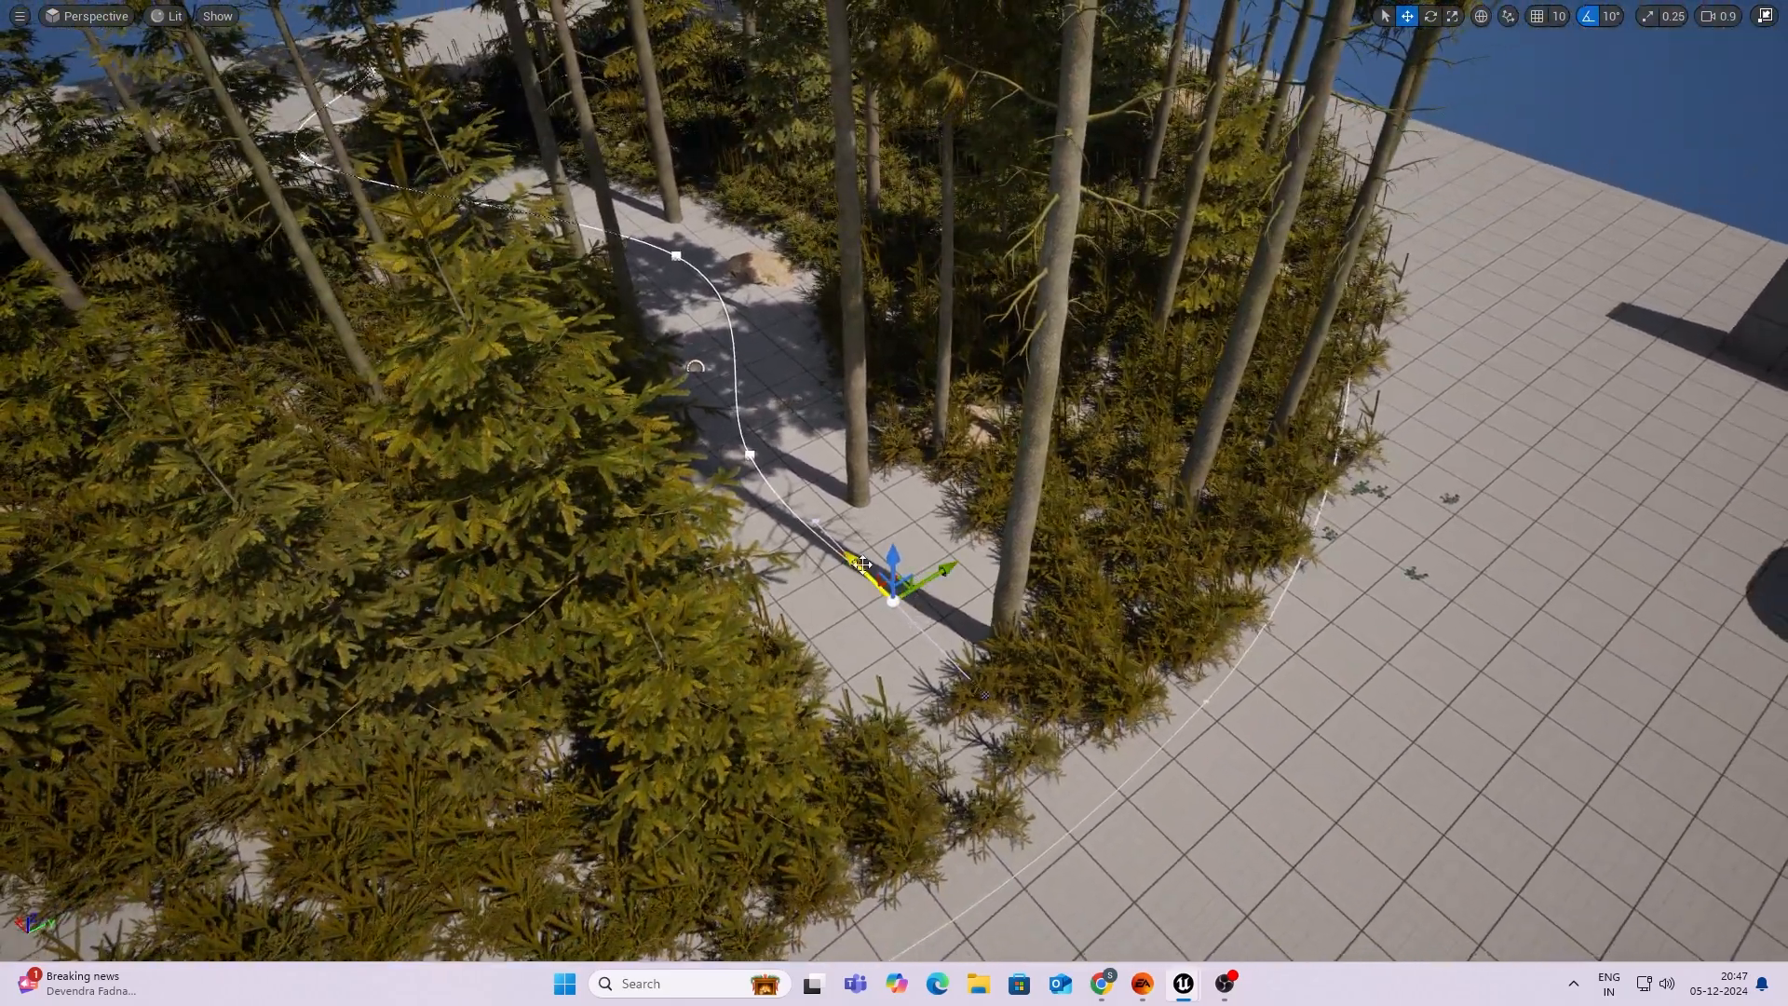
Browse the gallery preview images of the Vegetation: Spruce Forest pack on Fab.
{"action": "left_click_drag", "start_coordinate": [889, 570], "coordinate": [1060, 764]}
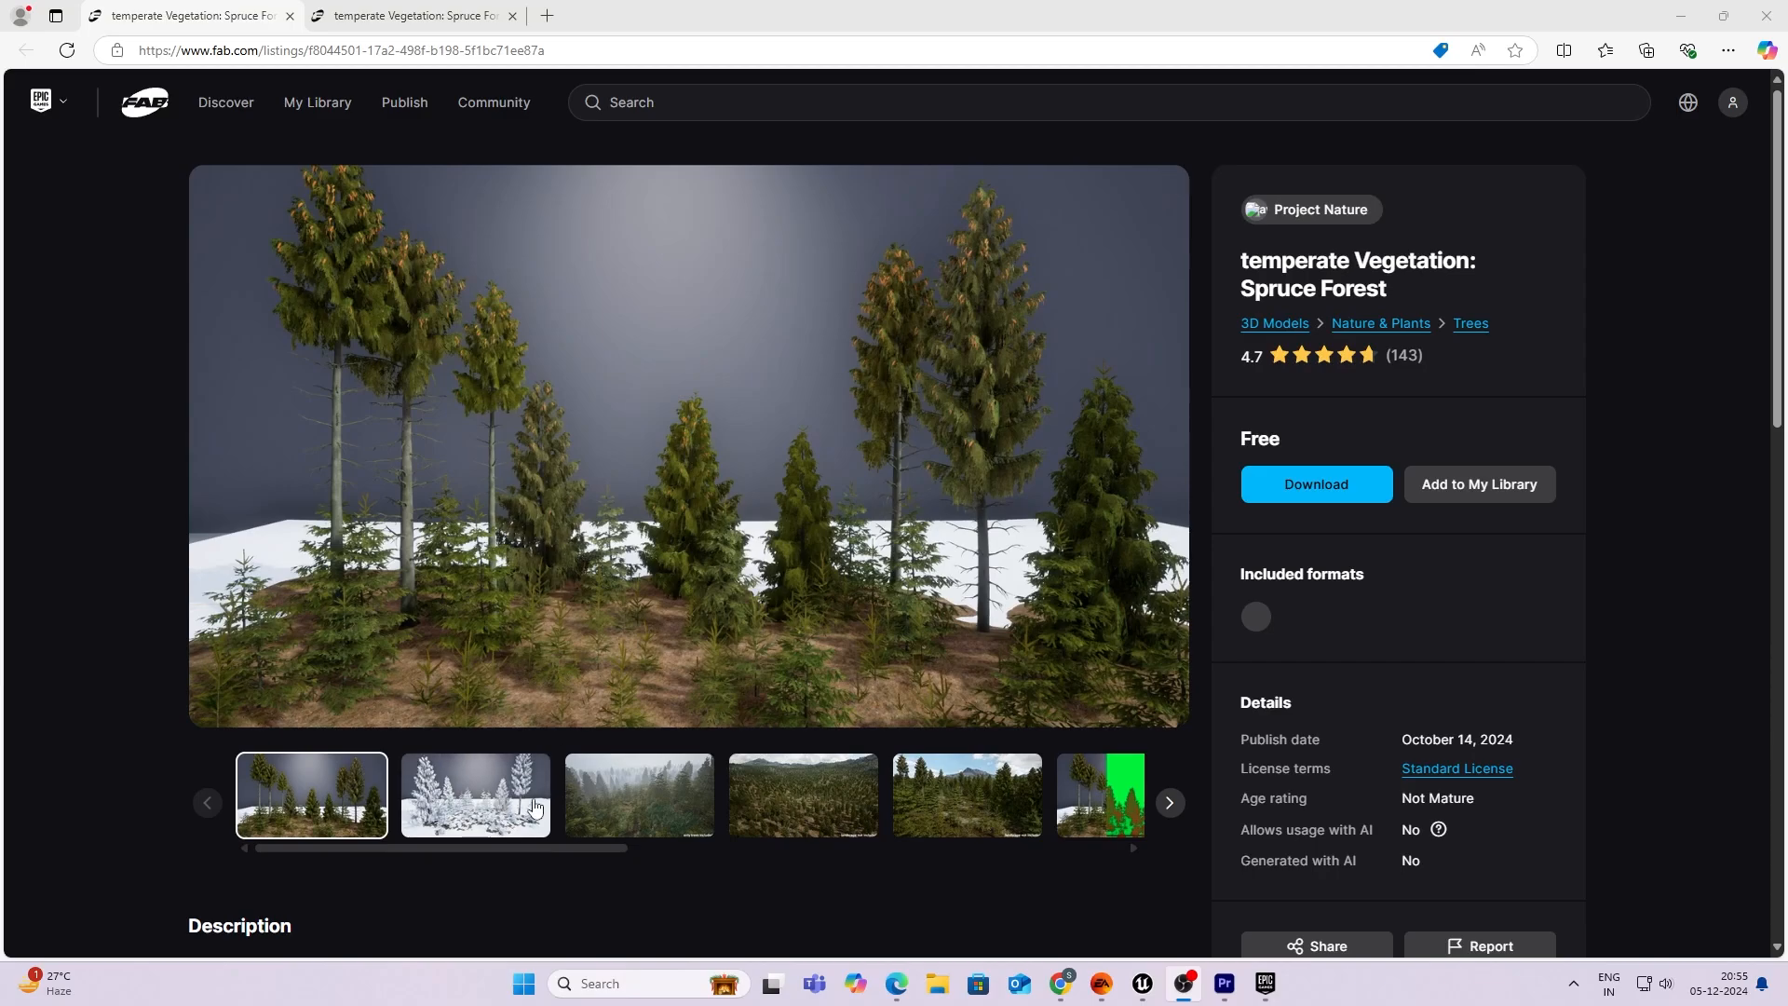
{"action": "left_click", "coordinate": [639, 794]}
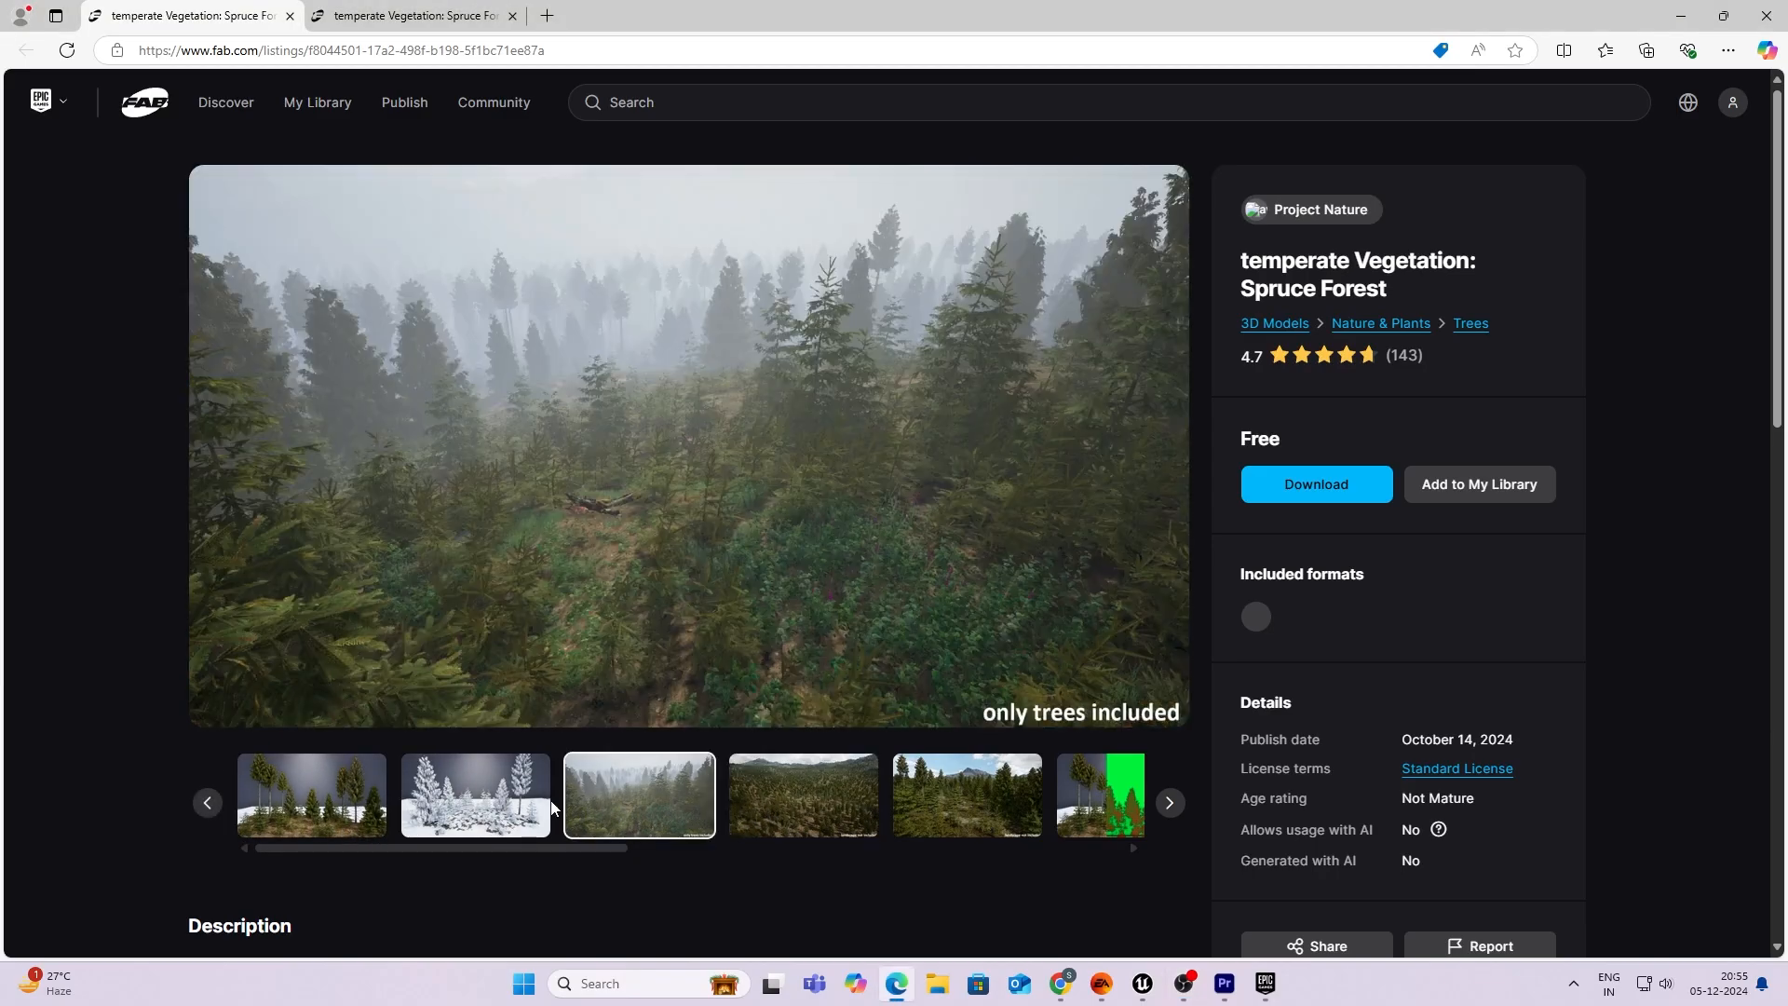
{"action": "left_click", "coordinate": [311, 795]}
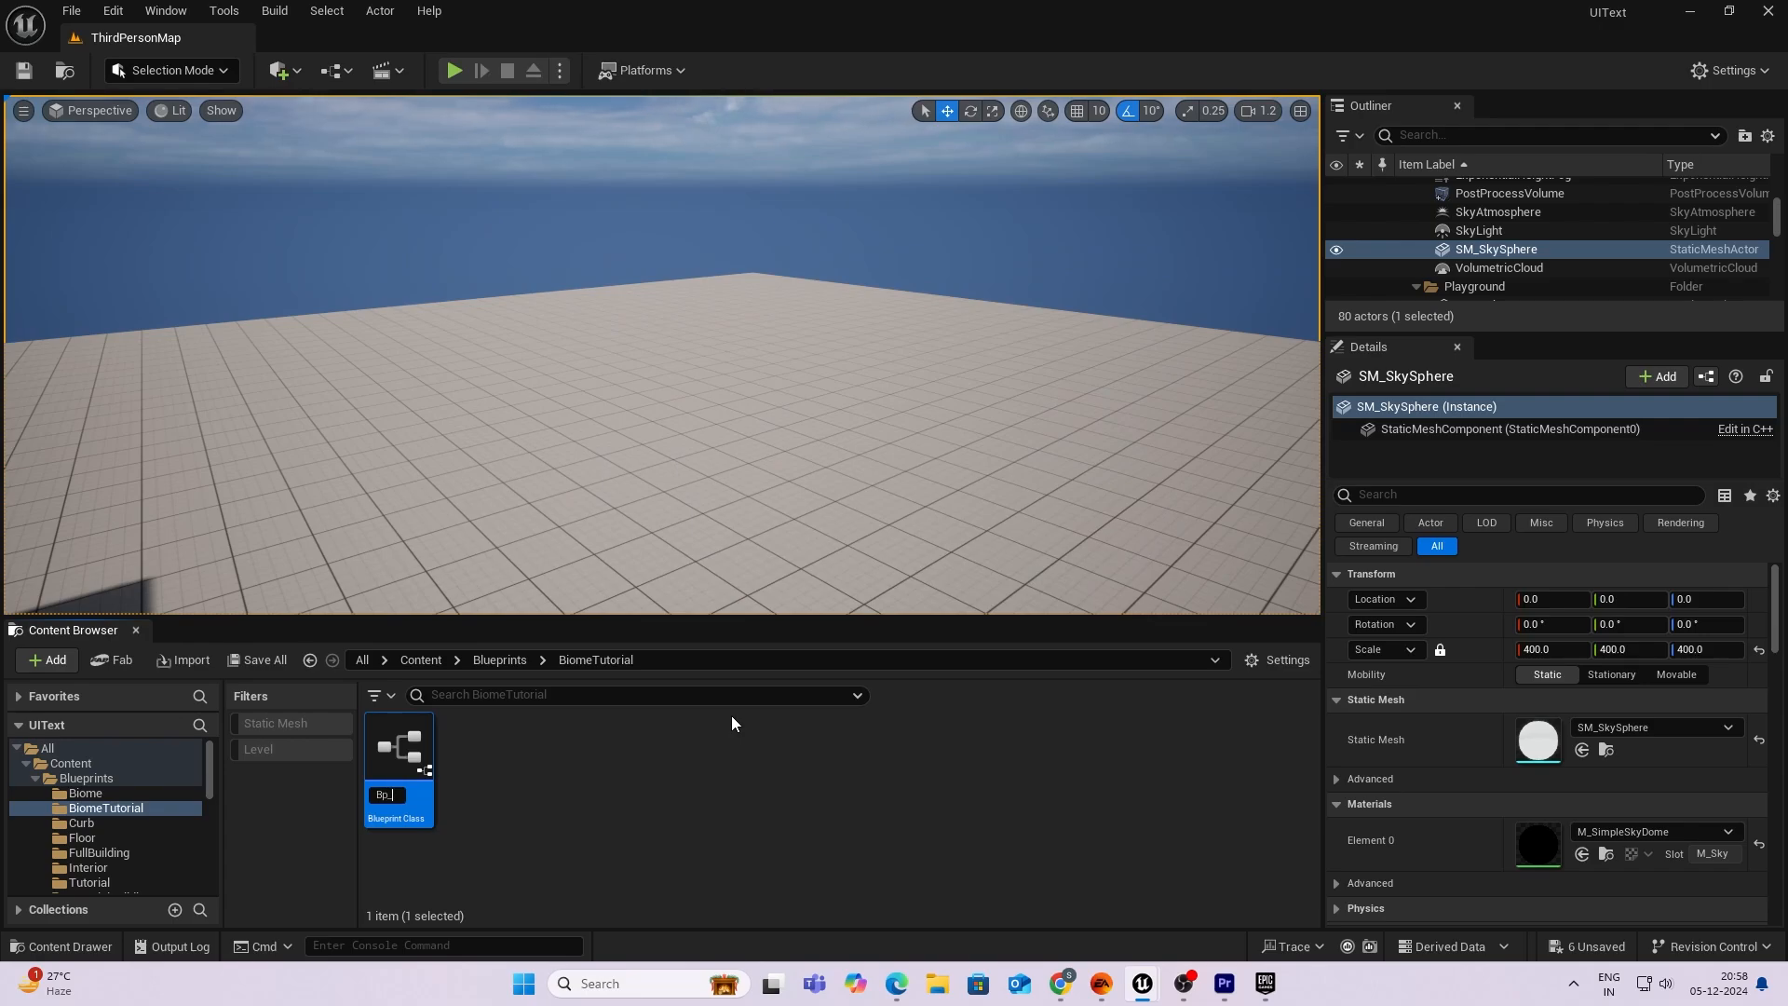
Name the new Blueprint Class Bp_PCGBiome and open it for editing.
{"action": "type", "text": "Bp_PCGB"}
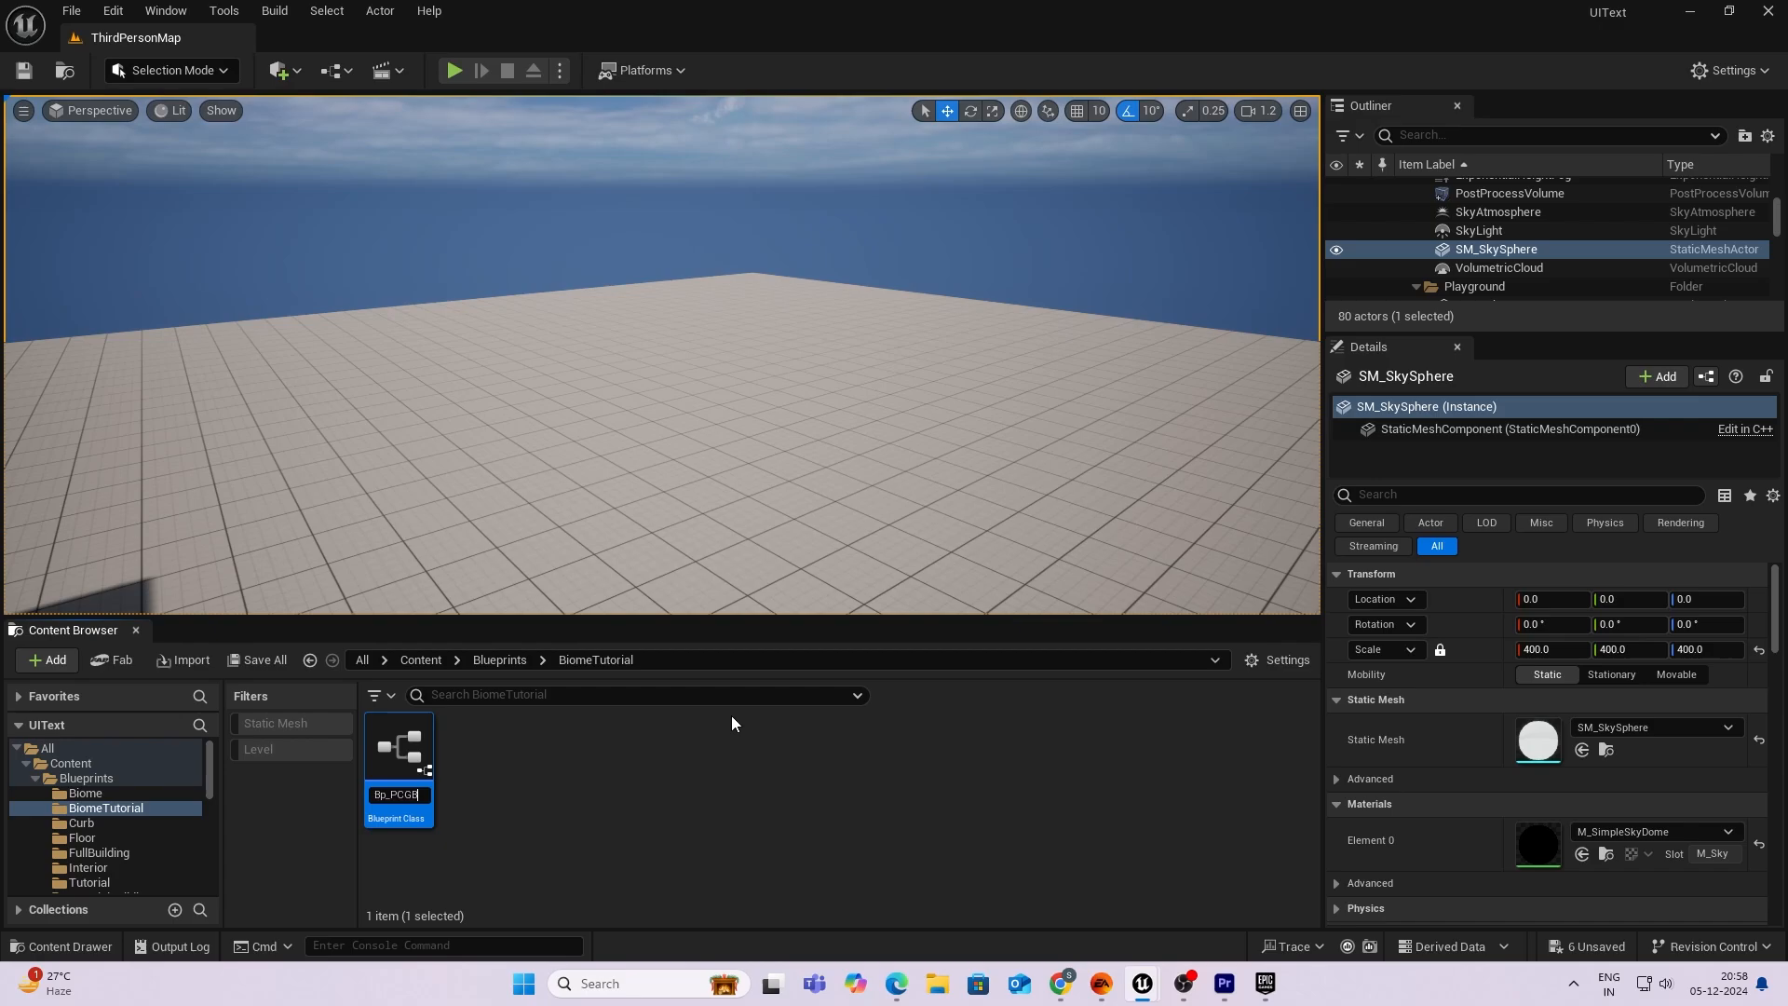
{"action": "type", "text": "CGBiome"}
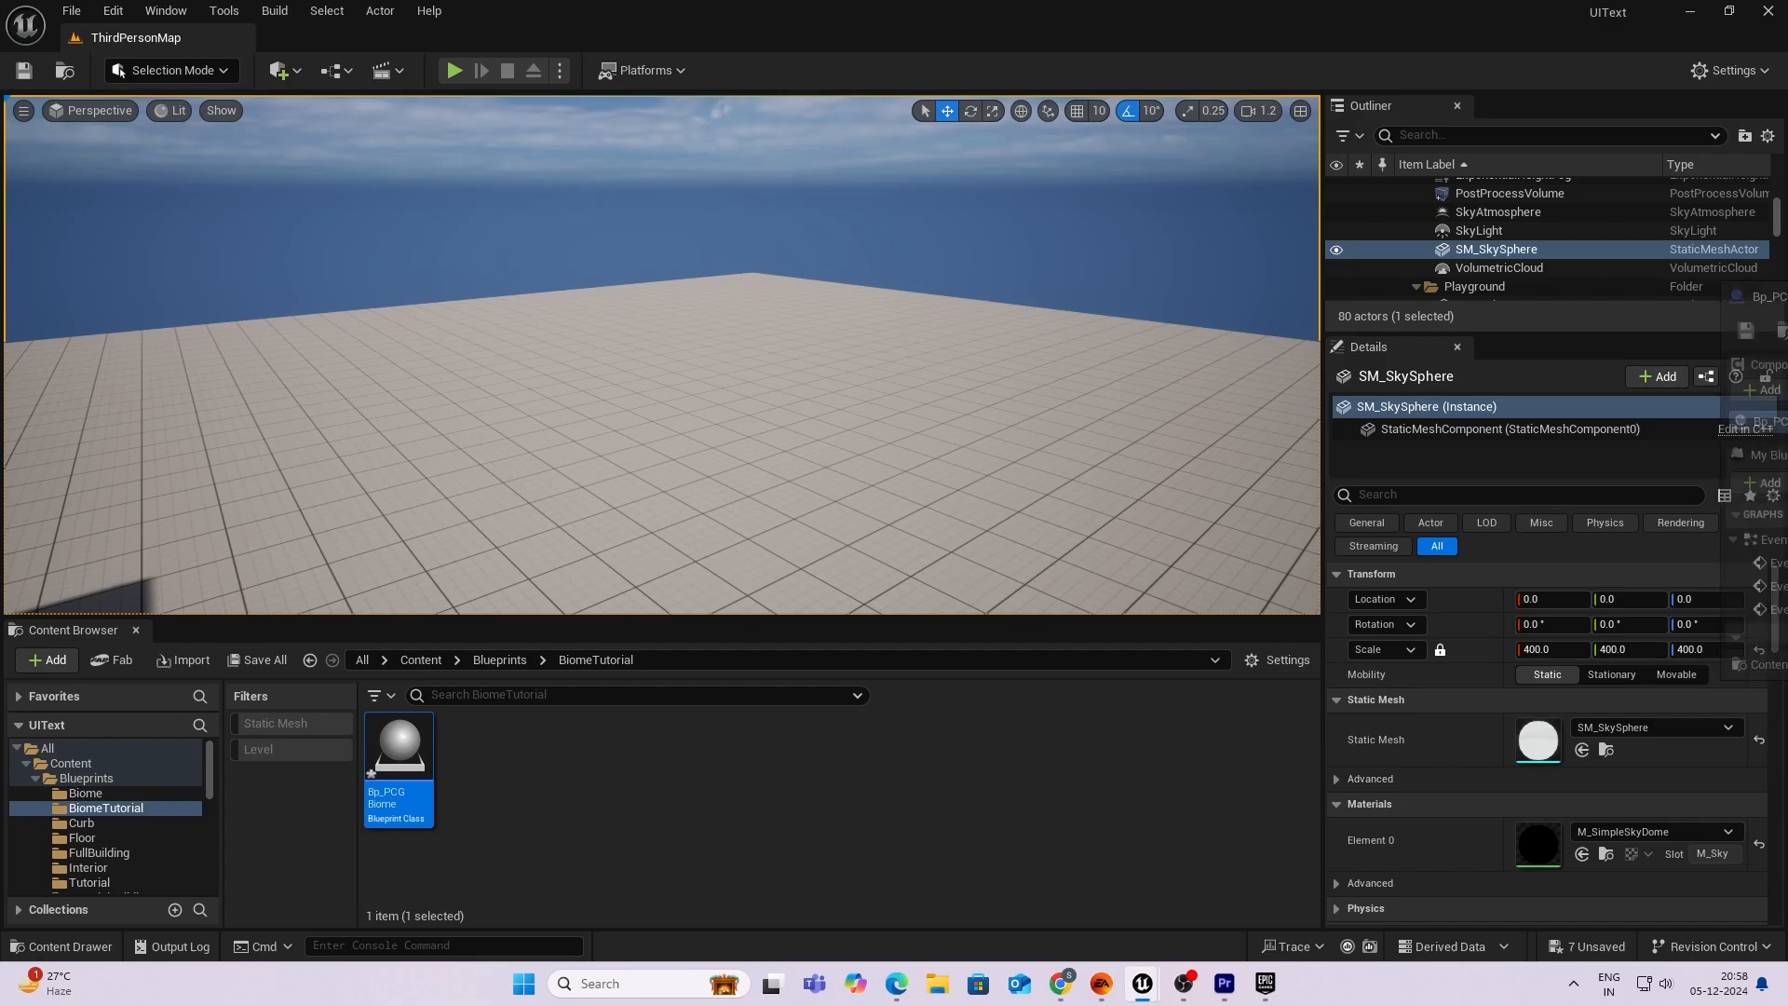
{"action": "double_click", "coordinate": [399, 745]}
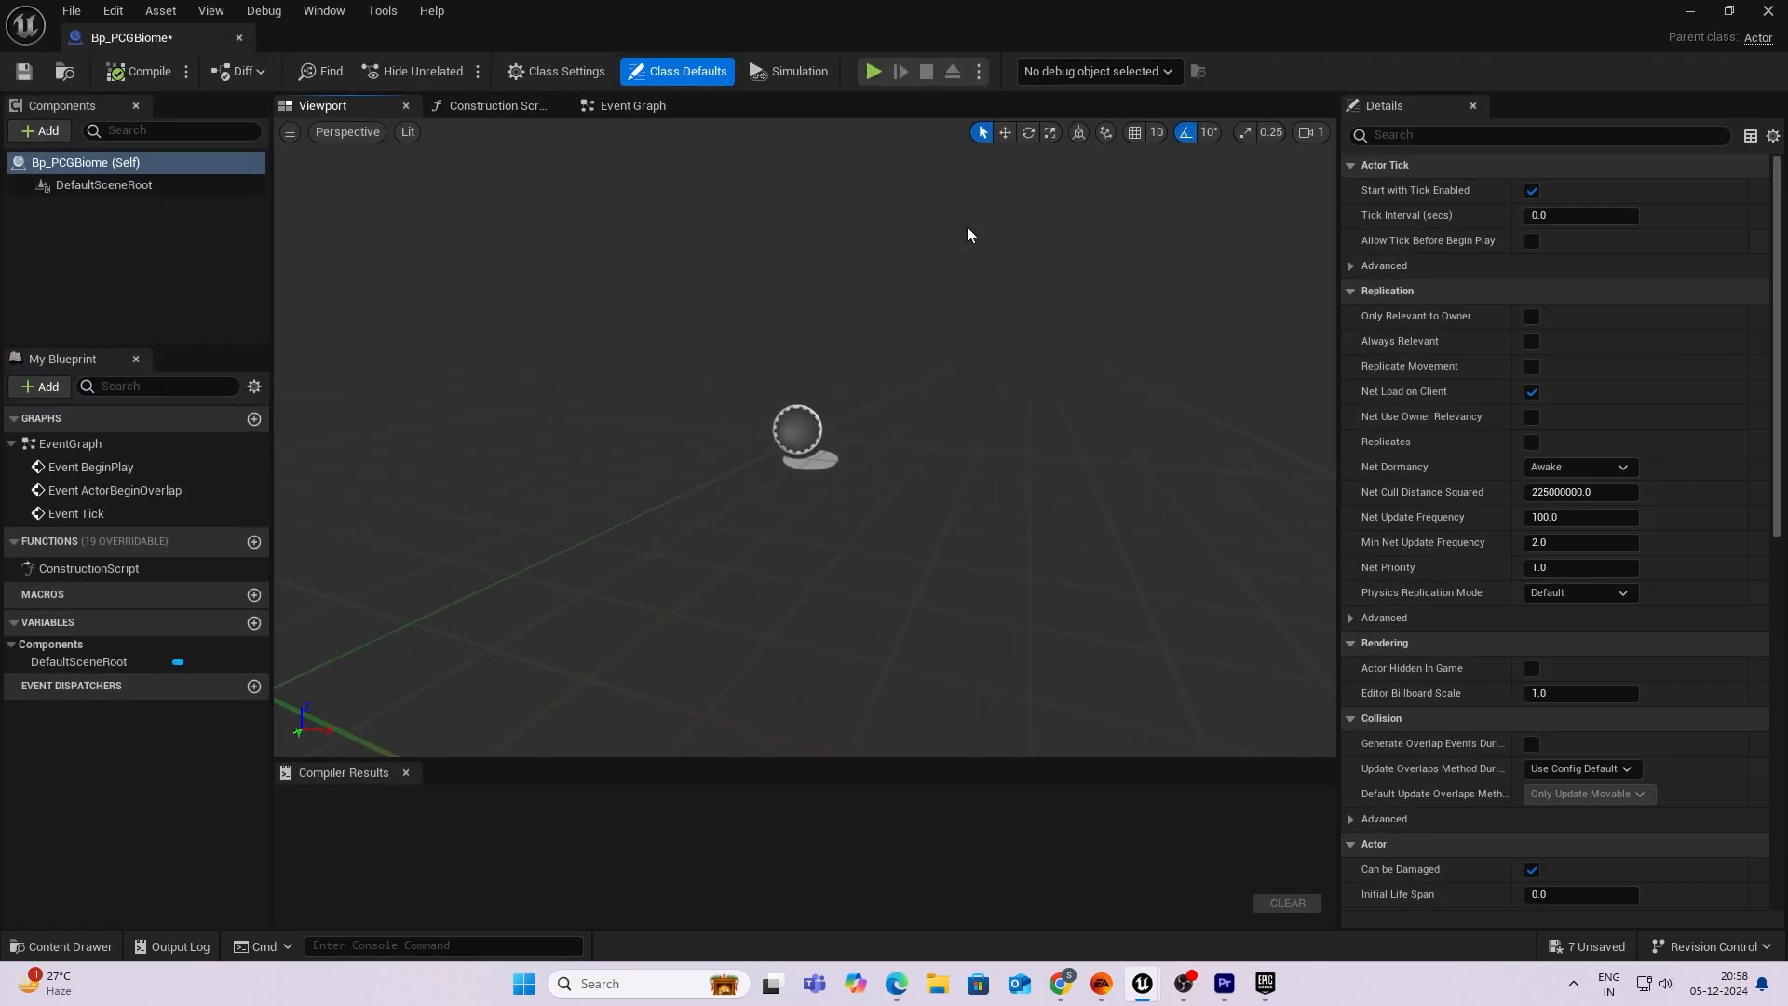
Add a Scene component and a Spline component beneath it, then select the spline.
{"action": "left_click", "coordinate": [38, 130]}
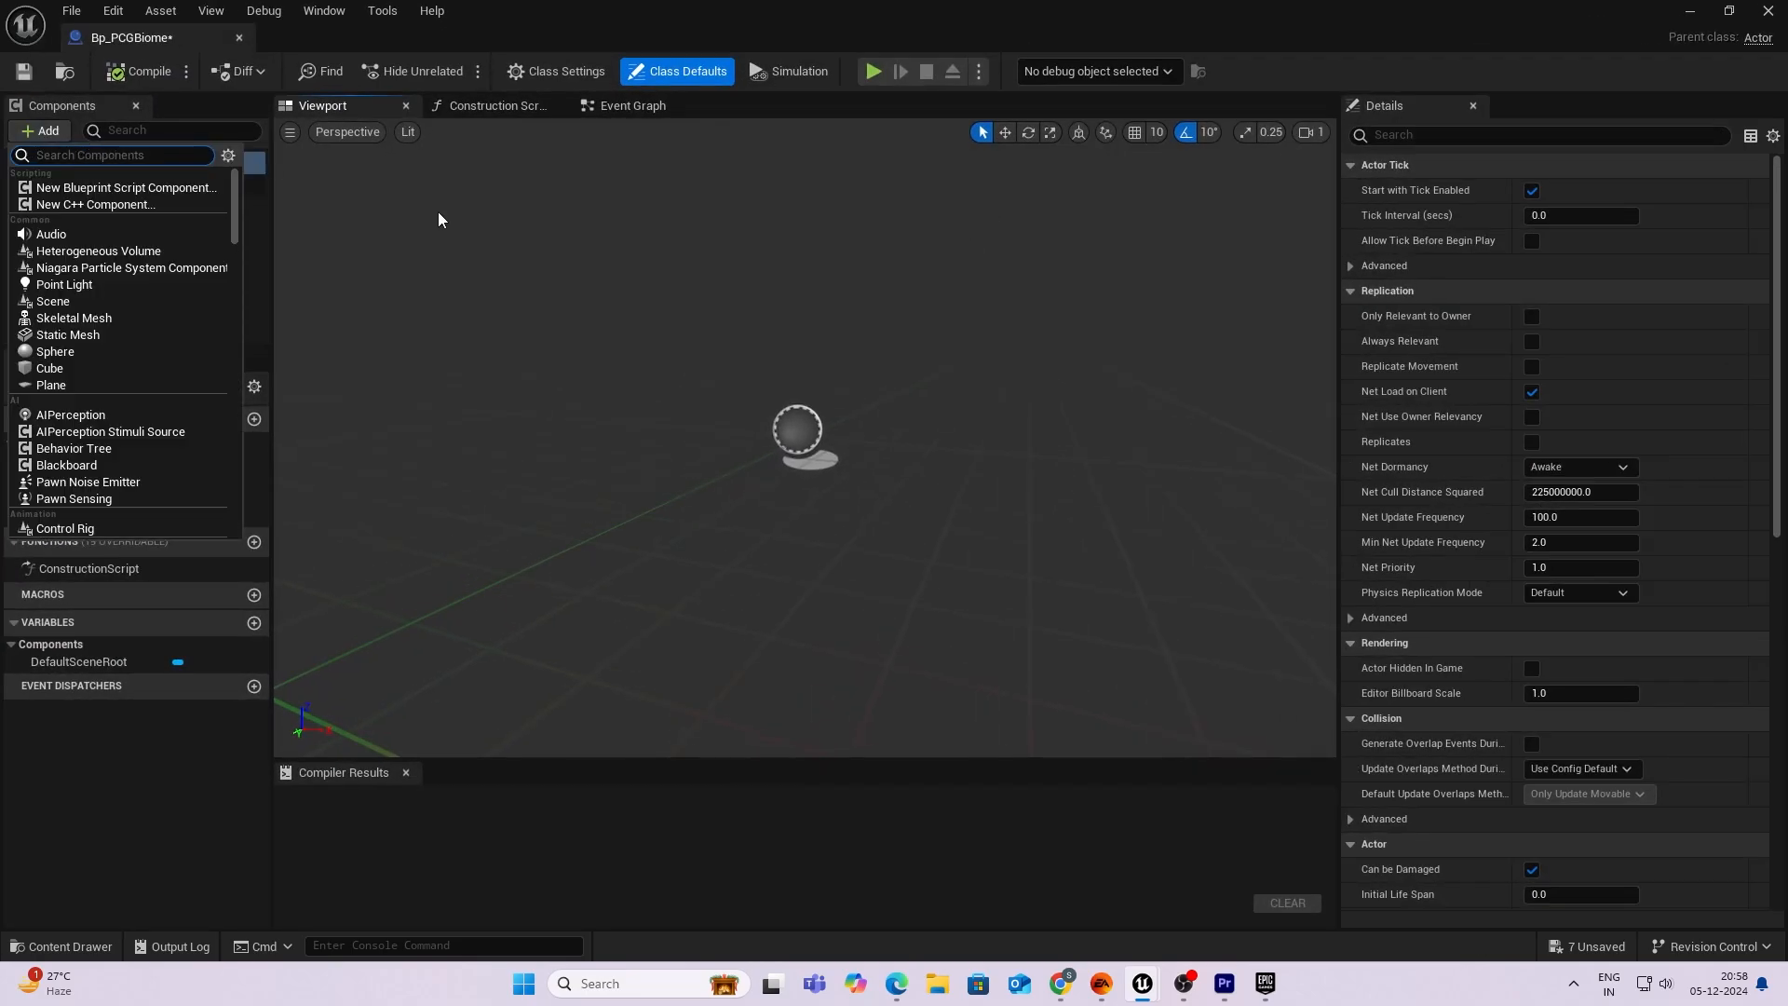
{"action": "type", "text": "scene"}
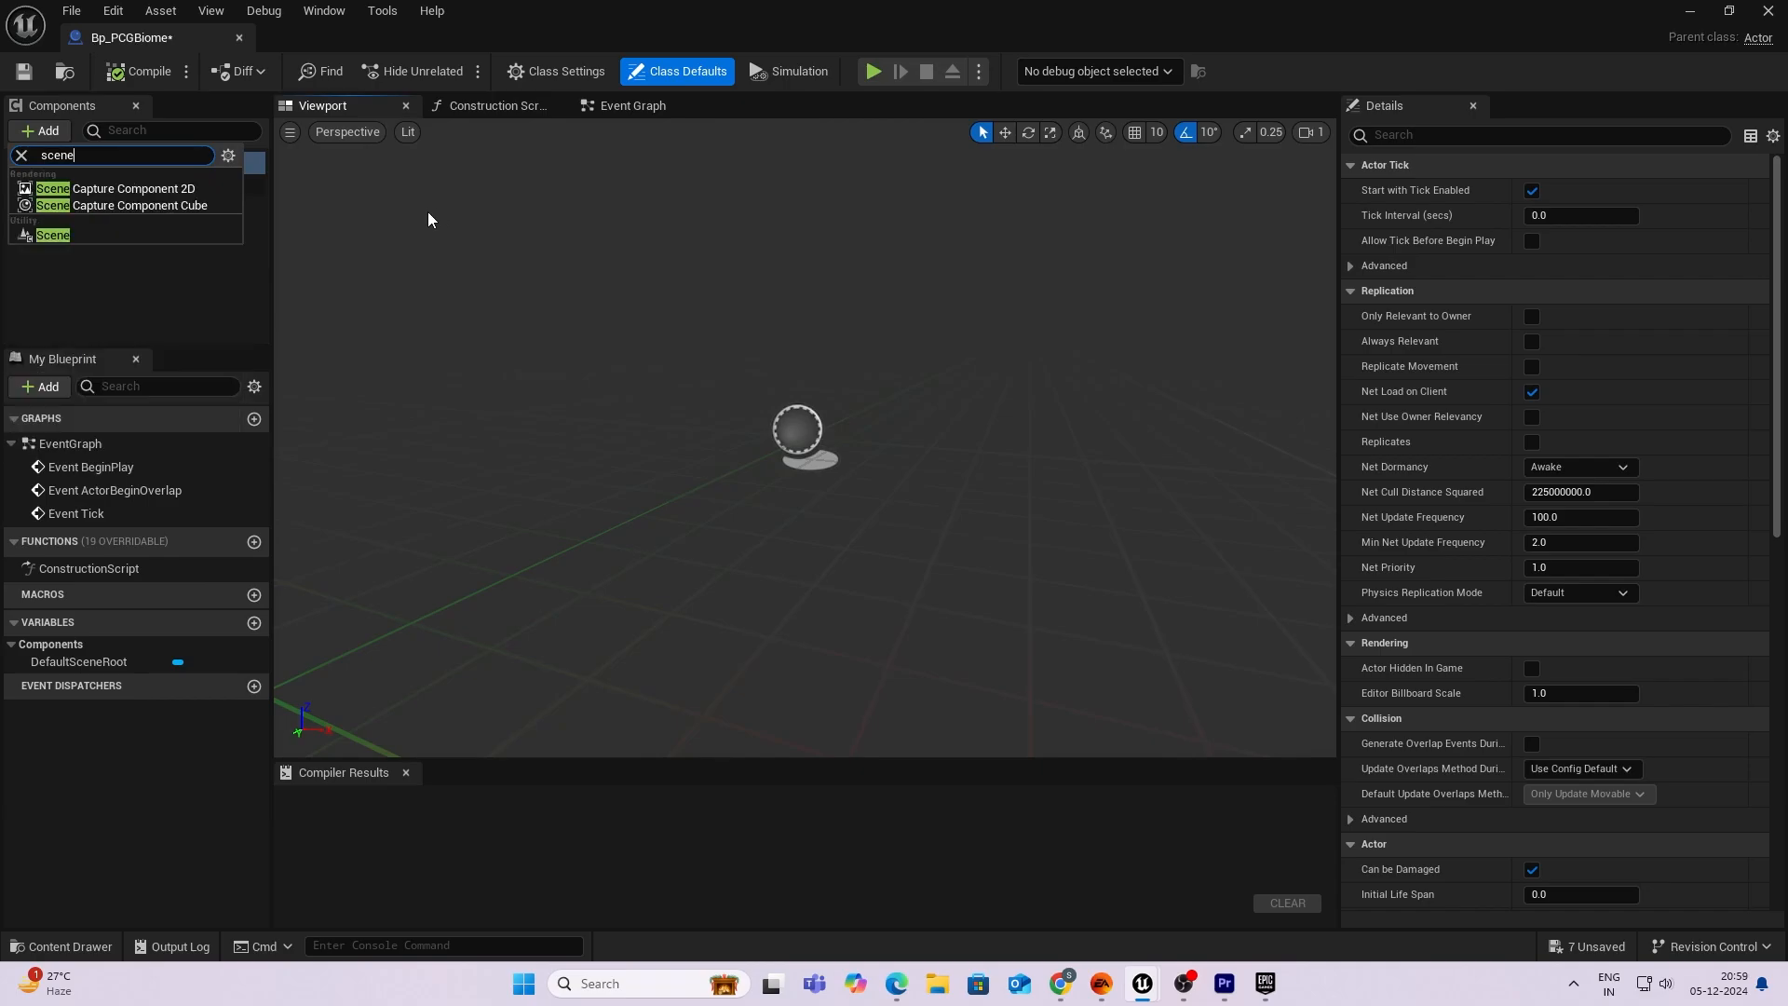
{"action": "left_click", "coordinate": [52, 234]}
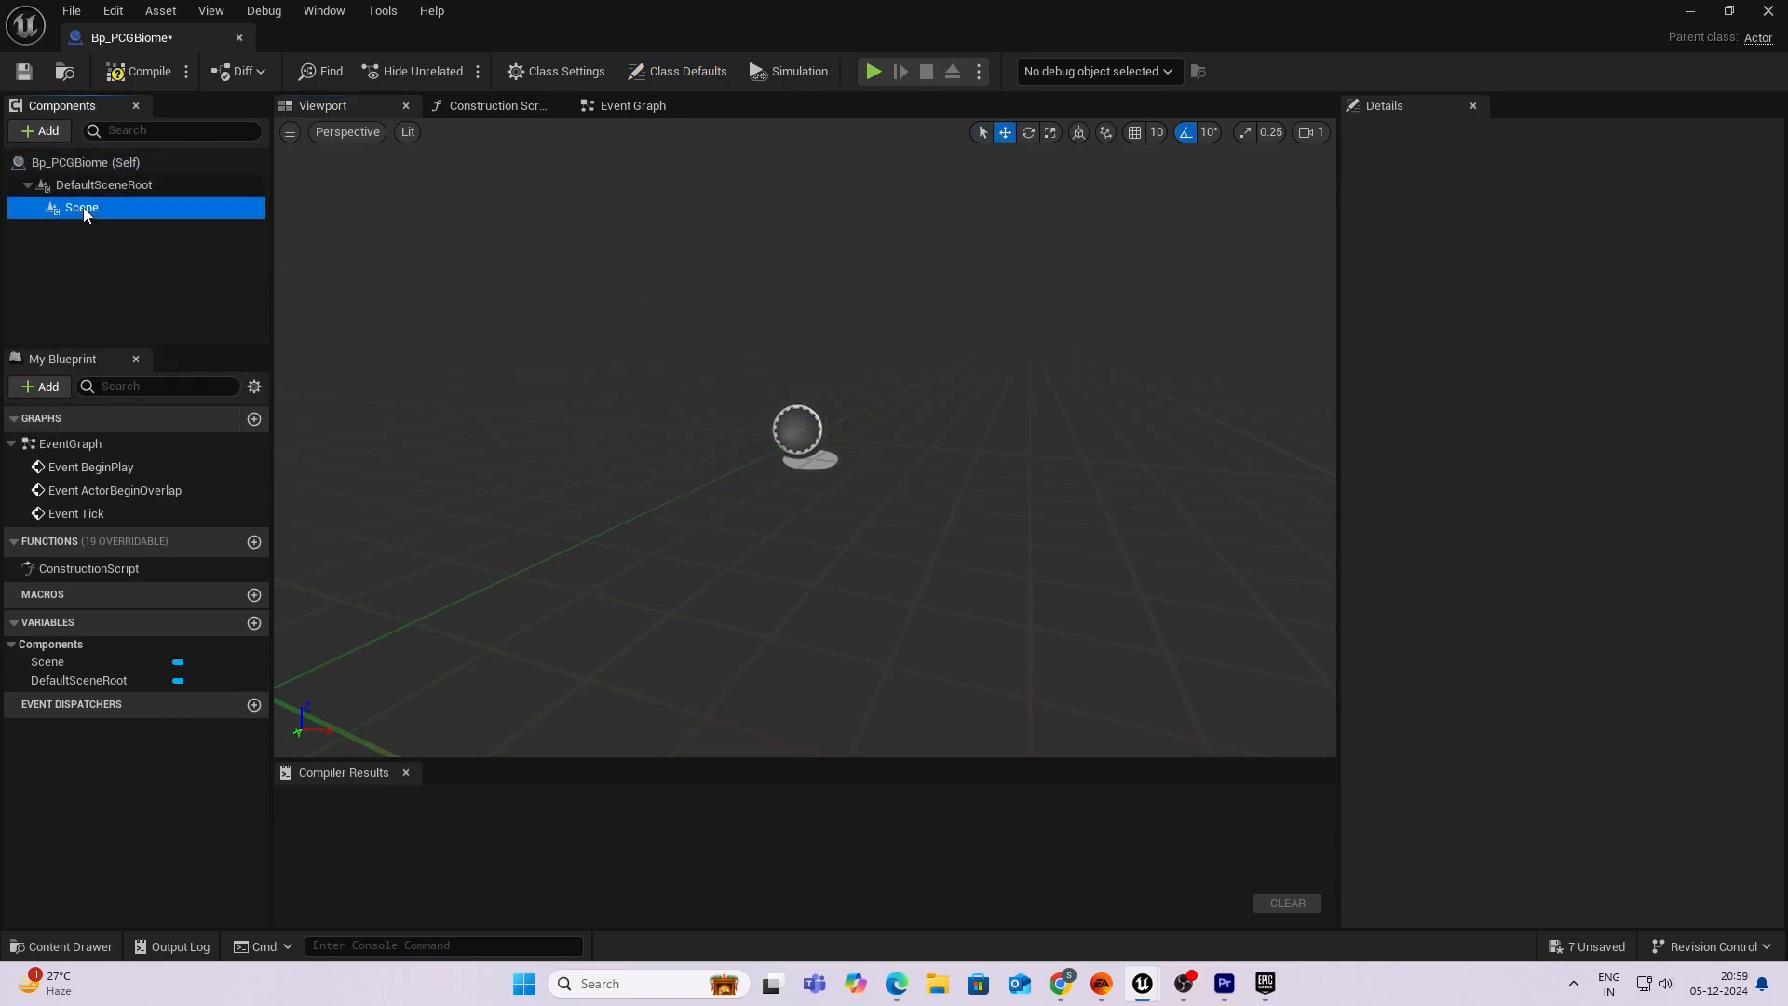
{"action": "left_click", "coordinate": [40, 130]}
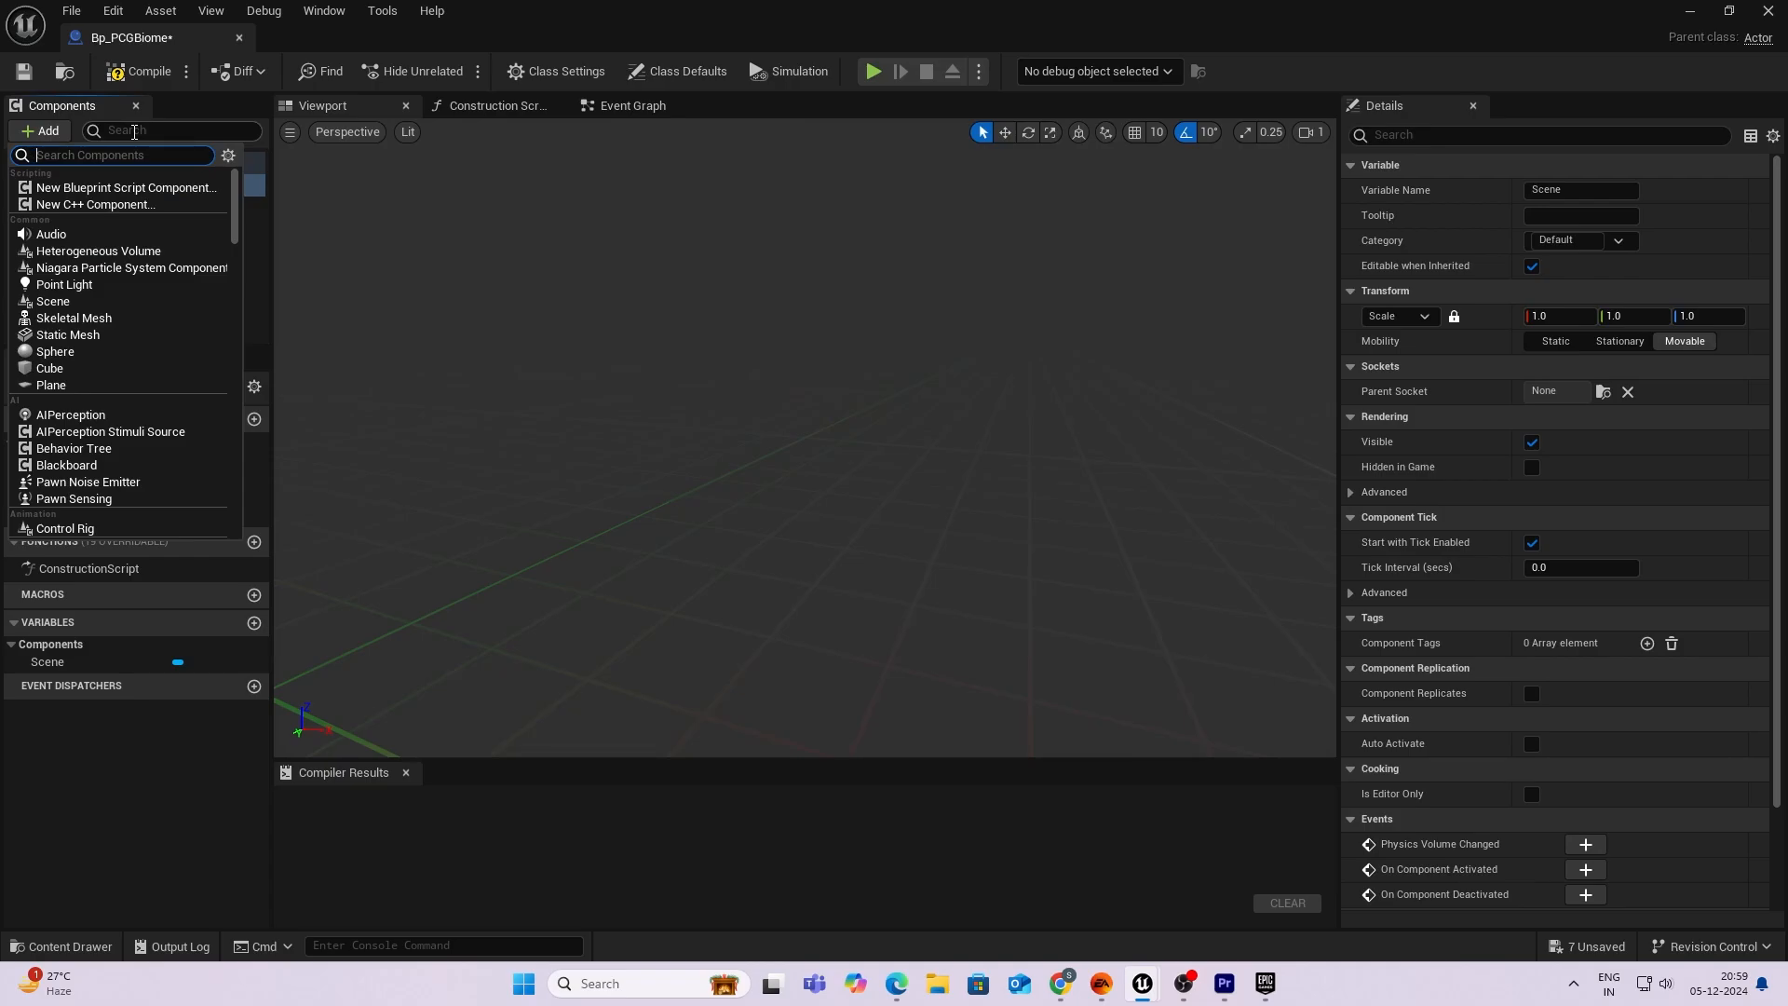
{"action": "type", "text": "spline"}
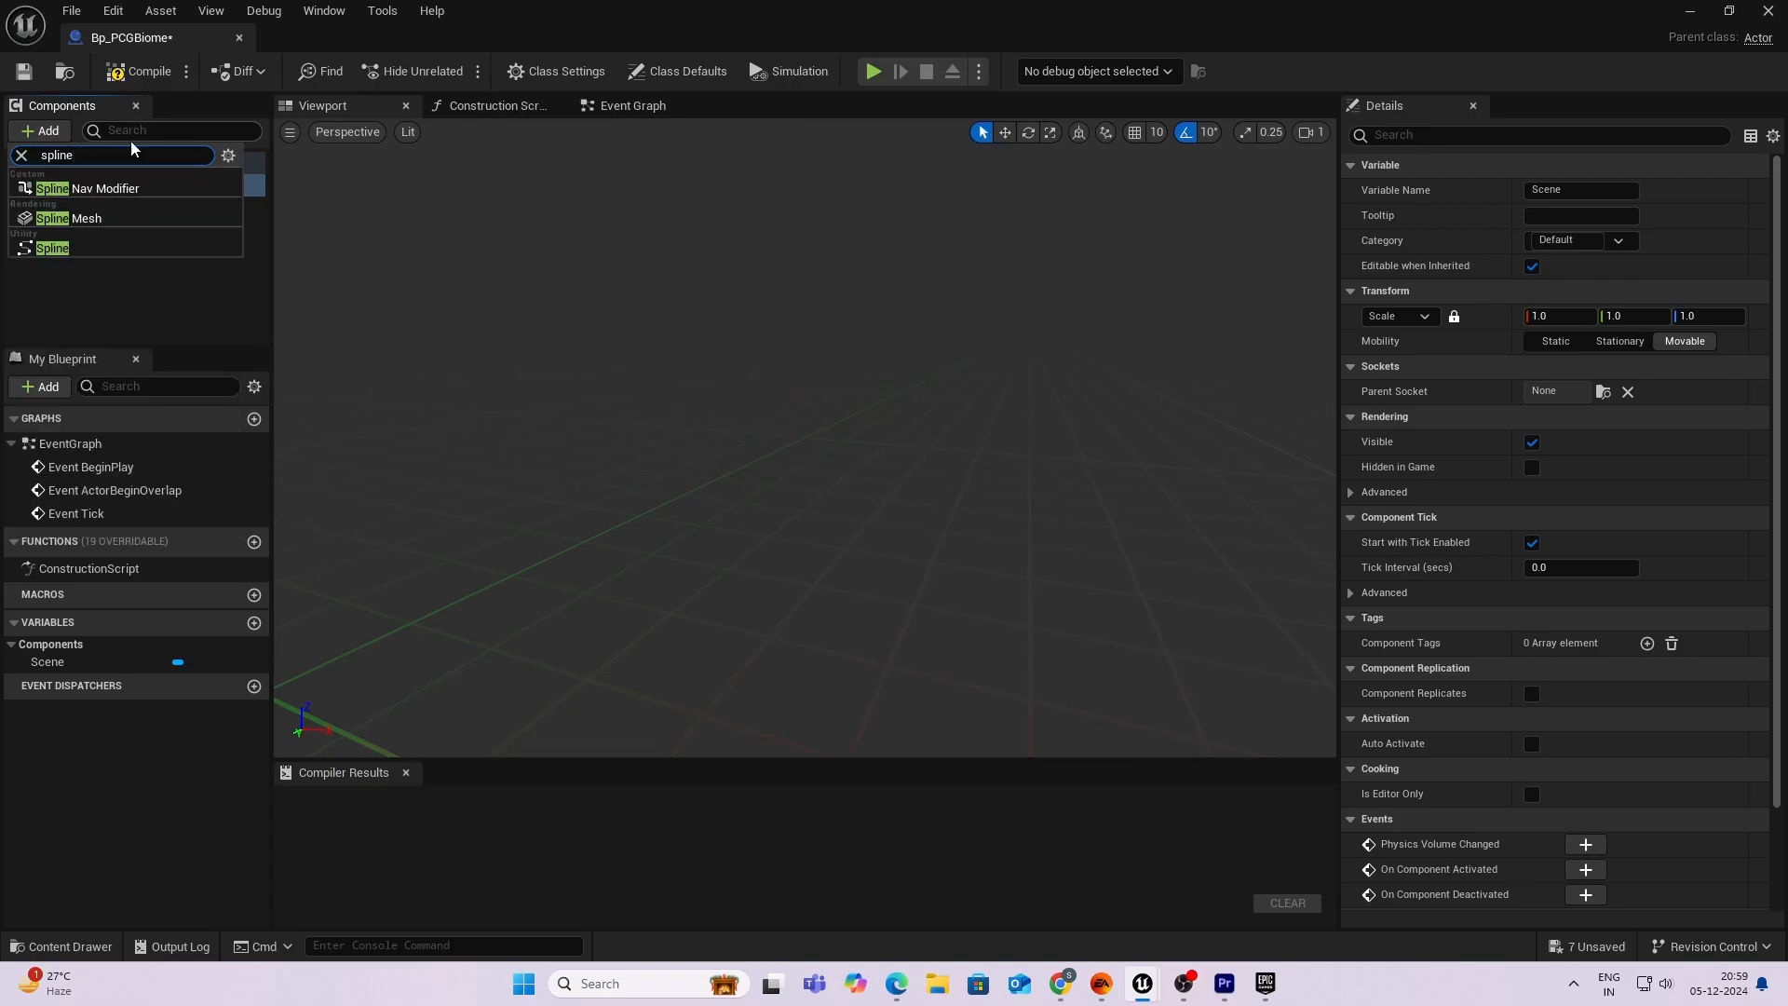
{"action": "left_click", "coordinate": [52, 248]}
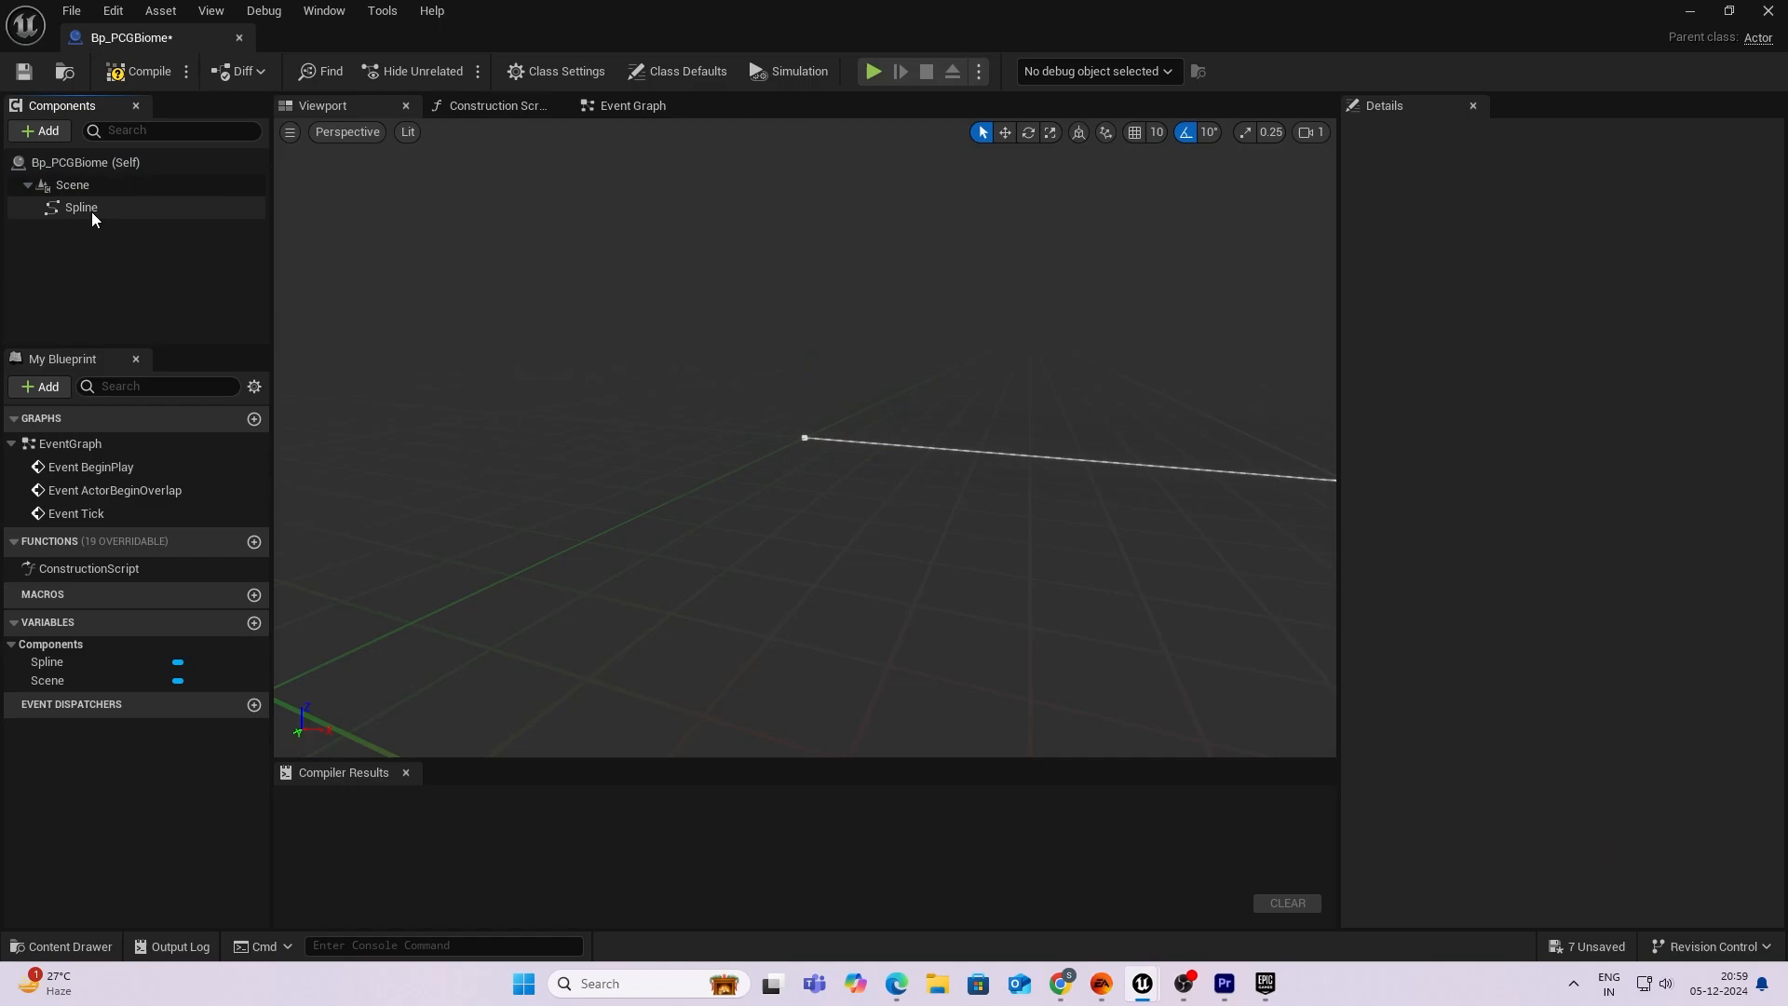
{"action": "left_click", "coordinate": [81, 206]}
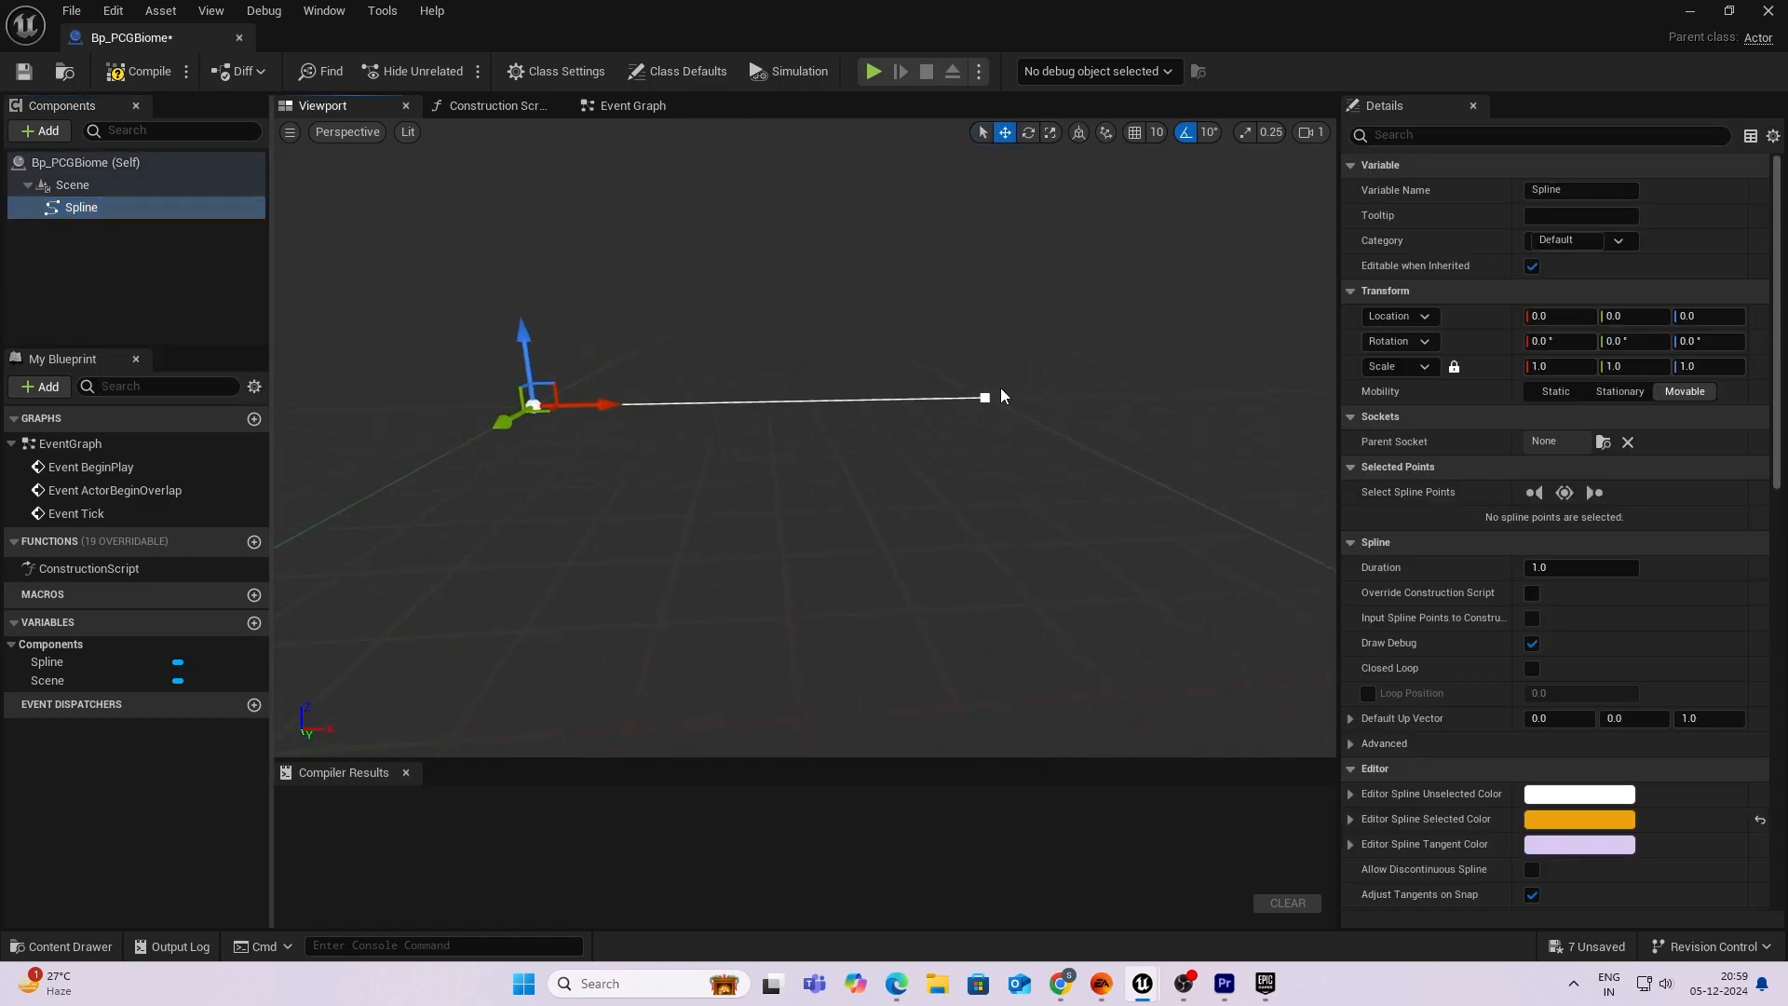
{"action": "left_click", "coordinate": [984, 397]}
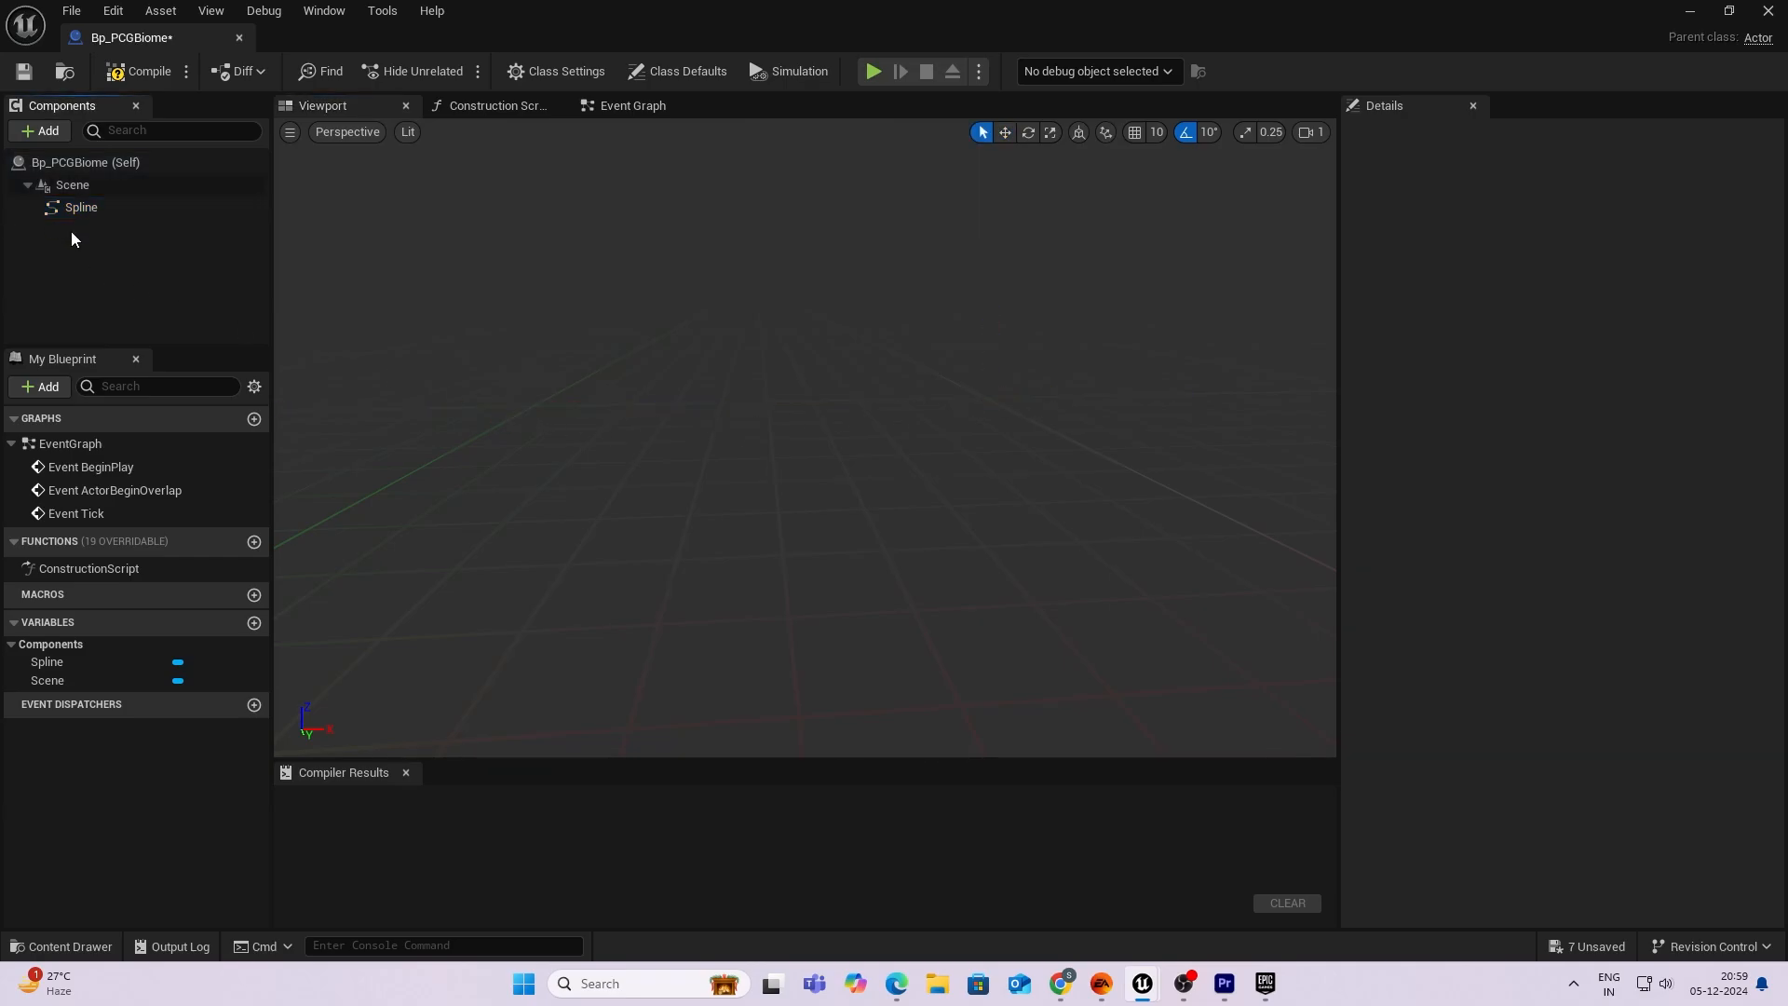
{"action": "left_click", "coordinate": [81, 207]}
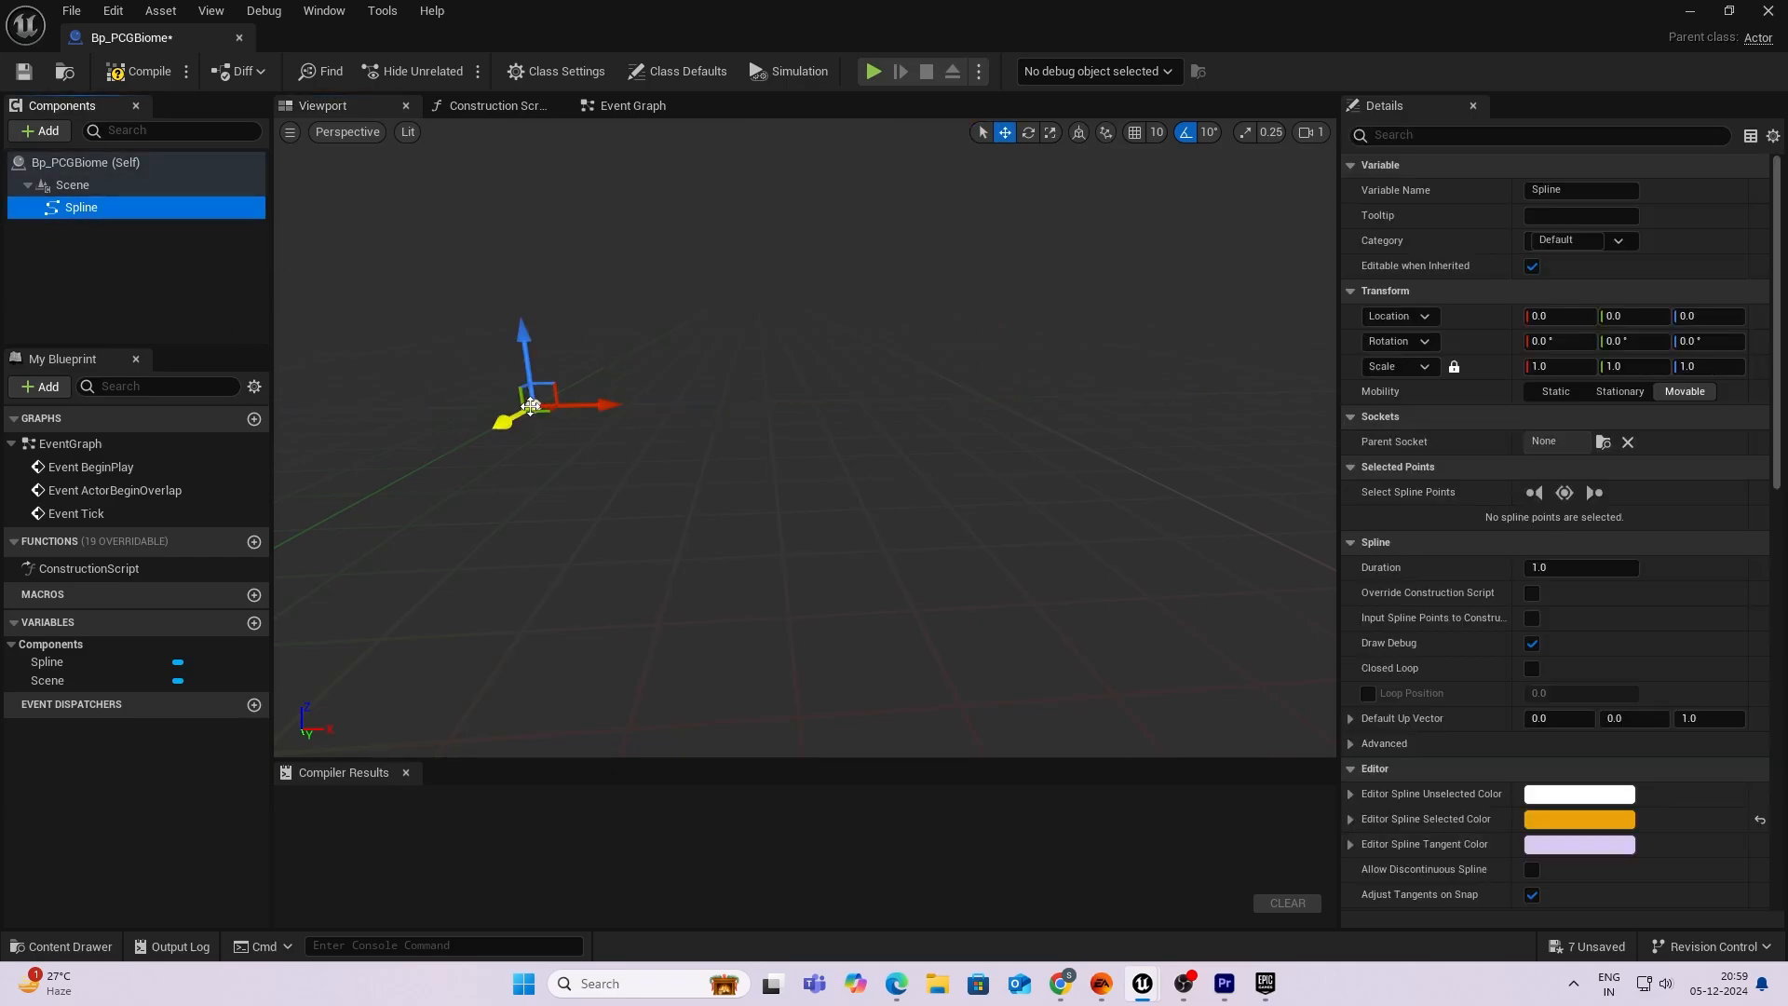
Generate a closed four-point ellipse spline about 2201 long and 1524 wide, then compile.
{"action": "right_click", "coordinate": [529, 404]}
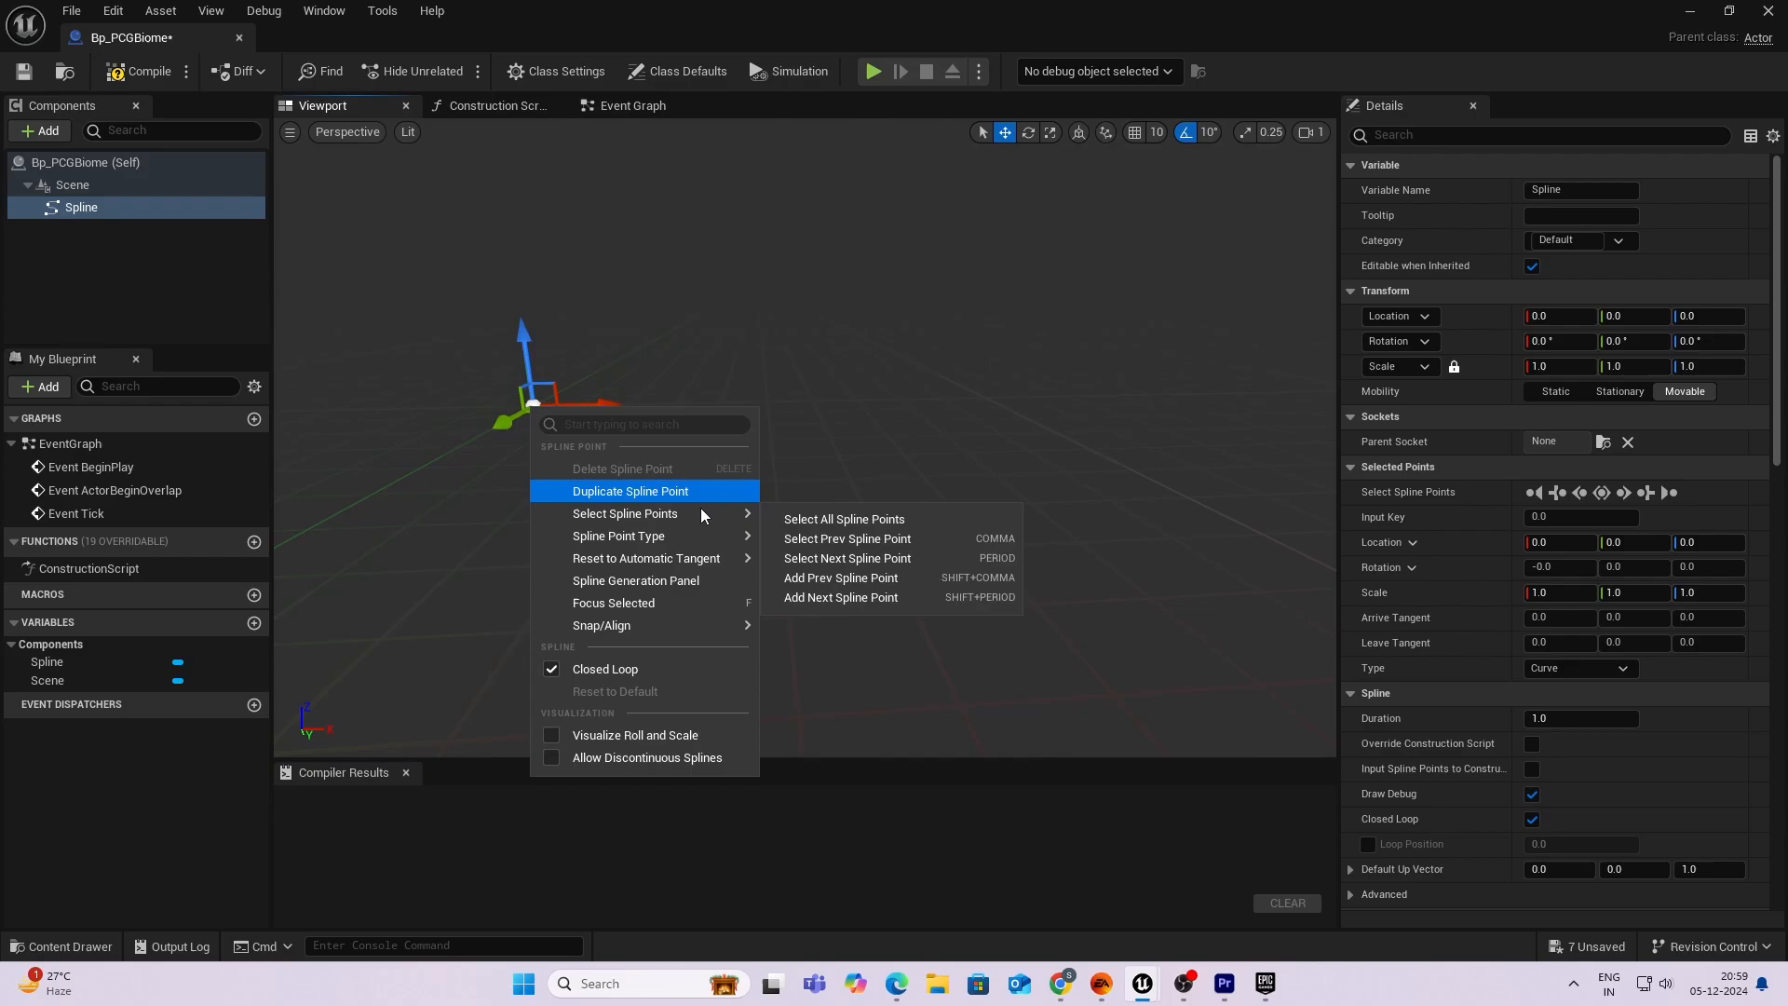
{"action": "left_click", "coordinate": [636, 580]}
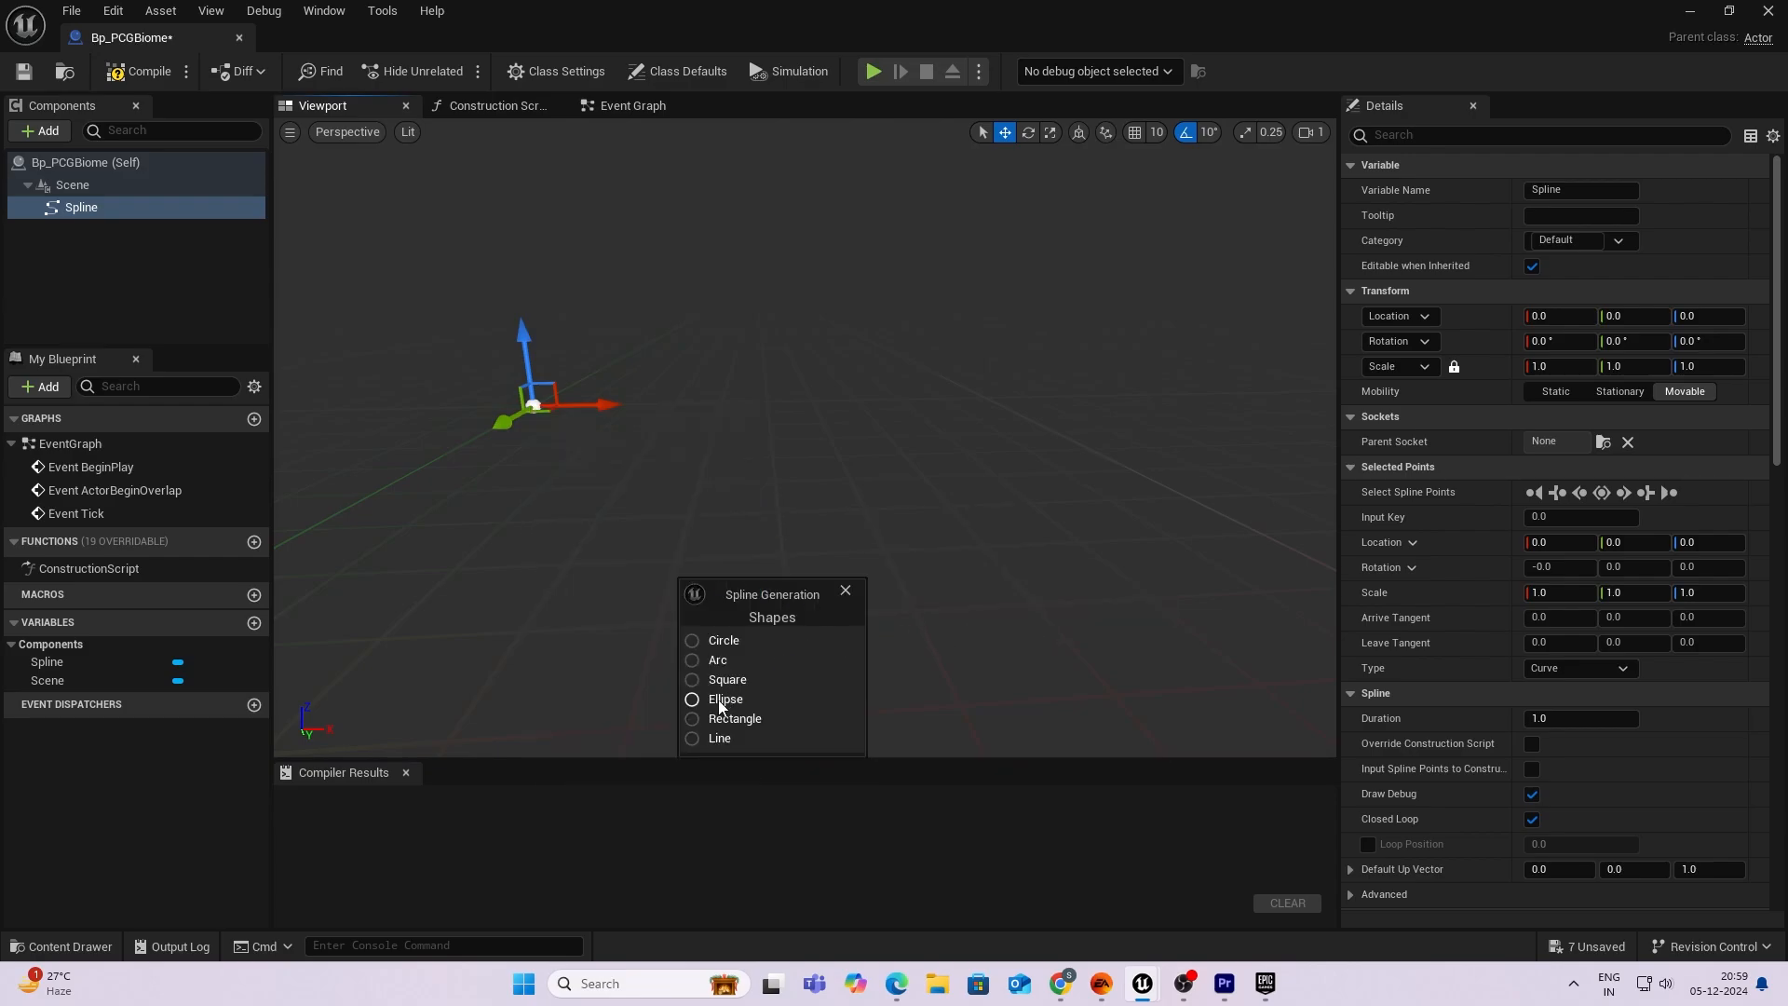
{"action": "left_click", "coordinate": [692, 699]}
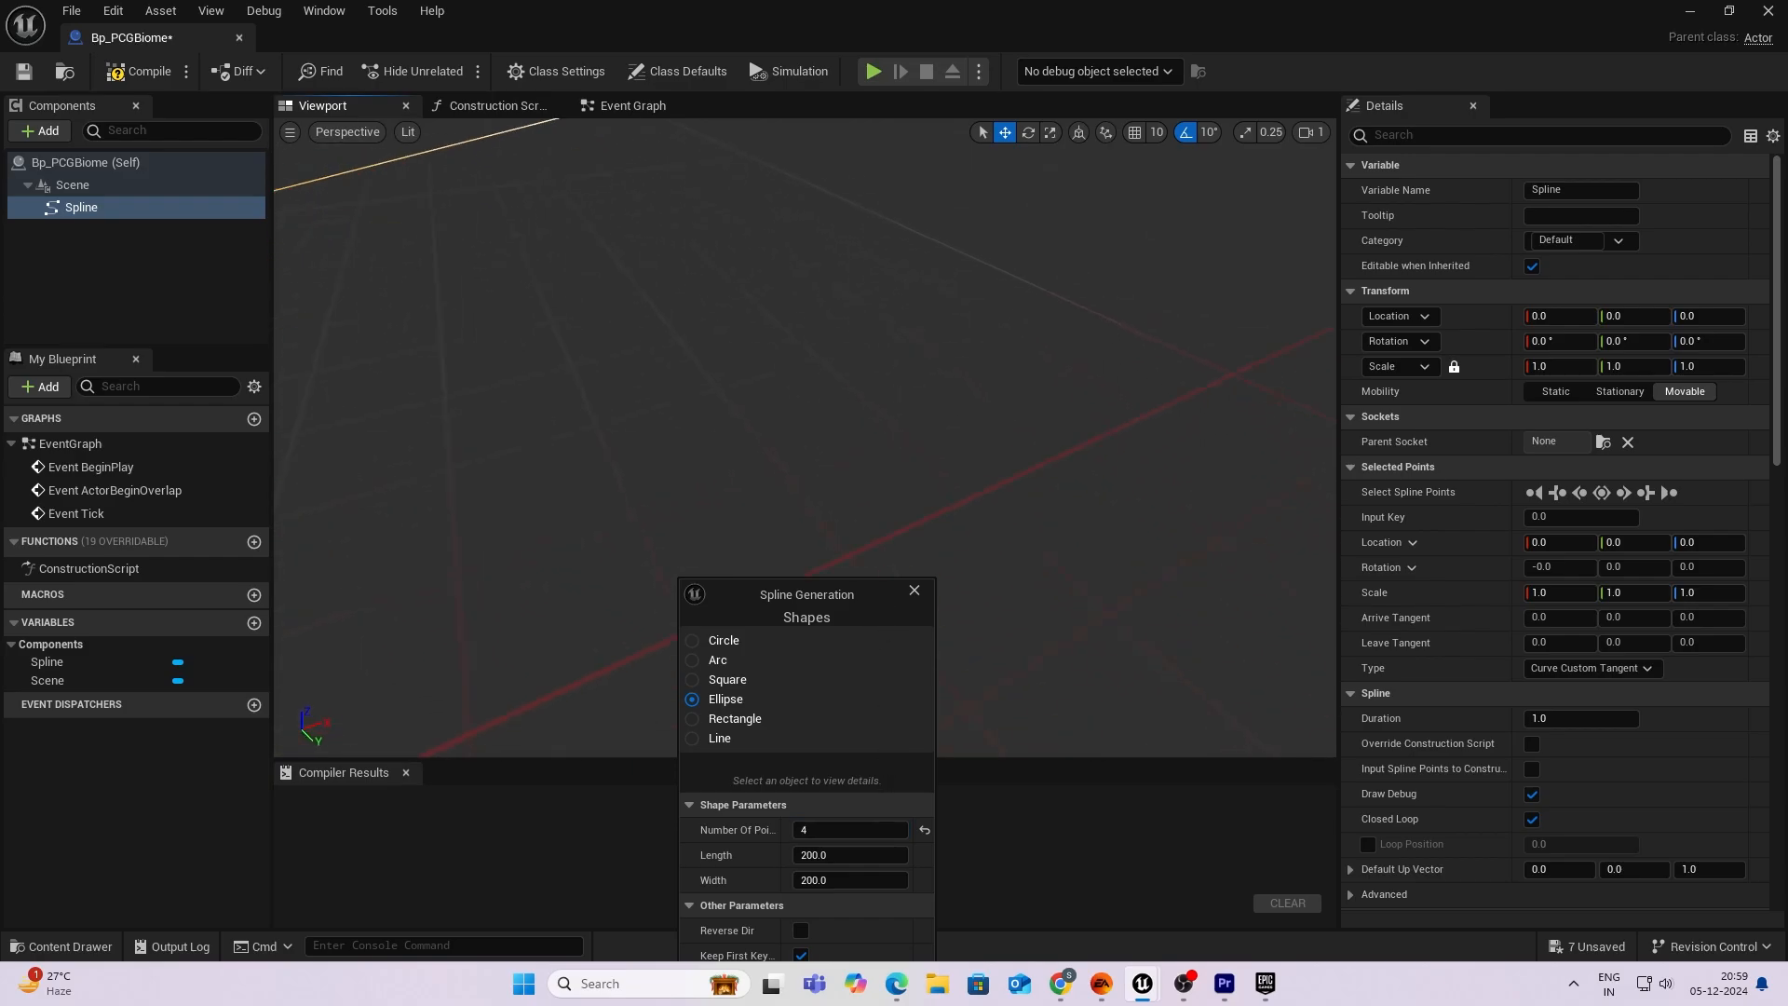
{"action": "type", "text": "314.978088"}
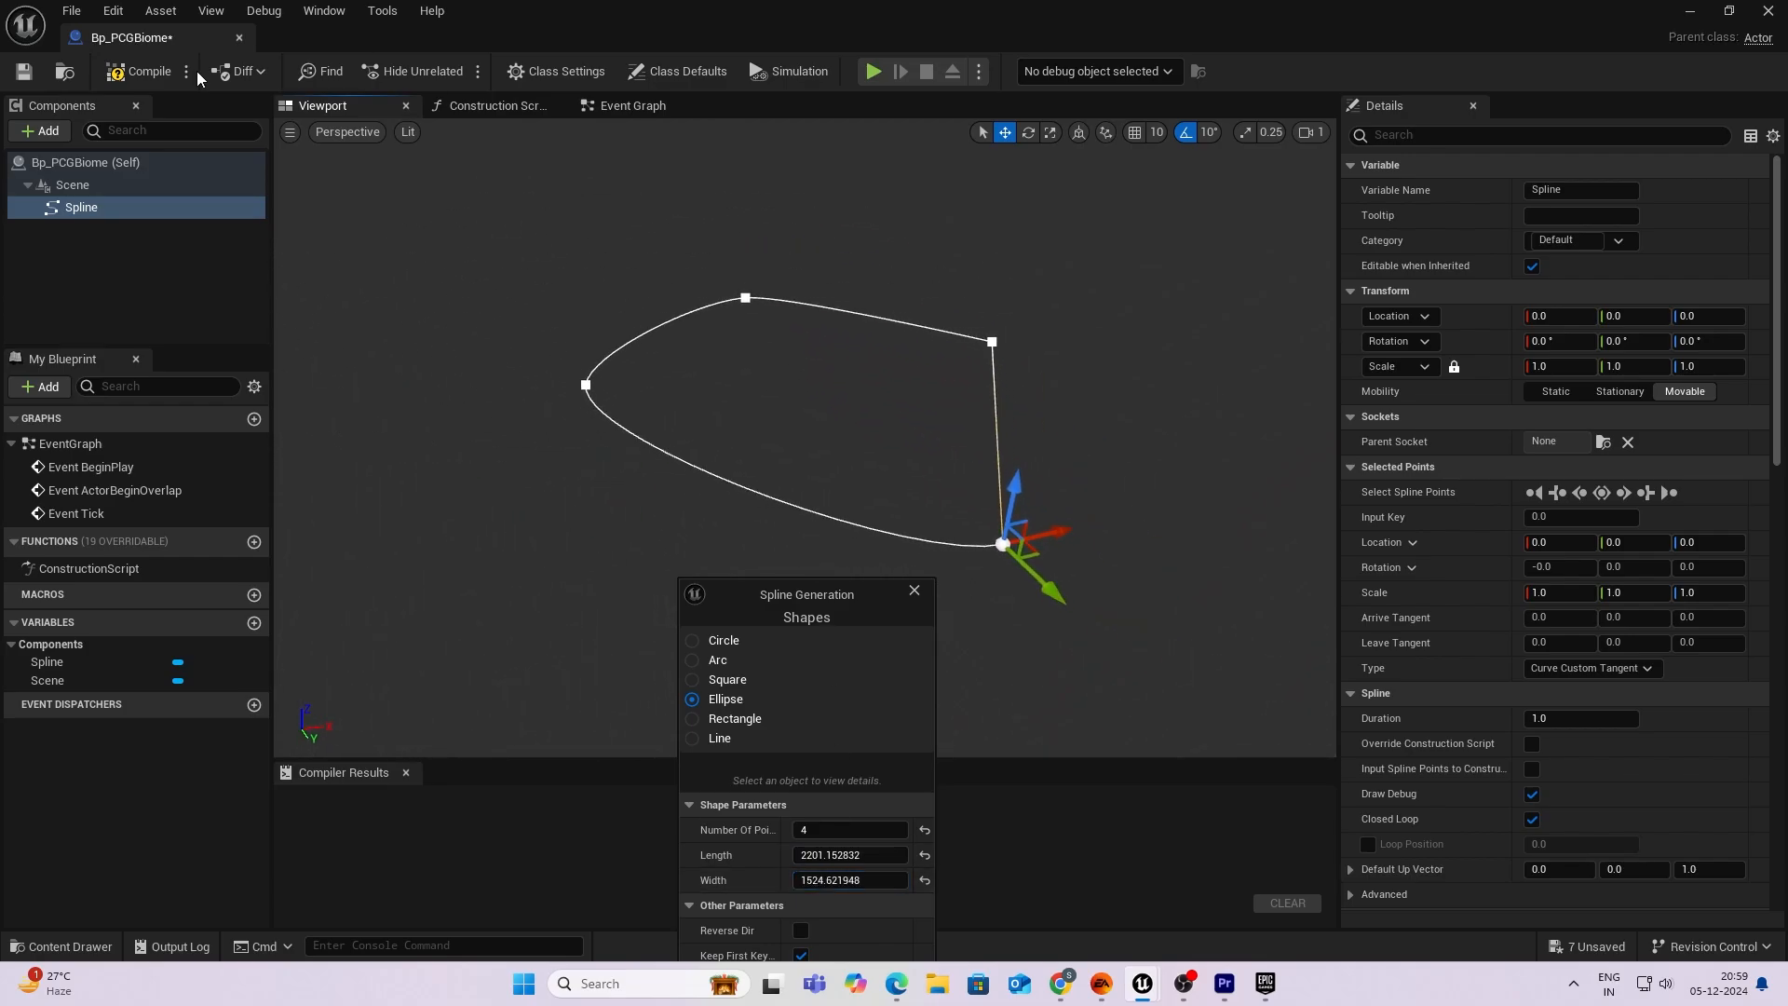
{"action": "left_click", "coordinate": [139, 71]}
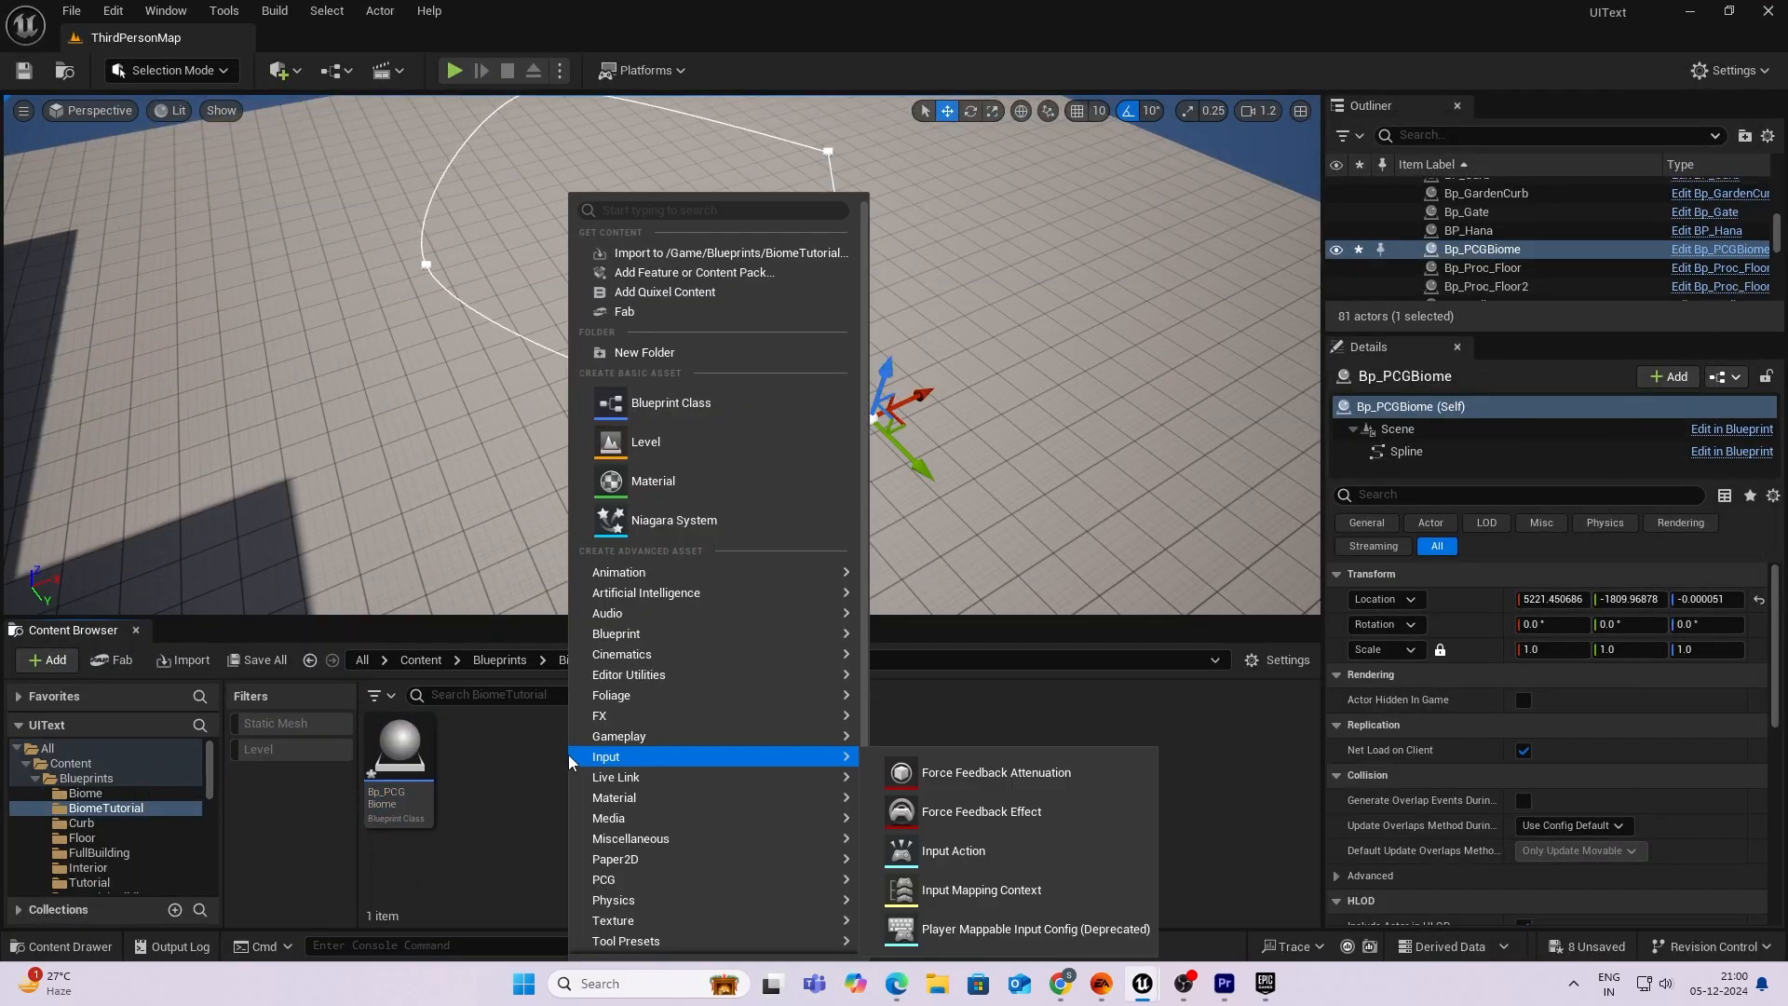
{"action": "mouse_move", "coordinate": [603, 879]}
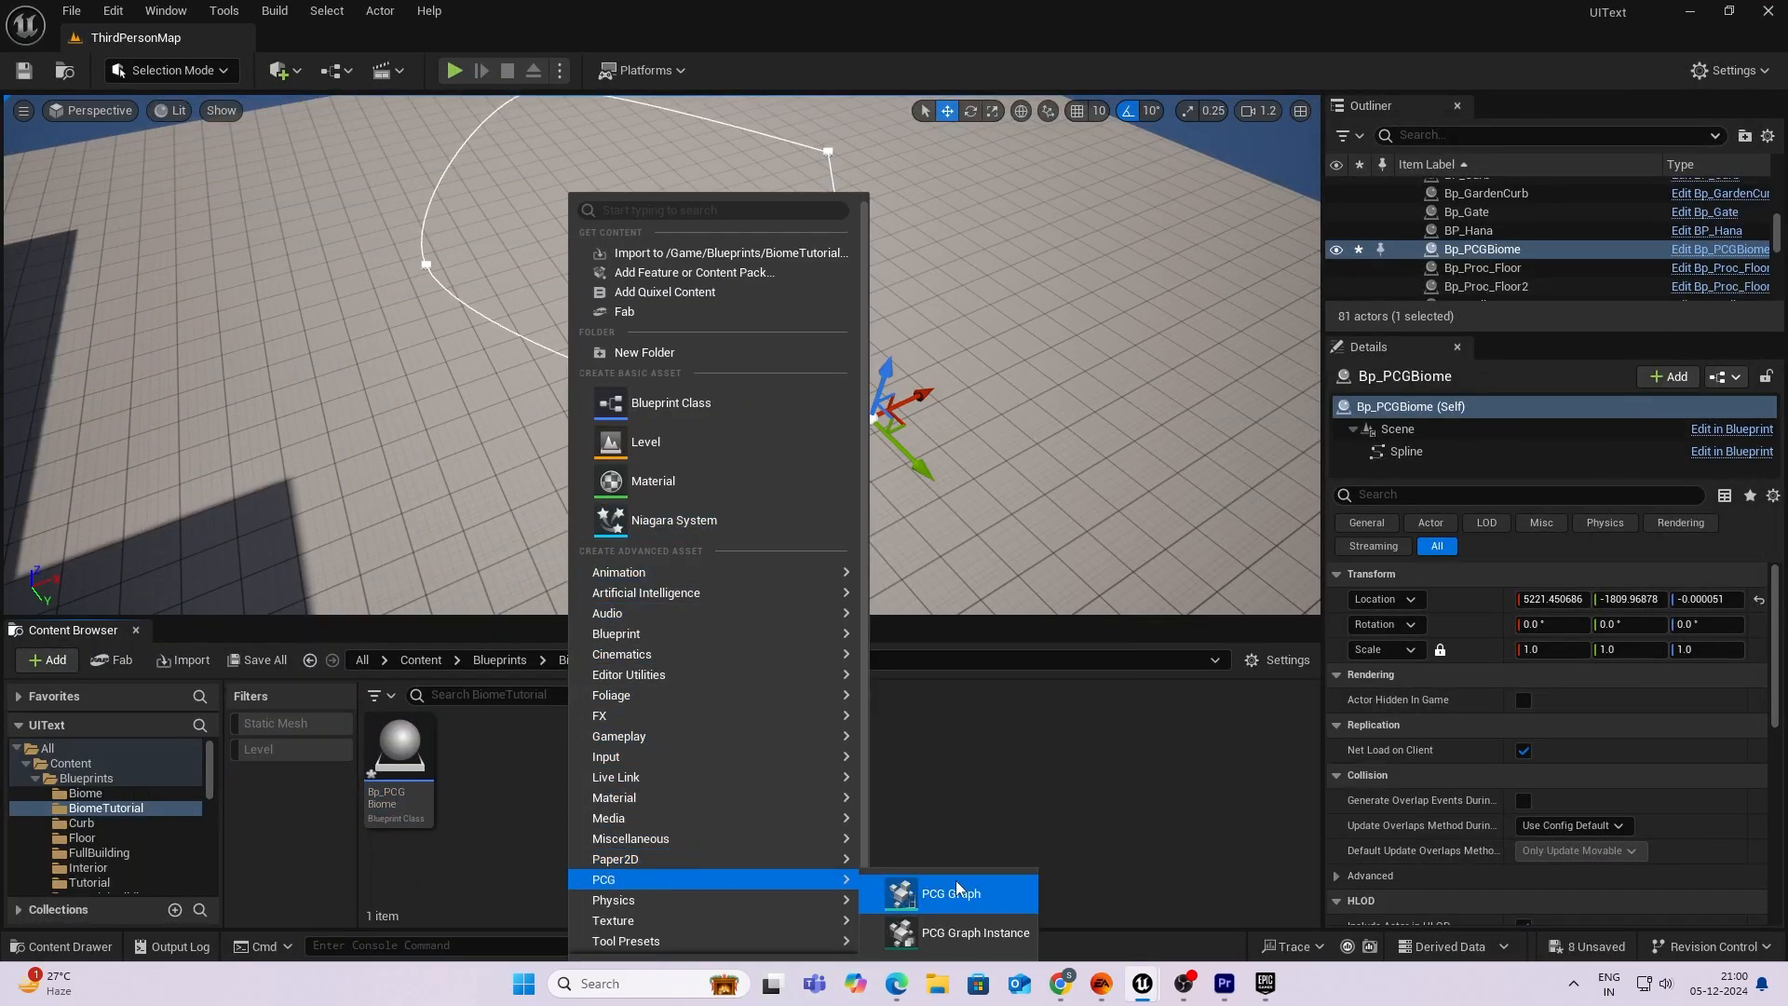
Create a PCG Graph asset beside Bp_PCGBiome in BiomeTutorial and rename it.
{"action": "left_click", "coordinate": [950, 893]}
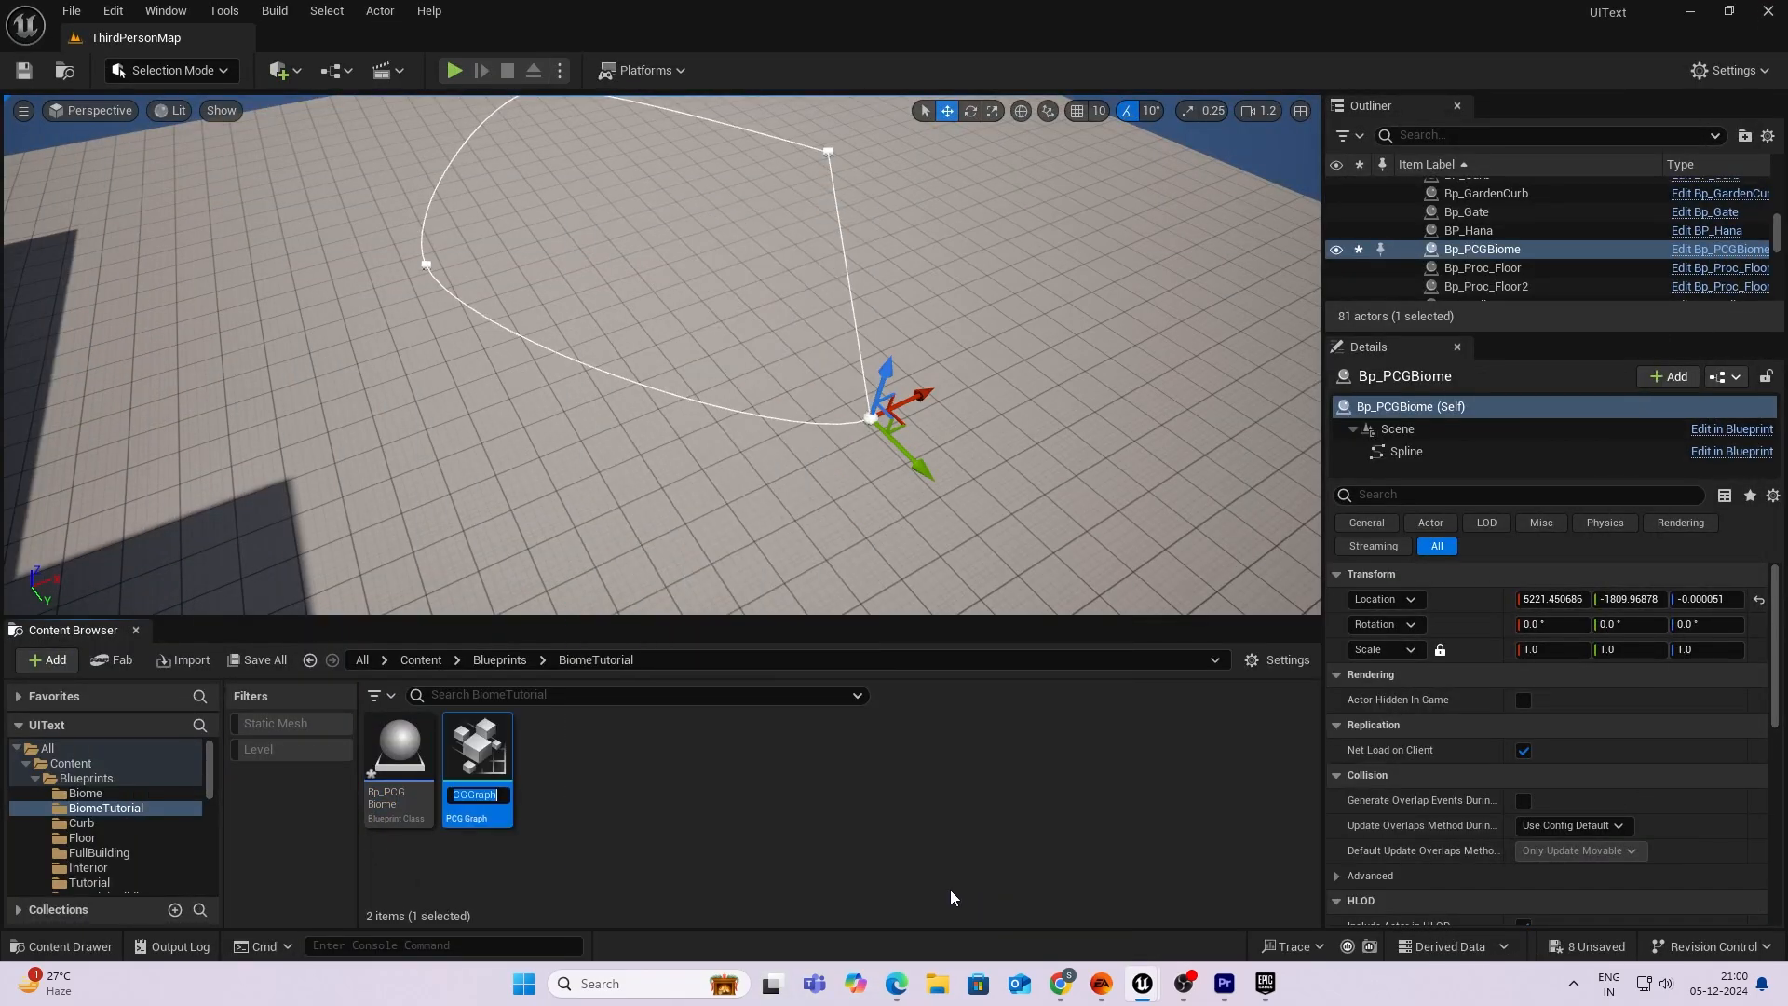
{"action": "type", "text": "PCG_"}
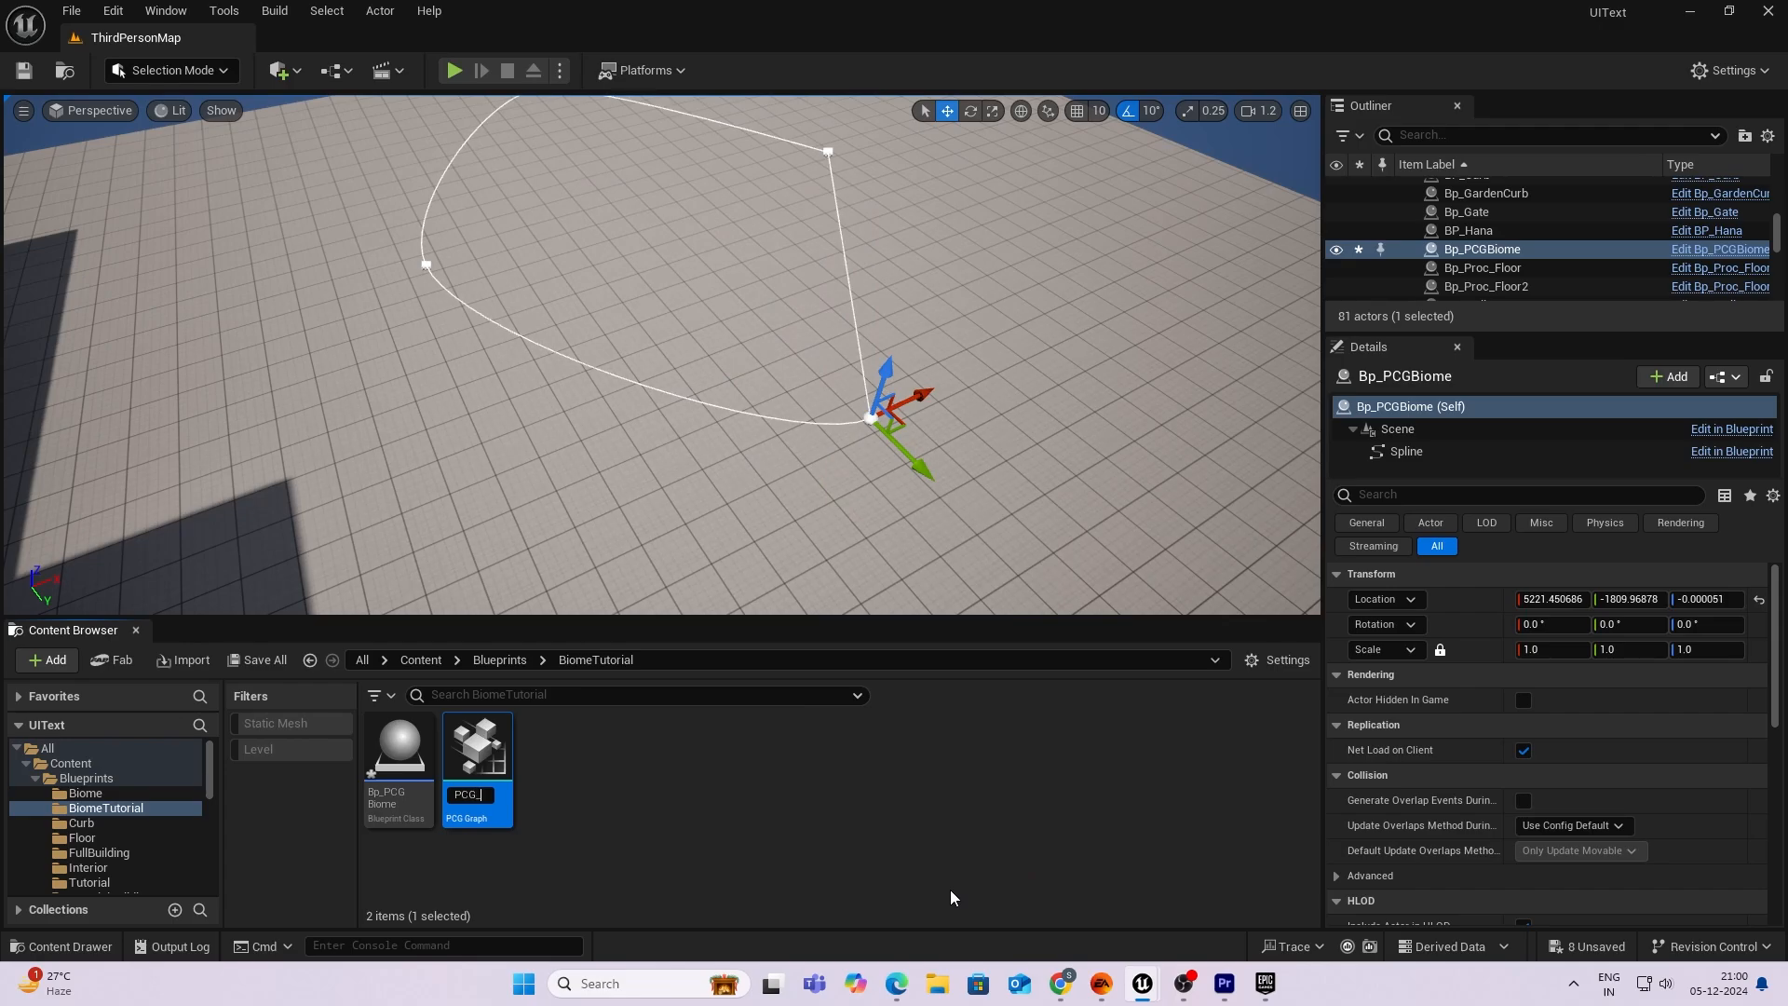
{"action": "type", "text": "Biome"}
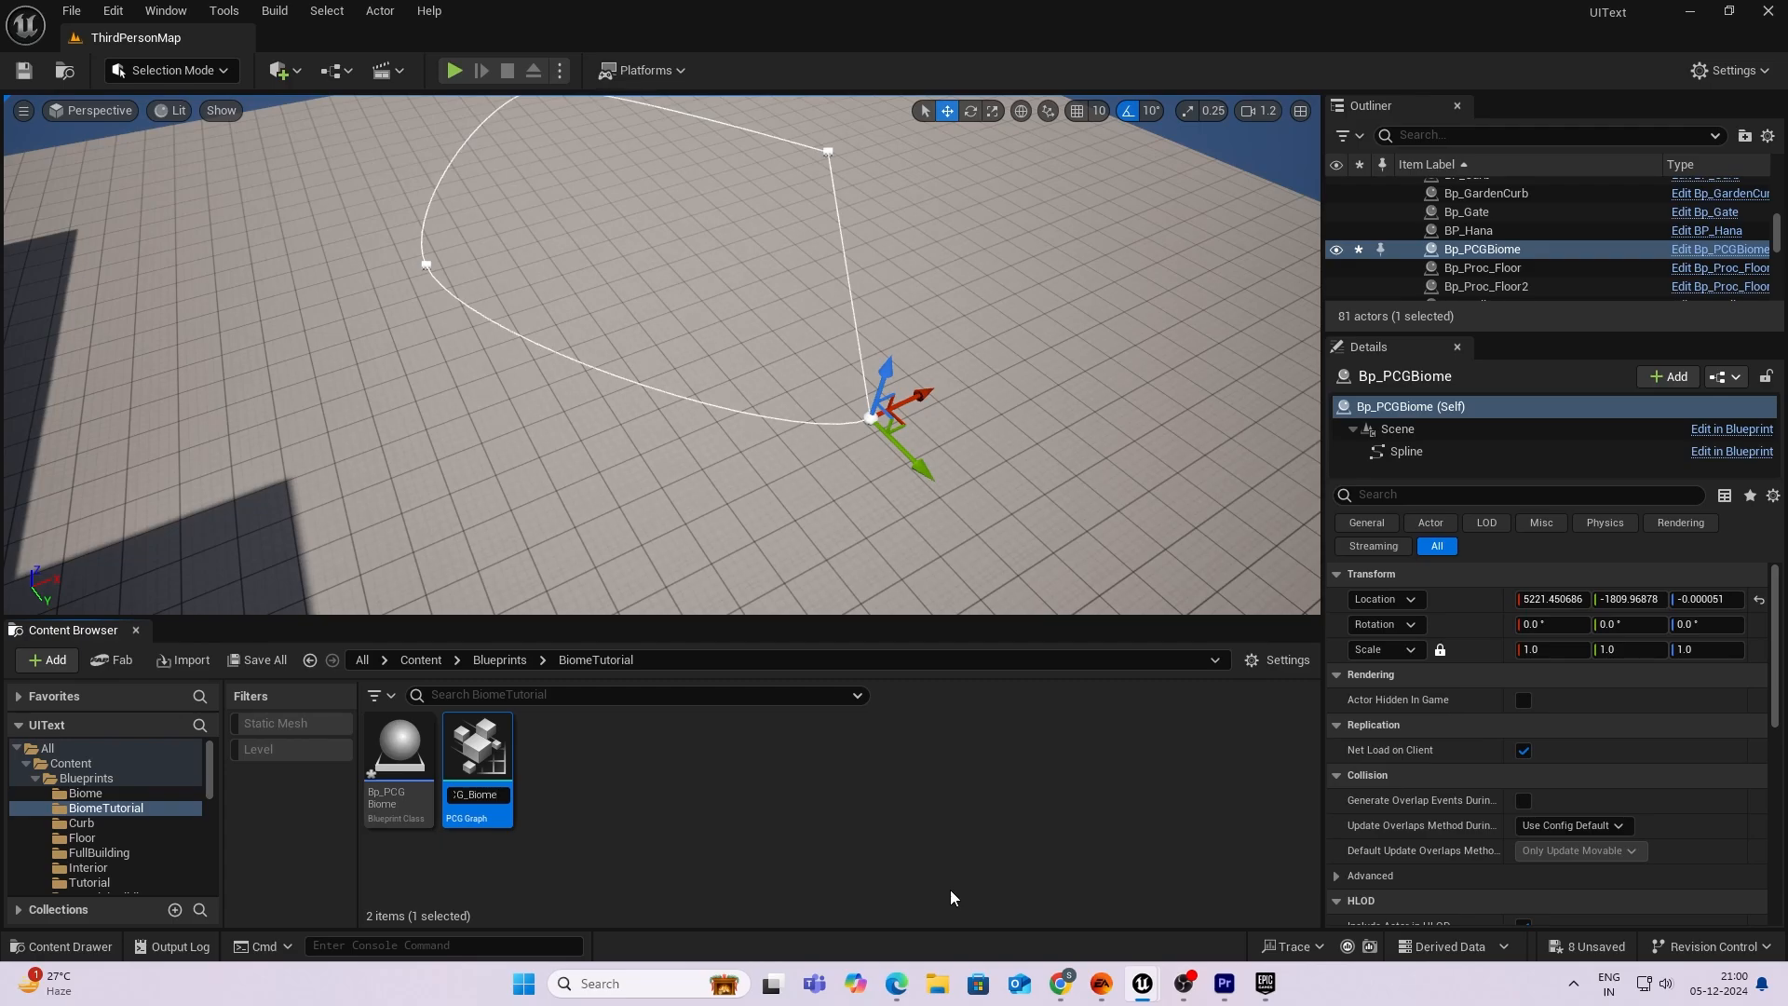
{"action": "double_click", "coordinate": [473, 795]}
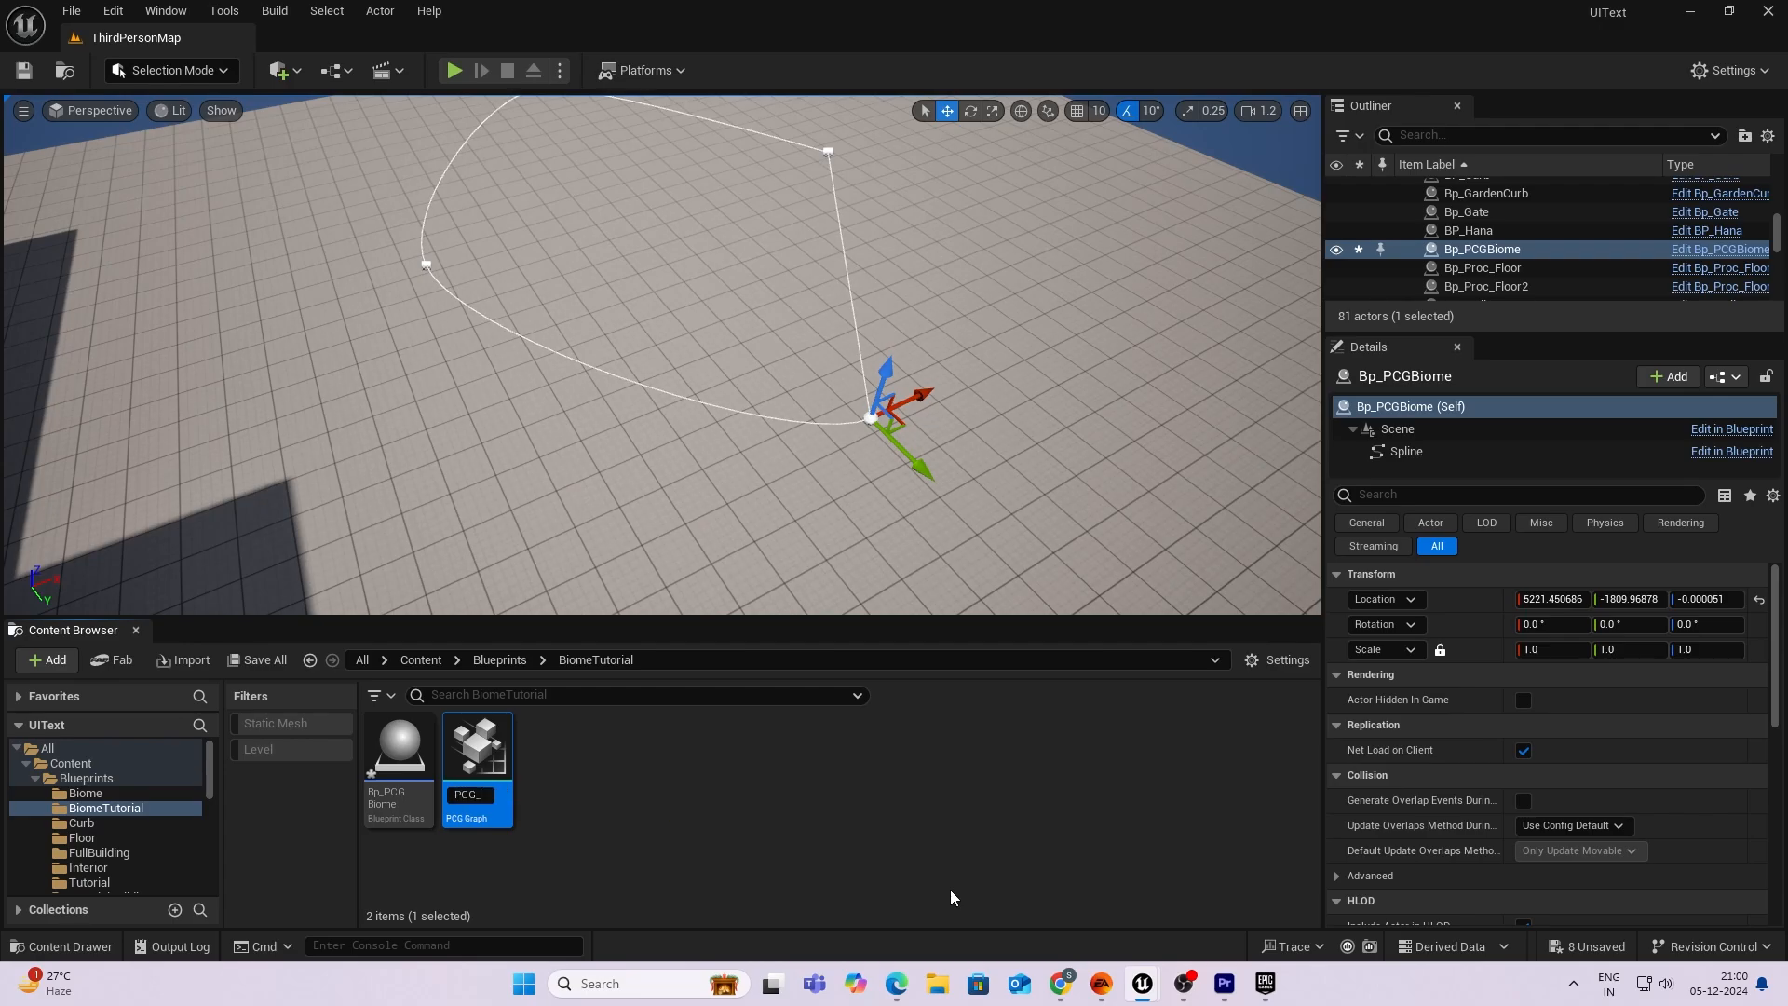
{"action": "type", "text": "Bu"}
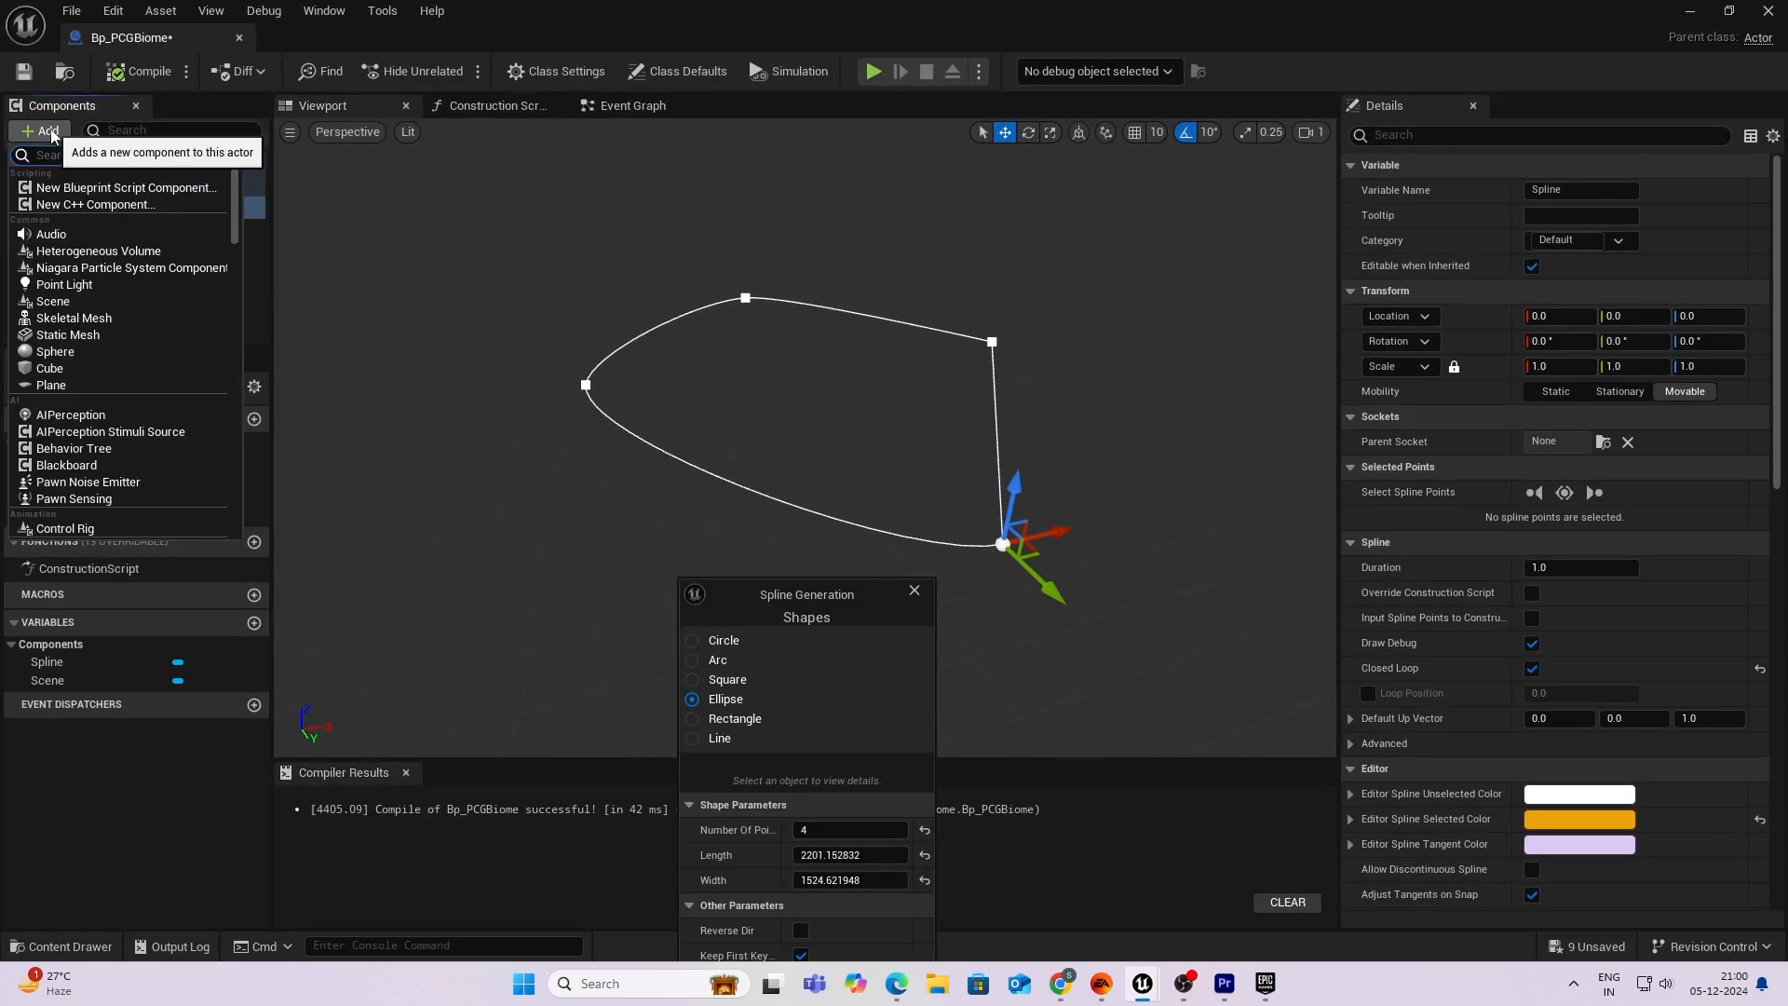
Add a PCG component to Bp_PCGBiome using the PCG_BiomeSpline graph.
{"action": "type", "text": "pcg"}
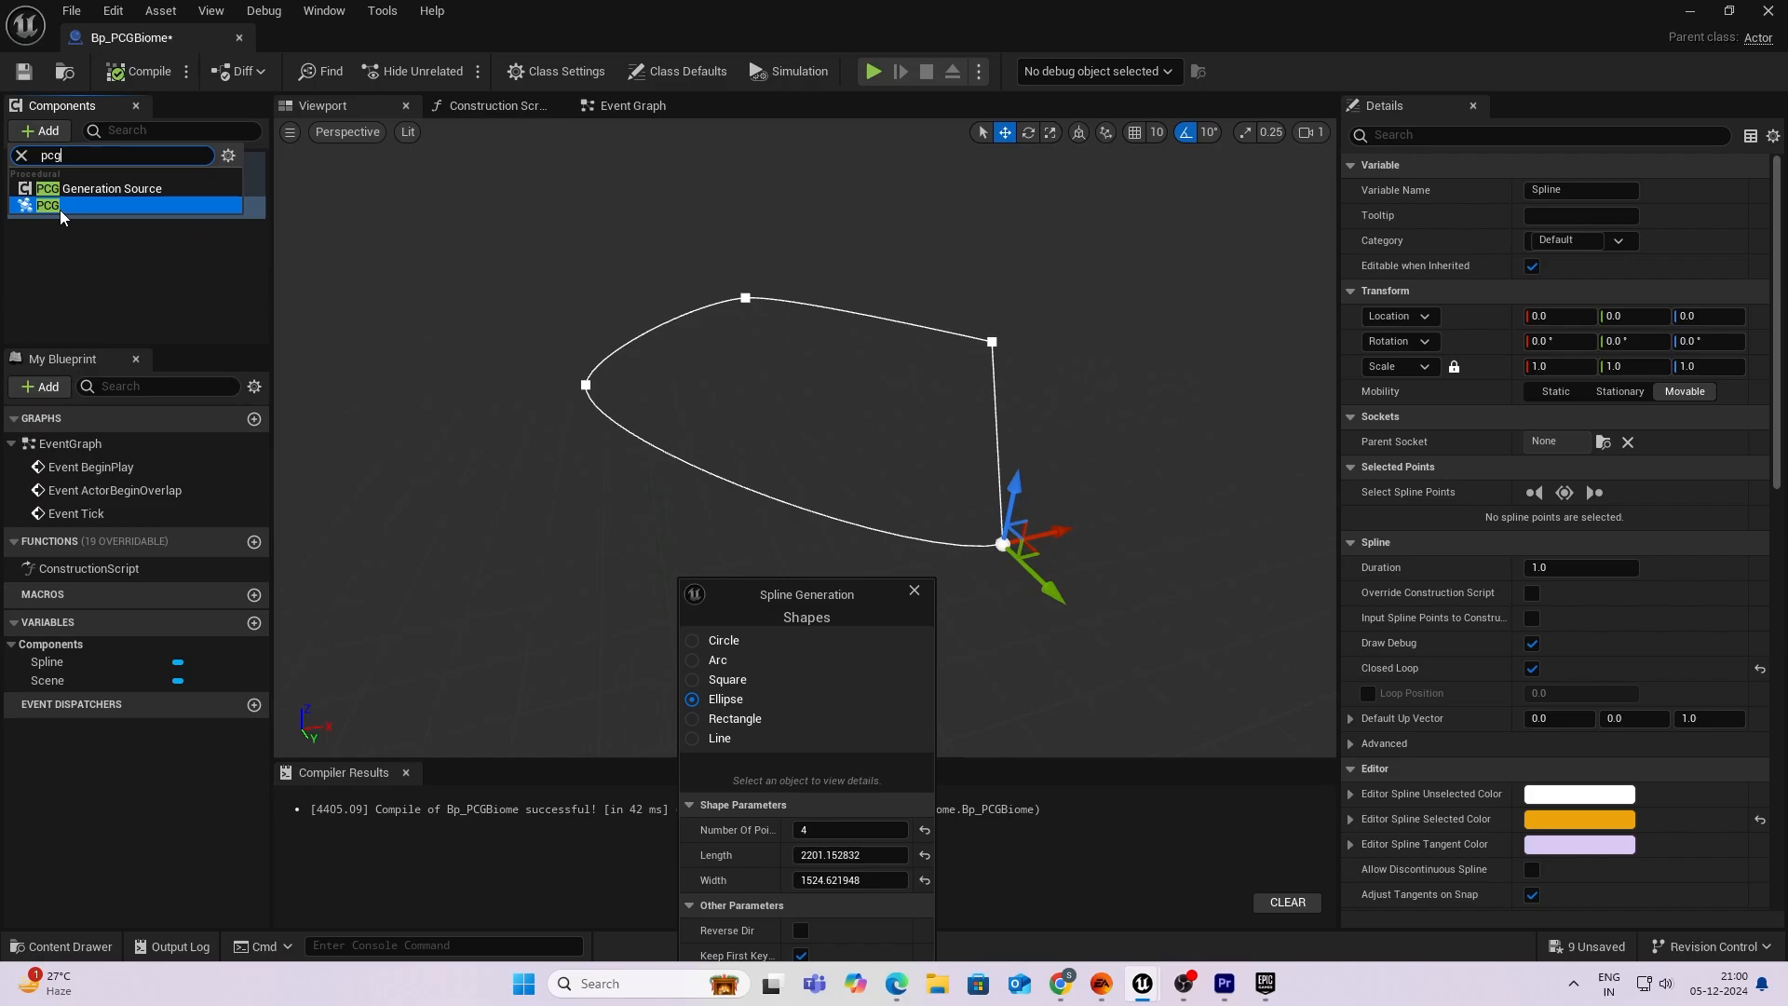
{"action": "left_click", "coordinate": [56, 205]}
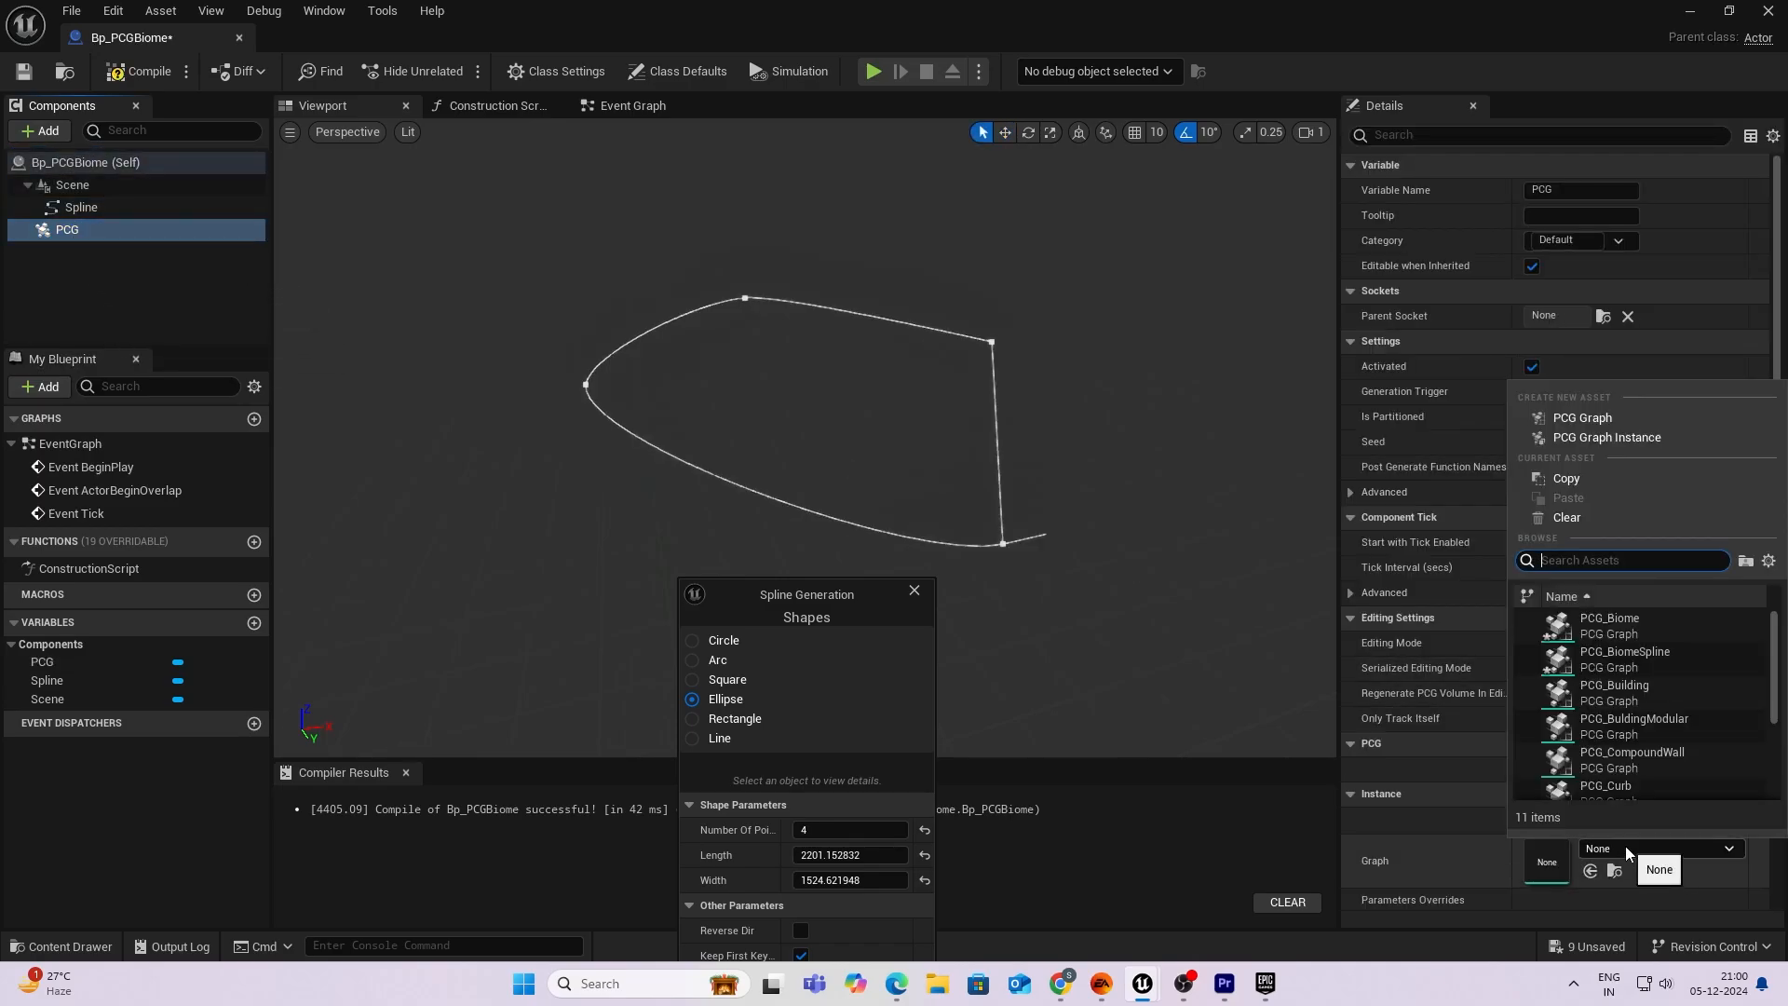
{"action": "type", "text": "biome"}
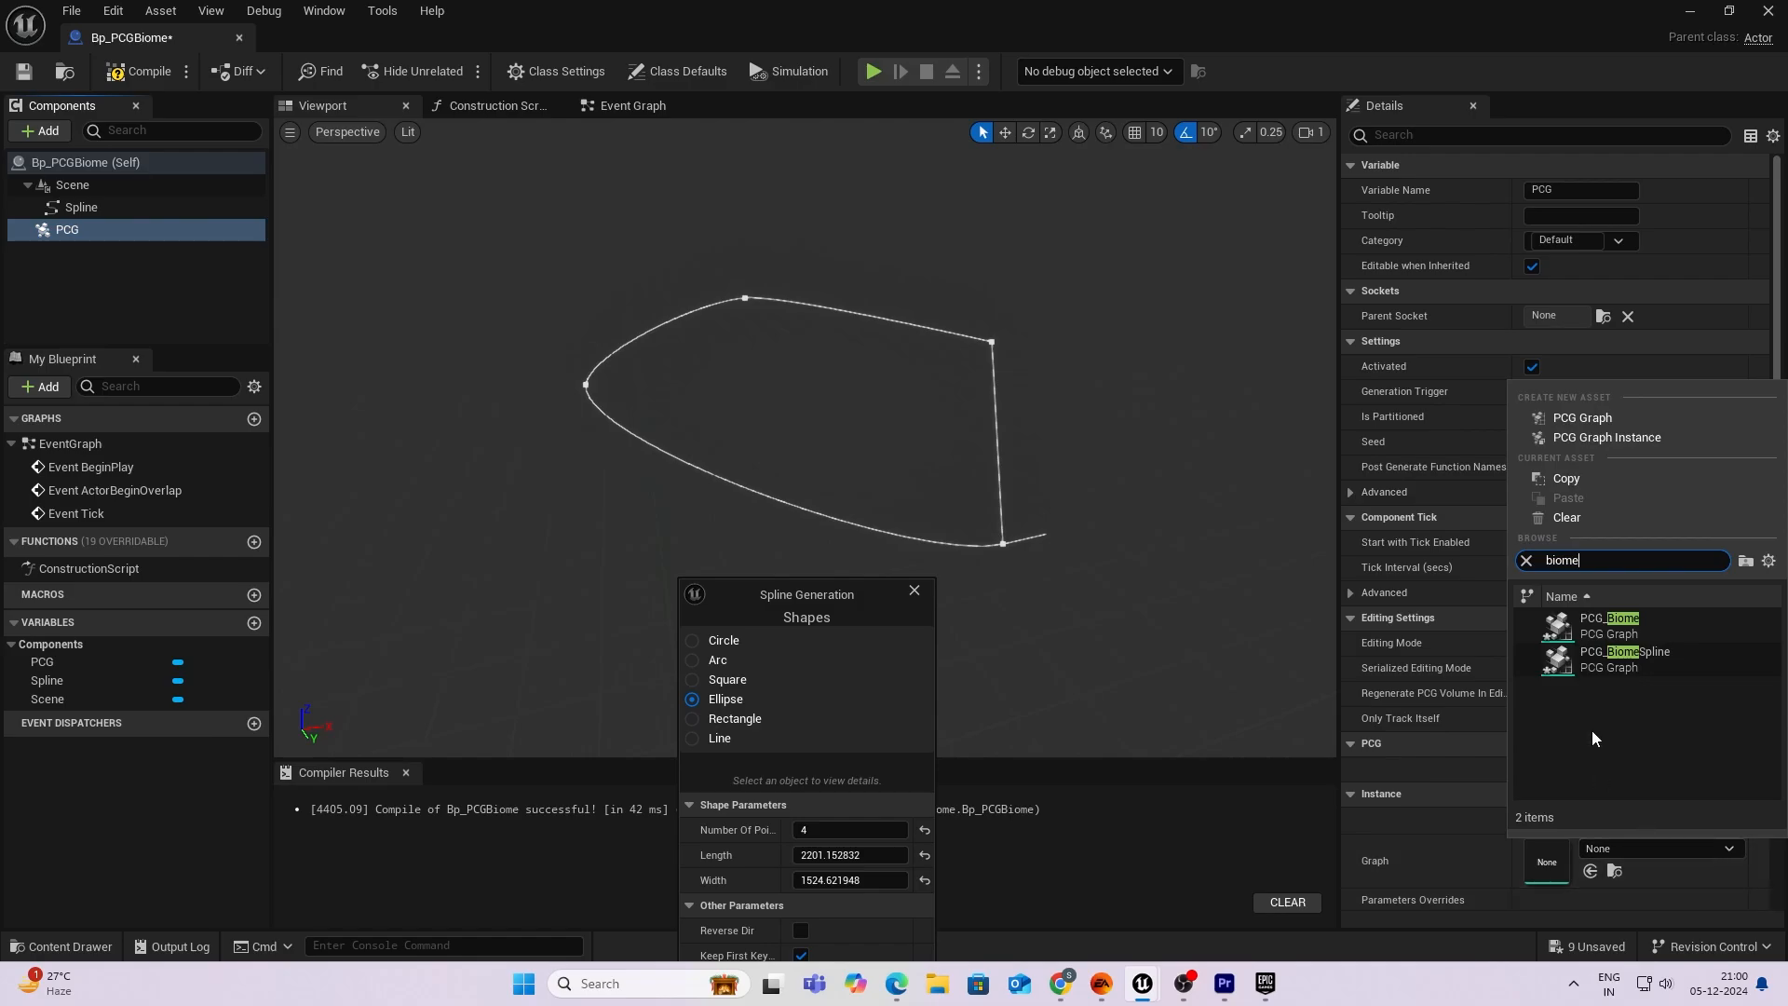
{"action": "left_click", "coordinate": [1623, 651]}
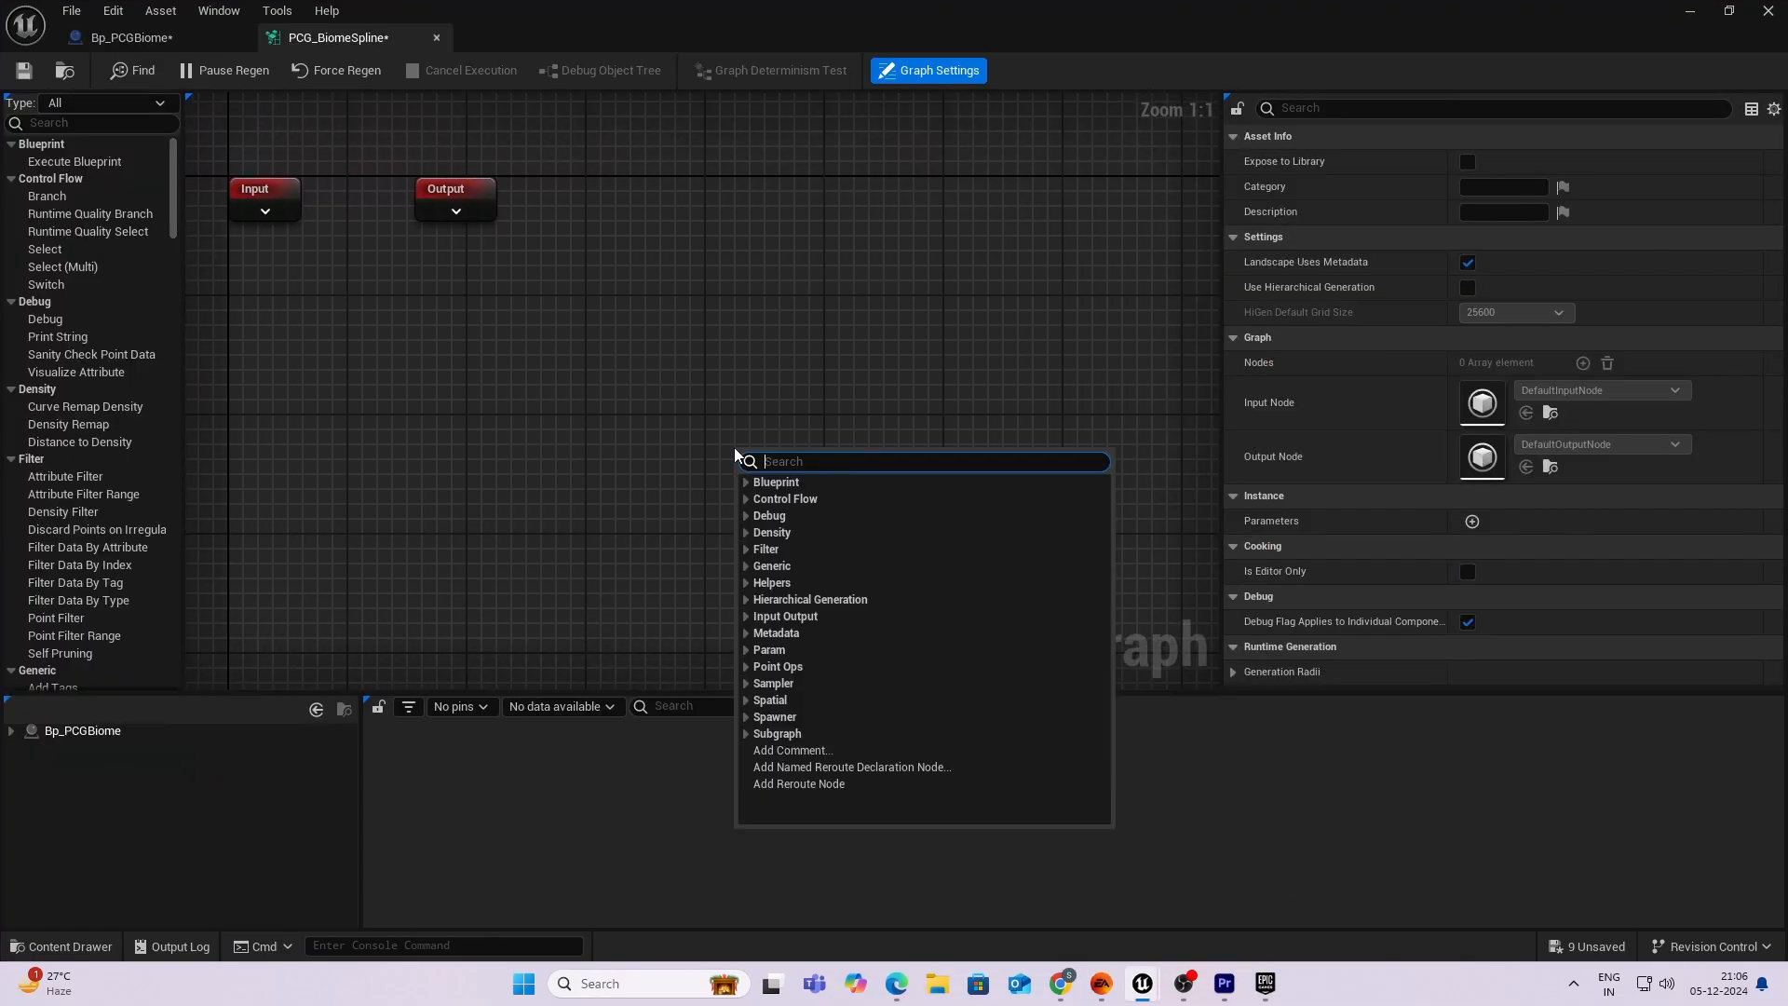
Feed Get Spline Data into an unbounded On Interior Spline Sampler with spacing 30 and border 10.
{"action": "type", "text": "get s"}
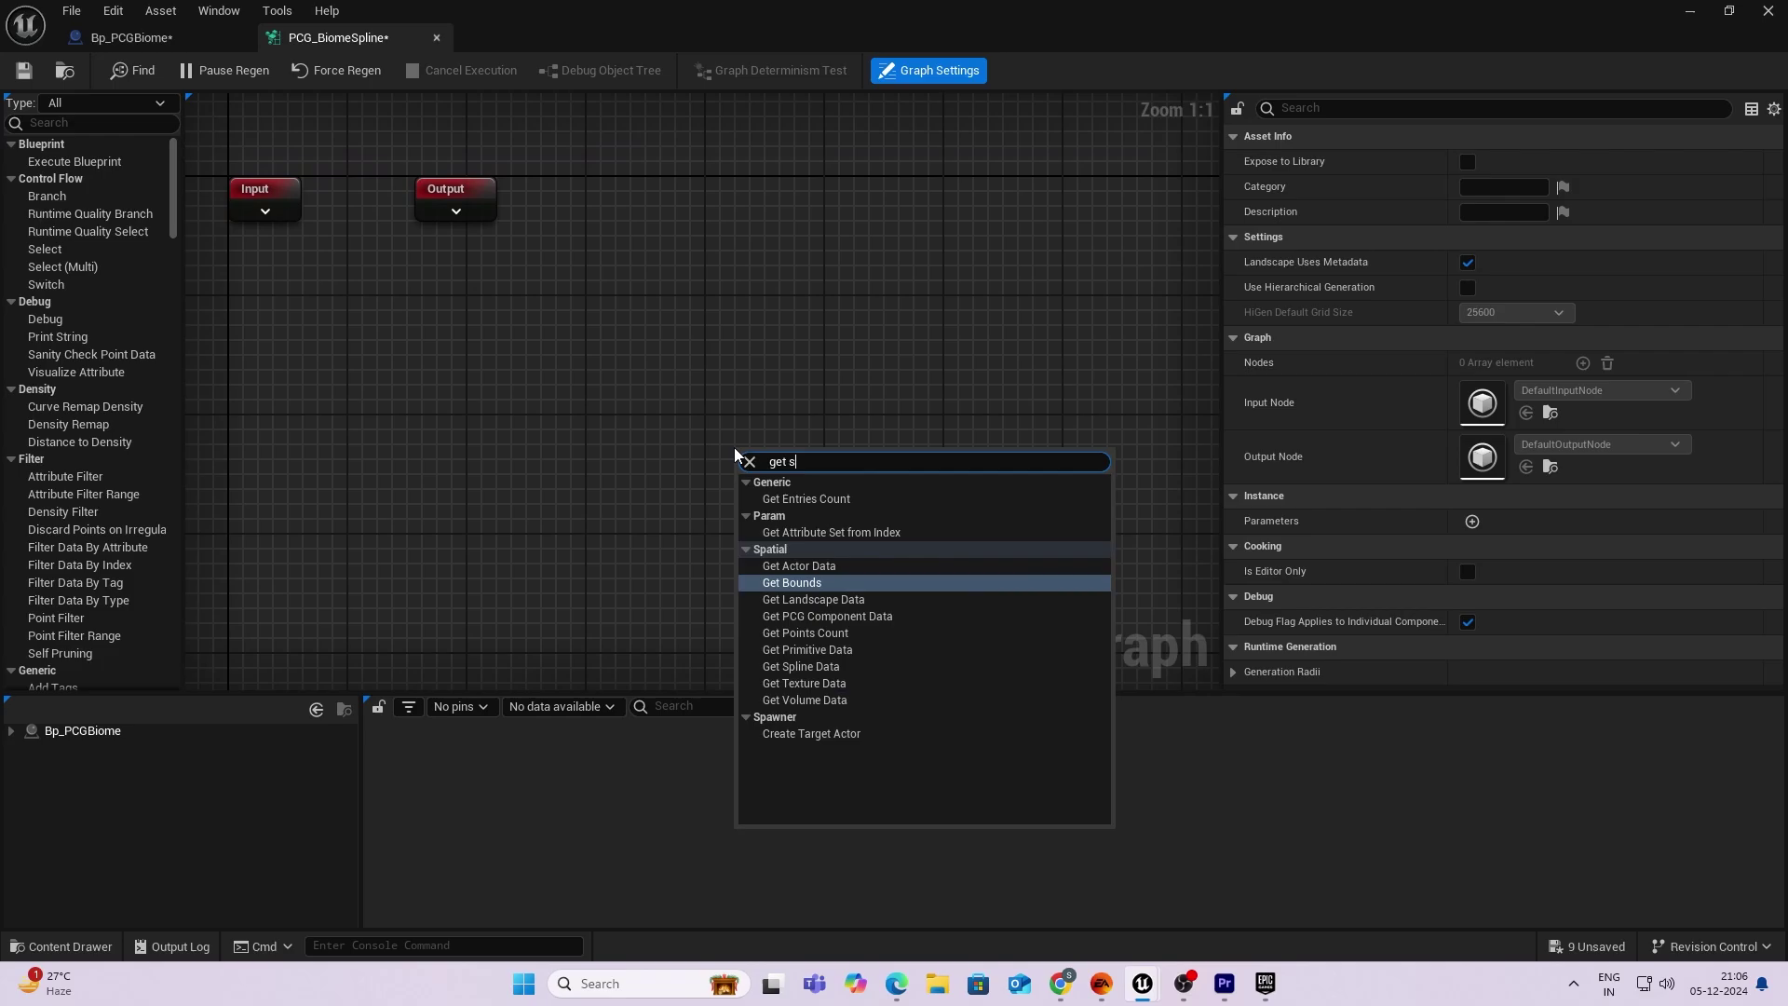
{"action": "left_click", "coordinate": [800, 666]}
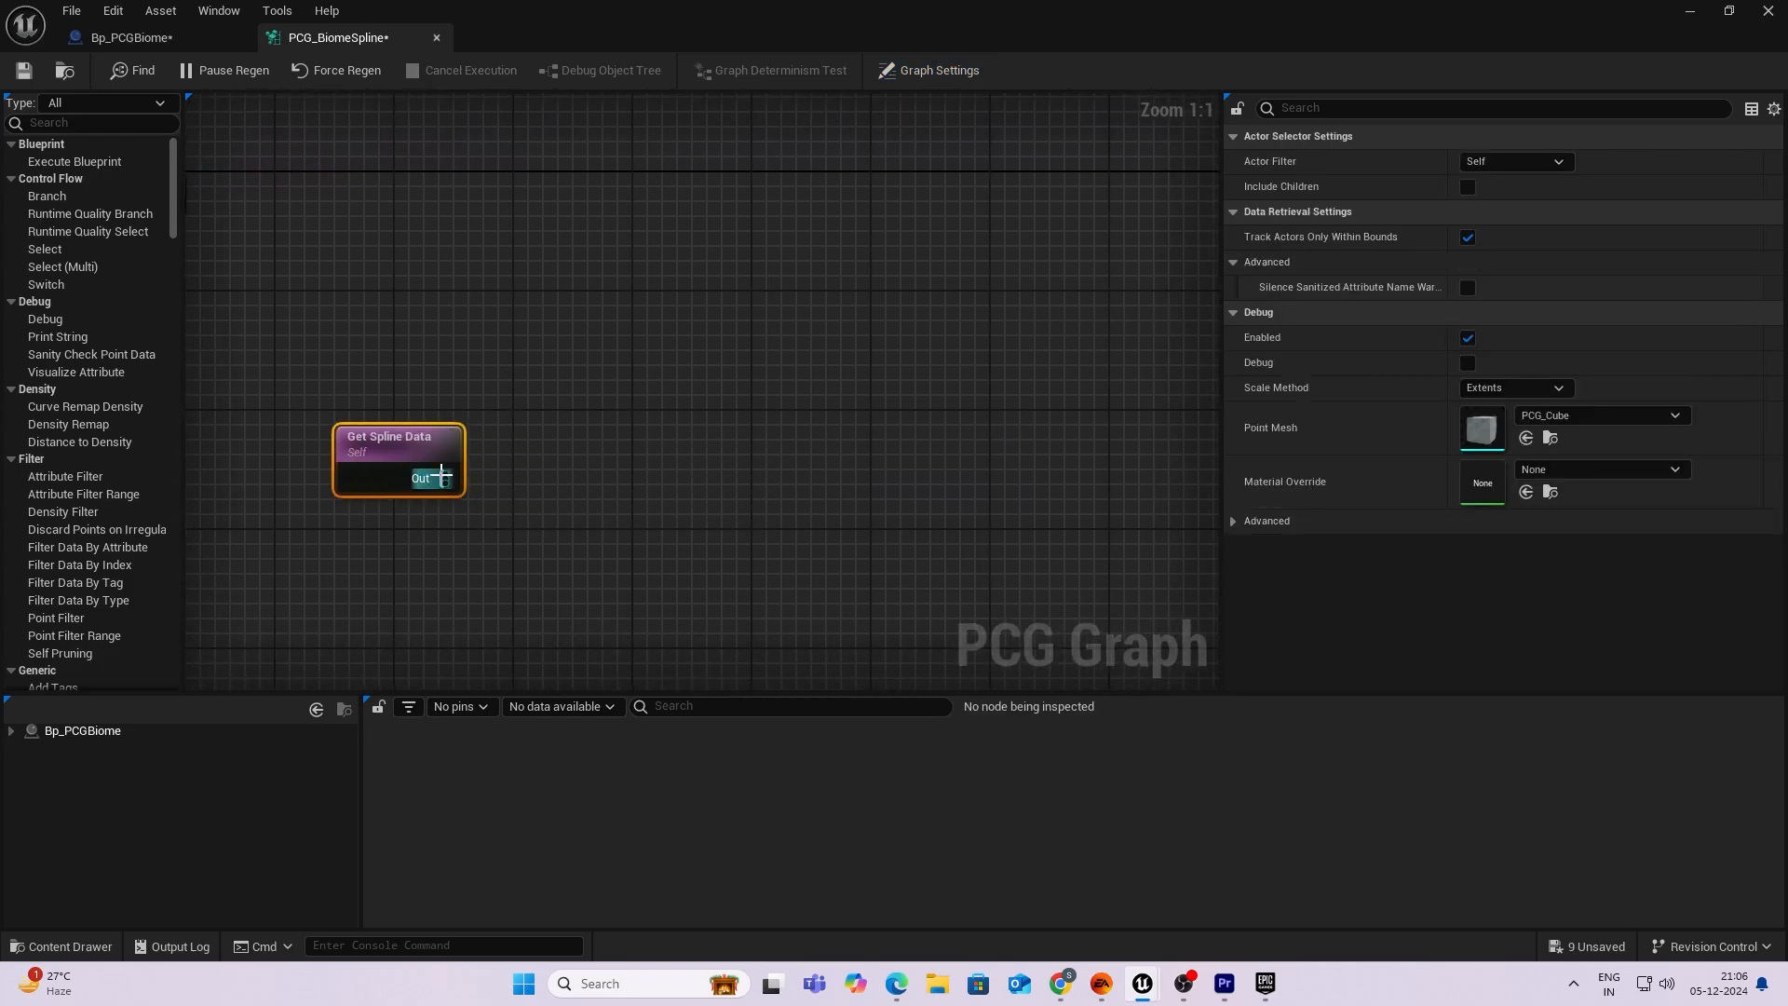
{"action": "left_click_drag", "start_coordinate": [444, 477], "coordinate": [565, 489]}
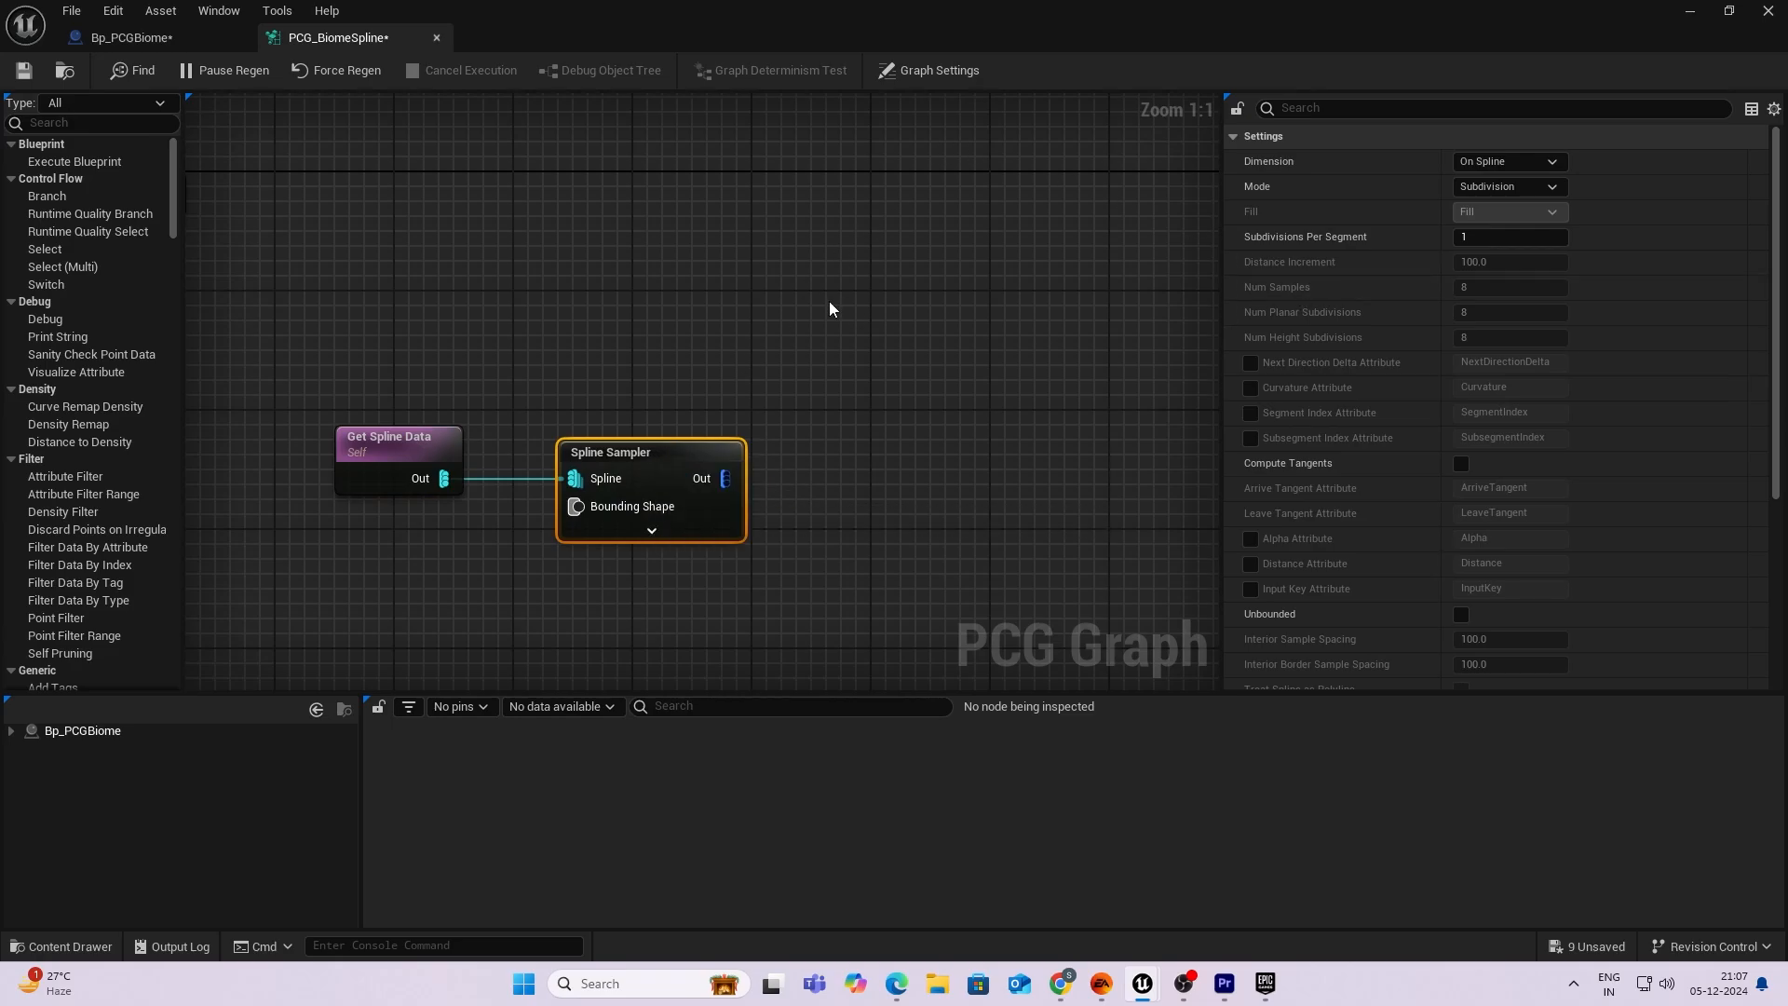
{"action": "left_click", "coordinate": [1552, 187]}
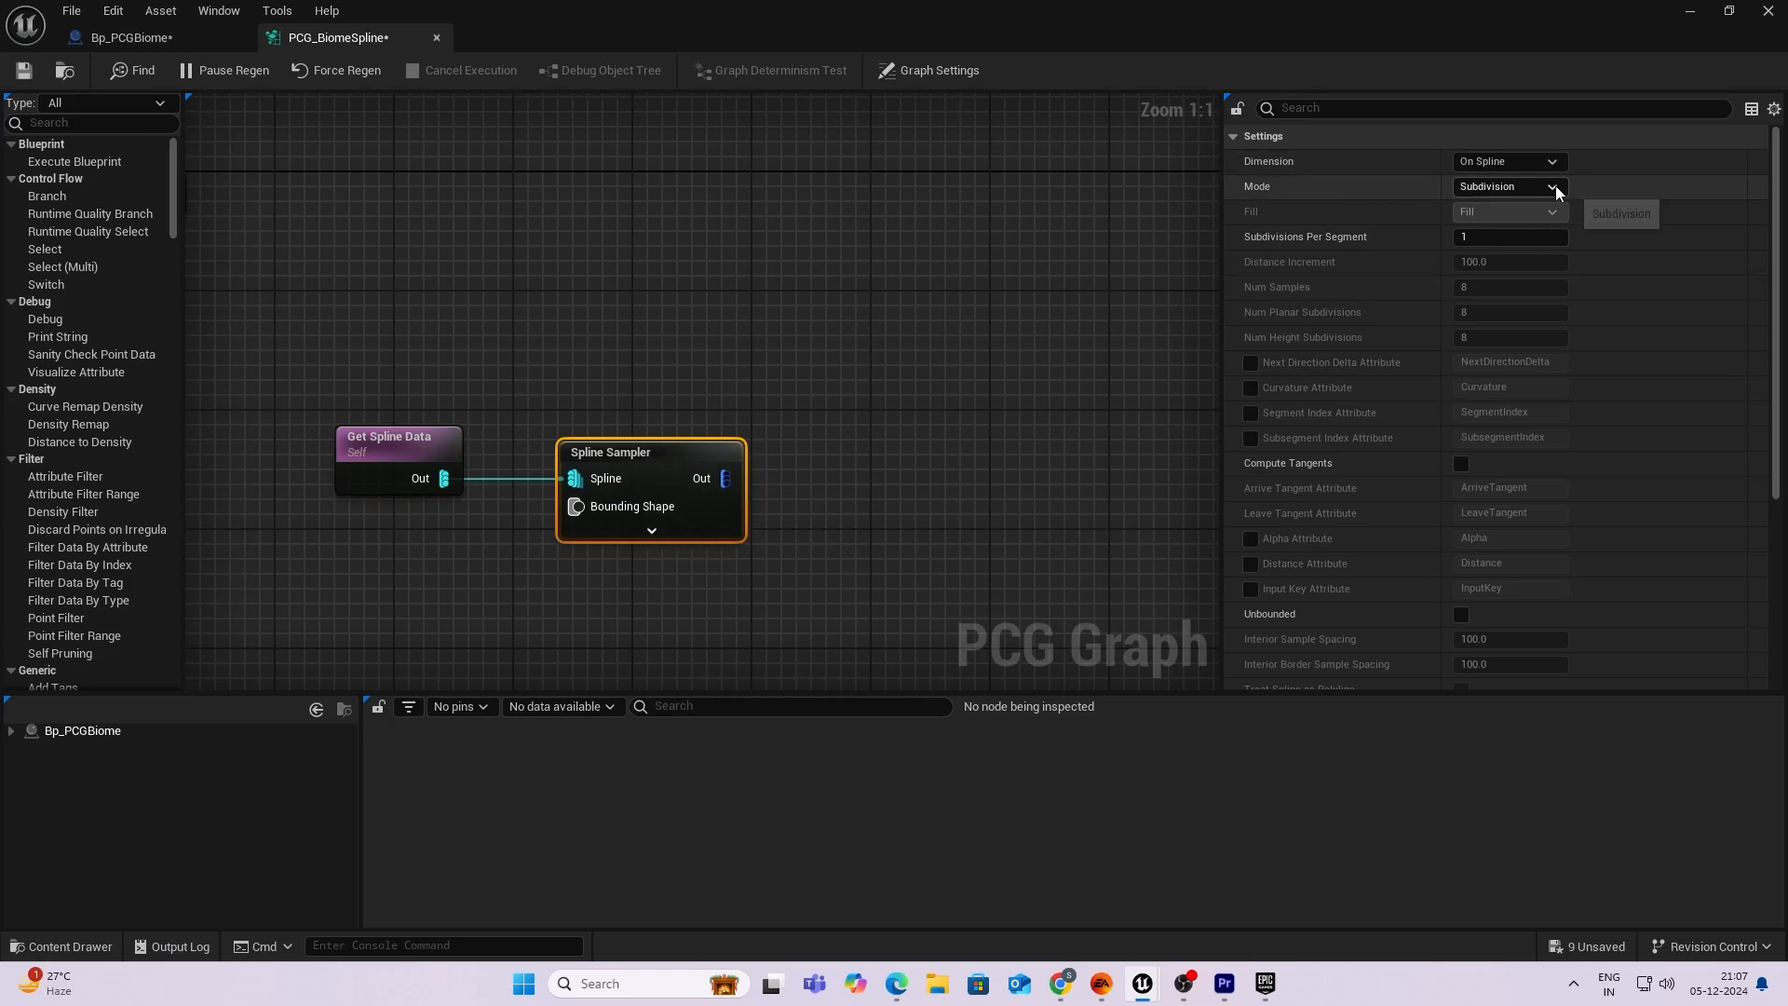
{"action": "left_click", "coordinate": [1553, 161]}
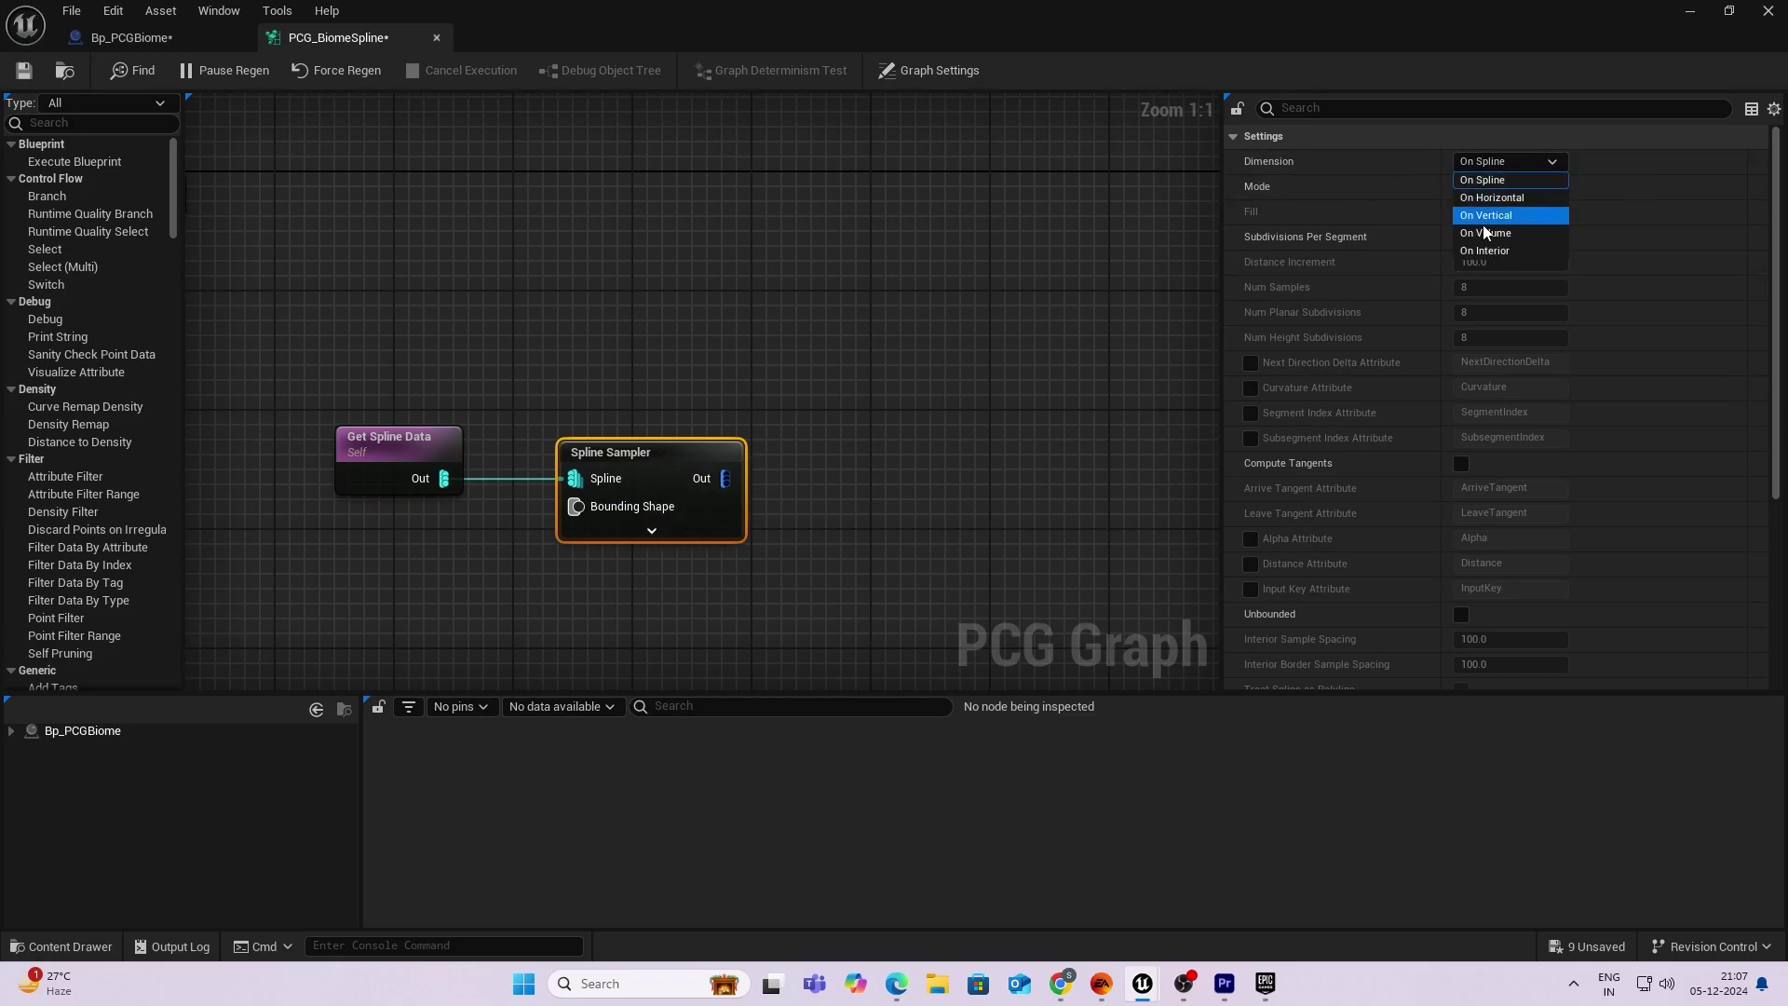
{"action": "left_click", "coordinate": [1486, 250]}
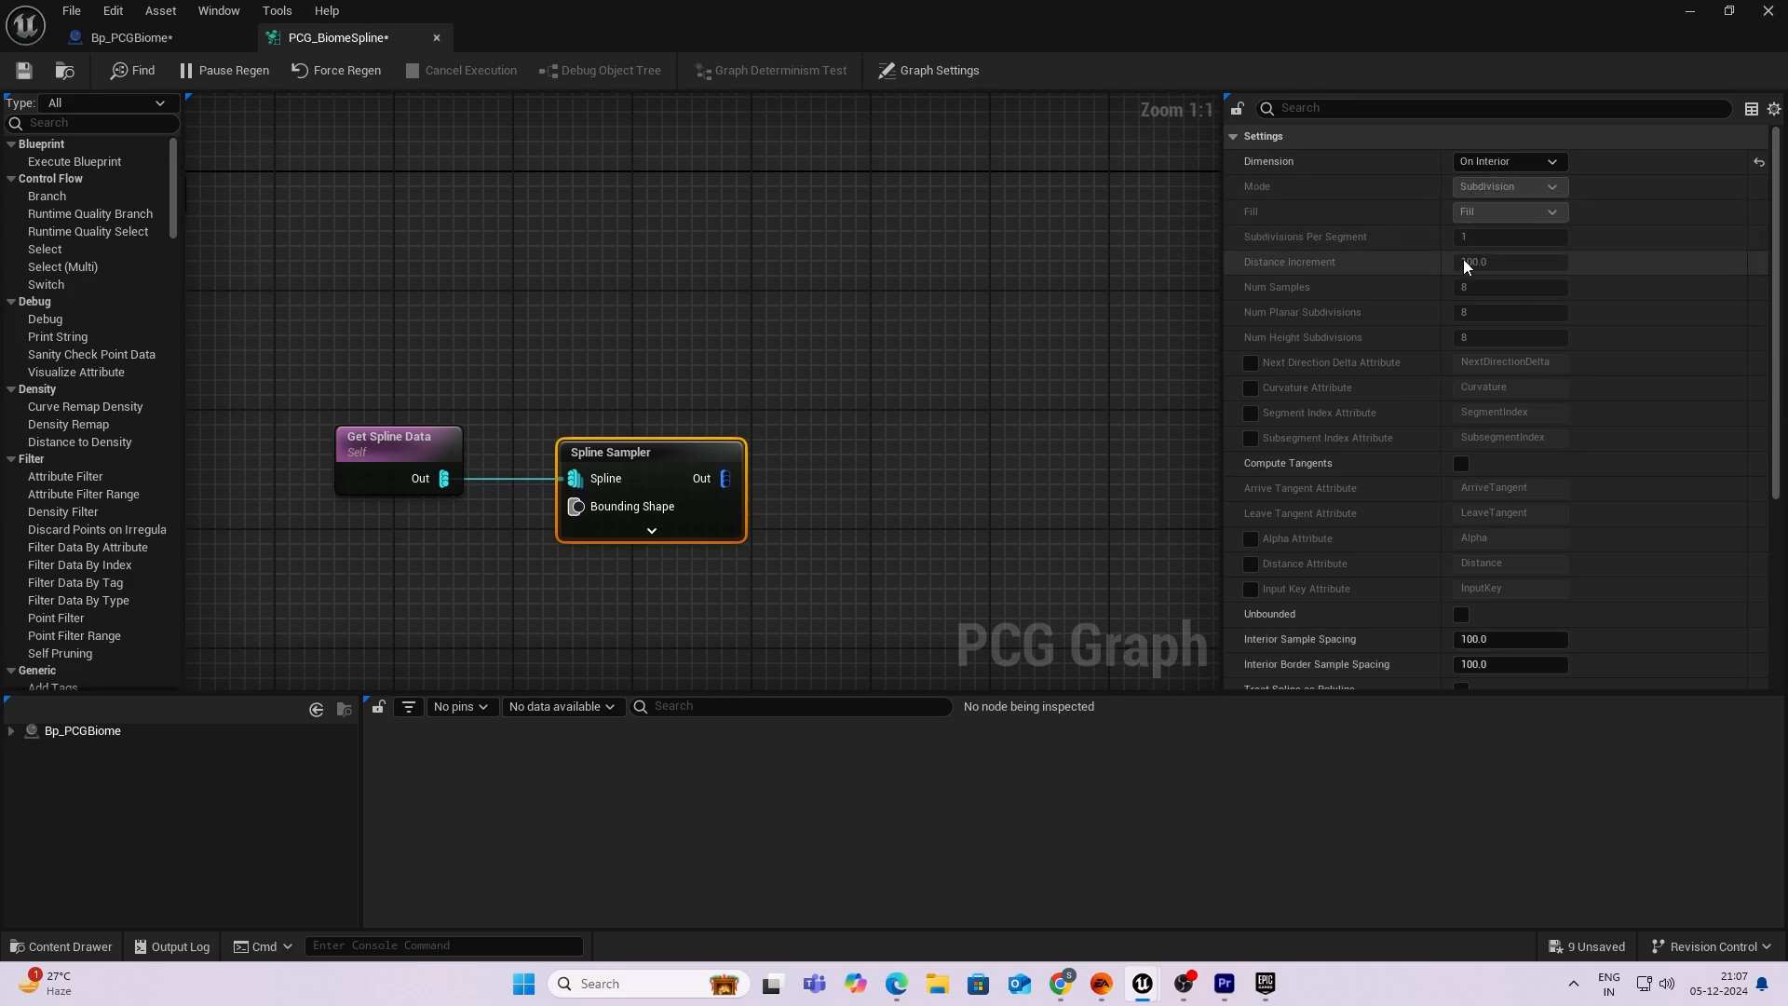
{"action": "mouse_move", "coordinate": [1462, 614]}
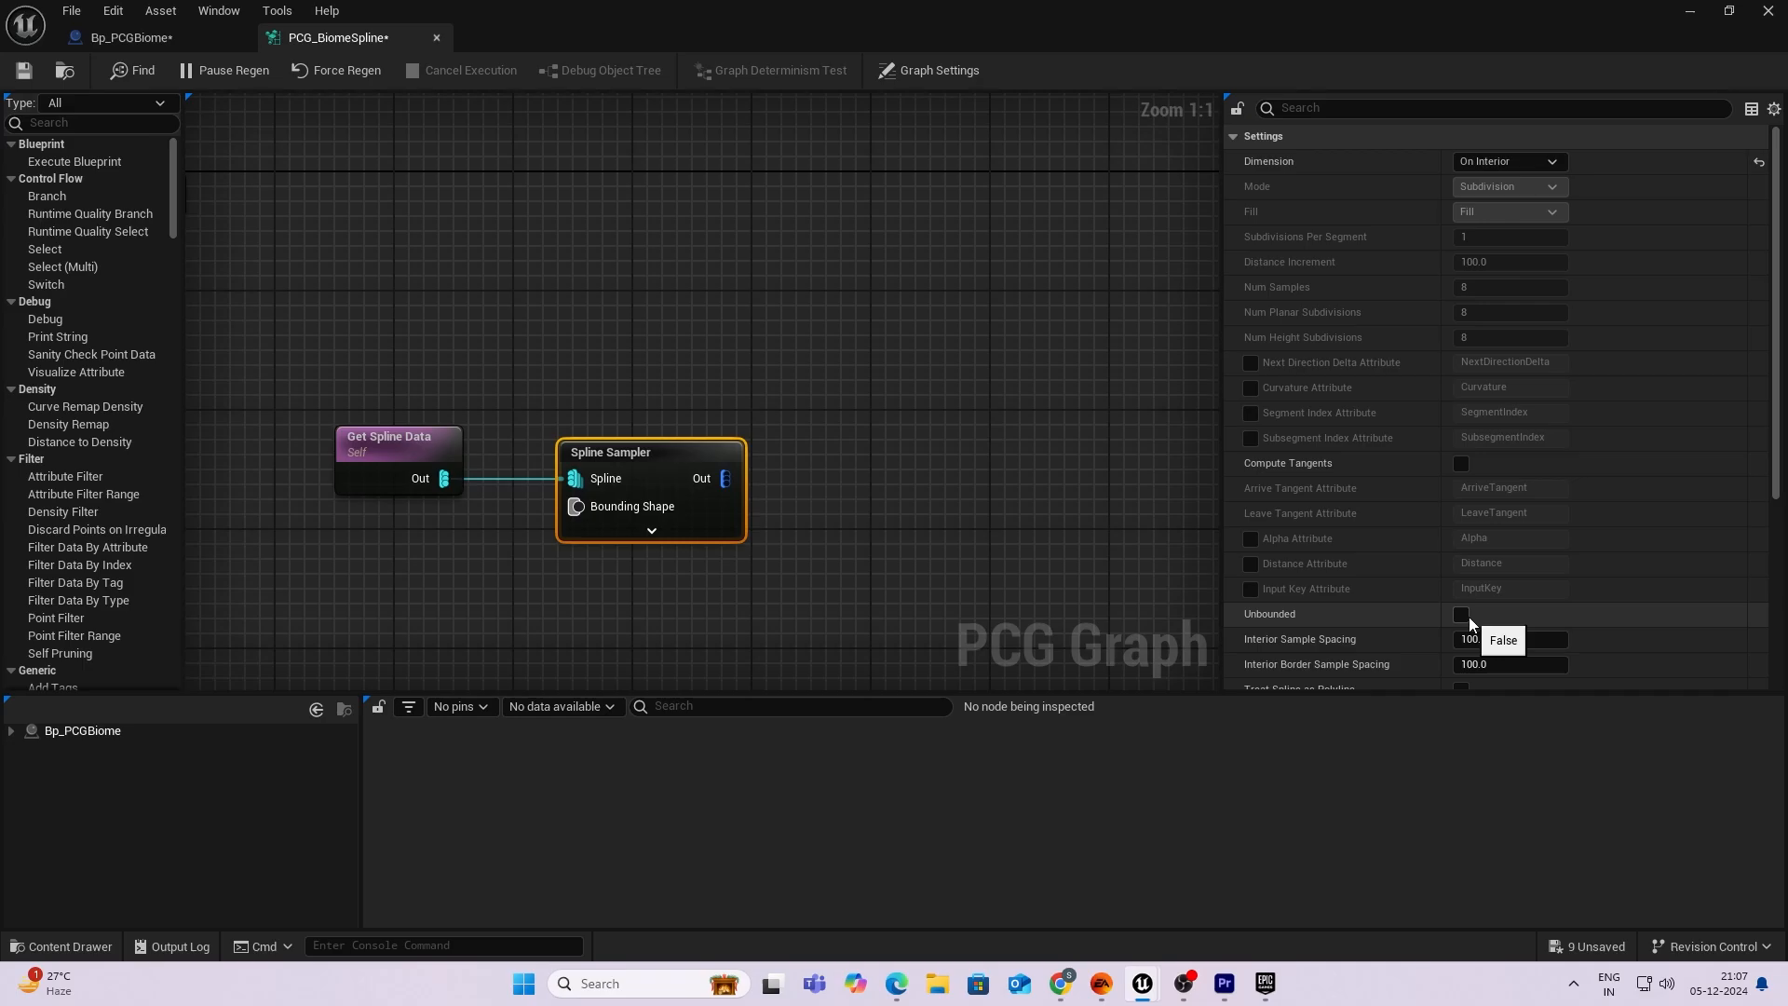
{"action": "left_click", "coordinate": [1462, 614]}
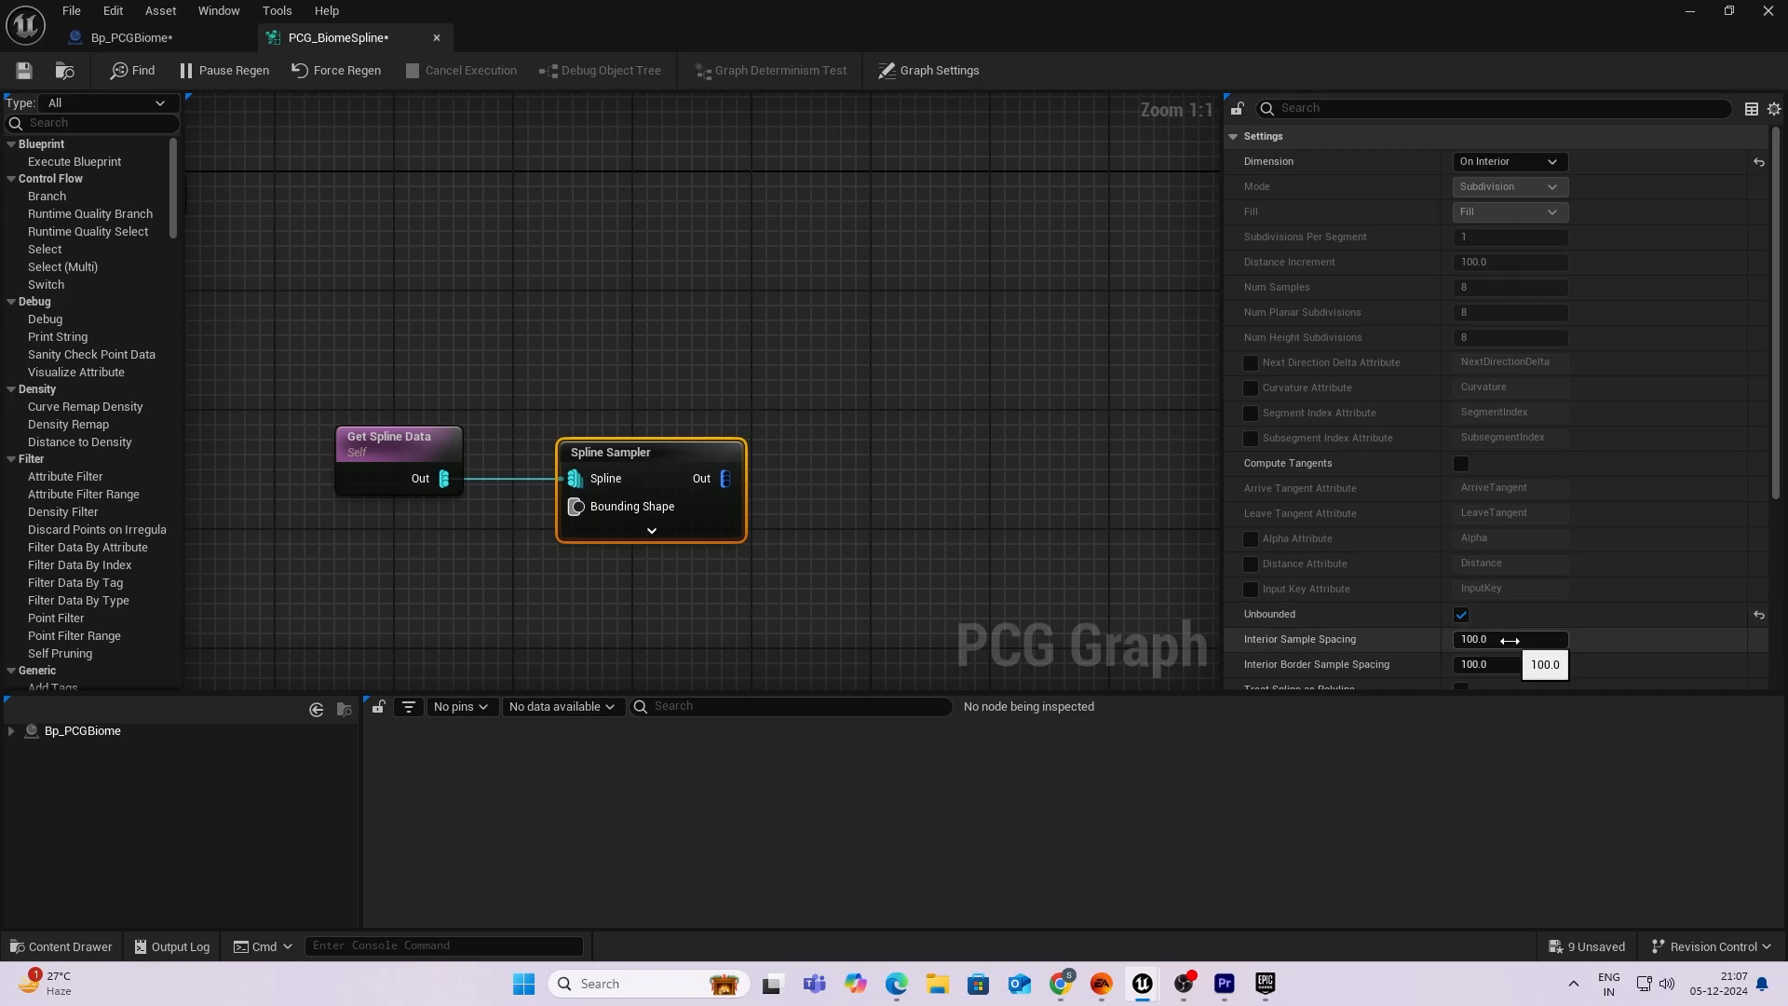
{"action": "type", "text": "30"}
{"action": "left_click", "coordinate": [1510, 664]}
{"action": "type", "text": "10"}
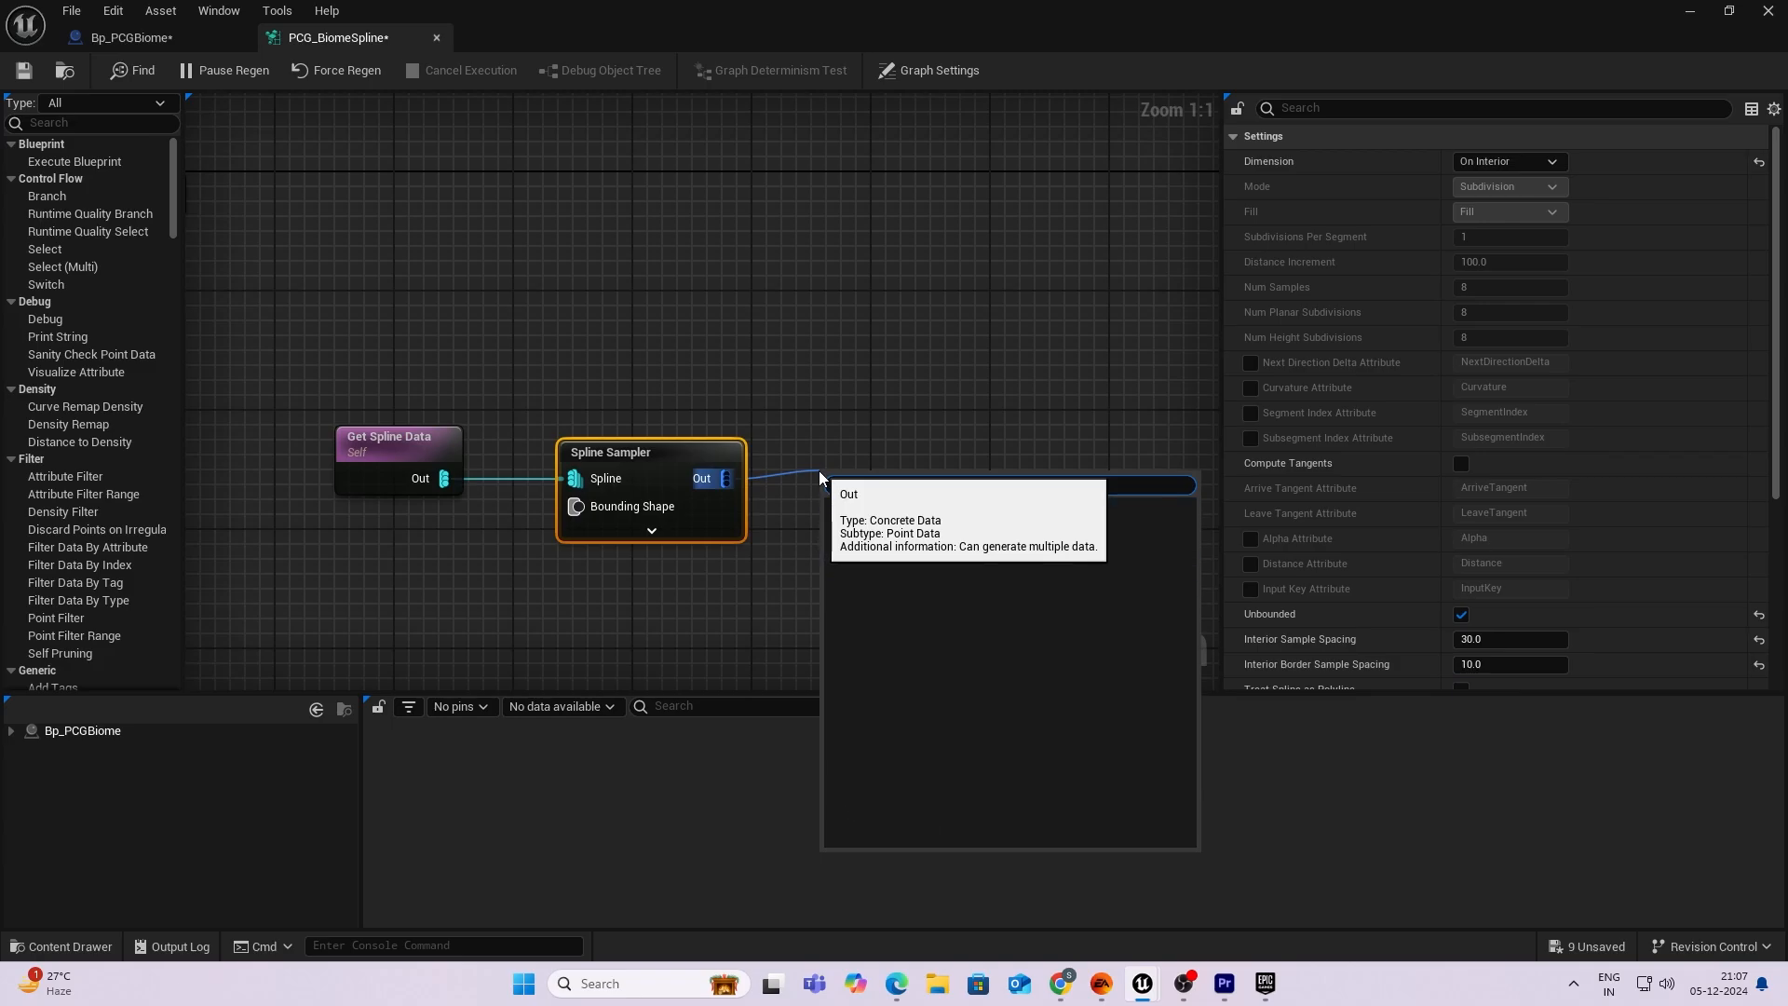
Chain a Transform Points node and a Static Mesh Spawner after the sampler.
{"action": "type", "text": "transfo"}
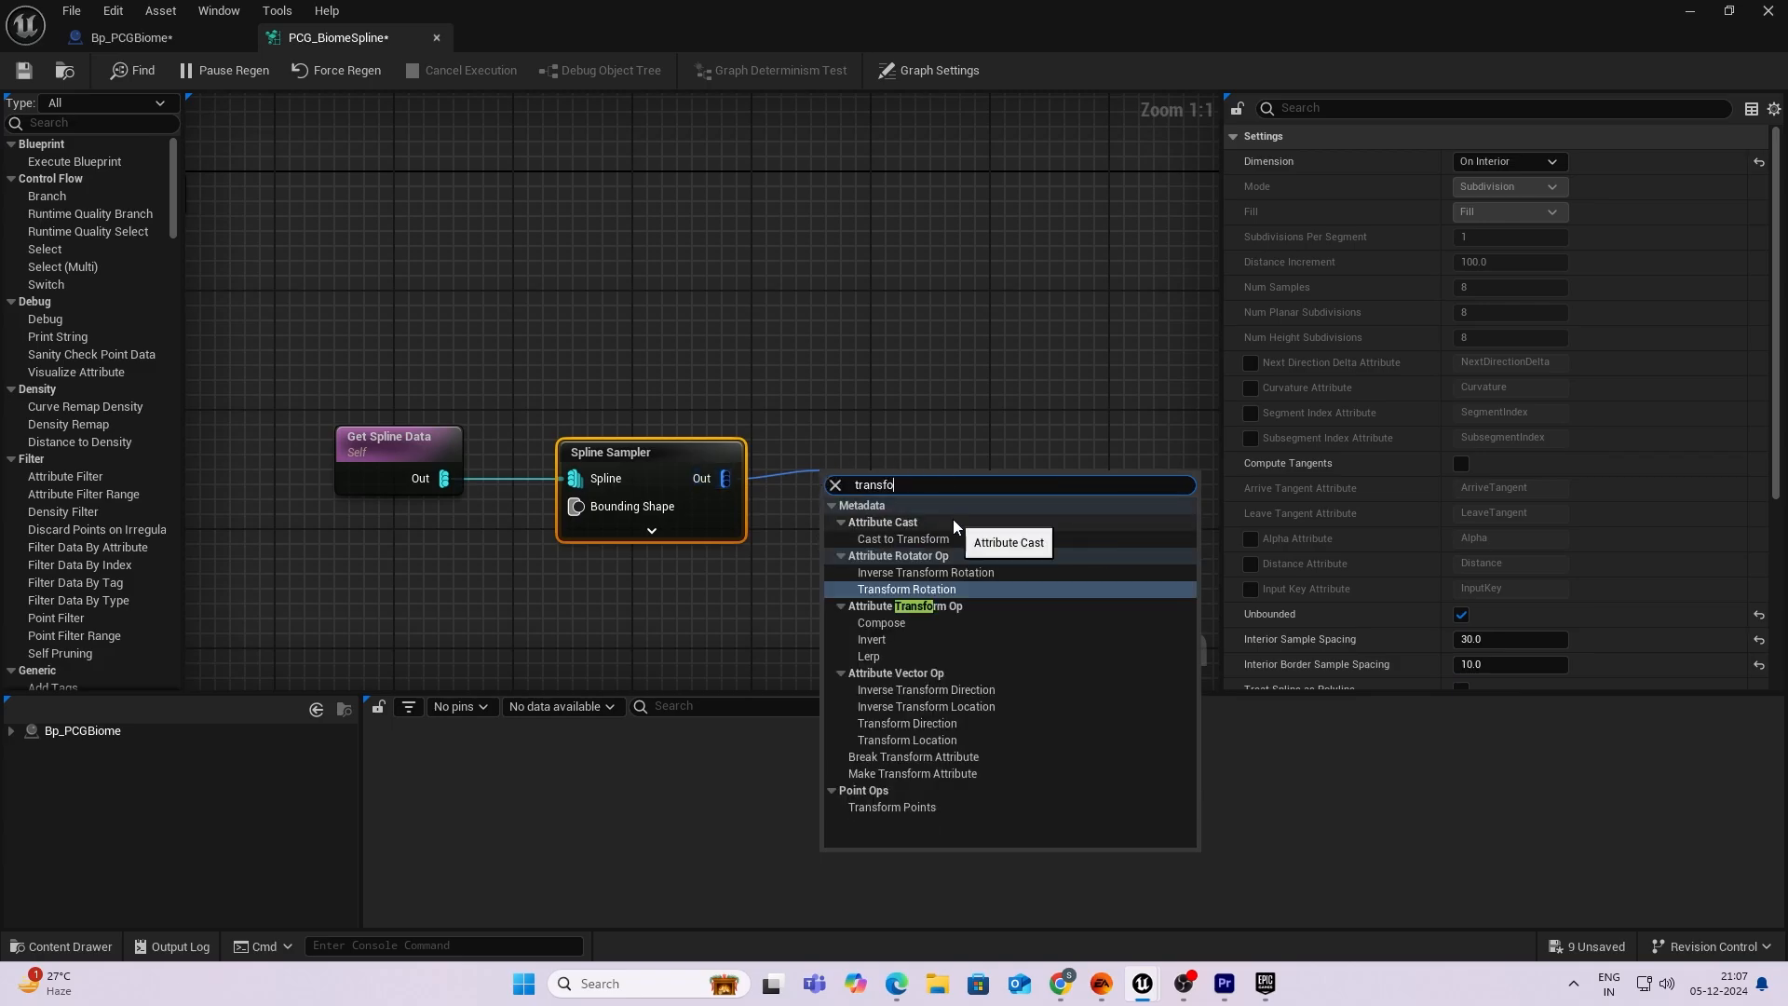
{"action": "type", "text": "rm"}
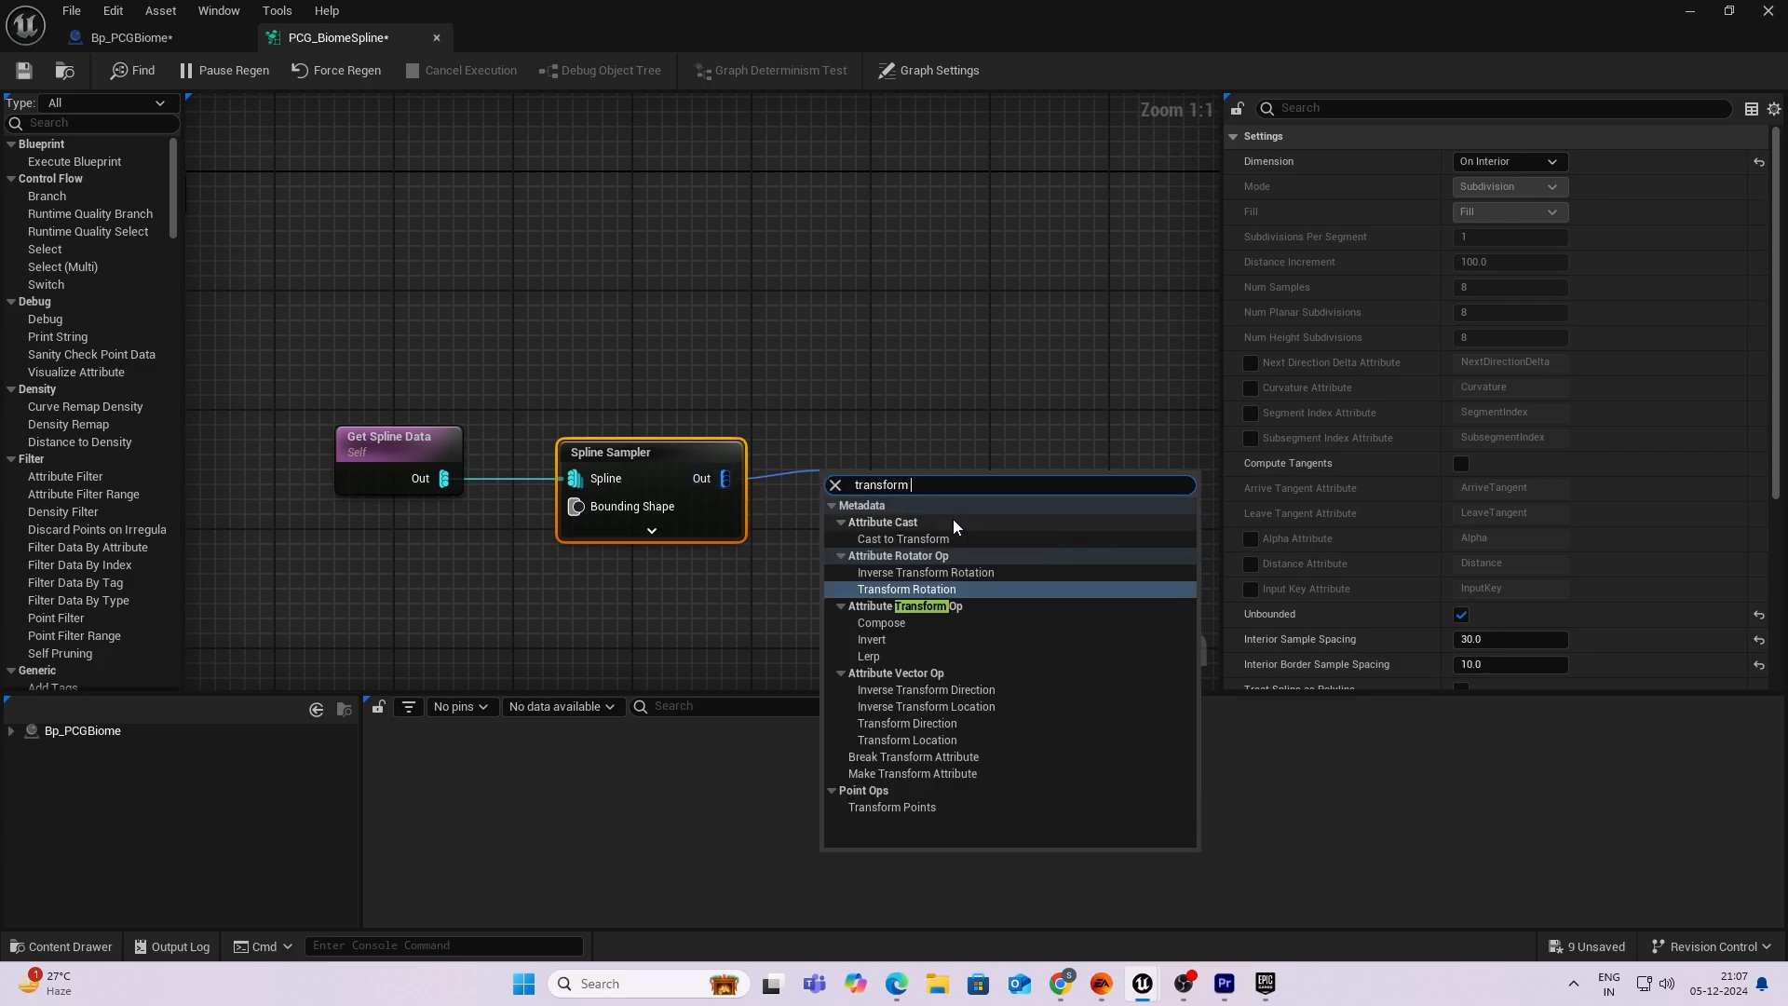
{"action": "left_click", "coordinate": [892, 807]}
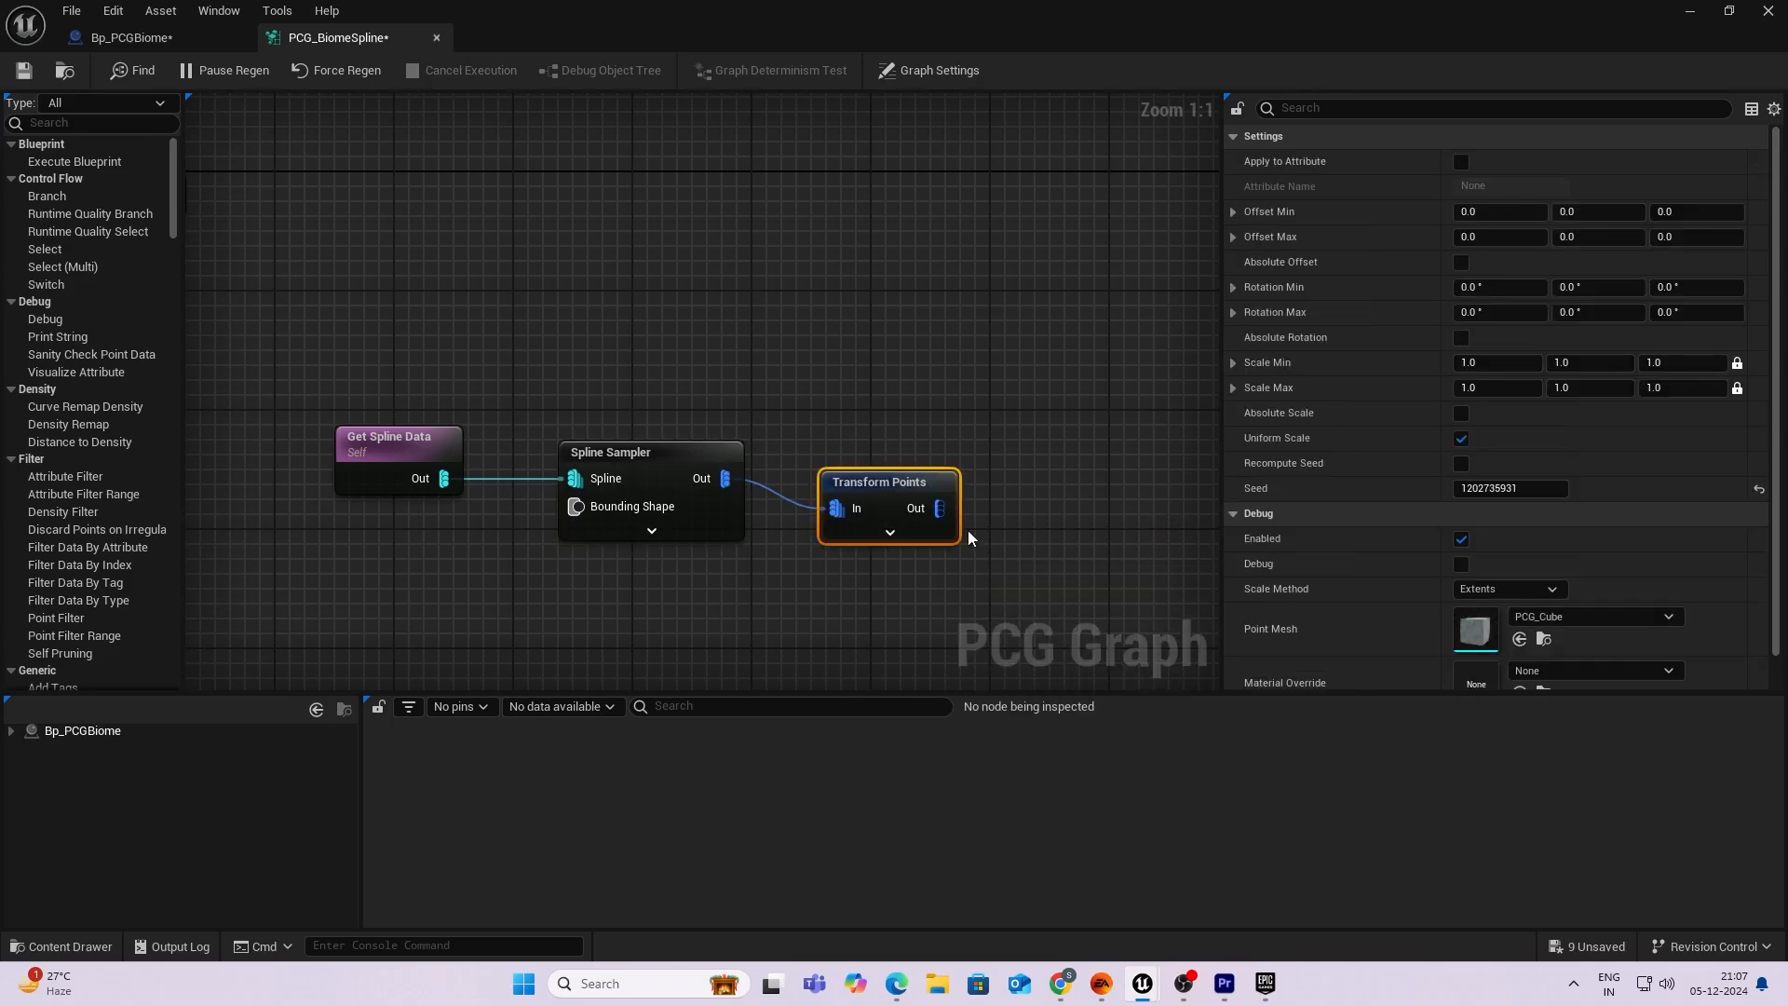
{"action": "mouse_move", "coordinate": [970, 538]}
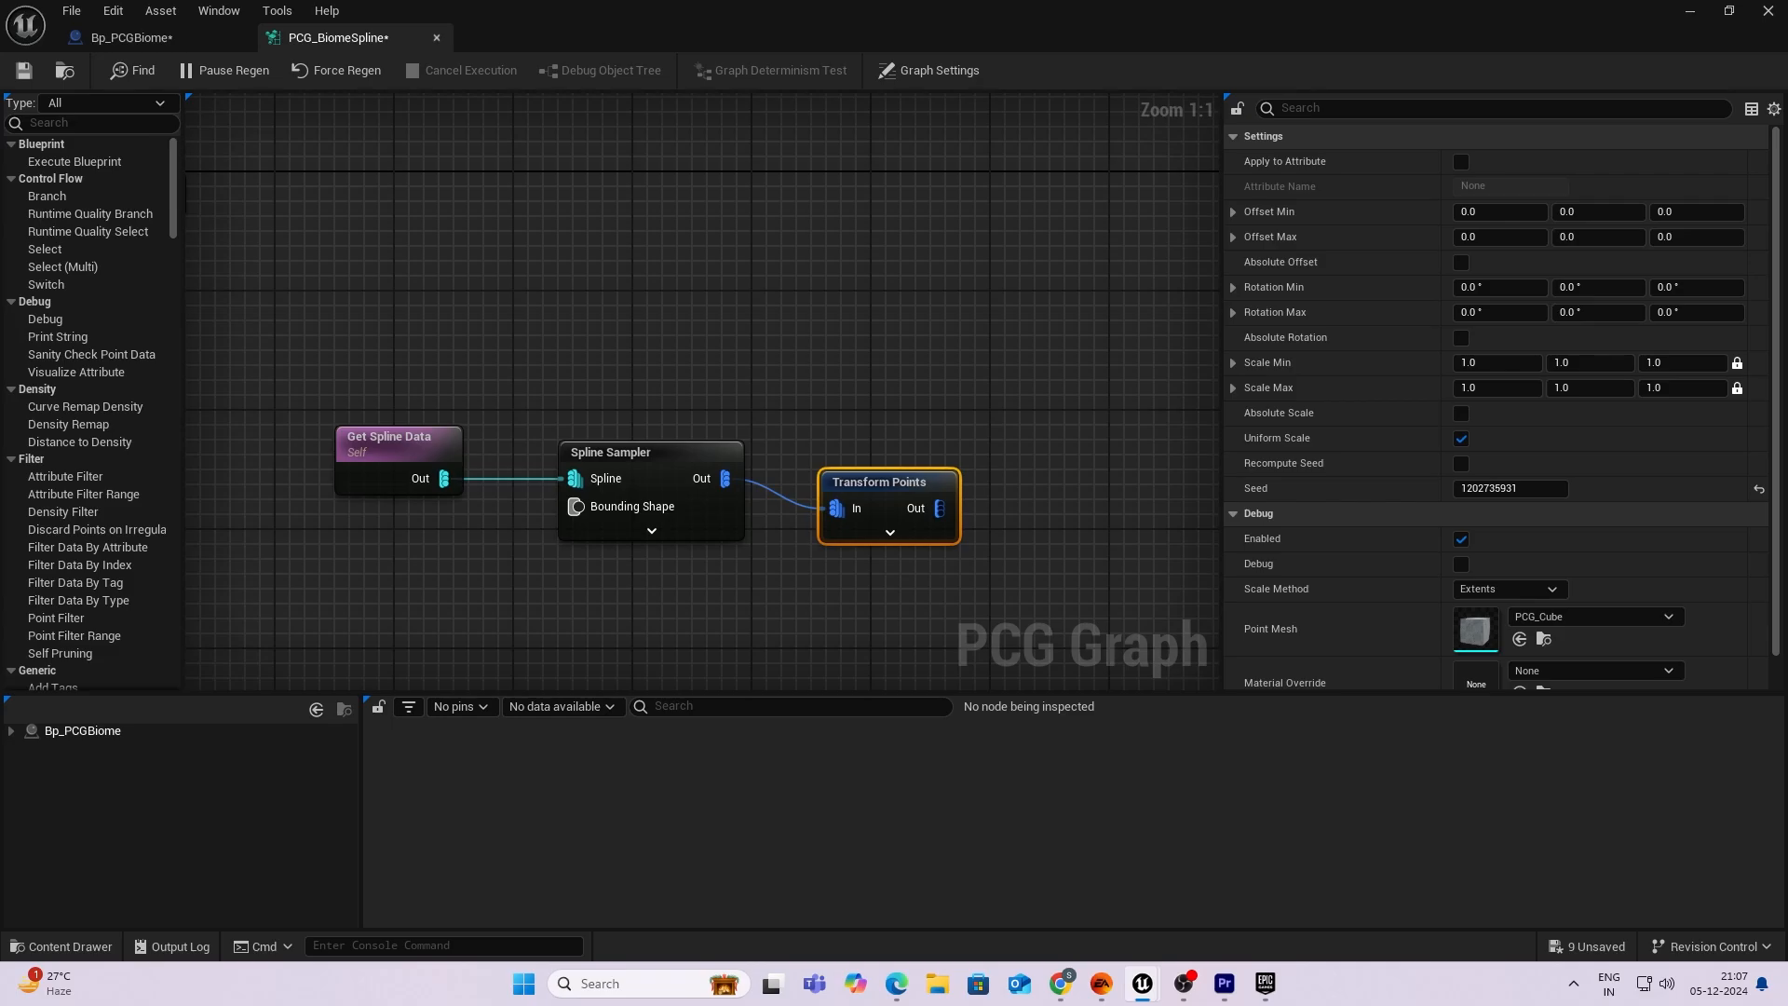
{"action": "left_click_drag", "start_coordinate": [939, 507], "coordinate": [1015, 513]}
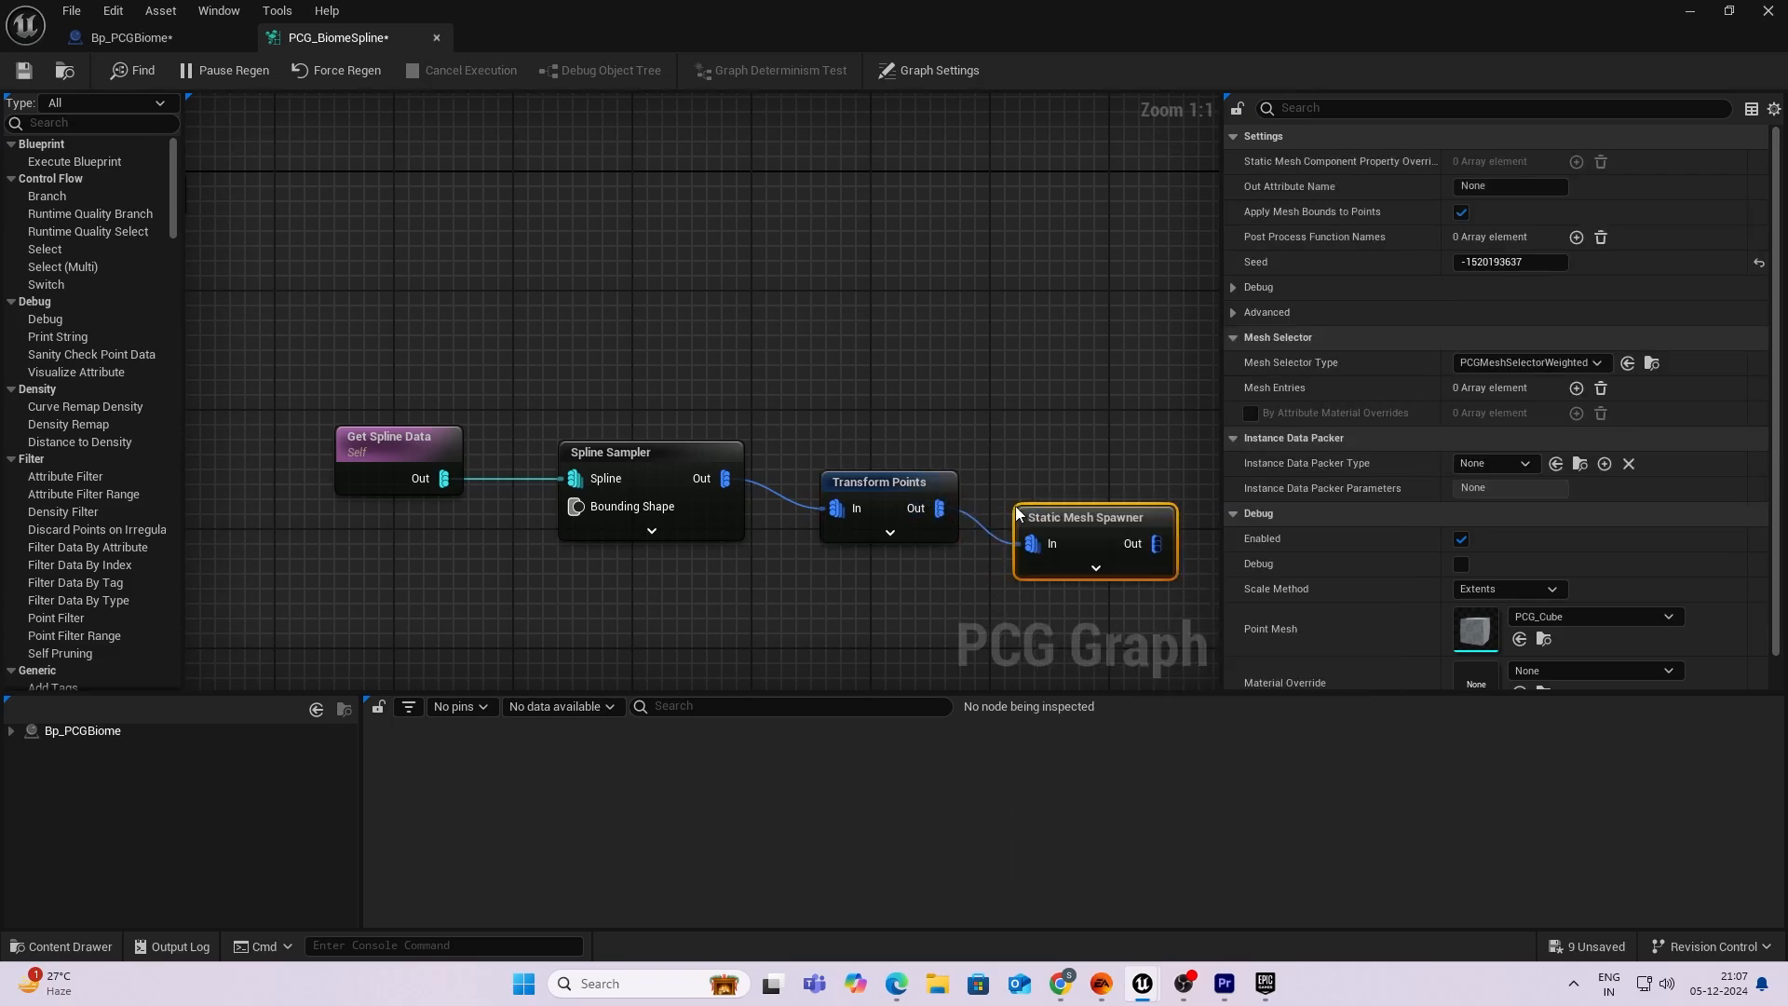
{"action": "mouse_move", "coordinate": [1098, 516]}
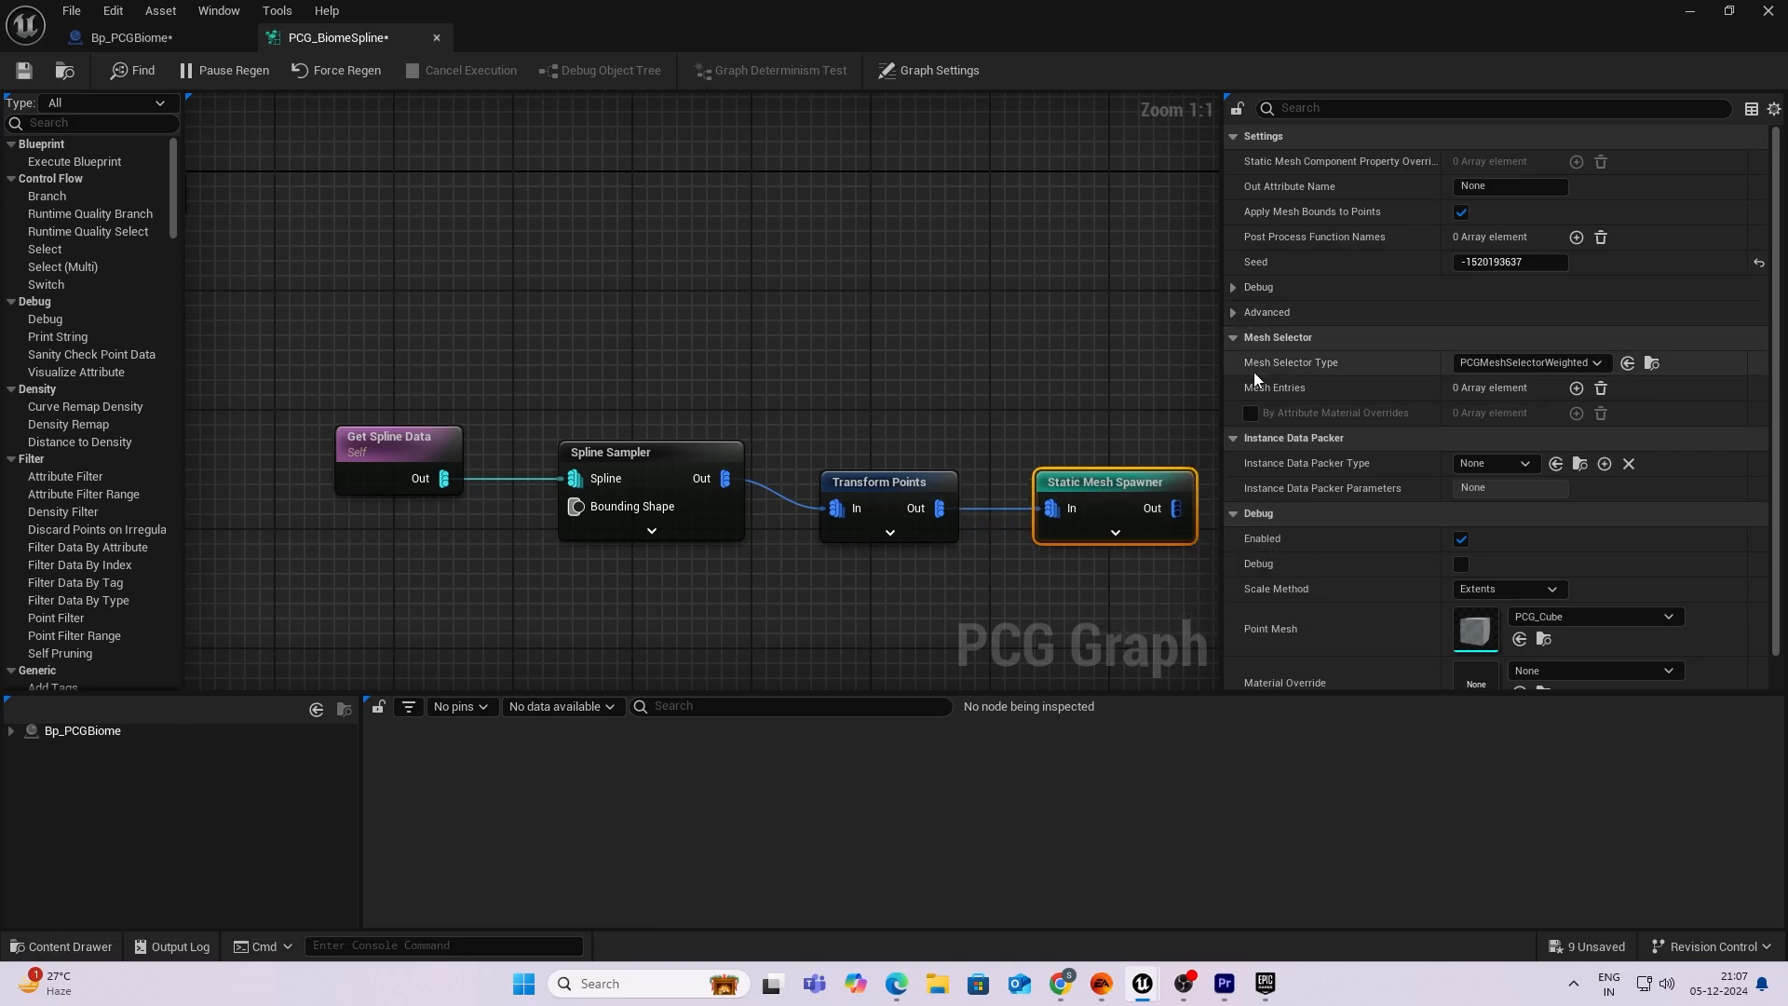
Add two spawner mesh entries and assign spruce_small_02 to the first entry's descriptor.
{"action": "left_click", "coordinate": [1576, 387]}
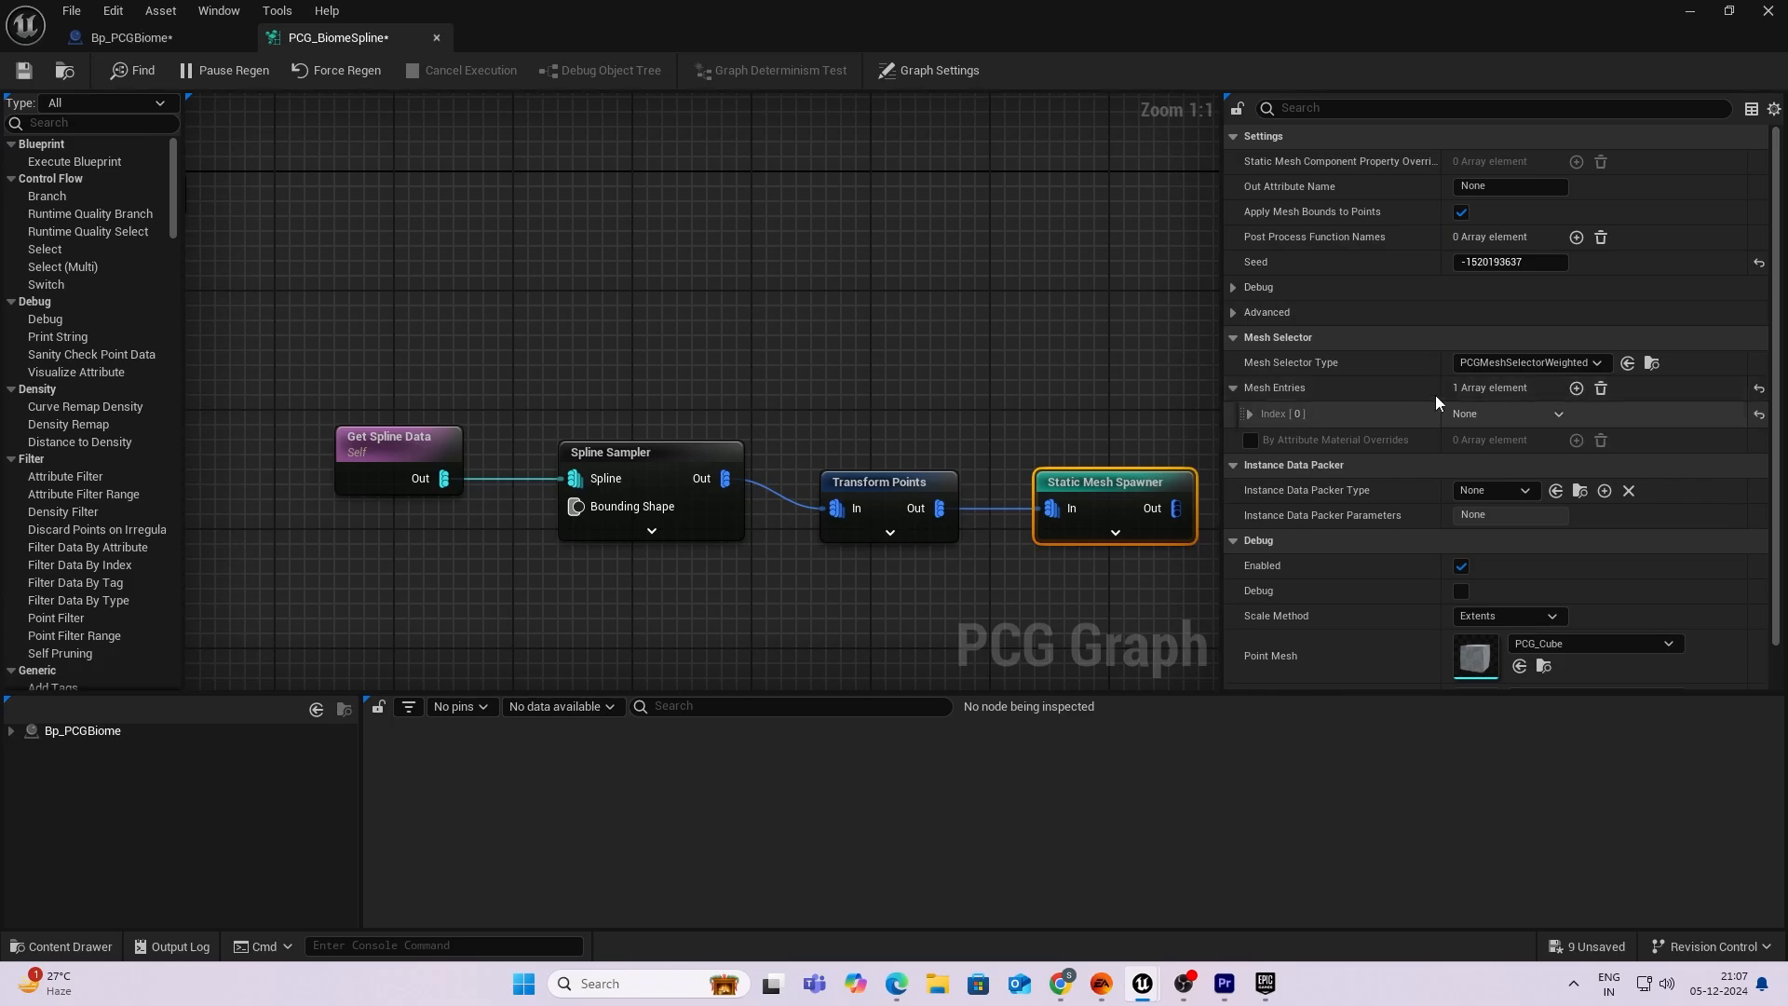
{"action": "left_click", "coordinate": [1576, 388]}
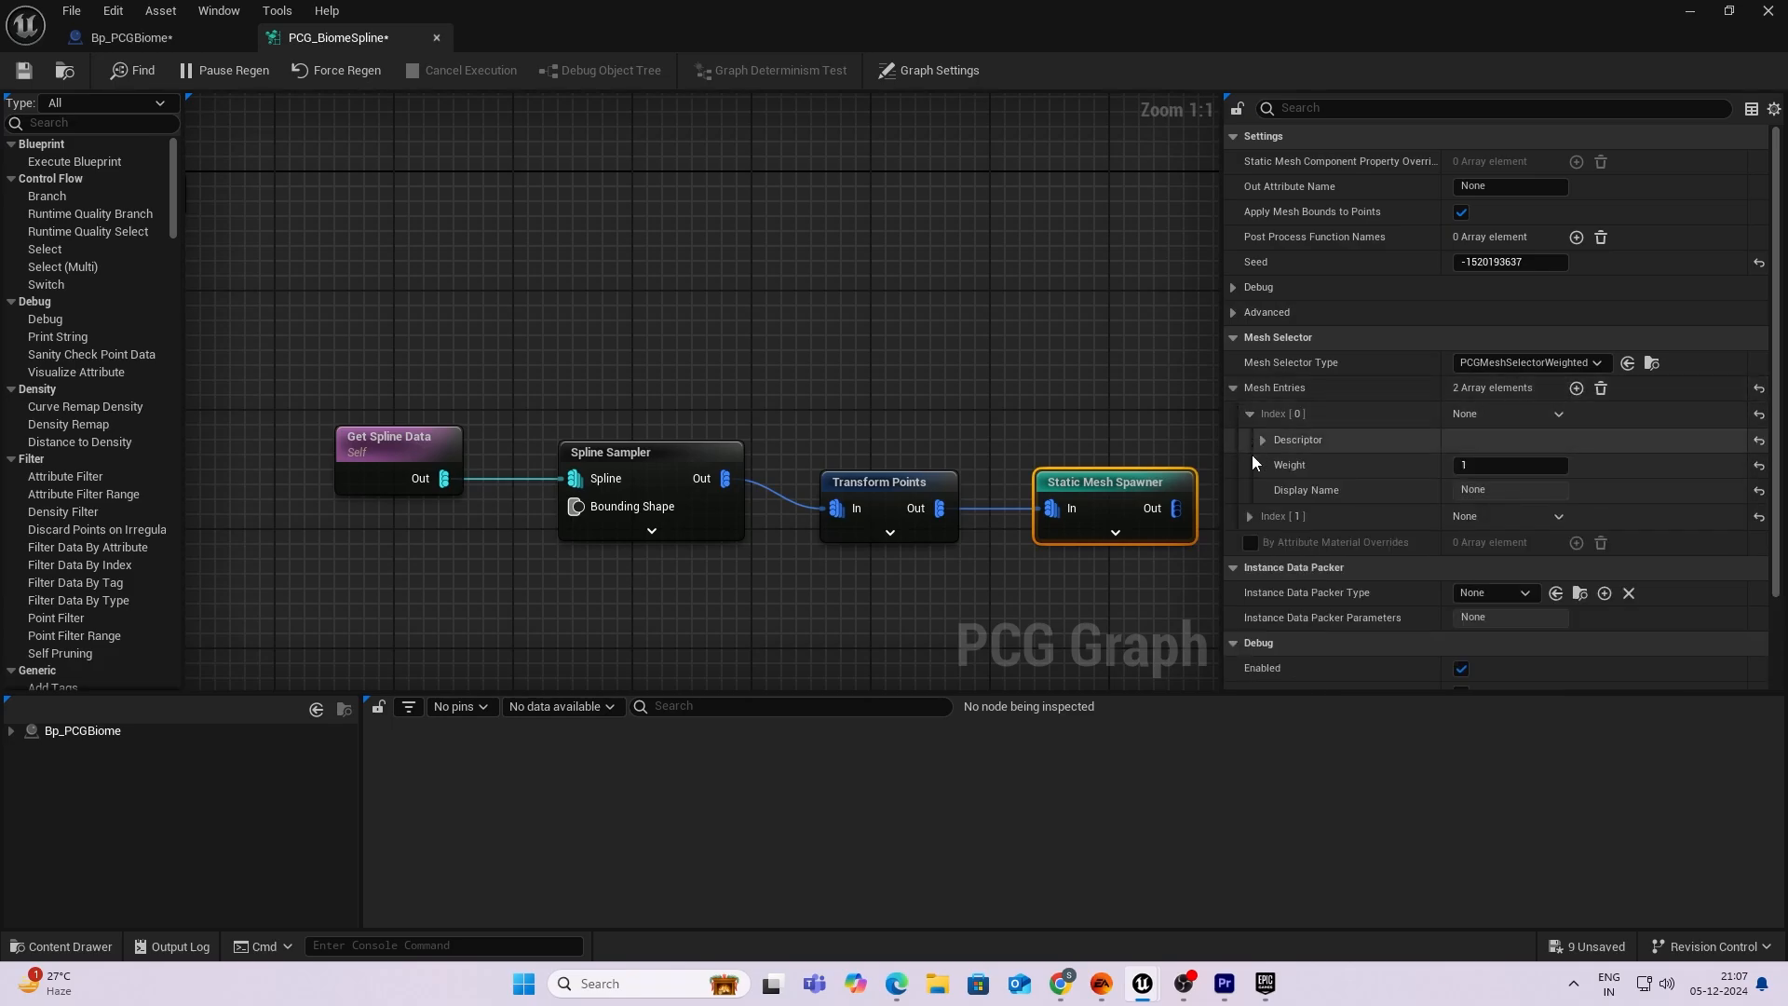
{"action": "left_click", "coordinate": [1250, 516]}
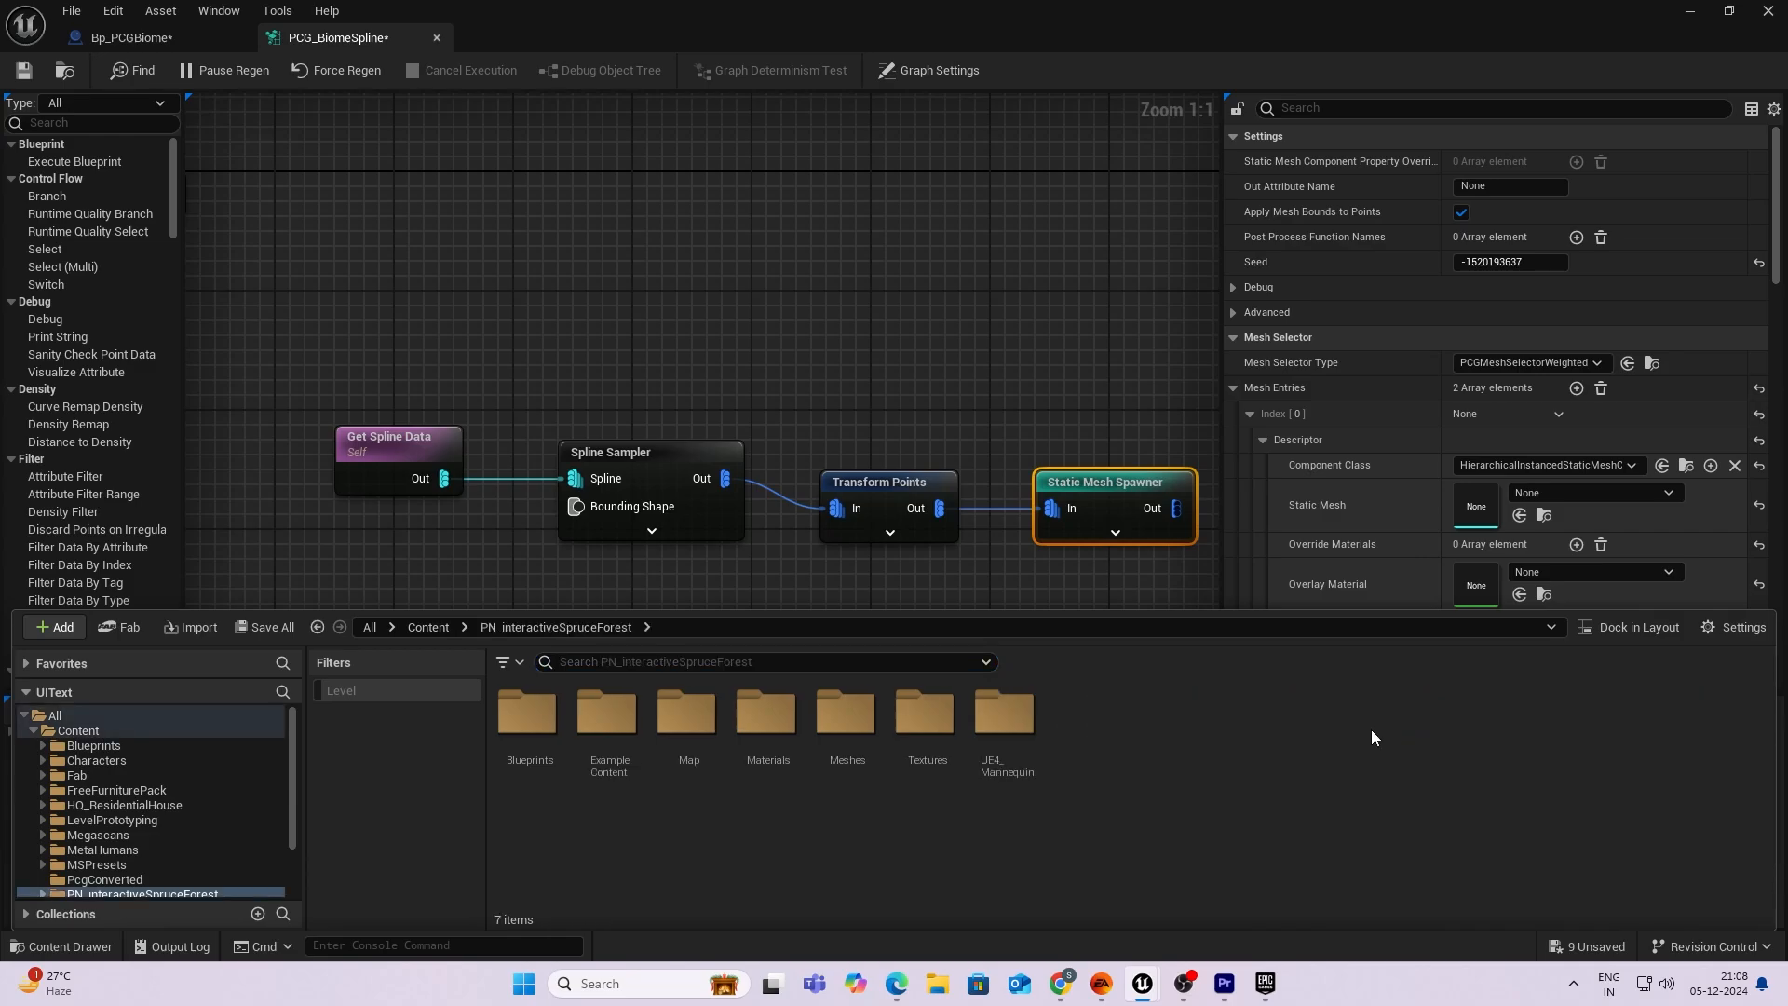
{"action": "double_click", "coordinate": [847, 712]}
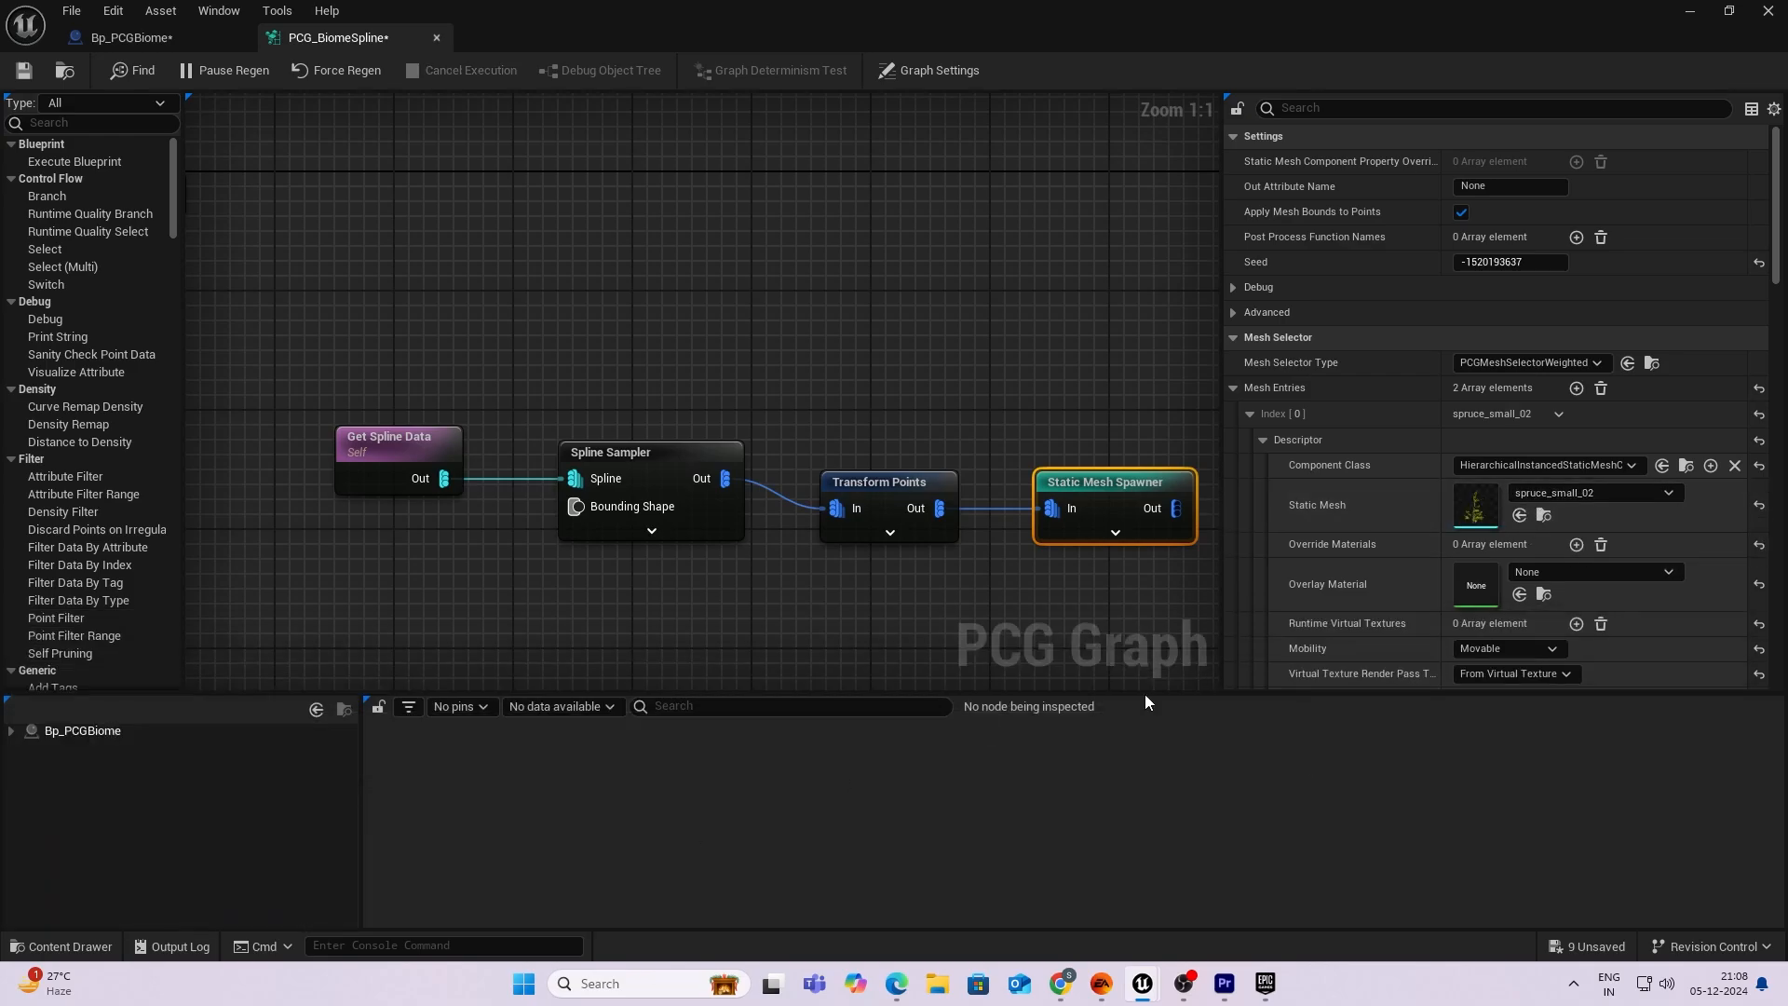
{"action": "scroll", "scroll_direction": "down", "scroll_amount": 3}
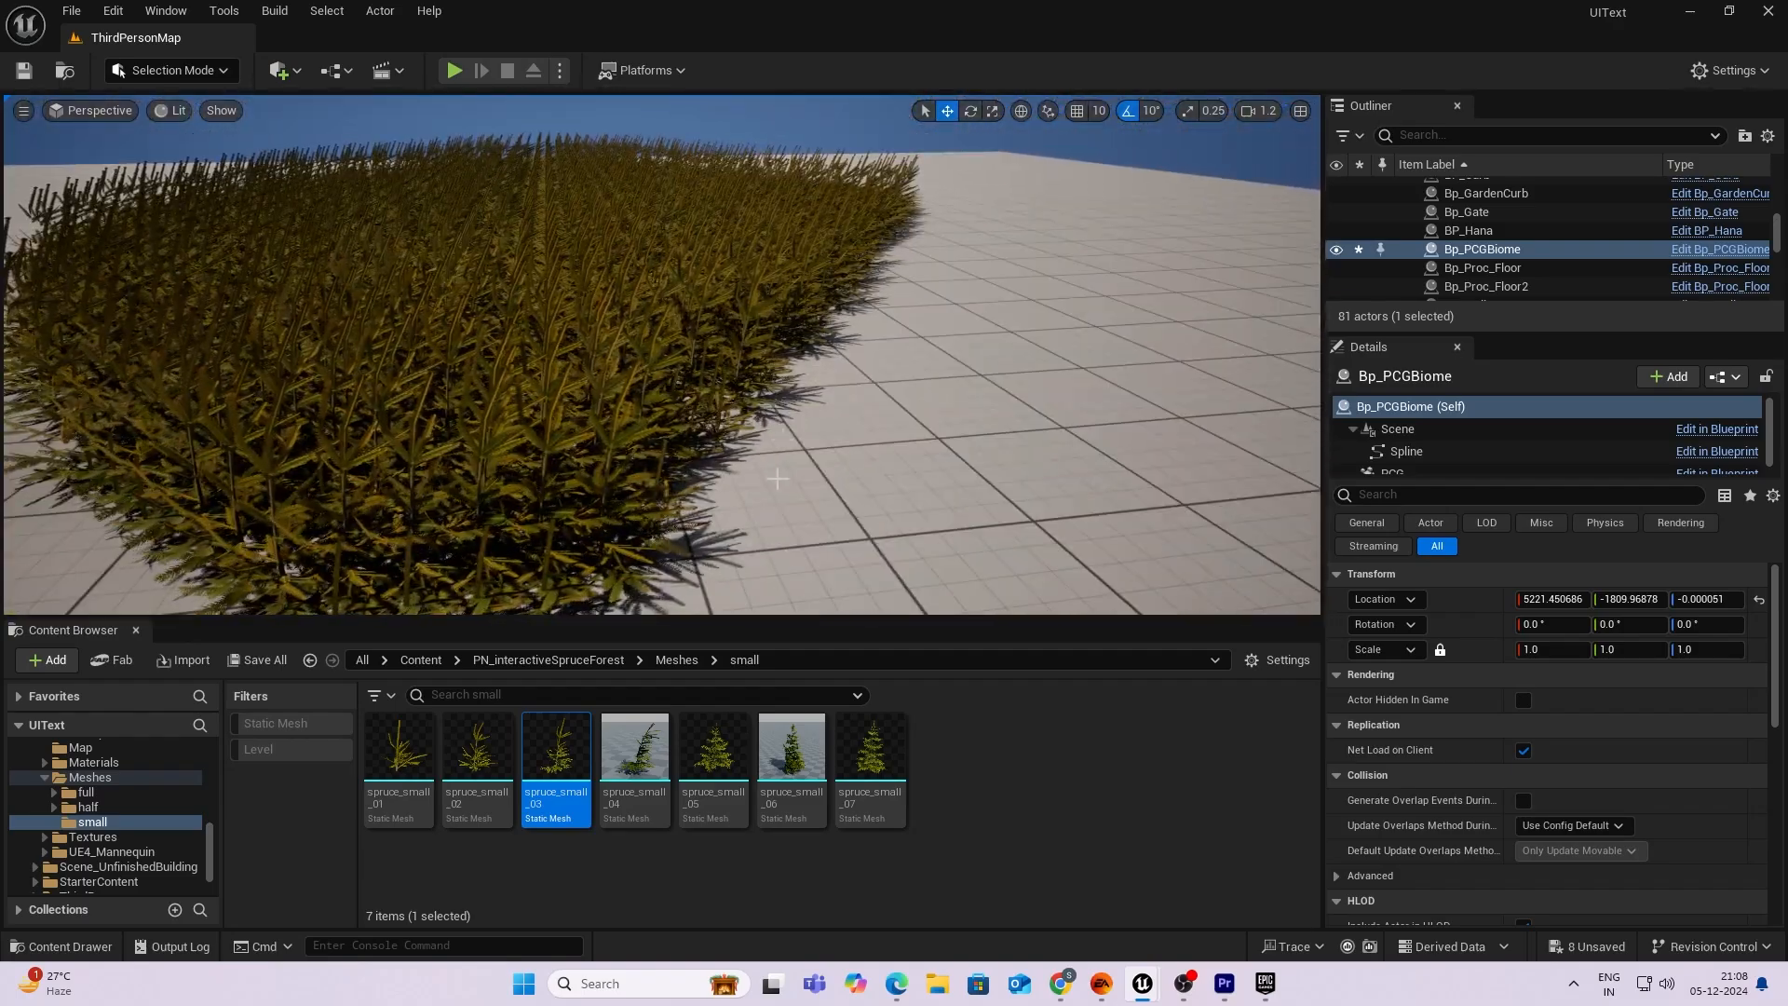
{"action": "mouse_move", "coordinate": [1140, 986]}
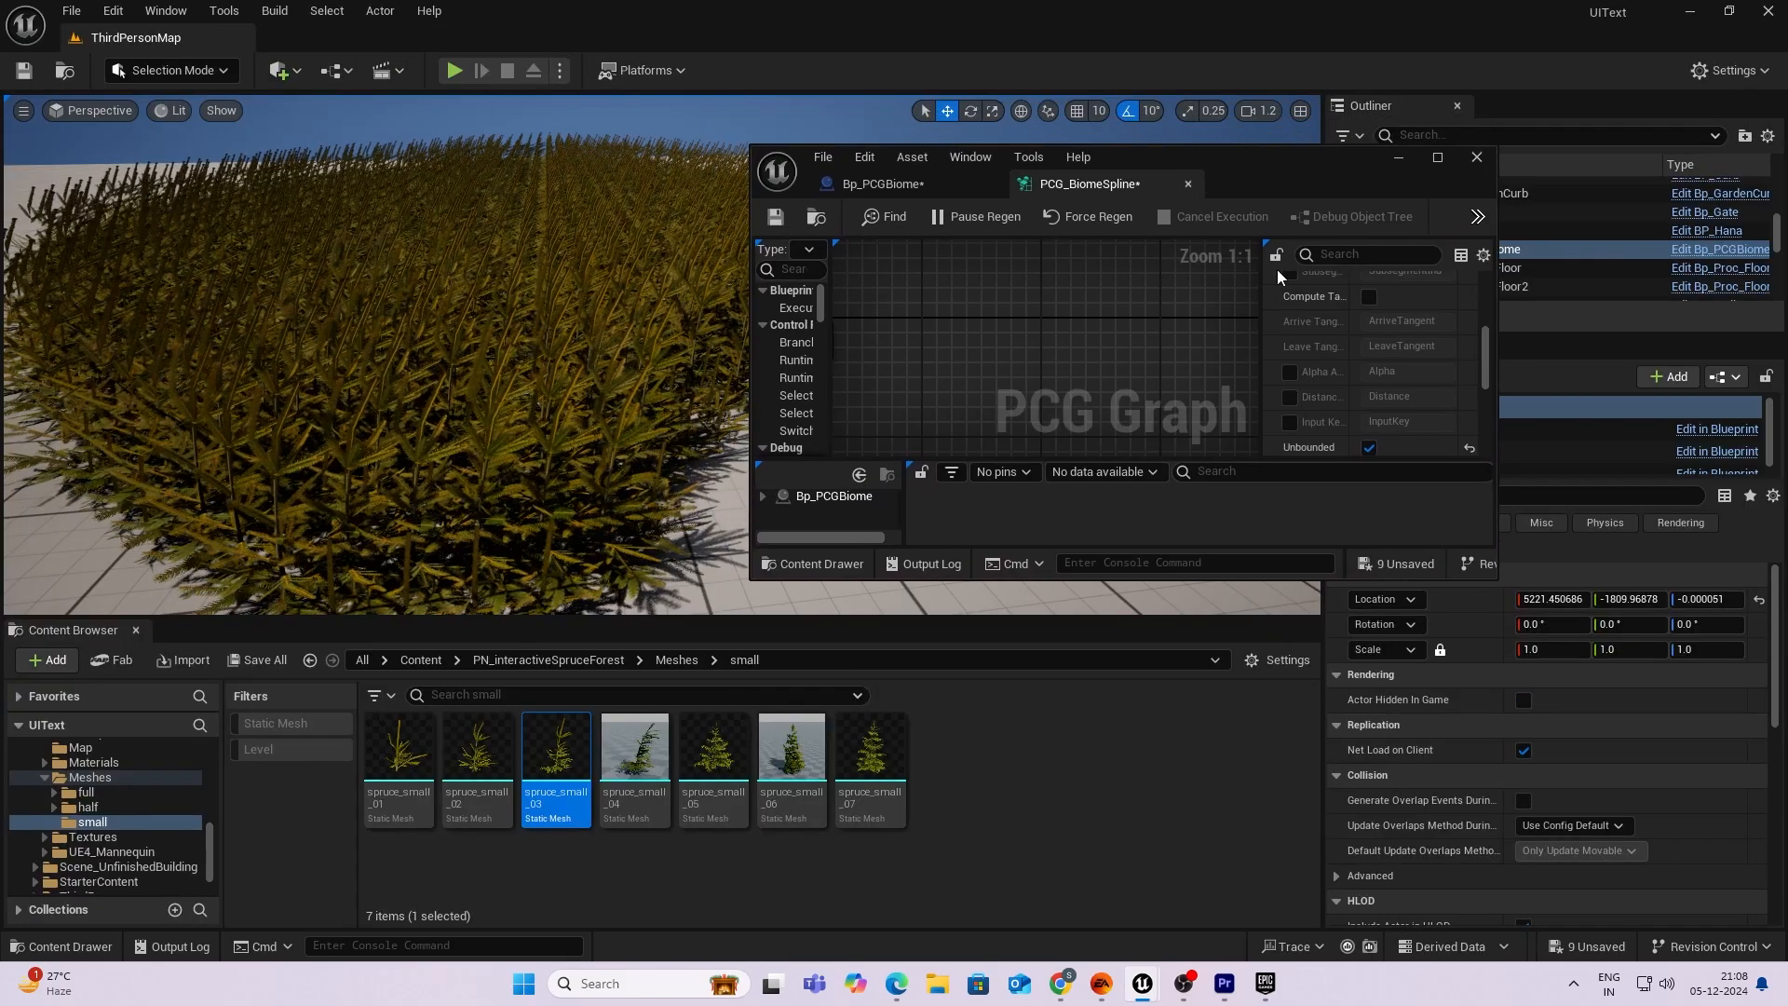
Widen the Spline Sampler's interior spacing to 40 with a border of 20.
{"action": "scroll", "scroll_direction": "down", "scroll_amount": 3}
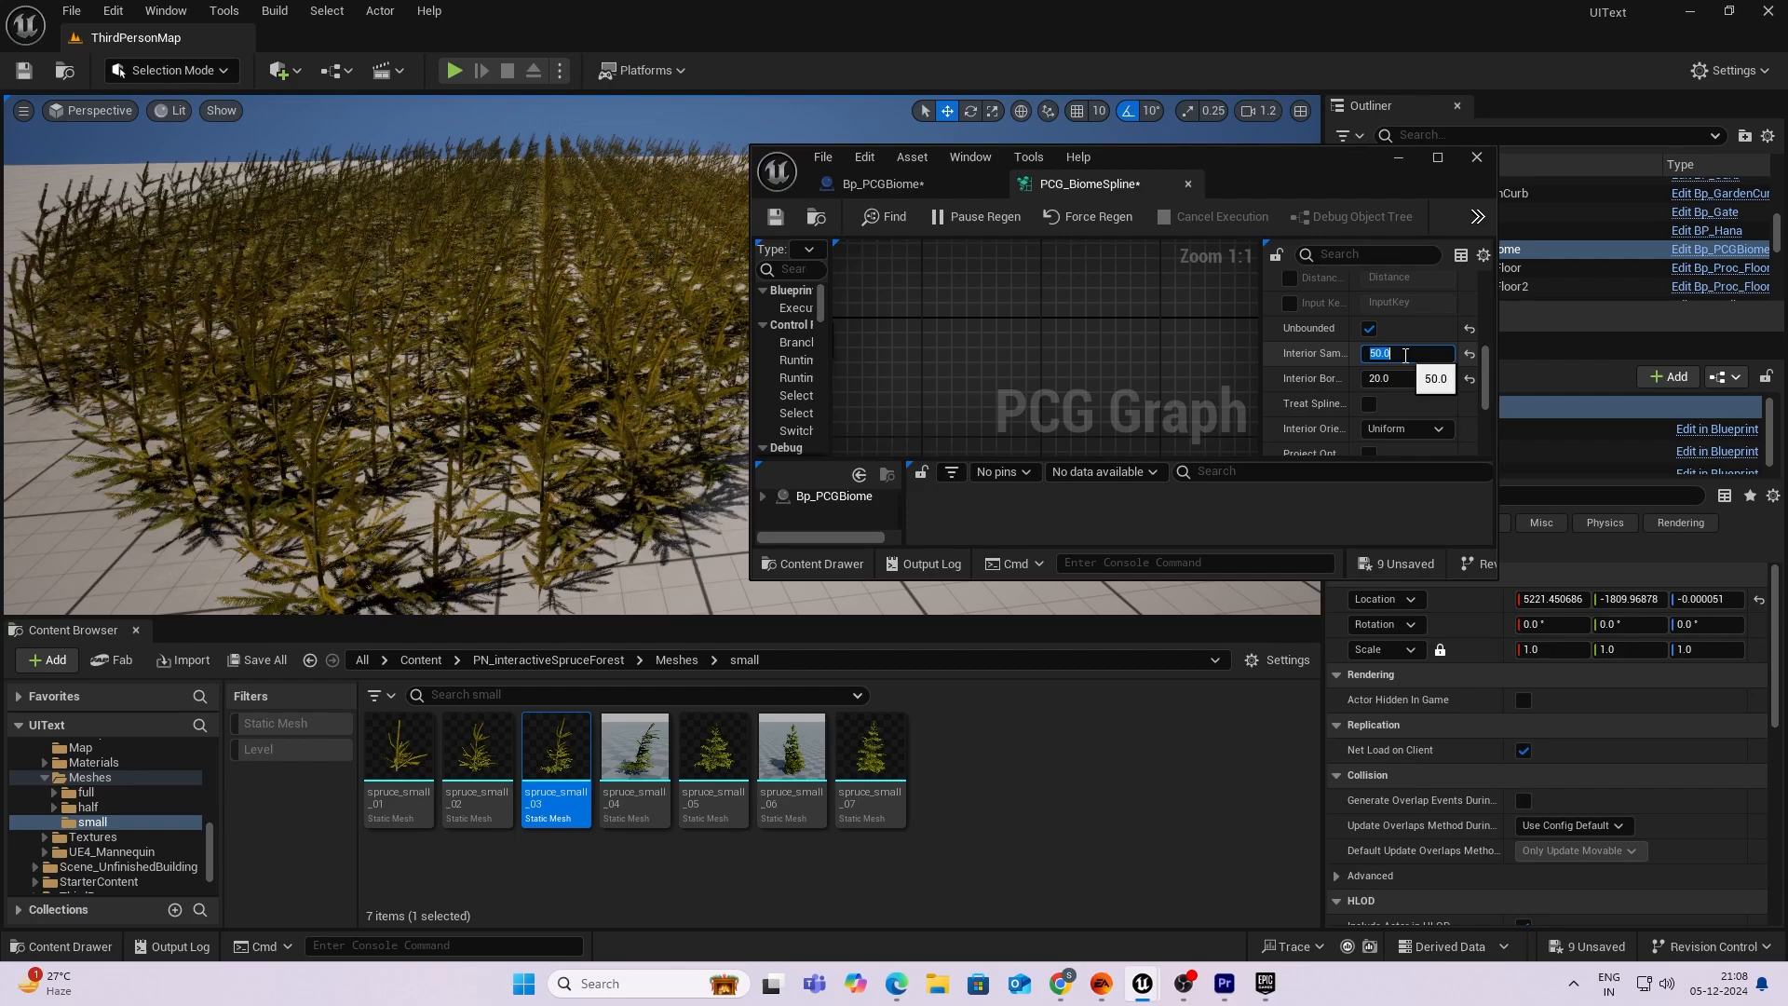
{"action": "type", "text": "40.0"}
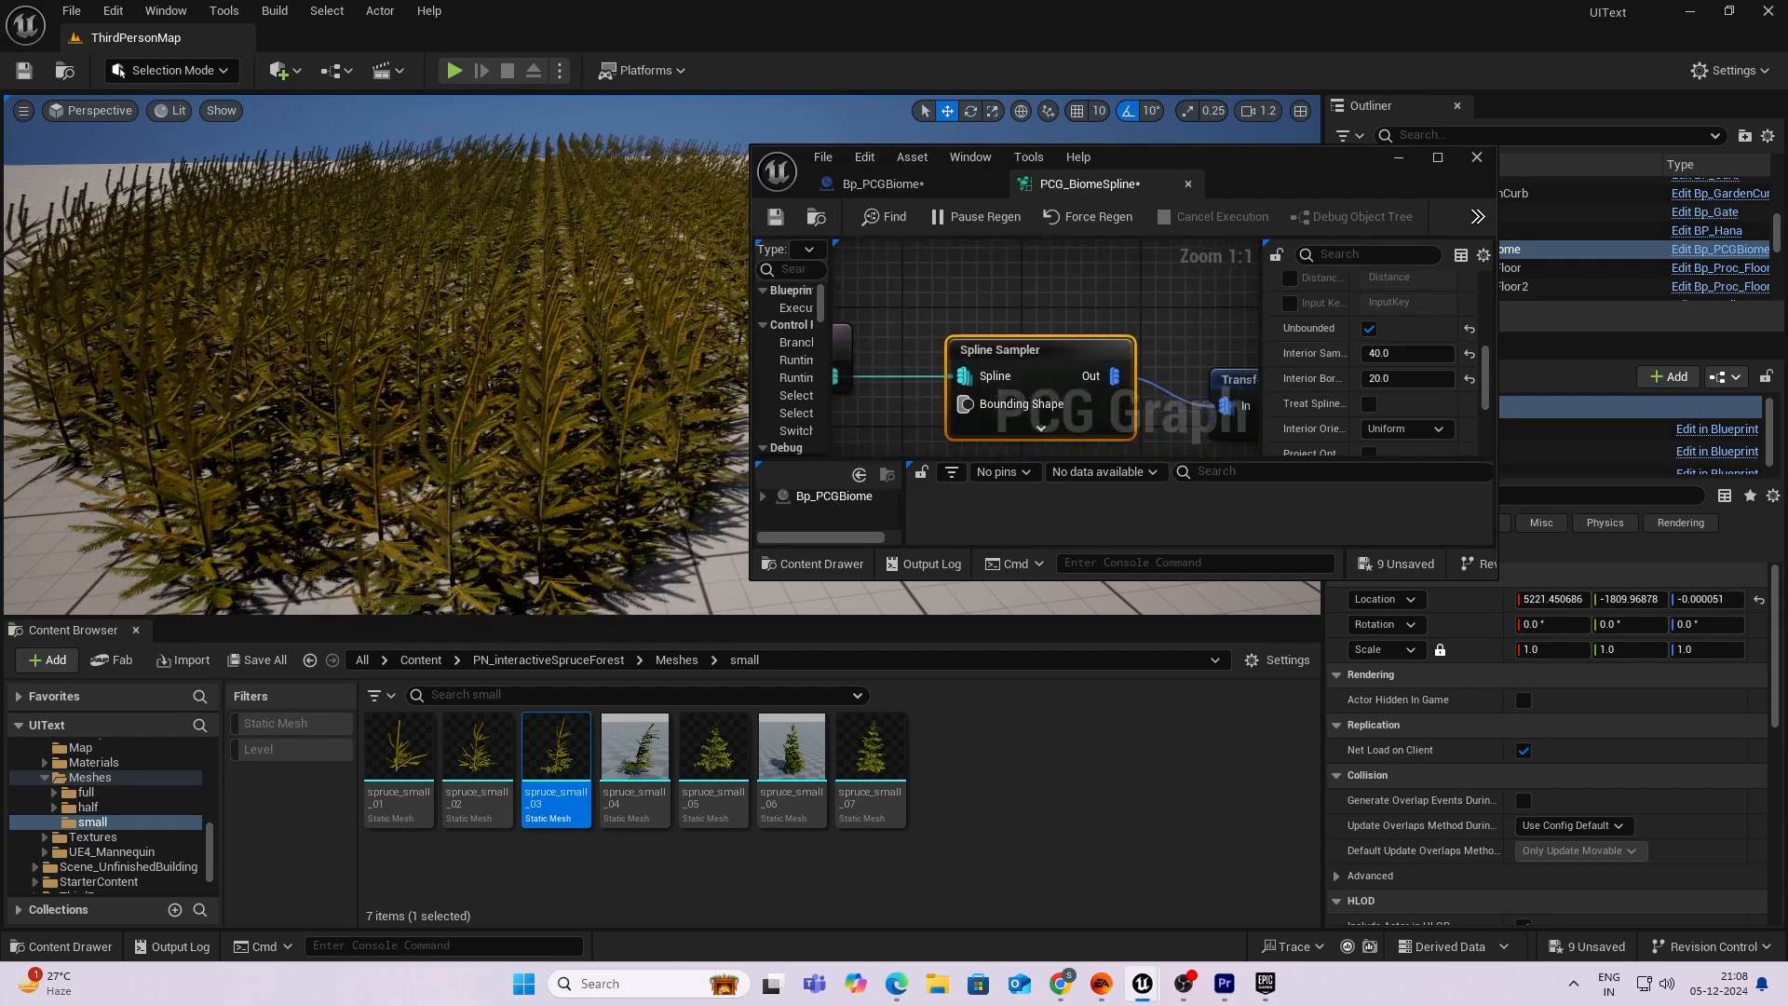
{"action": "left_click", "coordinate": [1084, 300]}
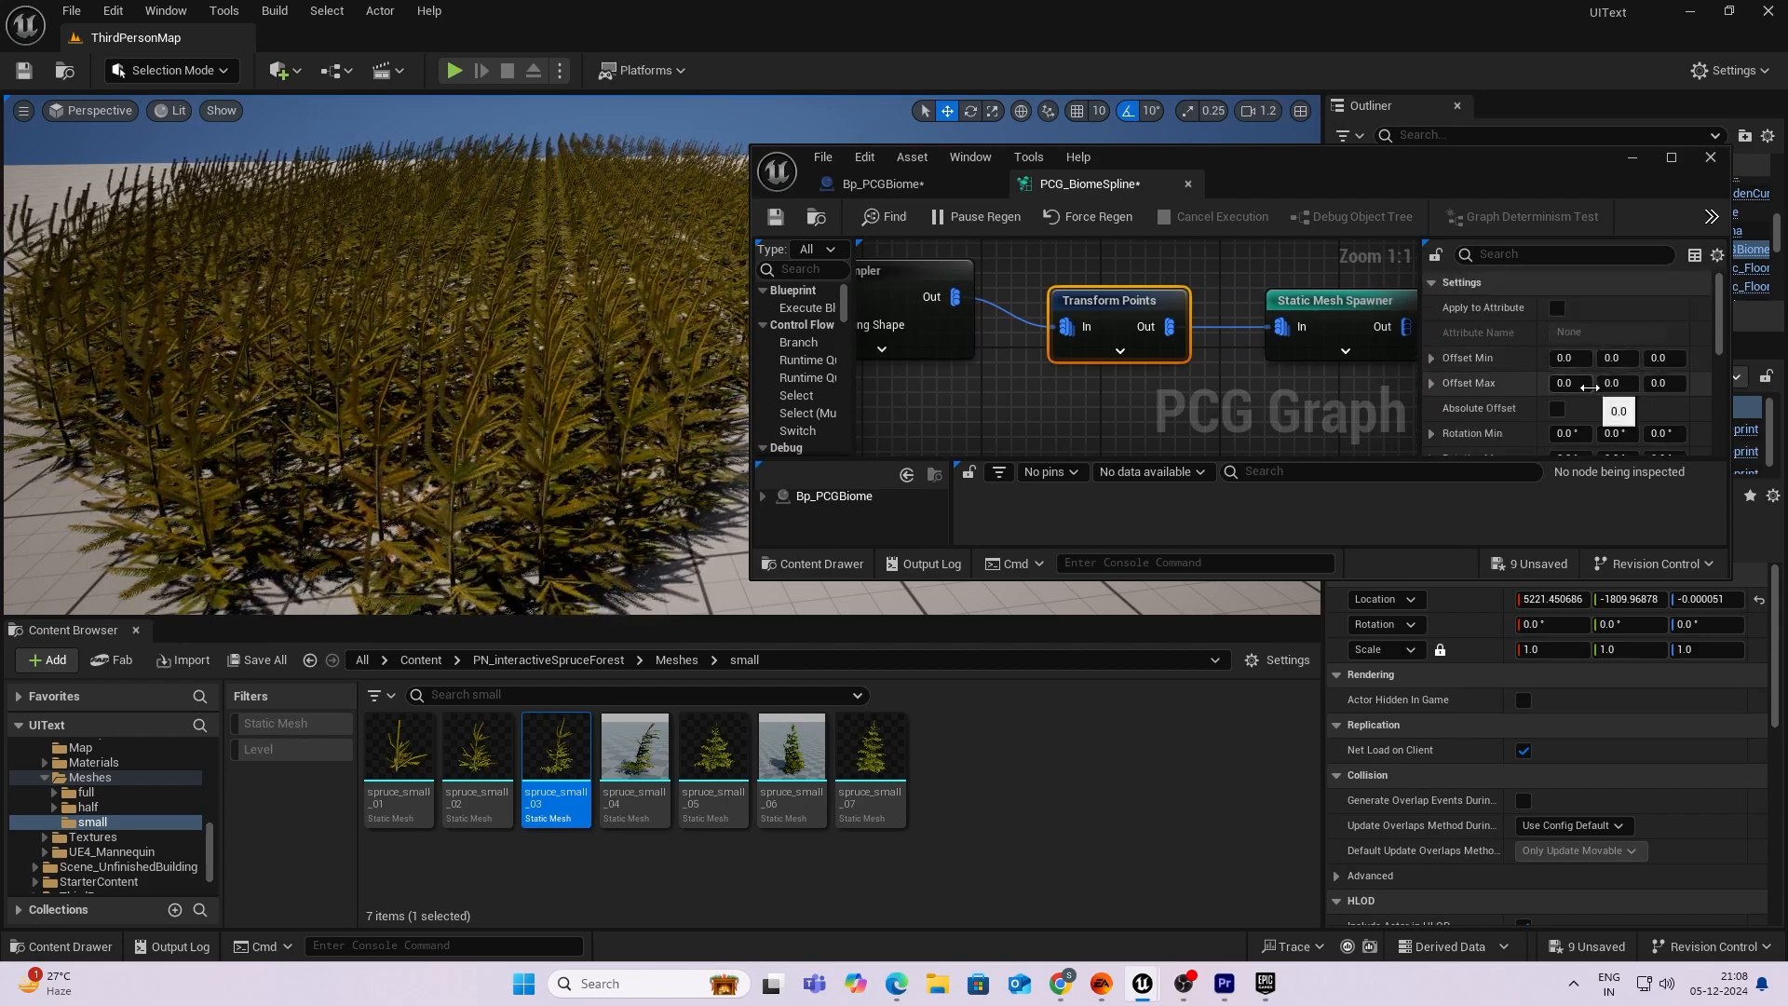
Set the Transform Points Offset Max to 50 and 250.
{"action": "type", "text": "5"}
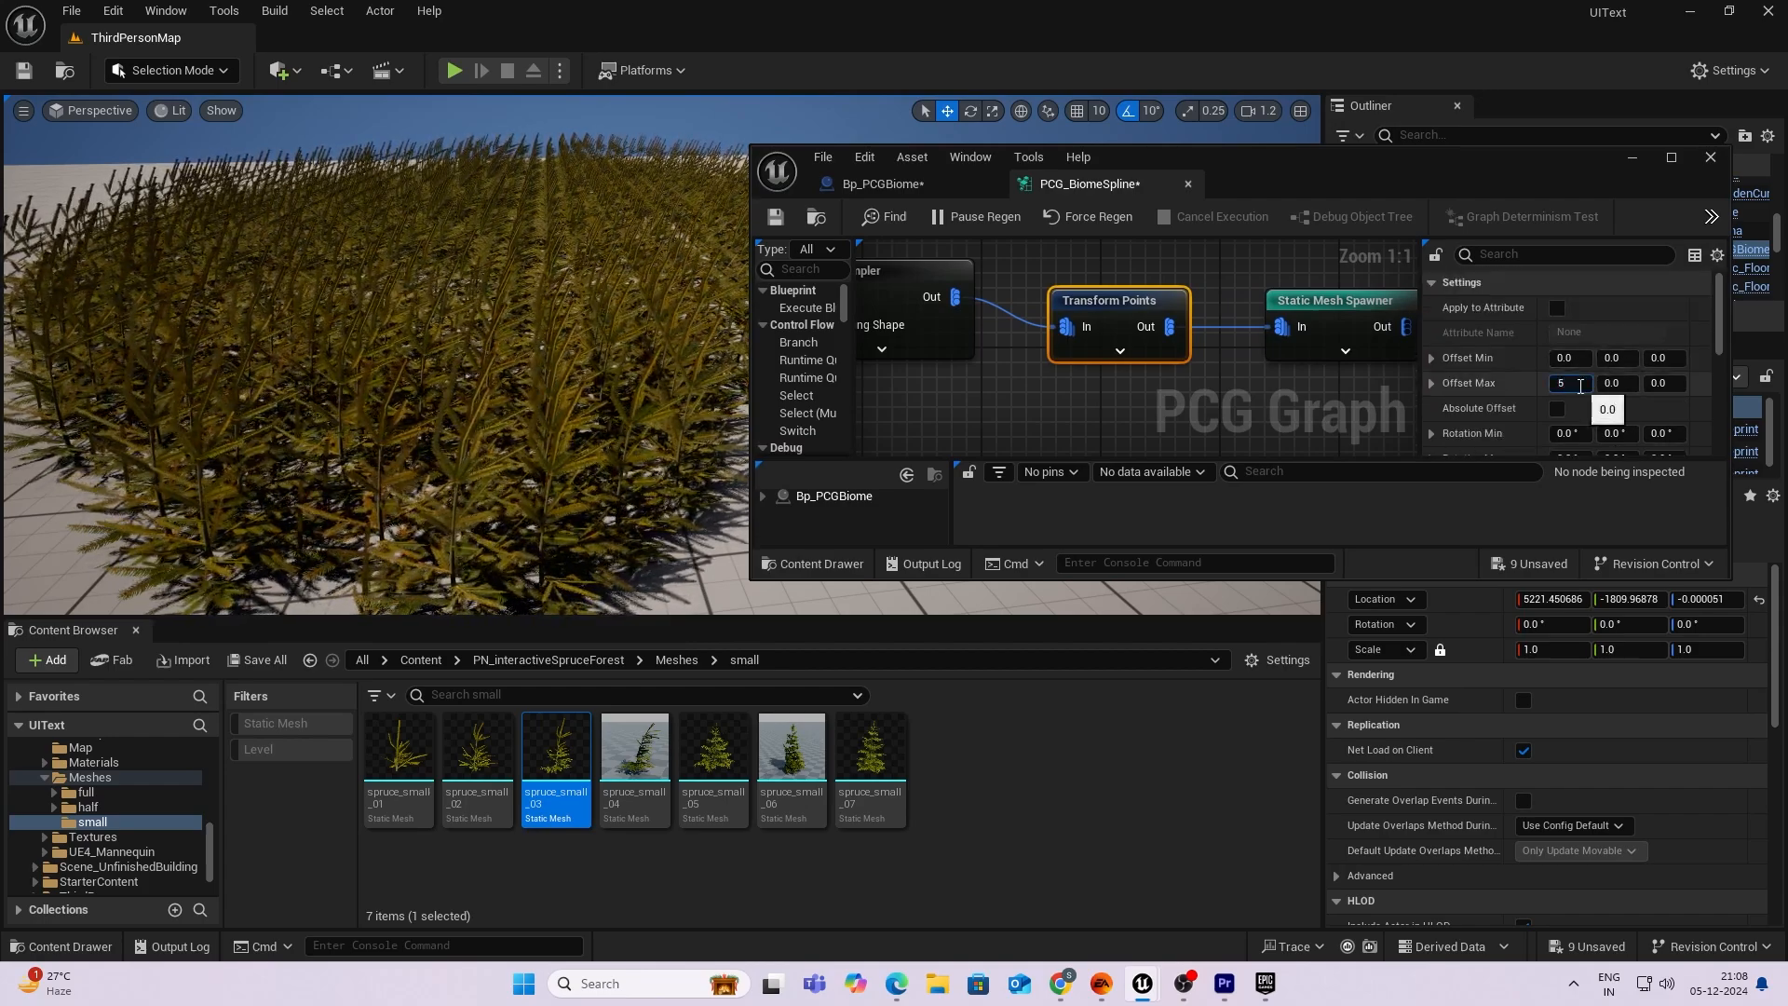
{"action": "type", "text": "50.0"}
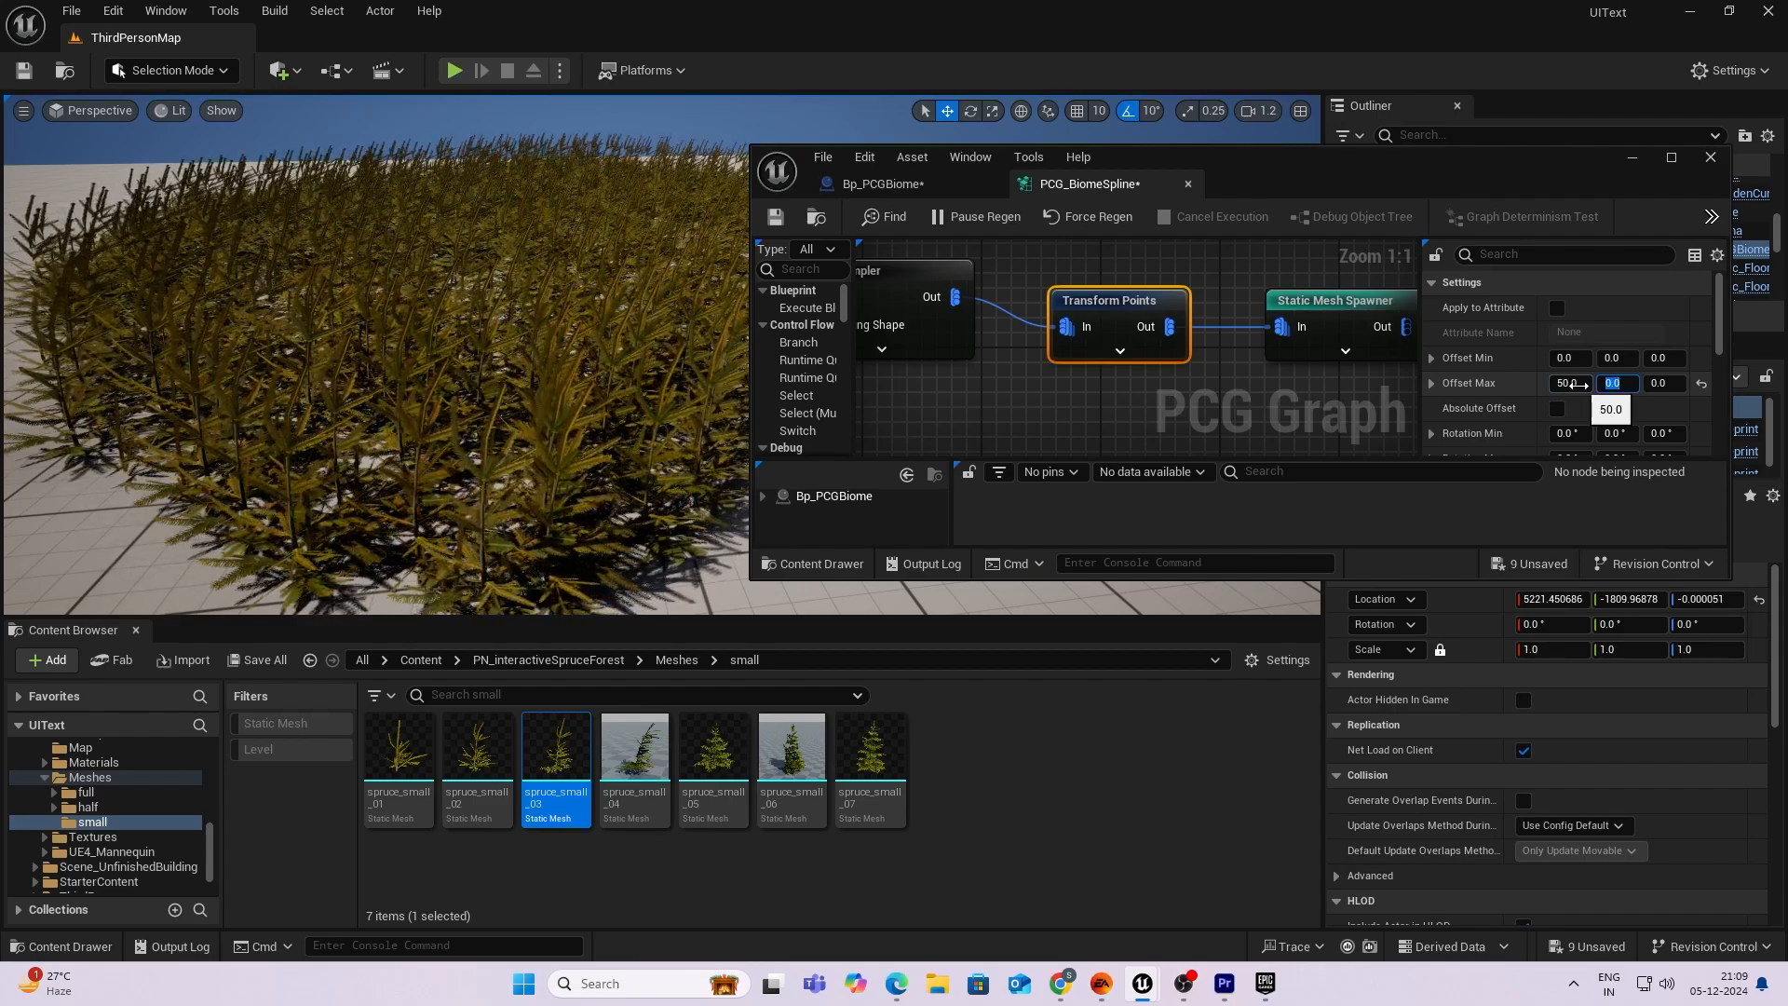
{"action": "type", "text": "250.0"}
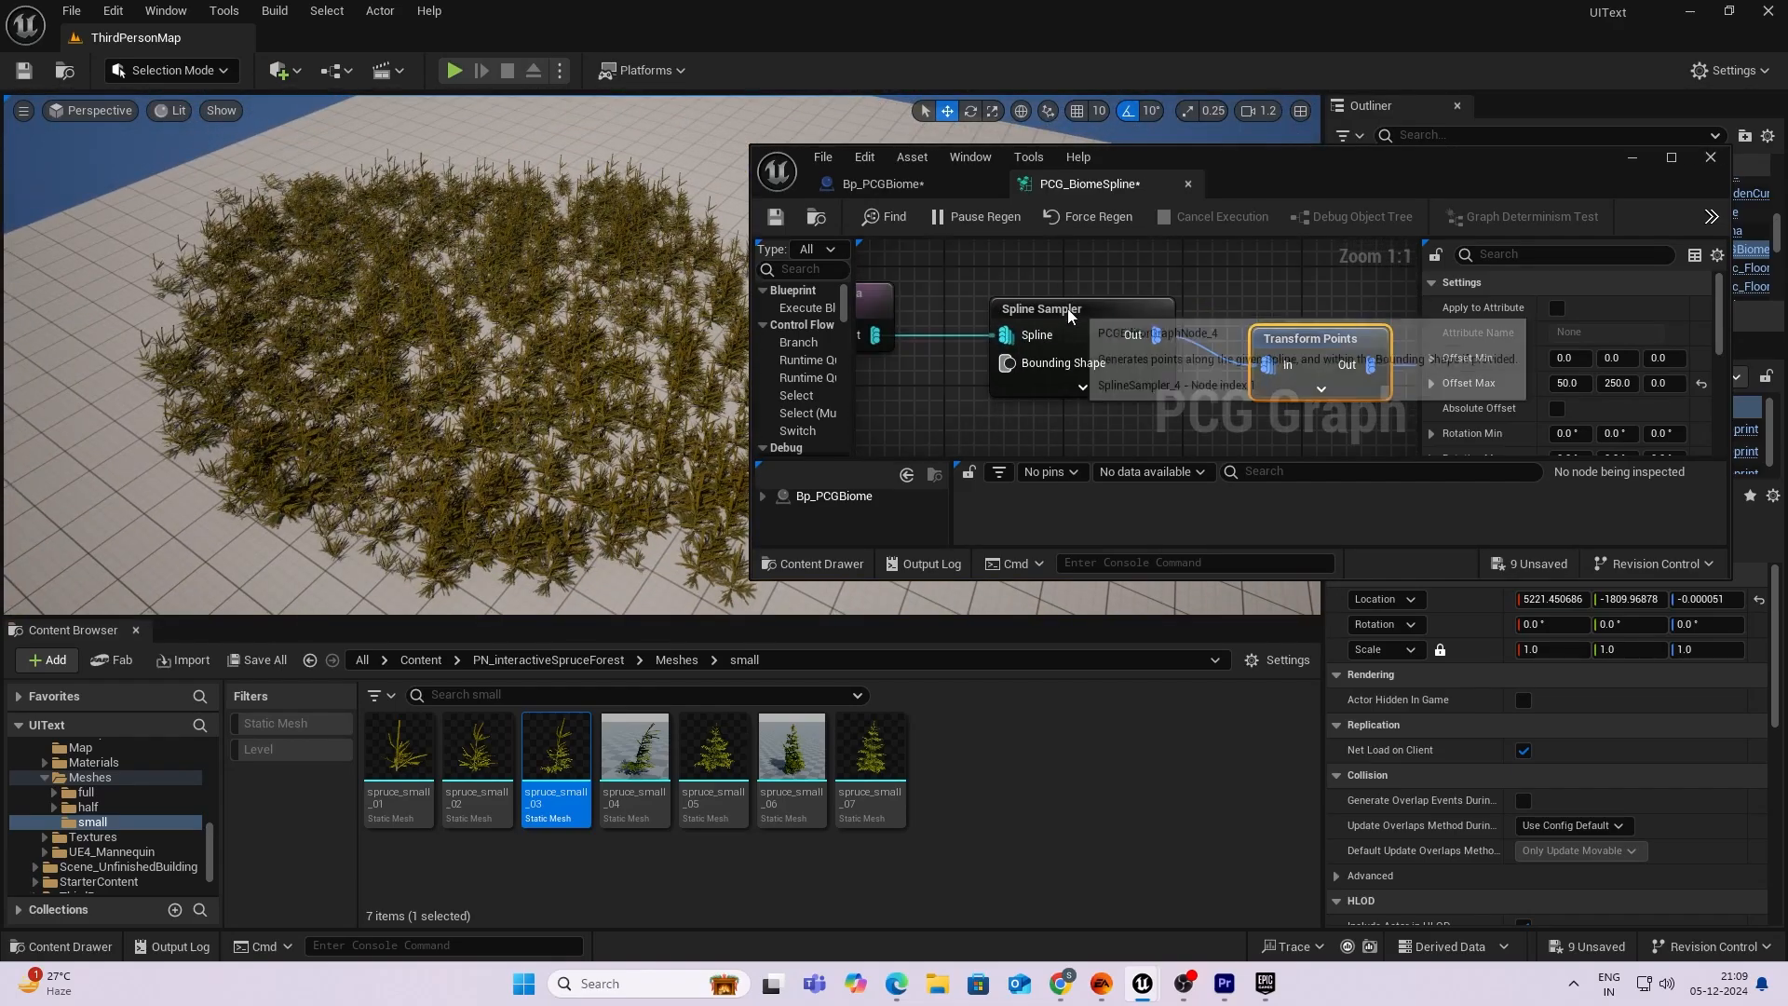
Set the Spline Sampler's Interior Sample Spacing back to 30.
{"action": "left_click", "coordinate": [1067, 308]}
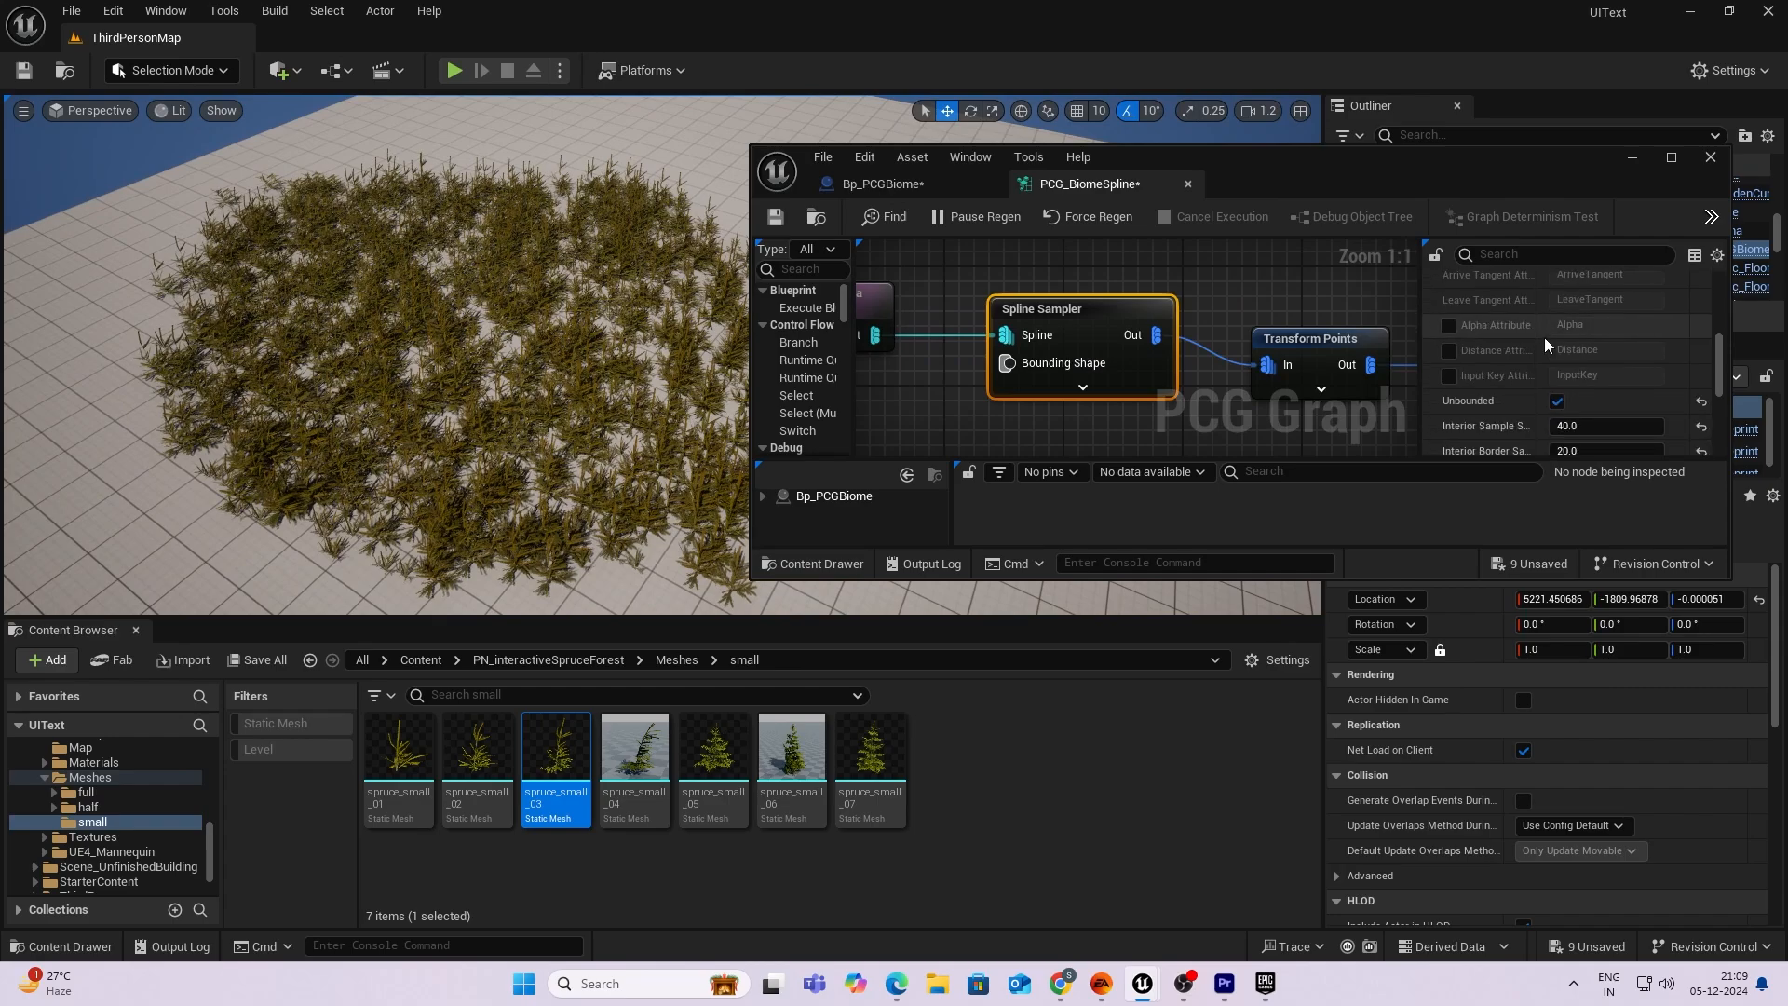
{"action": "left_click", "coordinate": [1605, 377]}
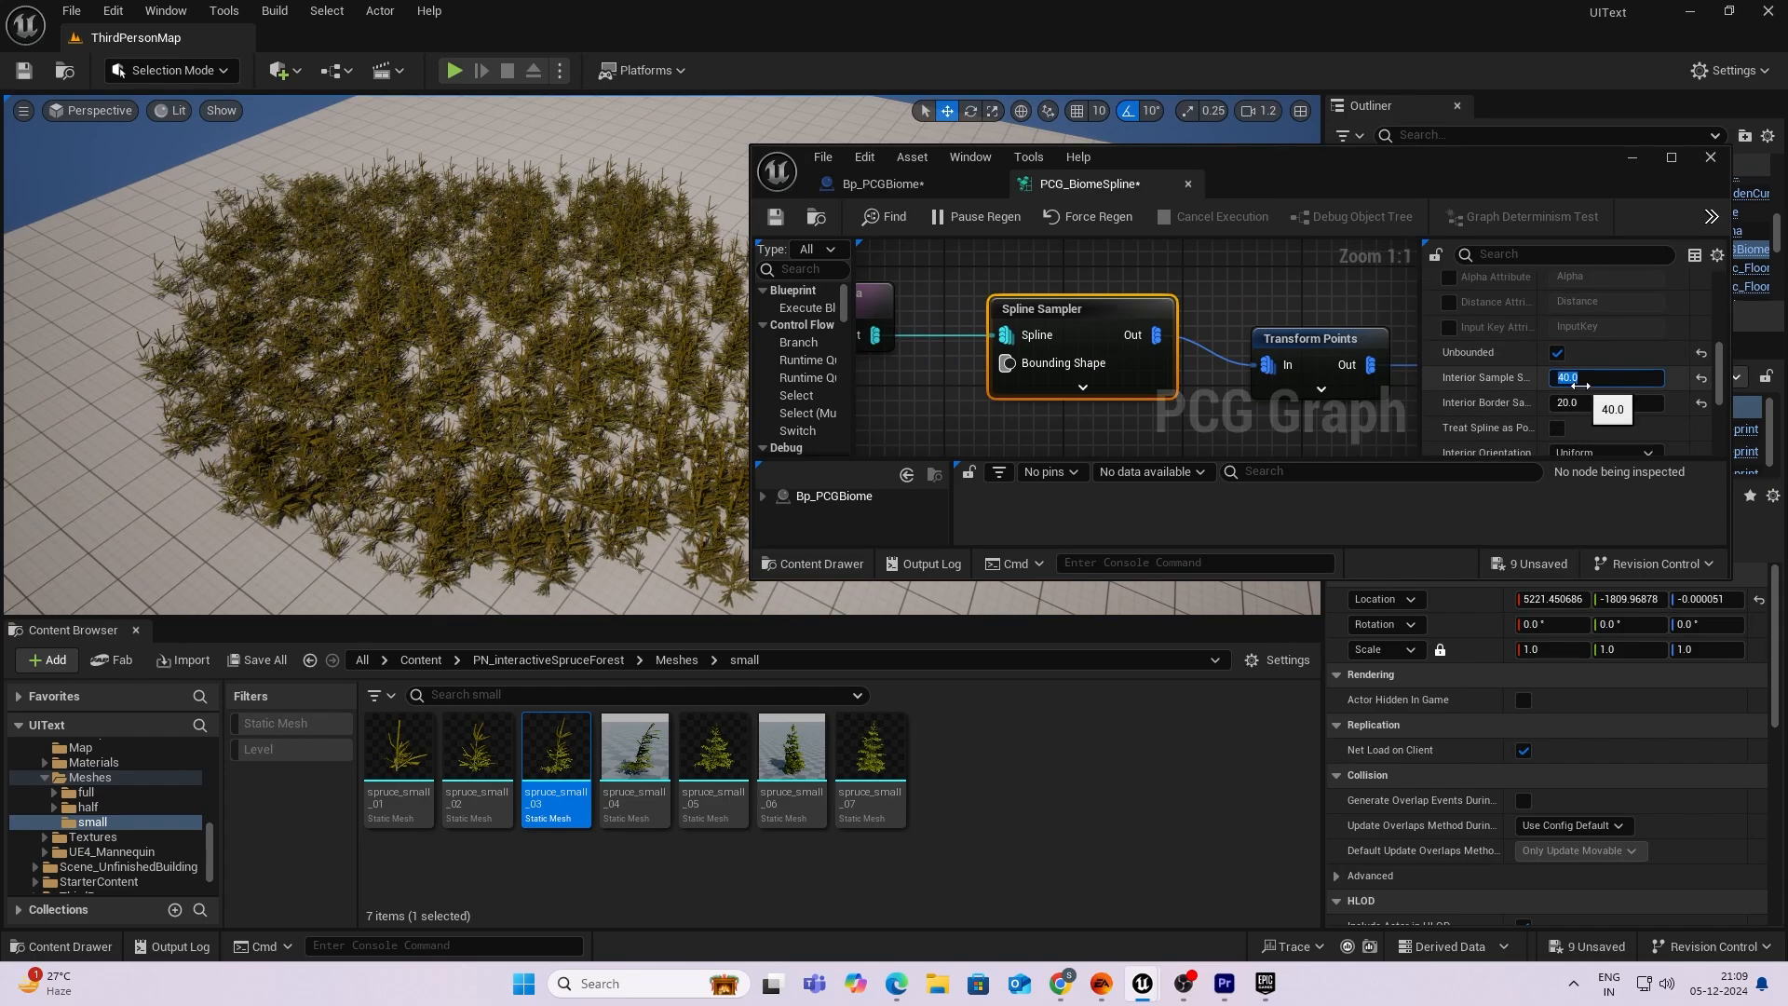
{"action": "left_click_drag", "start_coordinate": [1574, 378], "coordinate": [1568, 377]}
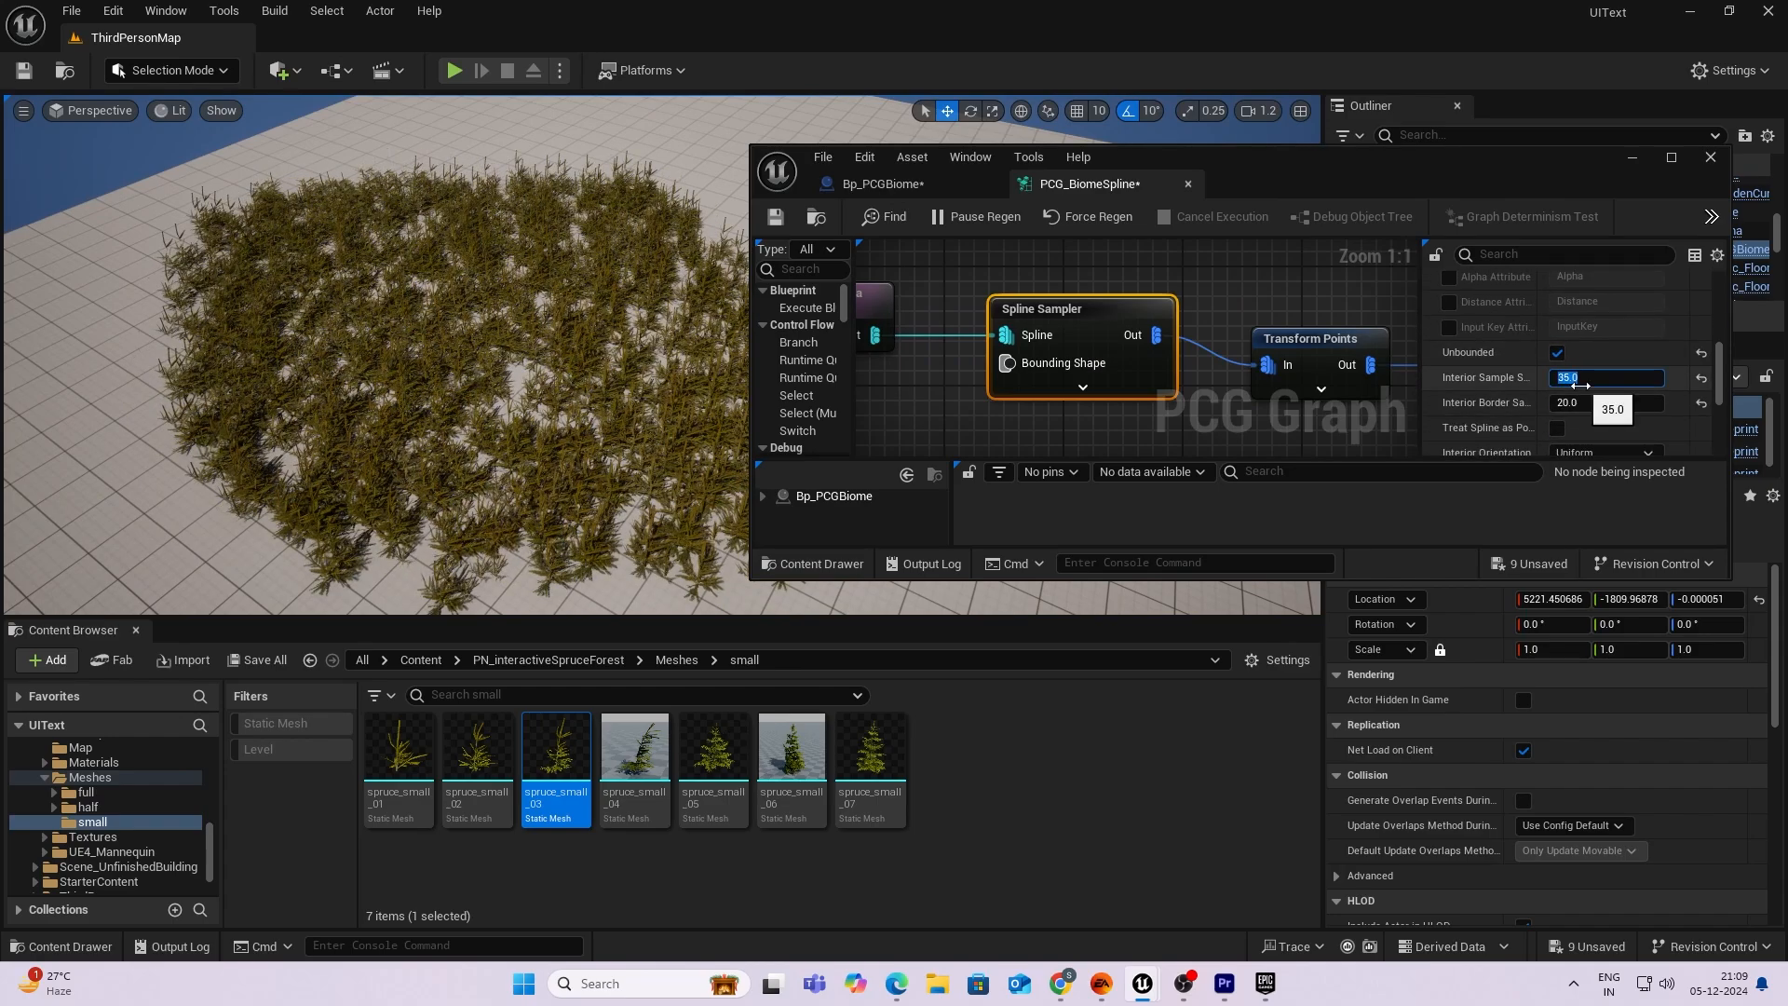
{"action": "type", "text": "30.0"}
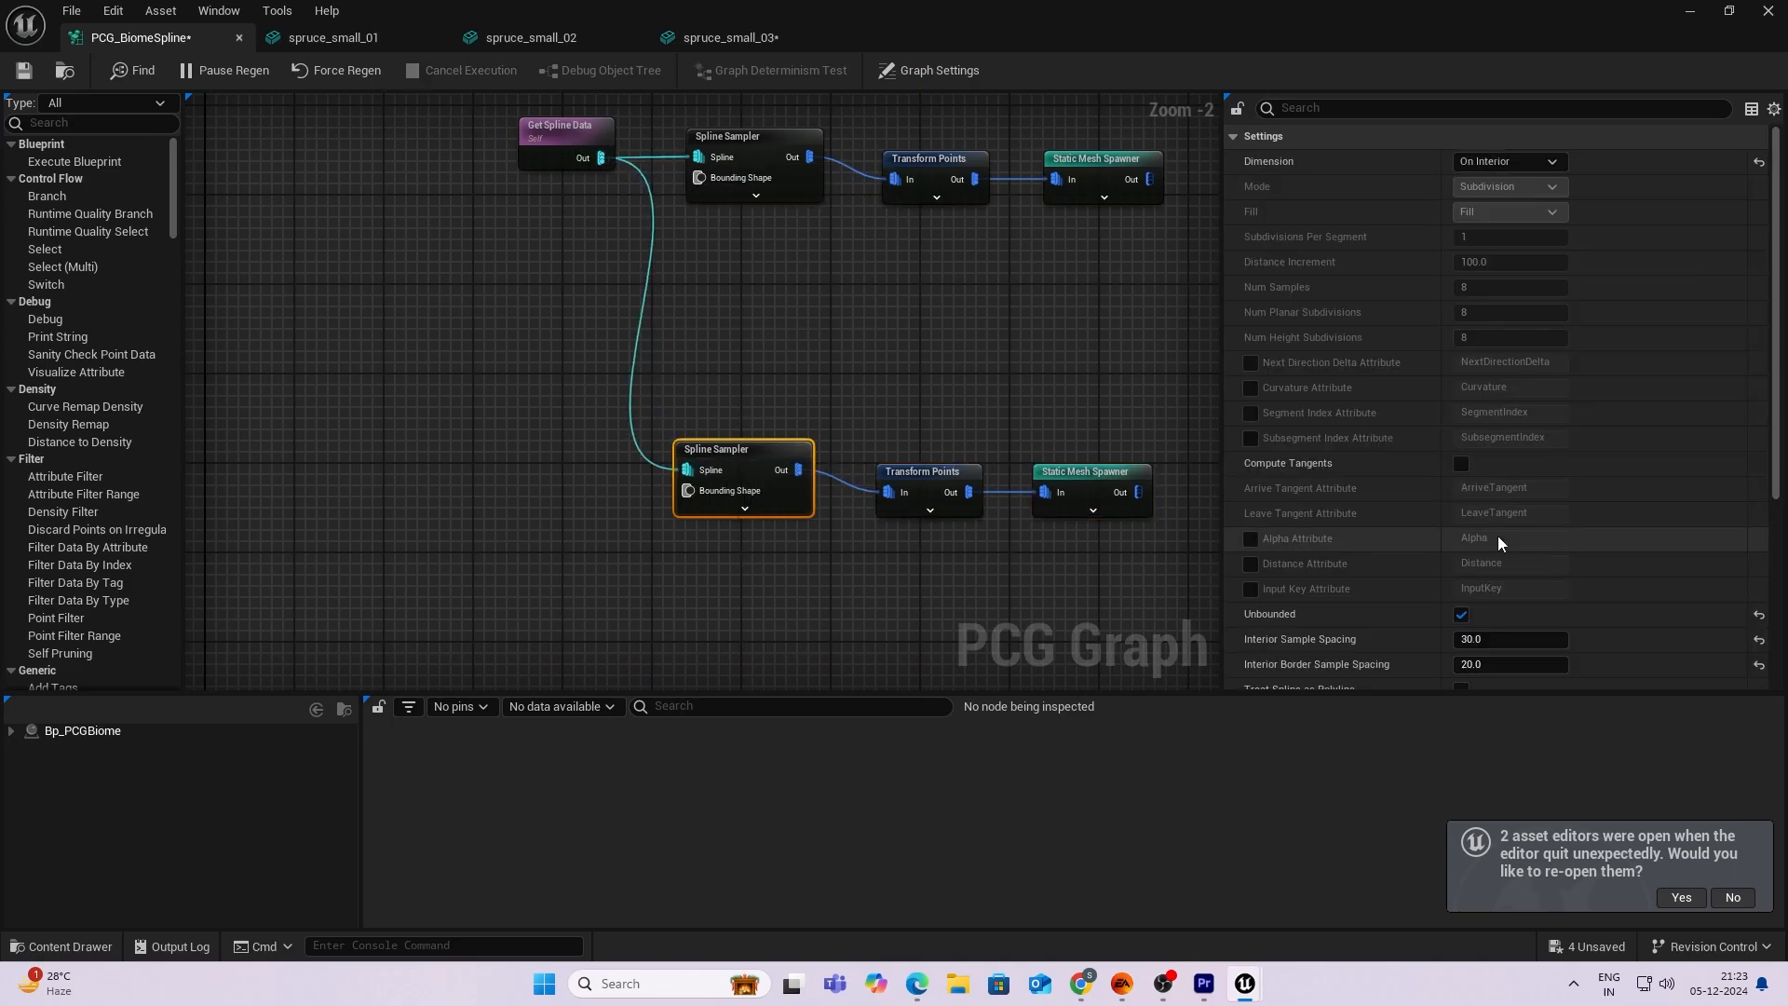
Give the second sampler 600 spacing and spawn spruce_half_04 and spruce_full_03 trees.
{"action": "left_click", "coordinate": [1510, 639]}
{"action": "type", "text": "600"}
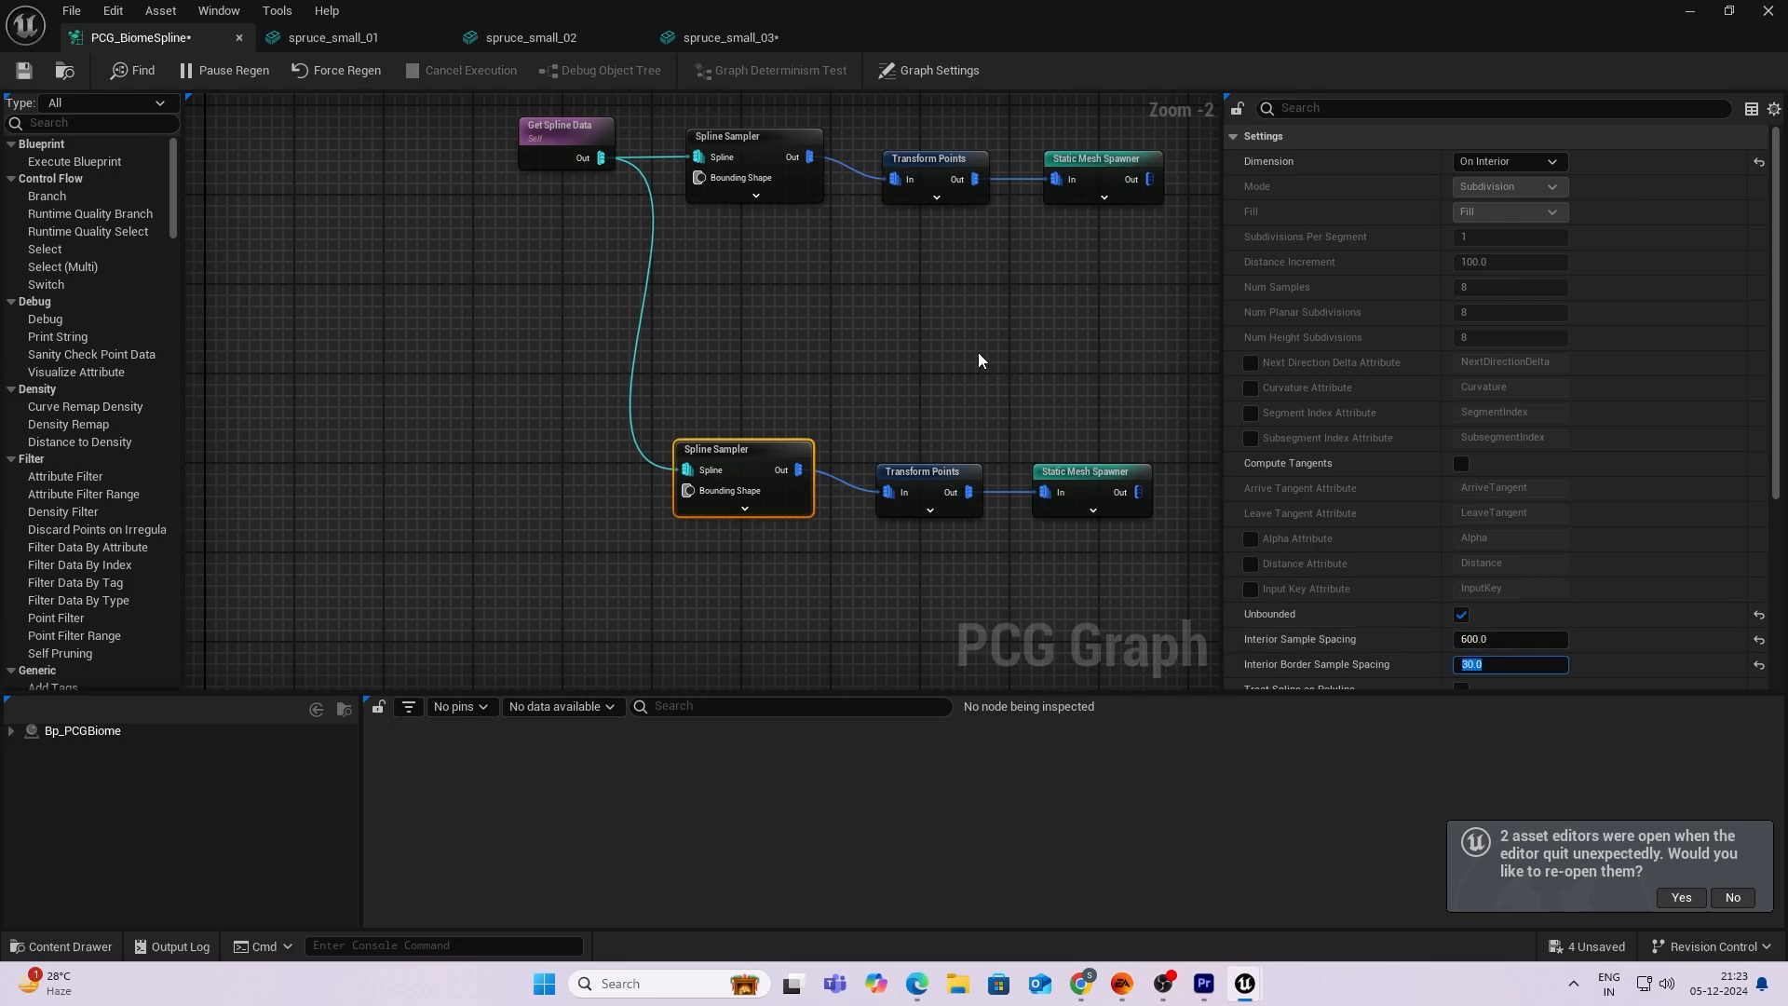
{"action": "left_click", "coordinate": [1085, 470]}
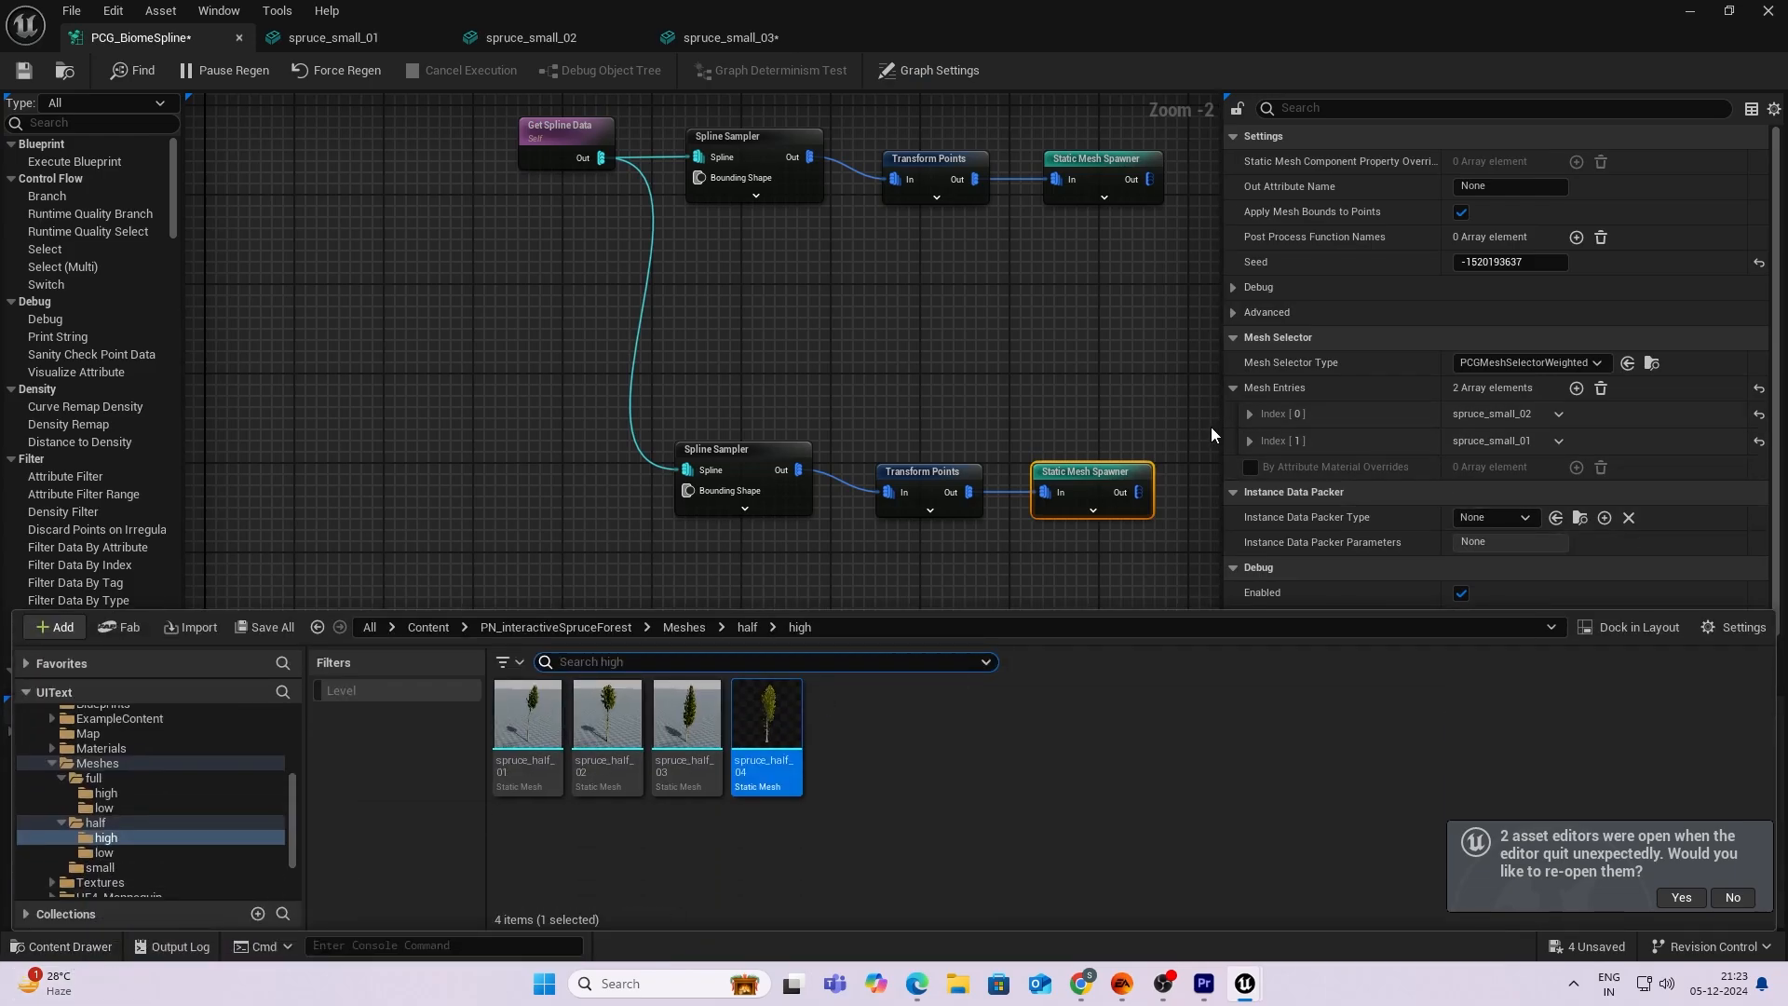
{"action": "left_click", "coordinate": [1251, 414]}
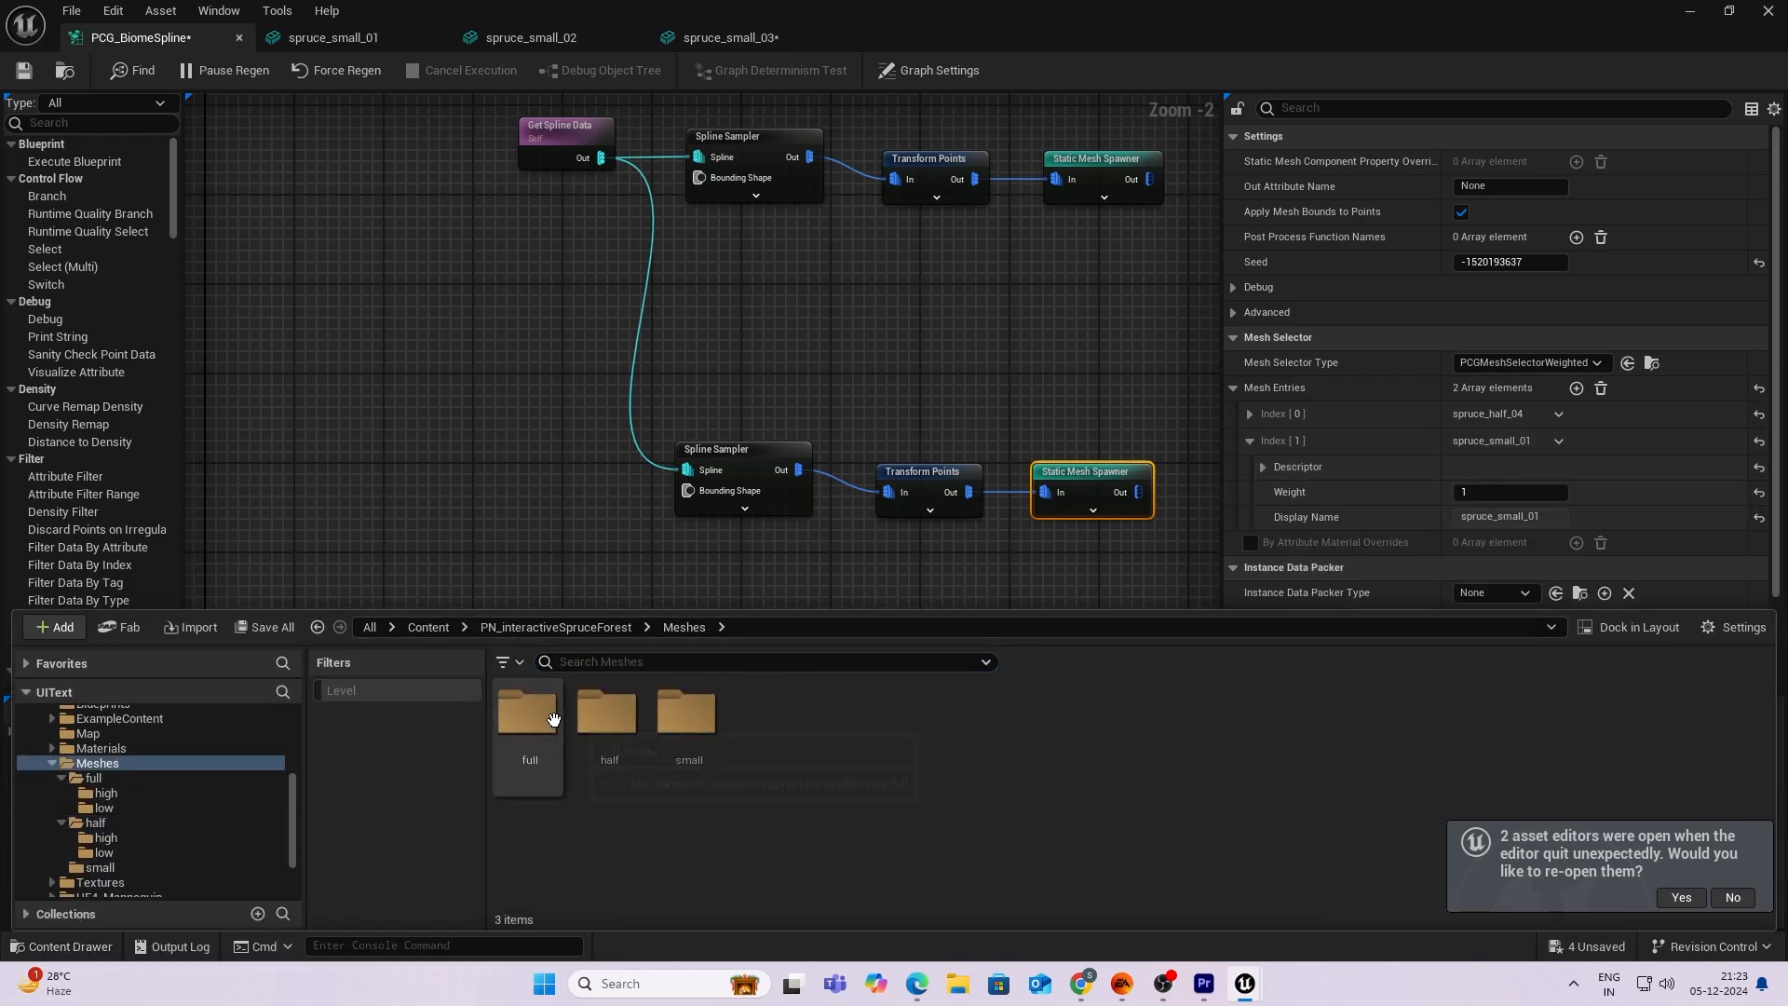
{"action": "left_click", "coordinate": [104, 793]}
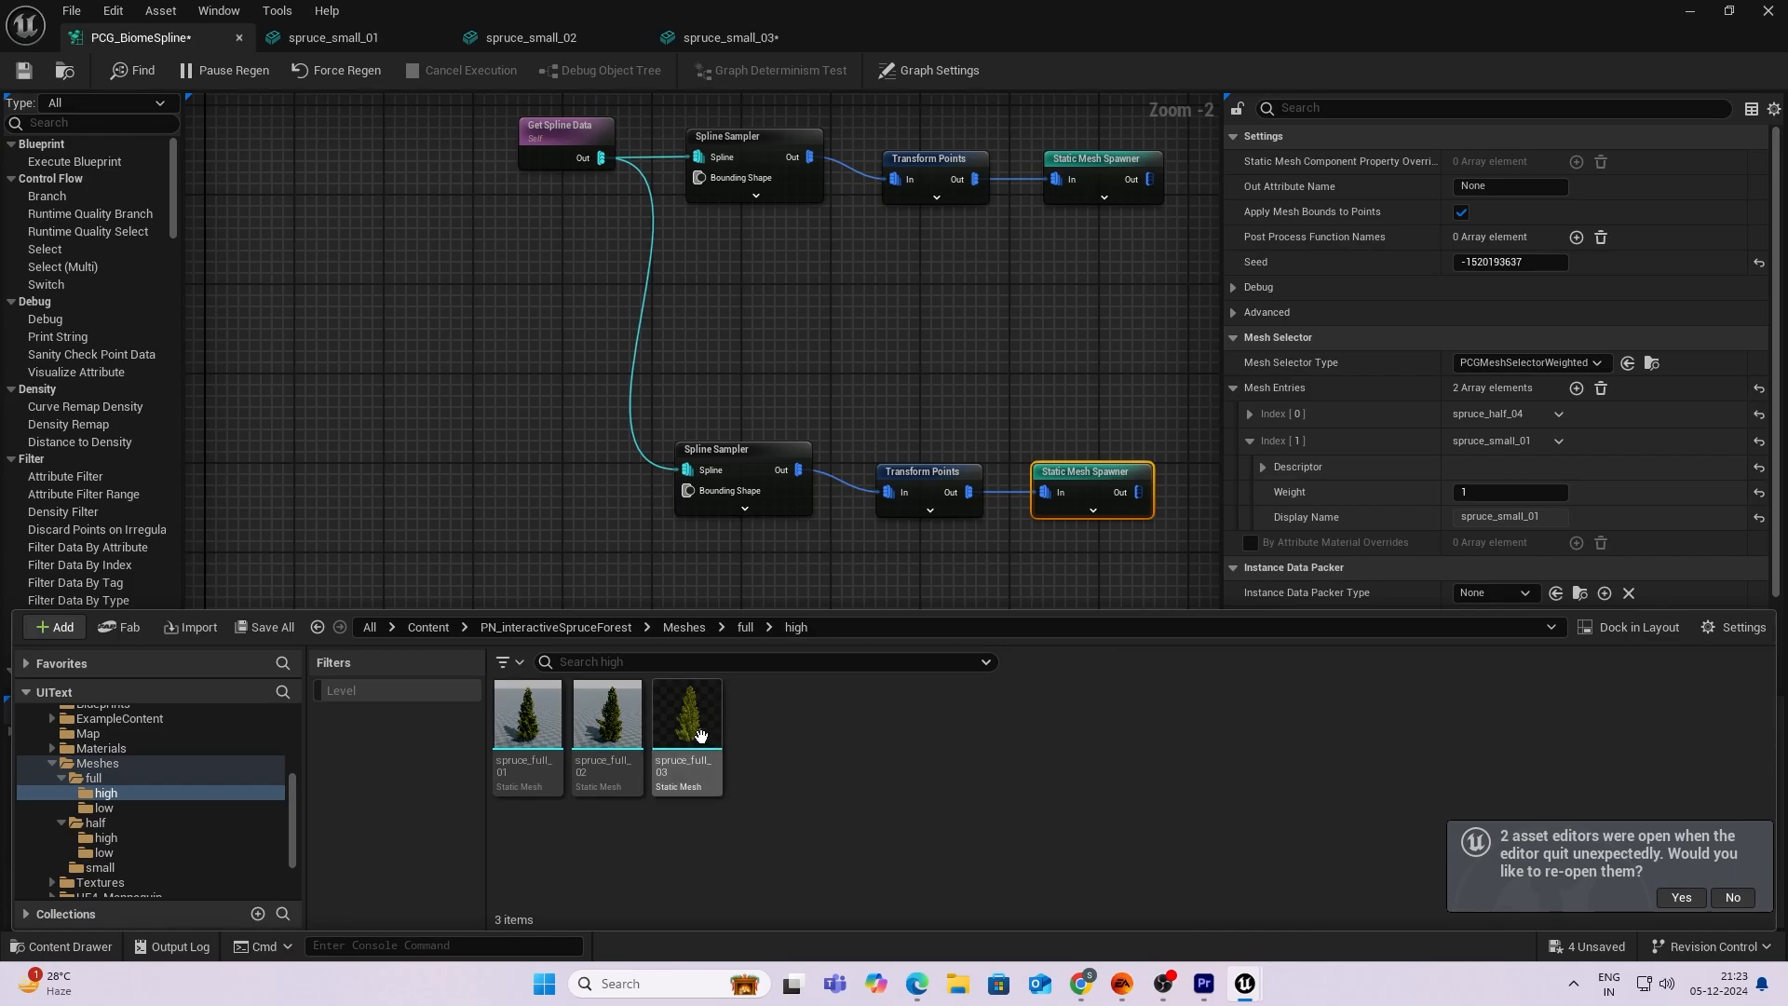
{"action": "left_click", "coordinate": [686, 715]}
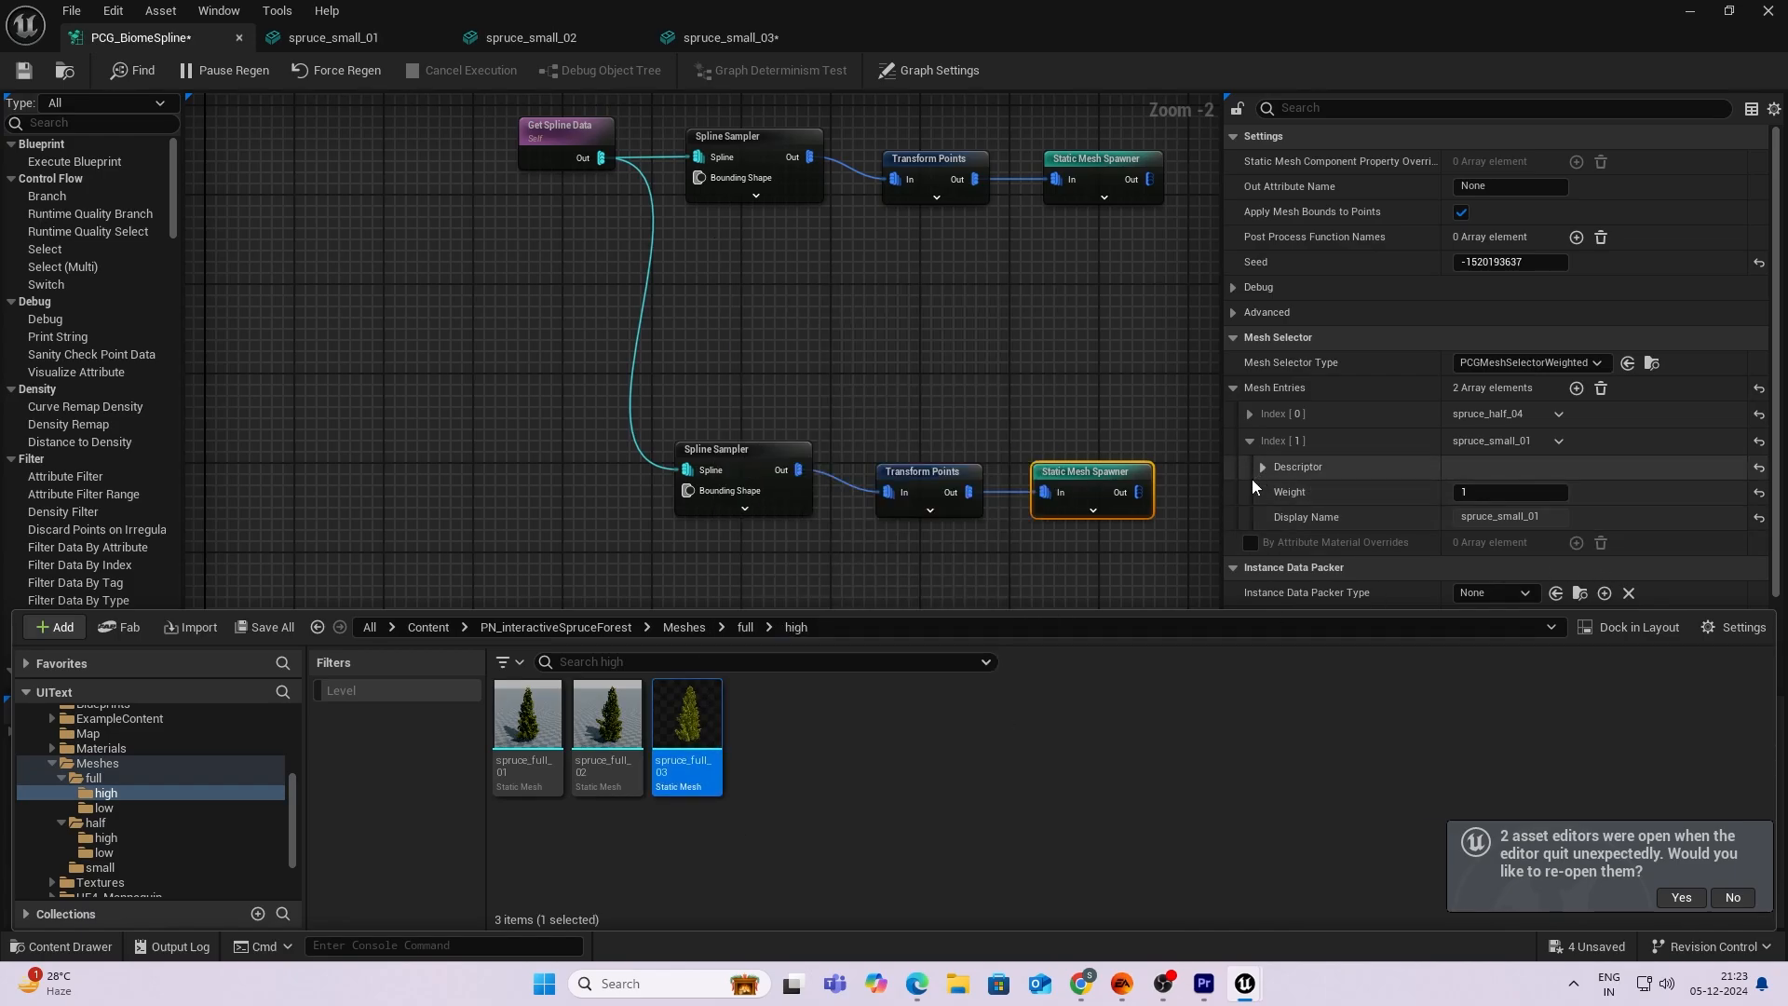
{"action": "left_click", "coordinate": [607, 713]}
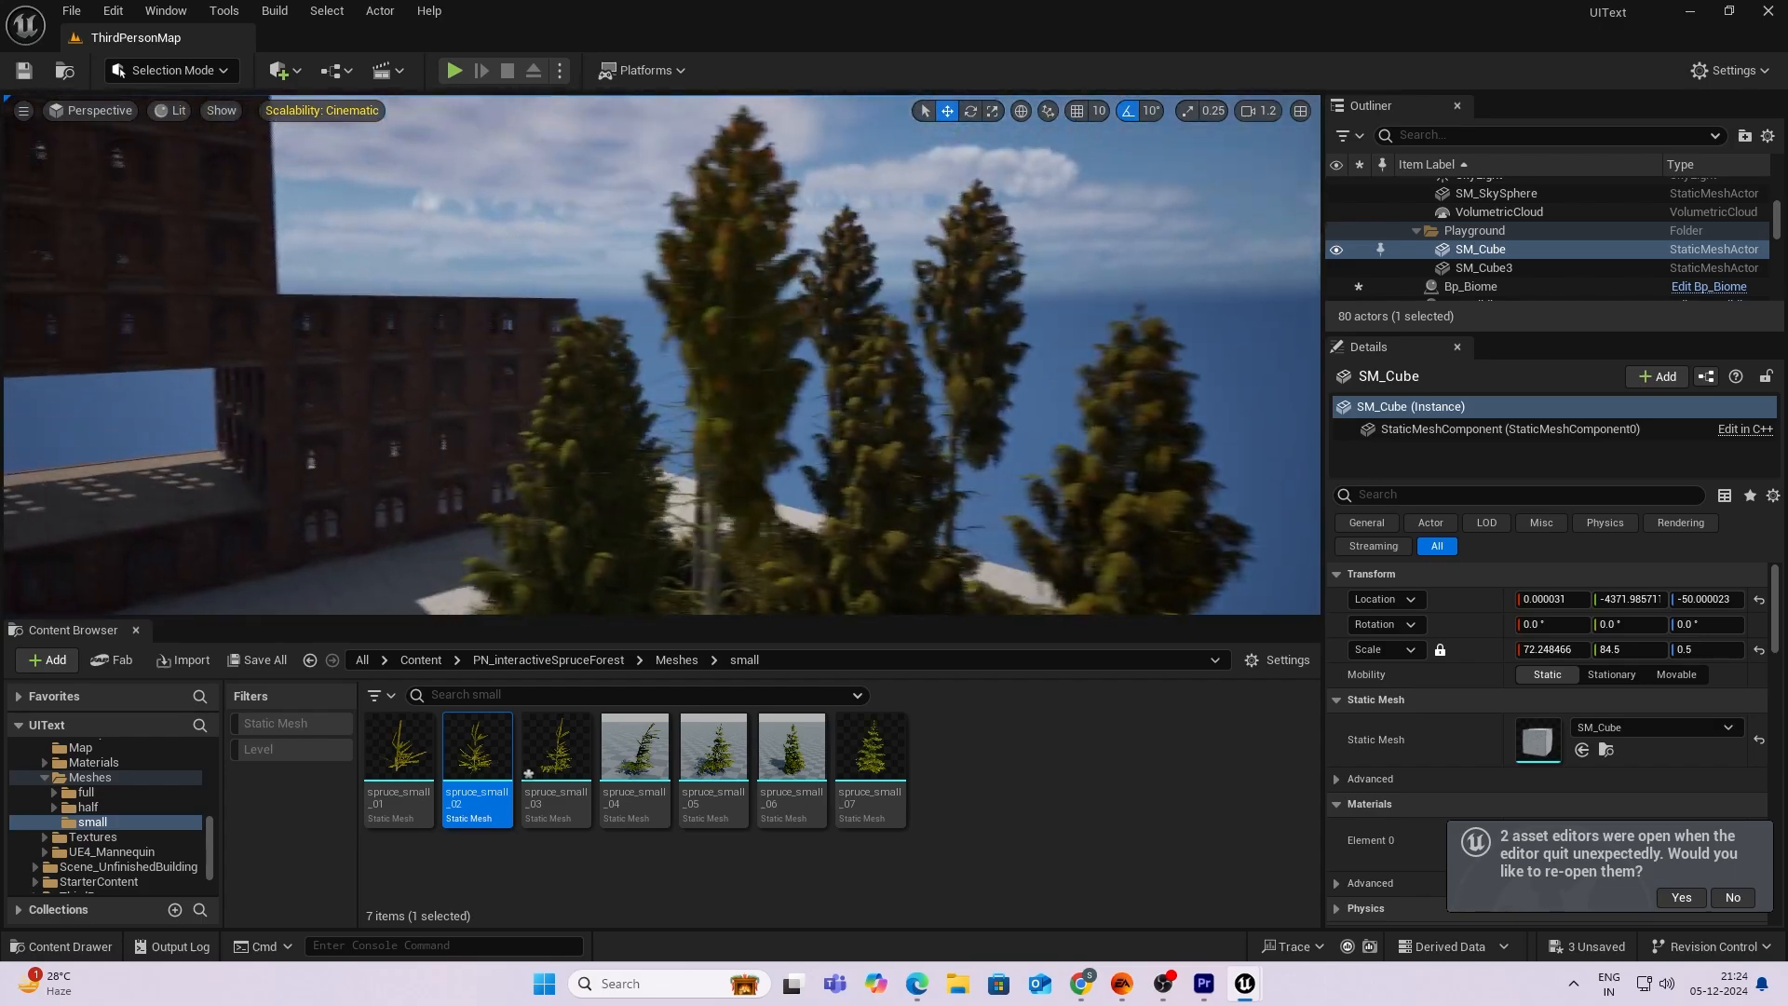
{"action": "mouse_move", "coordinate": [1237, 982]}
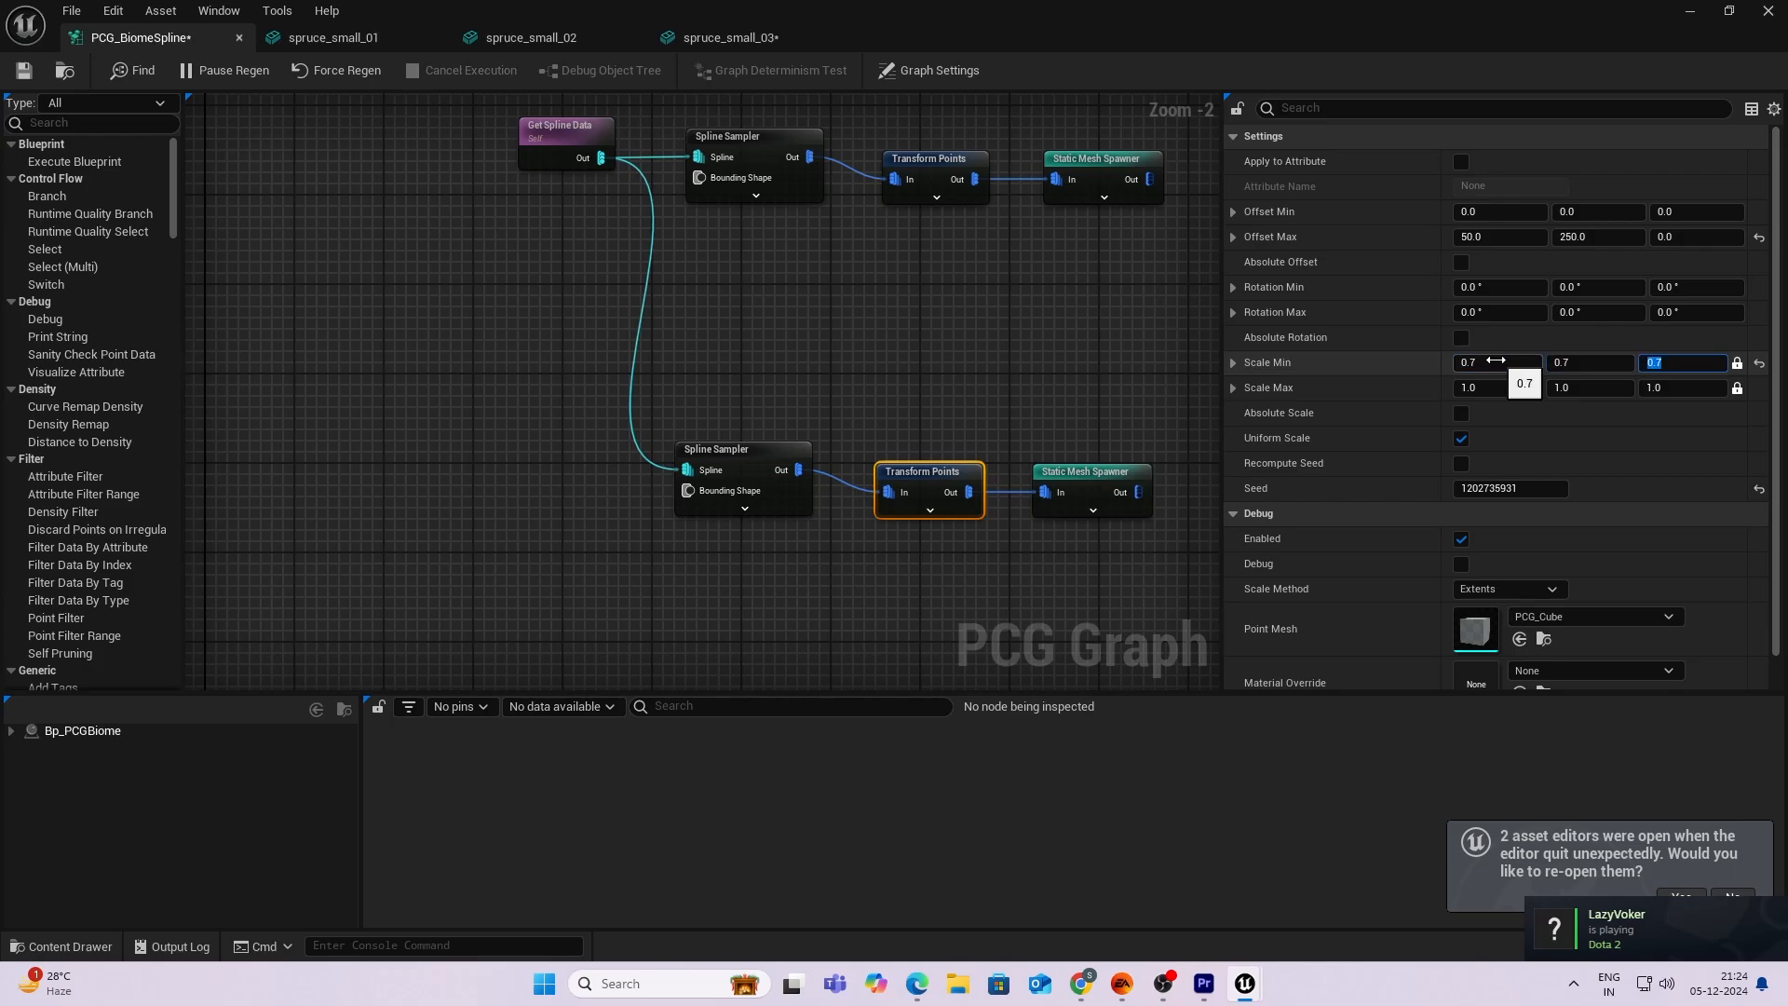
Set the tall-tree Transform Points Scale Max to 1.3 for uniform tree scaling.
{"action": "left_click", "coordinate": [1480, 387]}
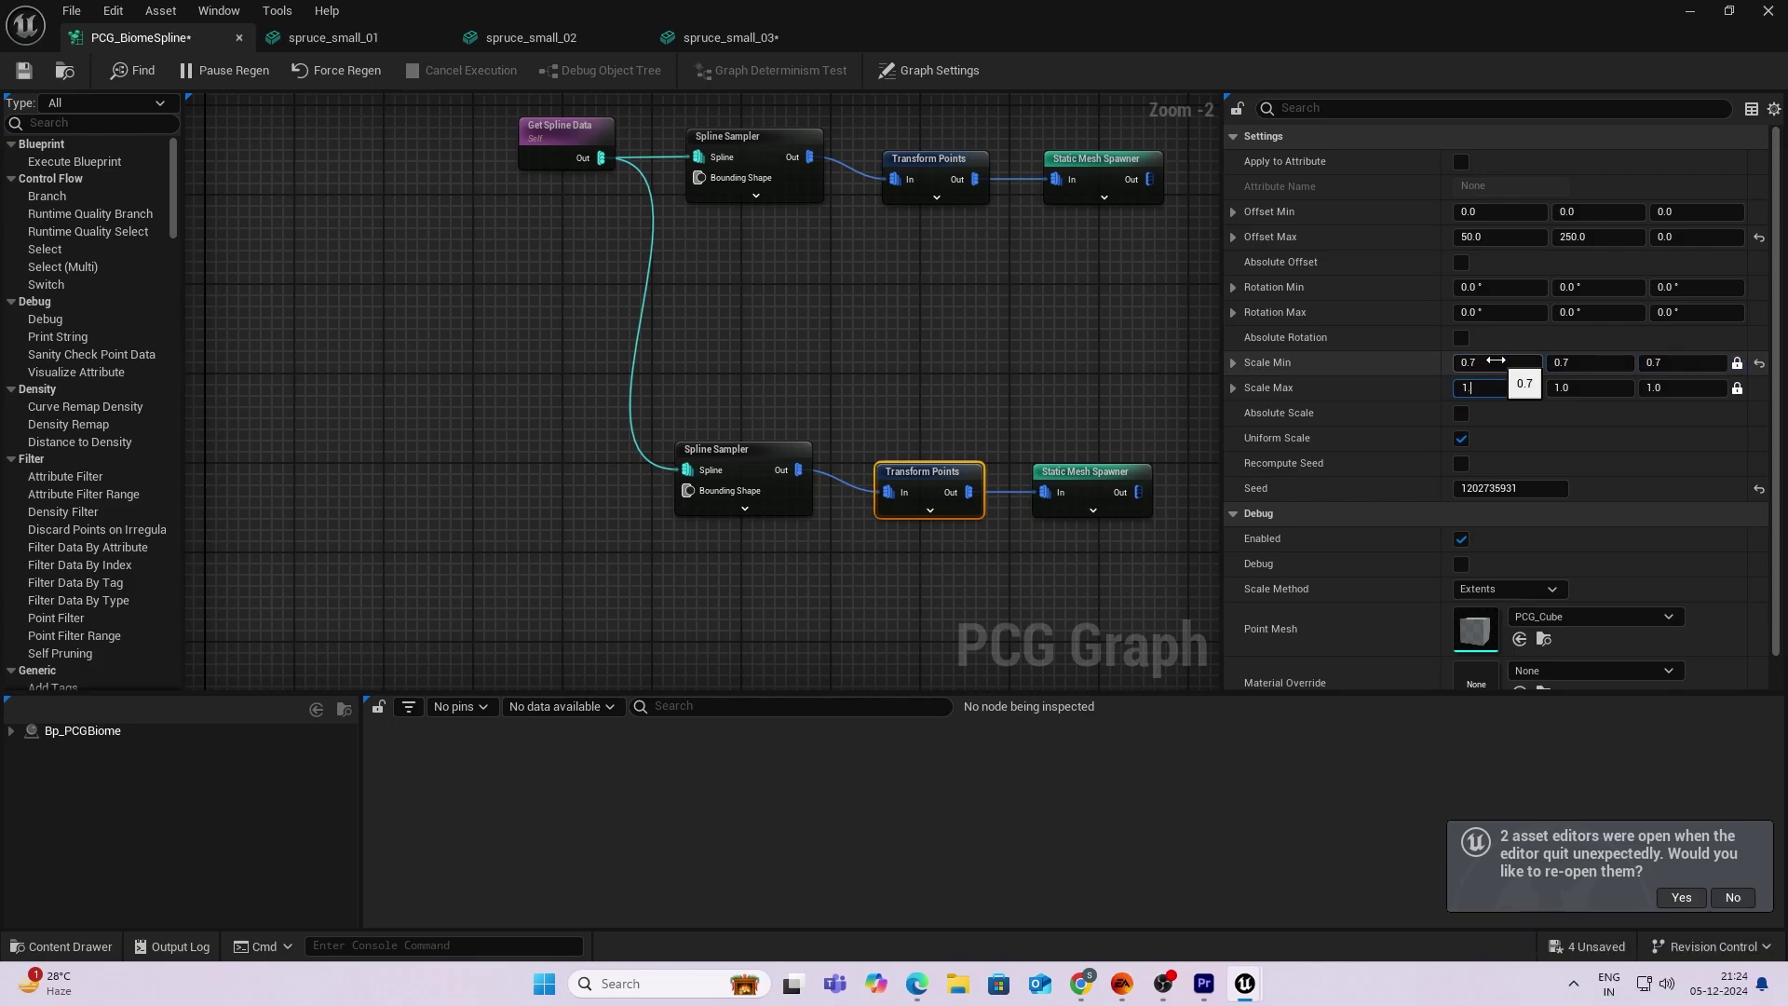
{"action": "type", "text": "1.3"}
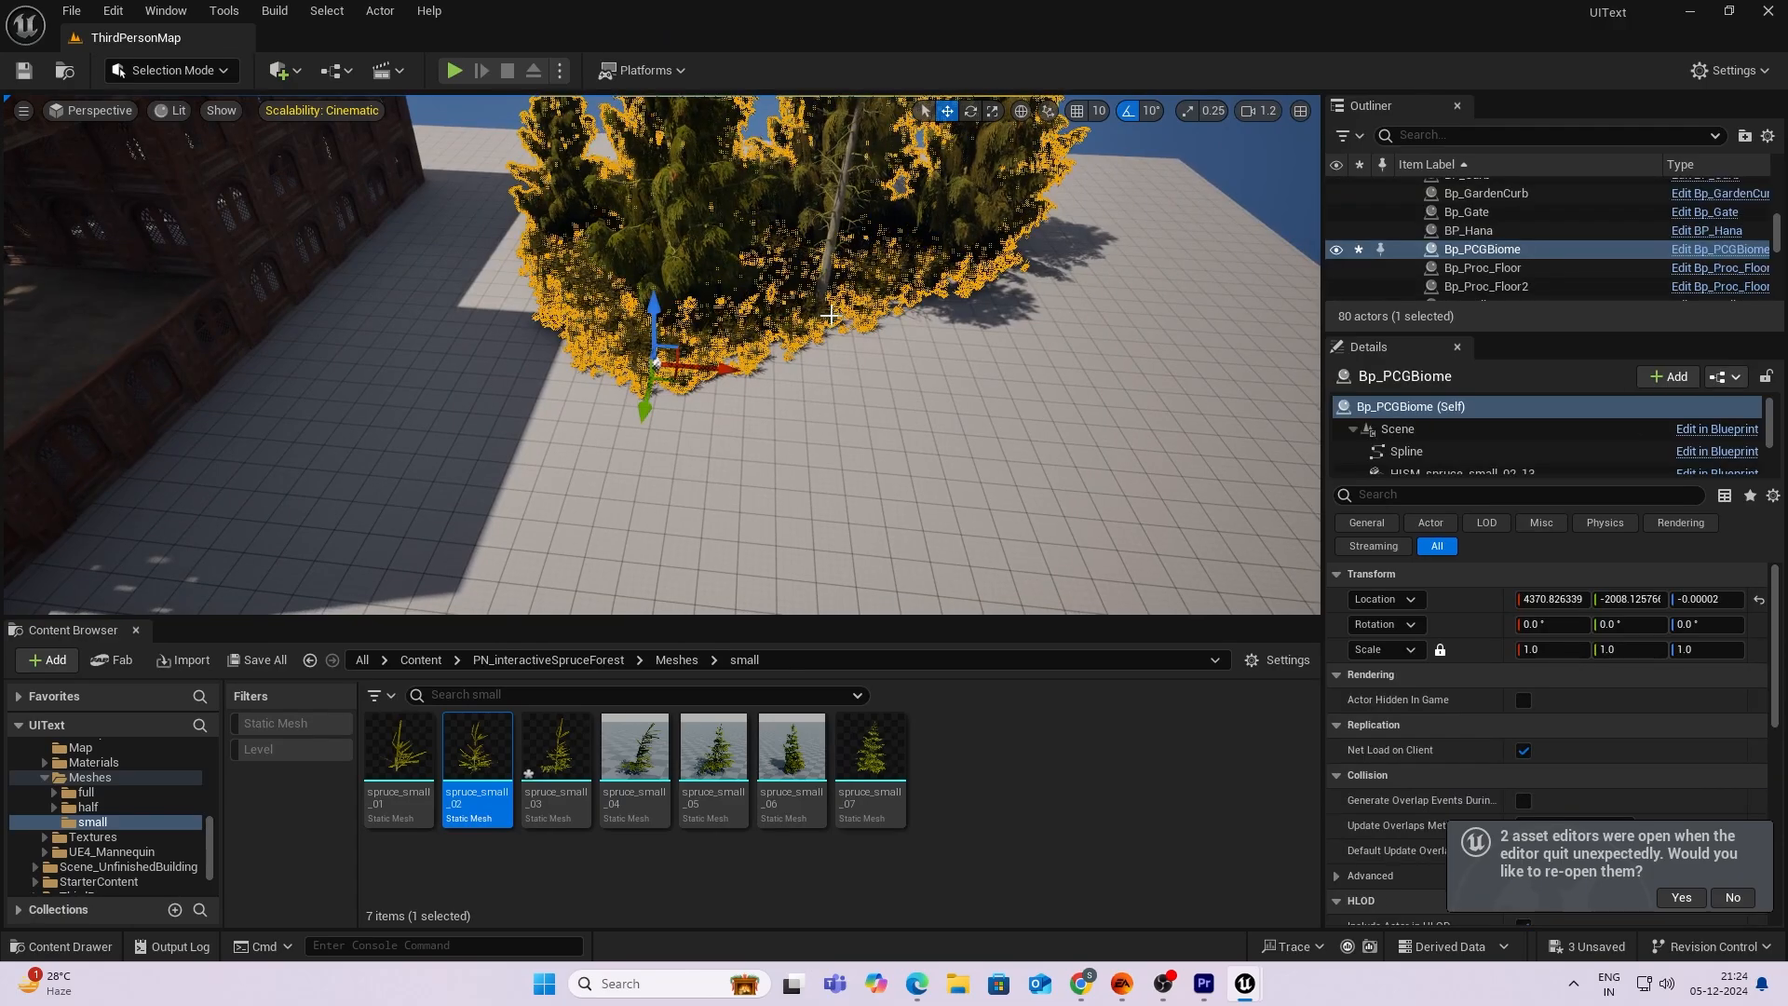
Create a Blueprint Class named Bp_roadSpline in BiomeTutorial and open it for editing.
{"action": "left_click", "coordinate": [1405, 451]}
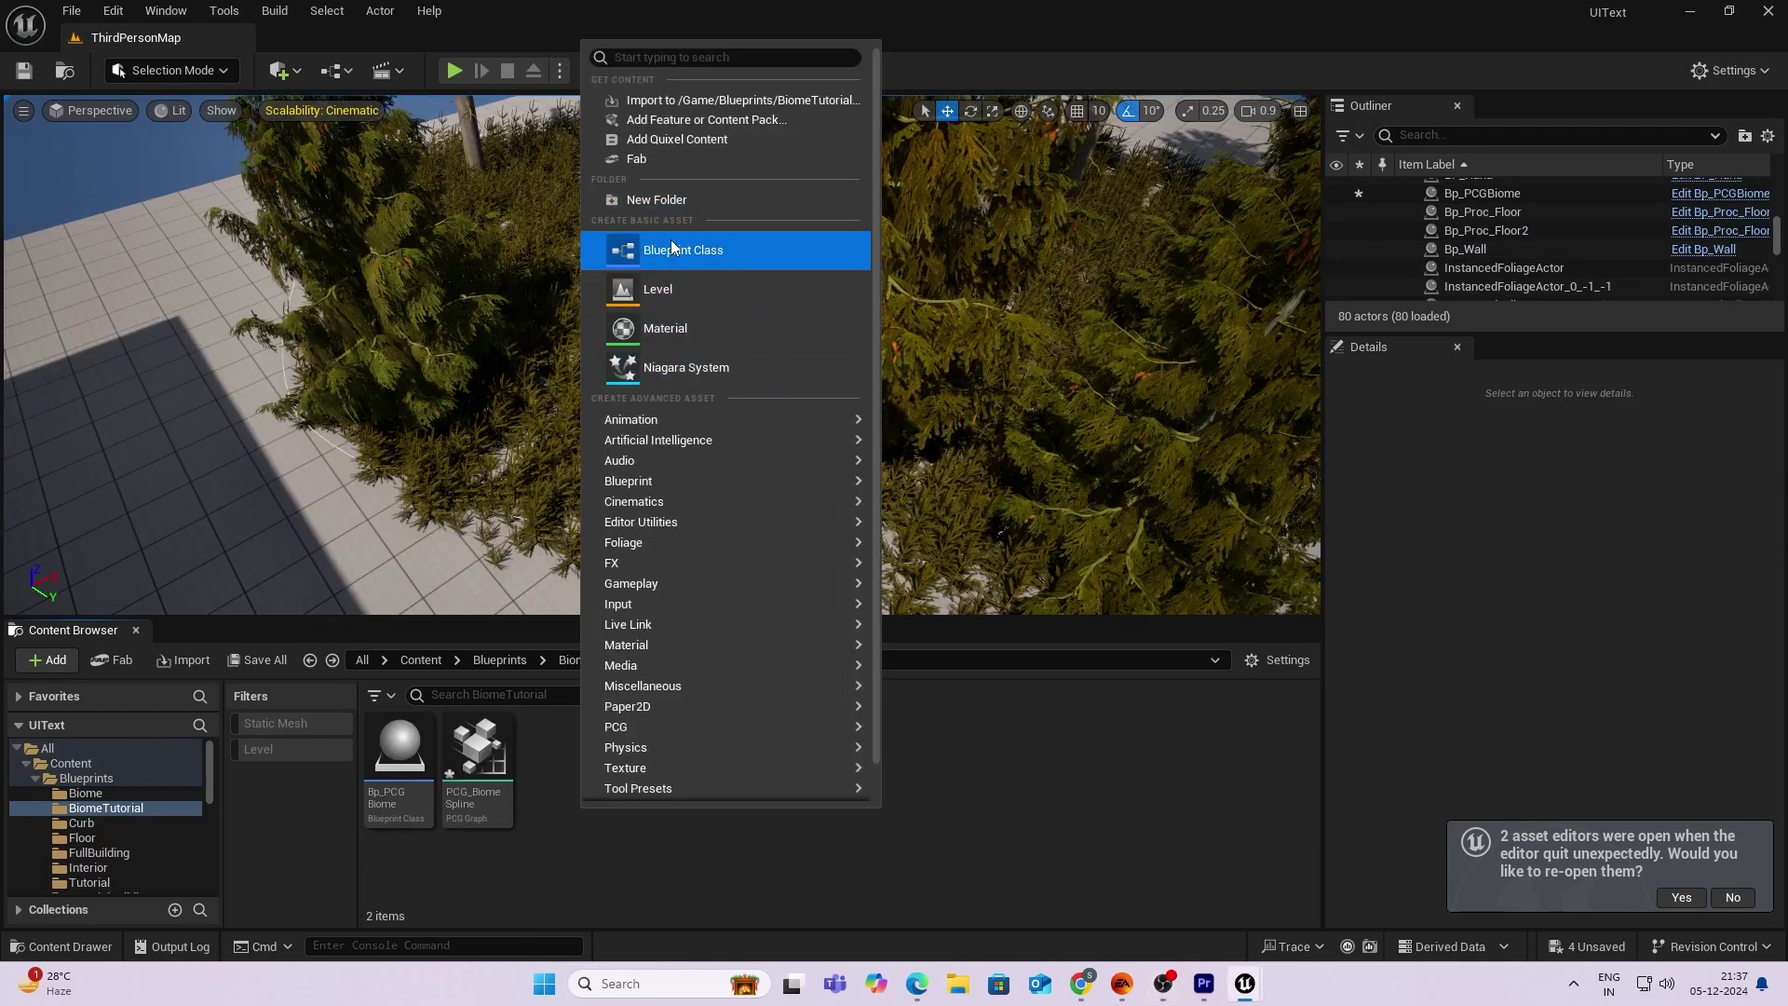
{"action": "left_click", "coordinate": [683, 250]}
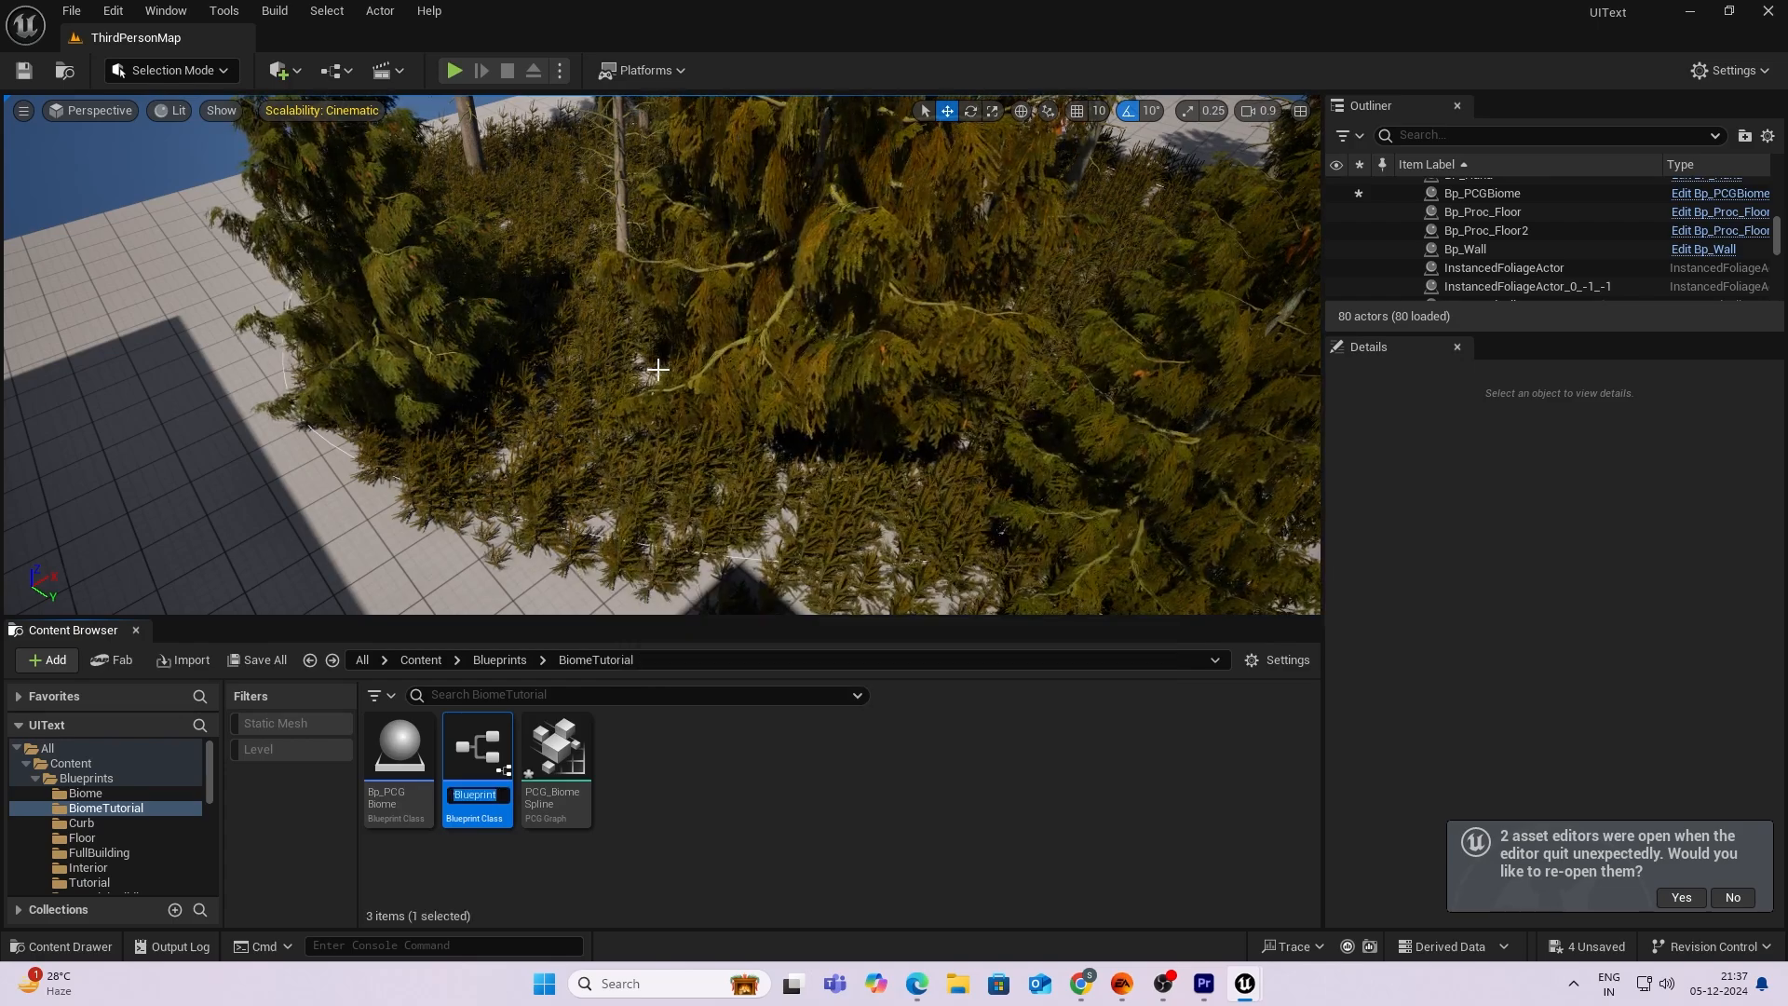
{"action": "type", "text": "Bp_roadSpline"}
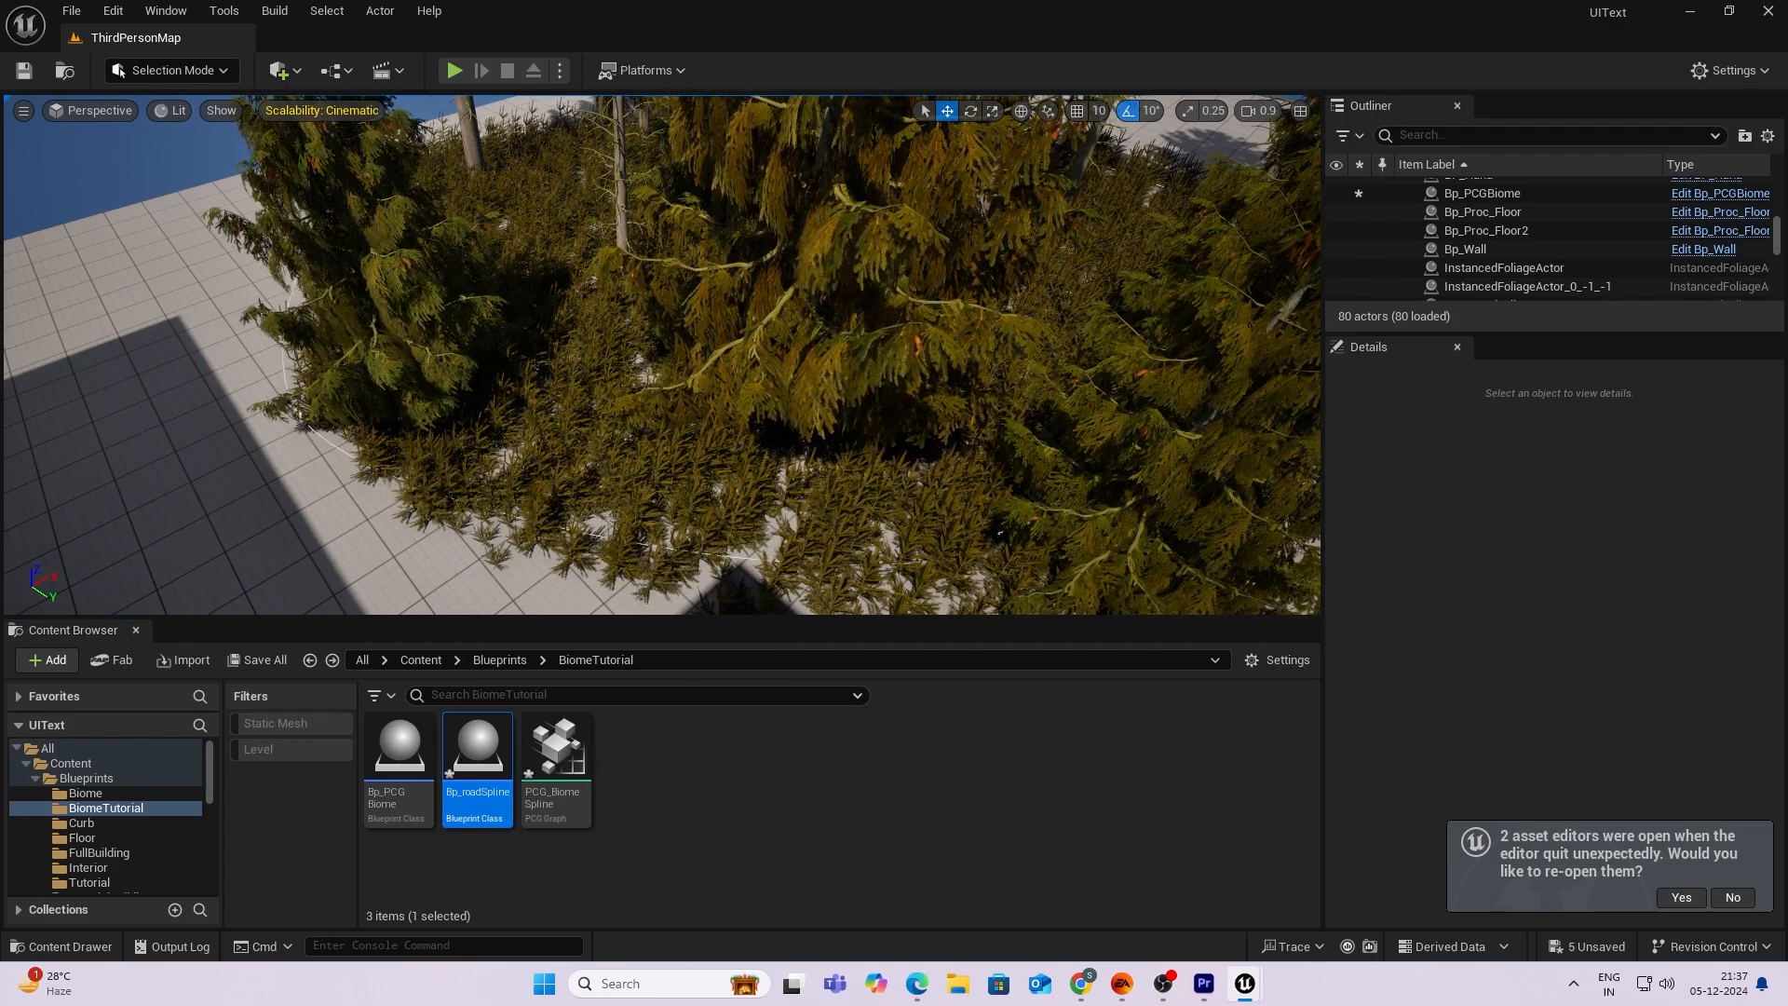
{"action": "double_click", "coordinate": [477, 742]}
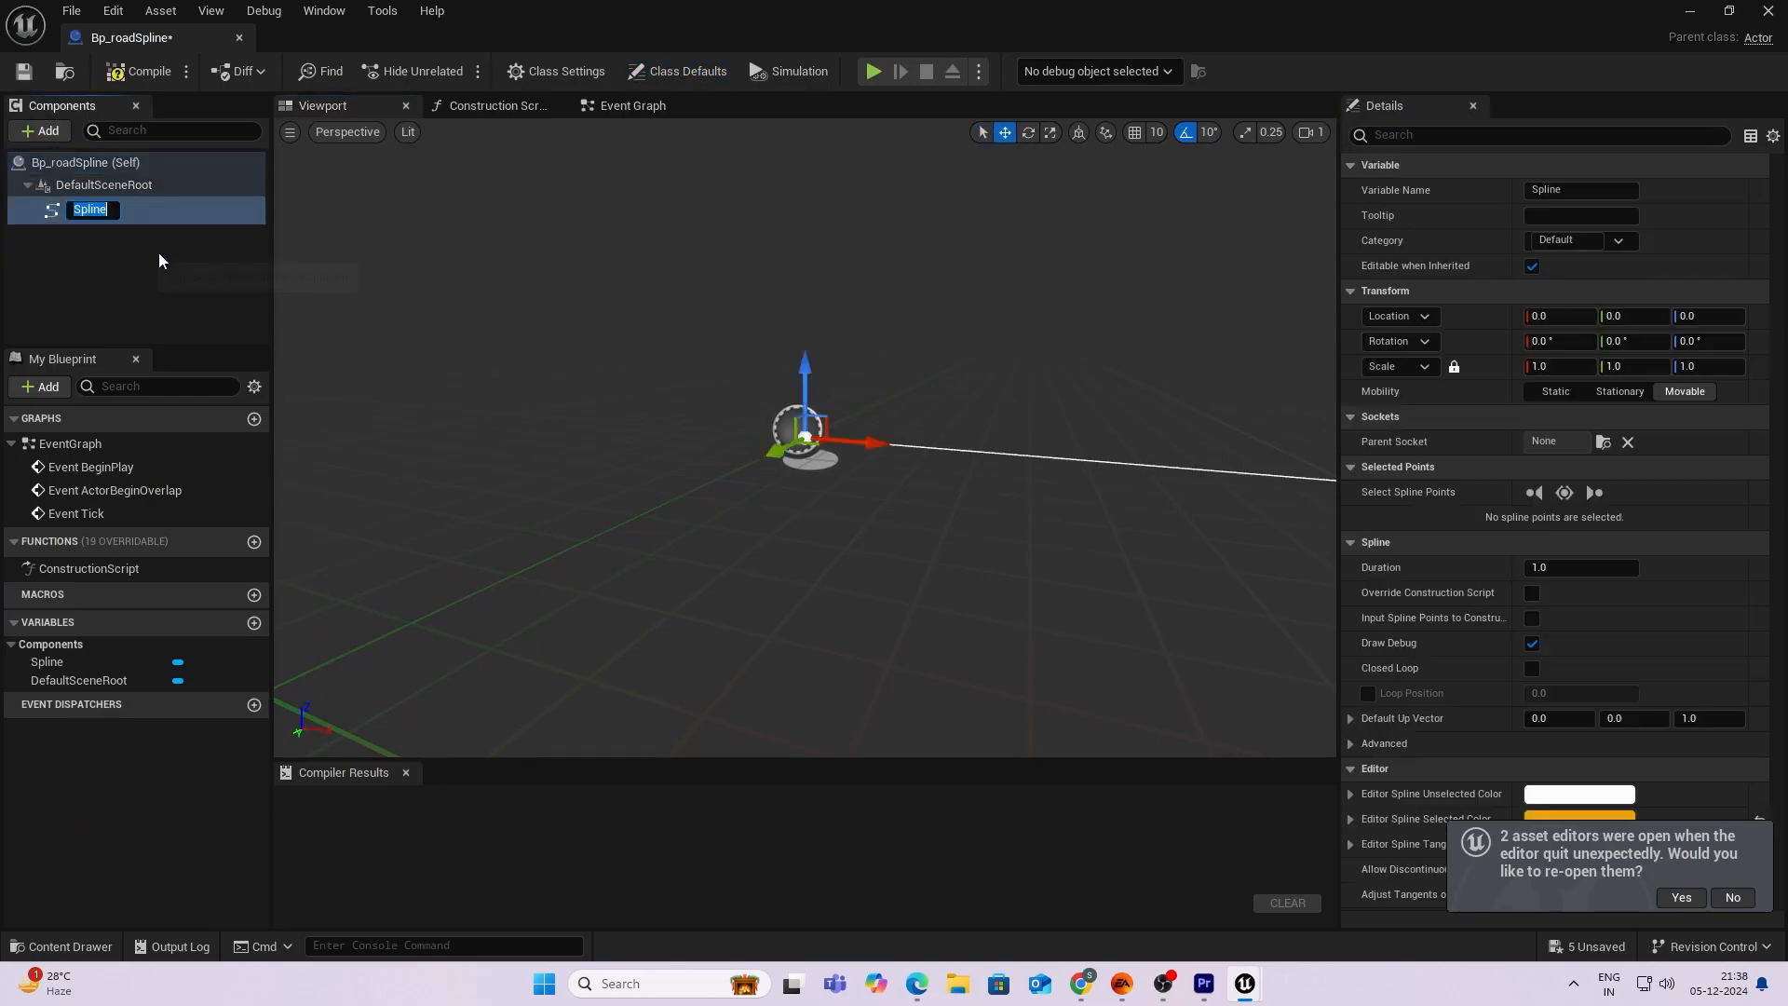
Compile Bp_roadSpline, place it in the level, and reopen the PCG_BiomeSpline graph.
{"action": "left_click", "coordinate": [140, 71]}
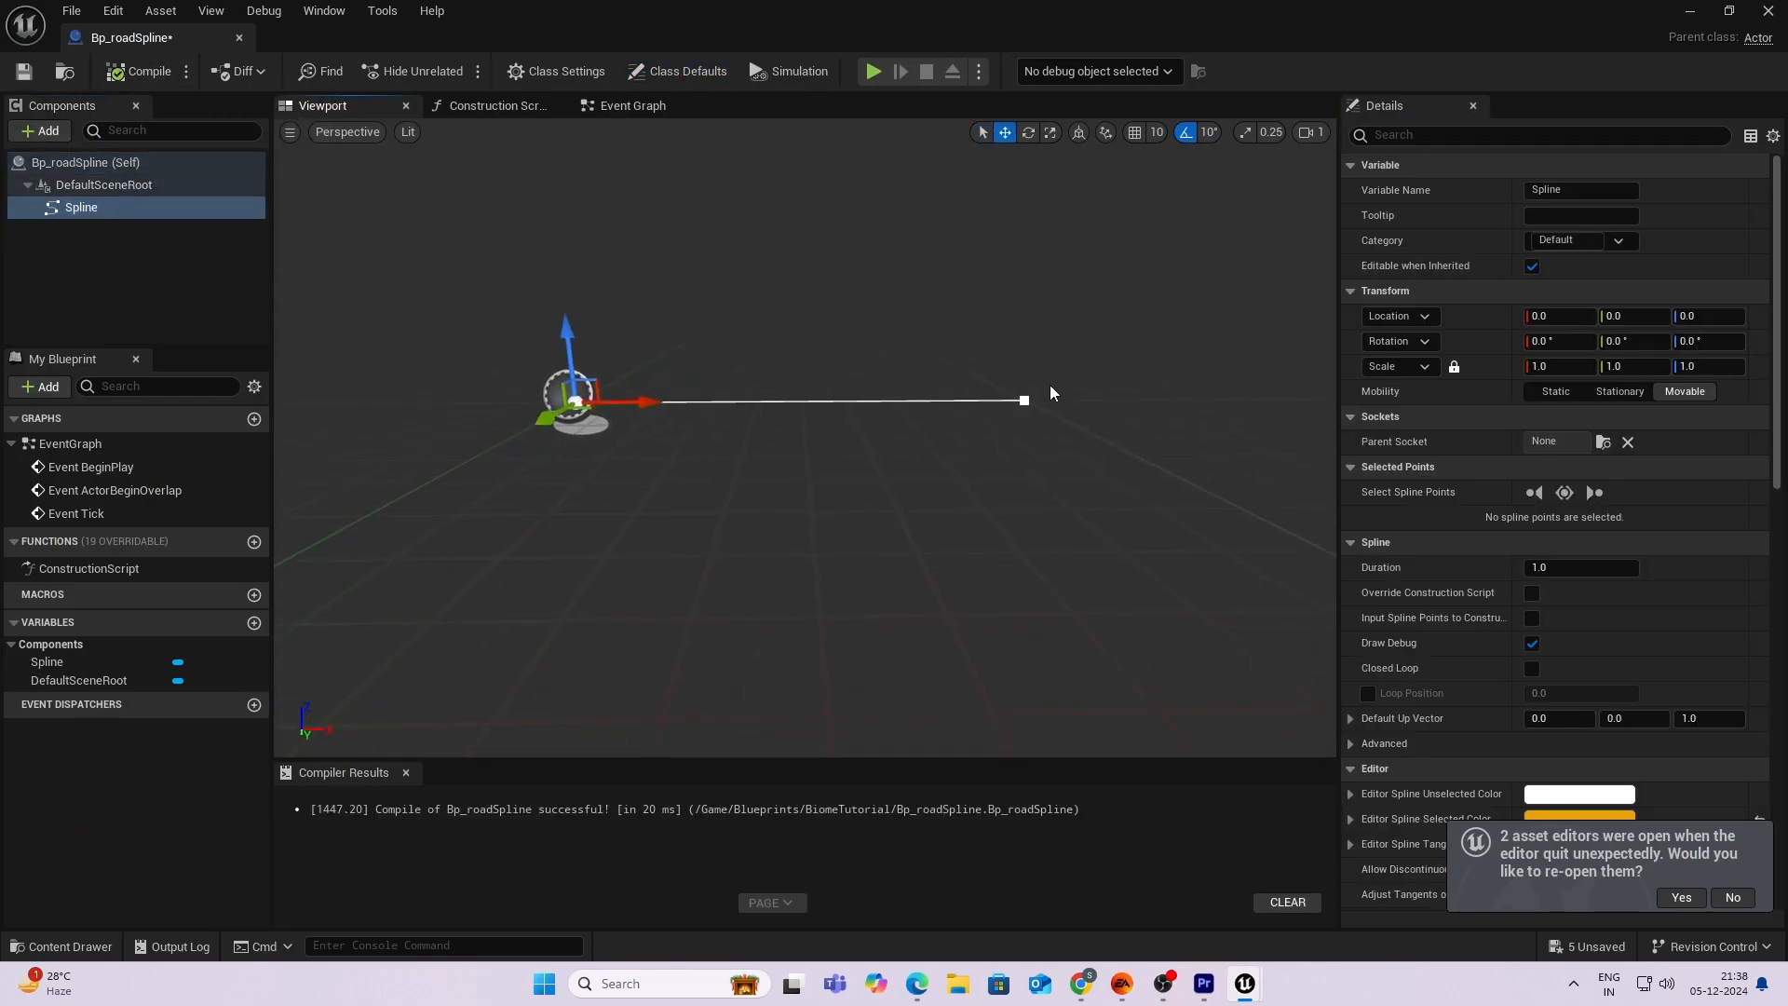
{"action": "left_click", "coordinate": [1023, 399]}
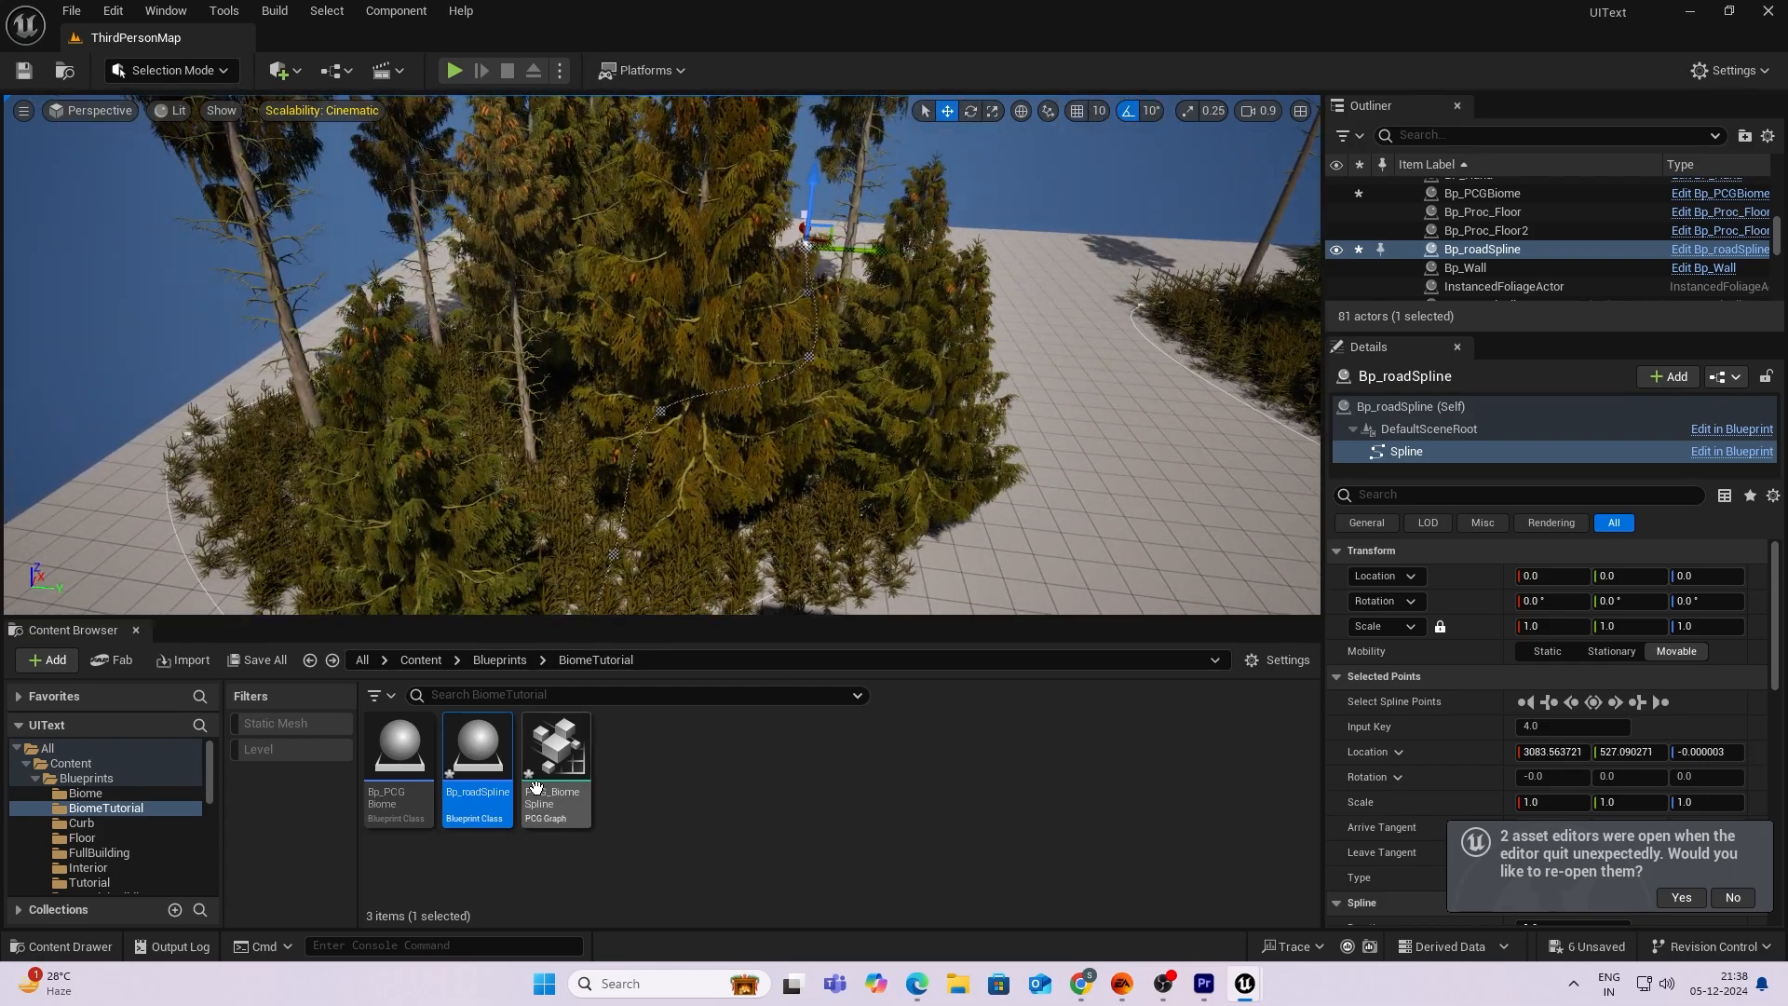
{"action": "left_click", "coordinate": [555, 768]}
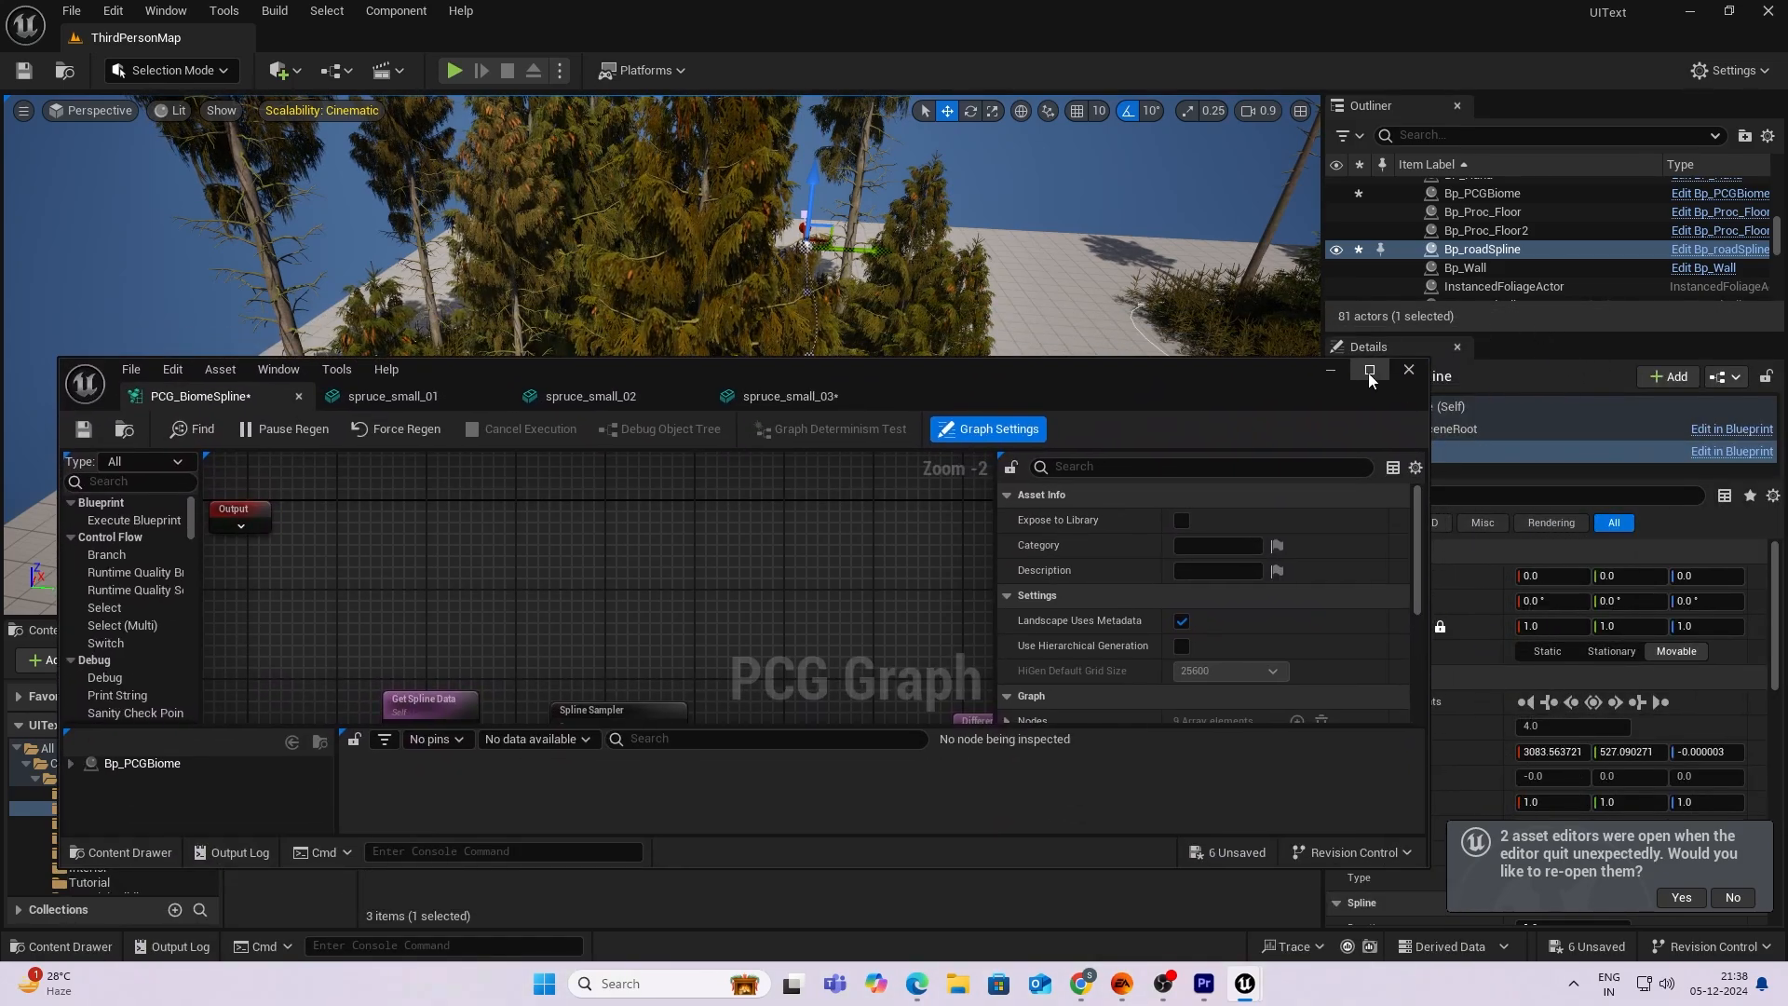
Add a Get Spline Data node gathering Bp_roadSpline actors By Class, with Select Multiple on.
{"action": "left_click", "coordinate": [1369, 369]}
{"action": "type", "text": "get spl"}
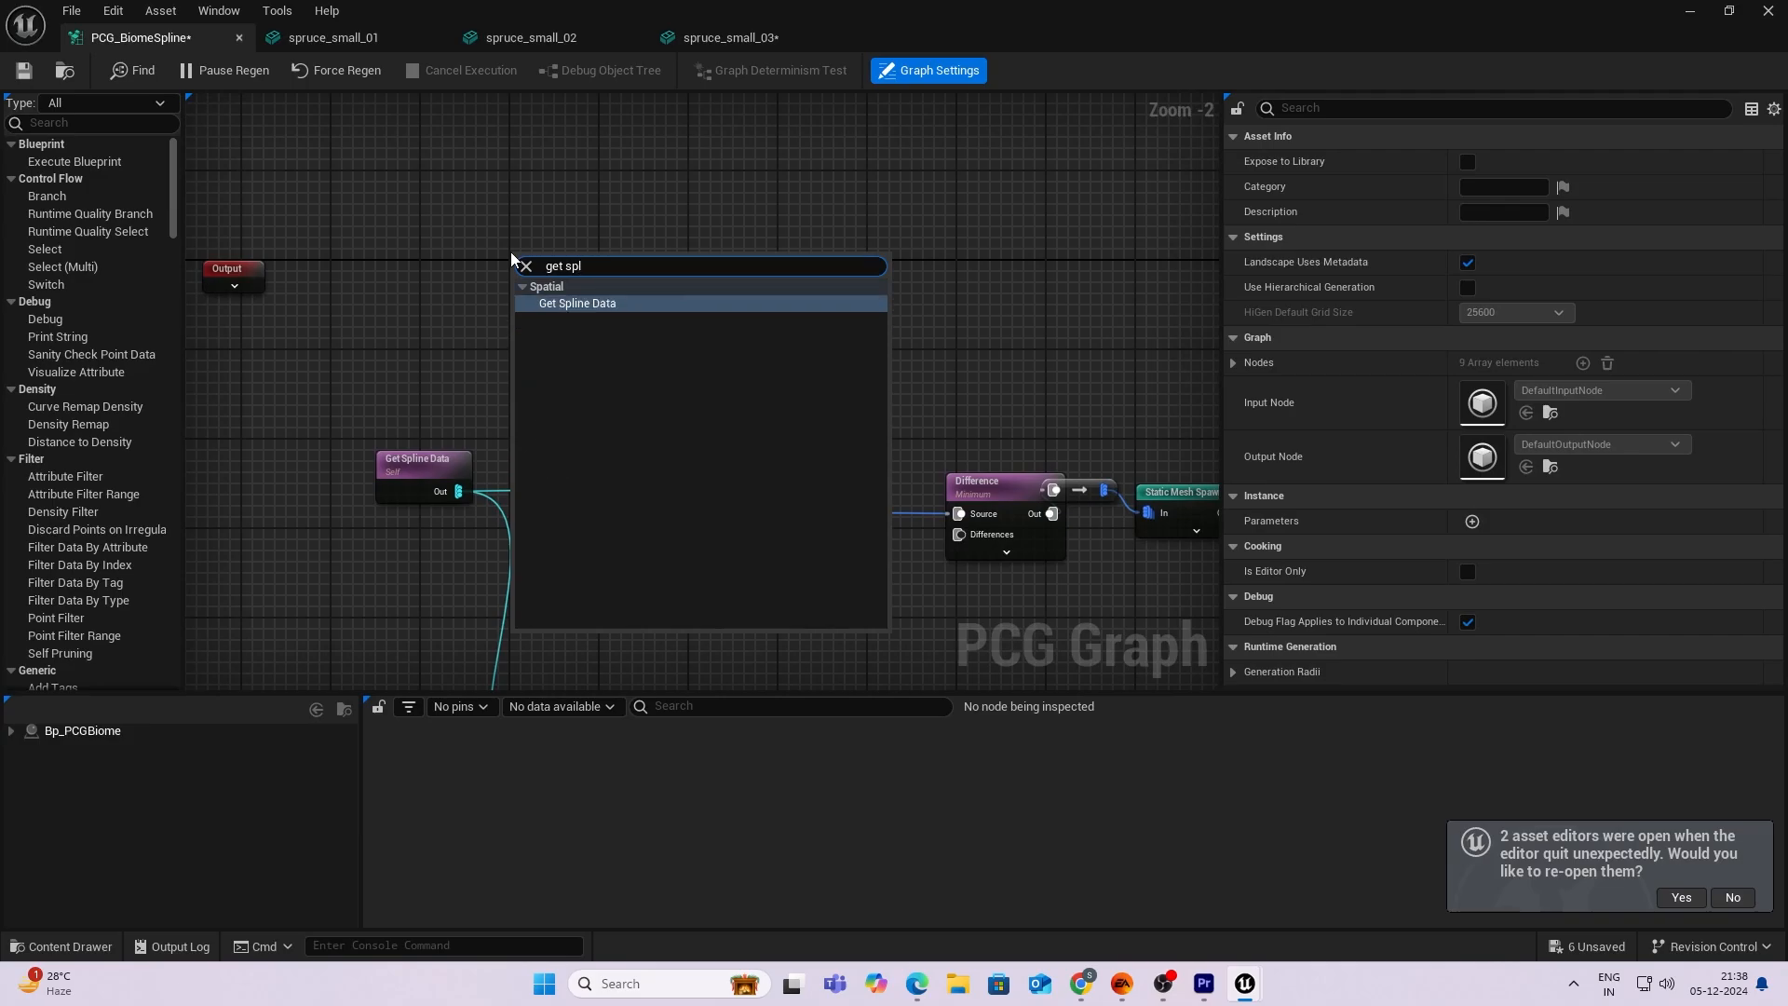
{"action": "left_click", "coordinate": [577, 303]}
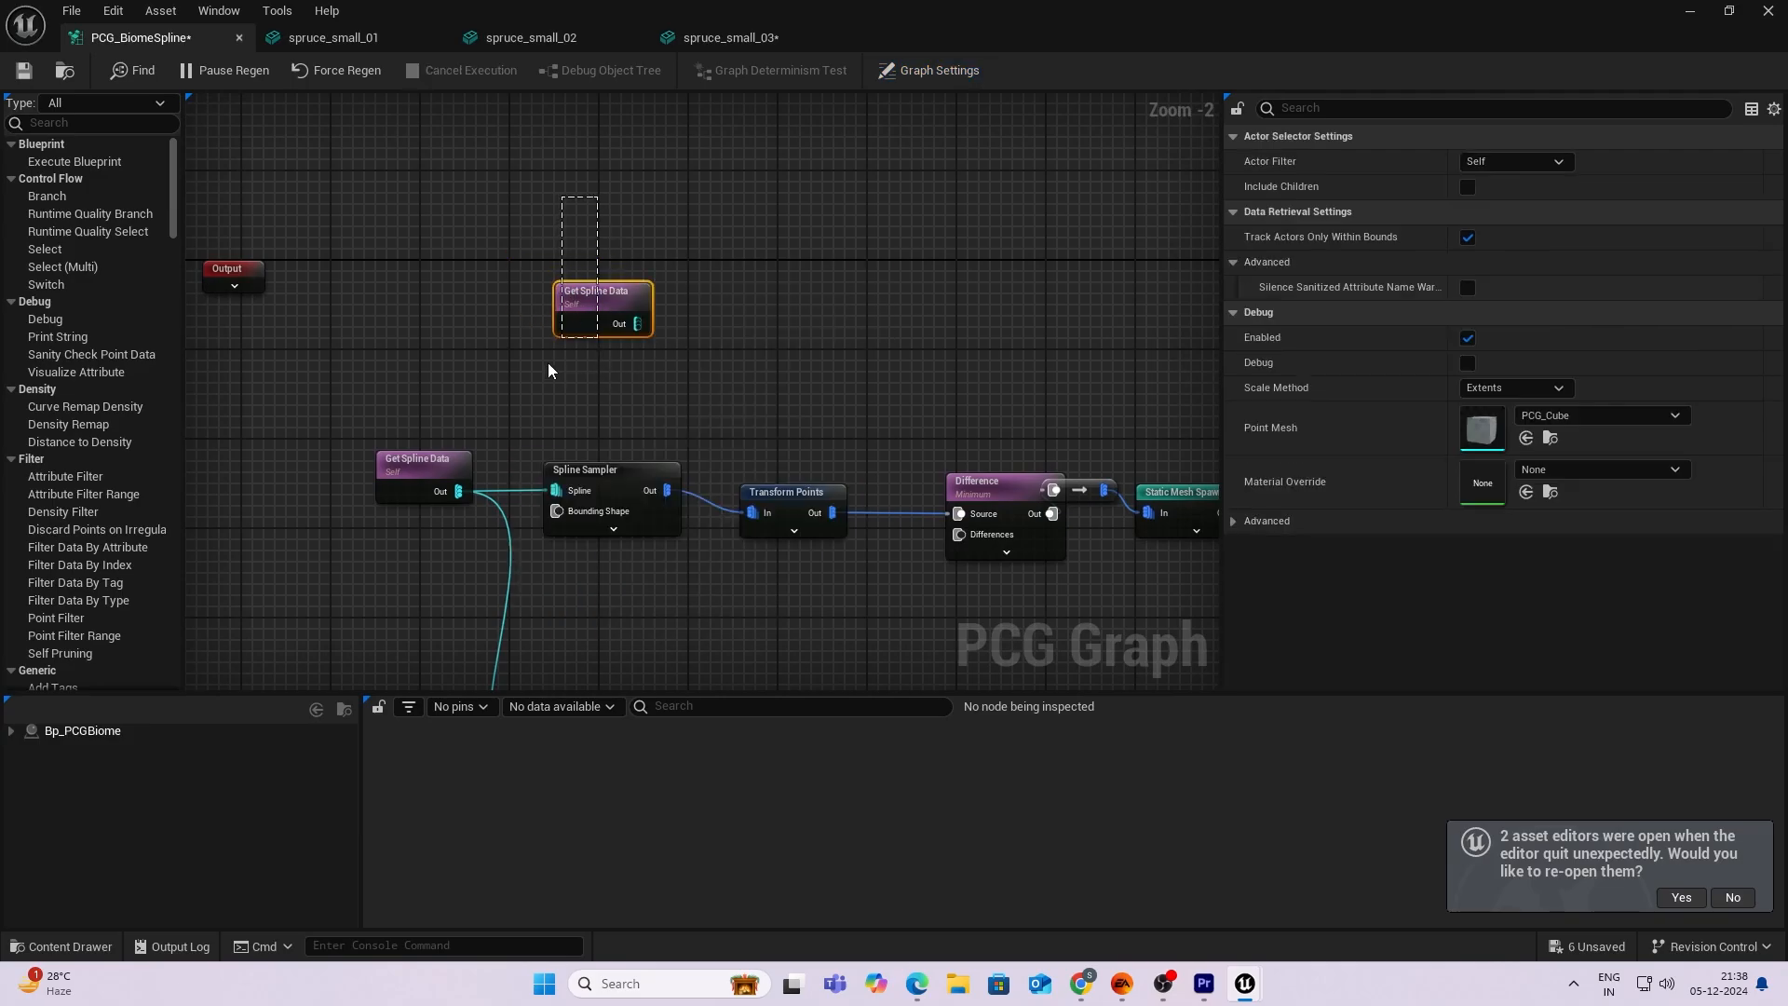
{"action": "left_click", "coordinate": [1516, 161]}
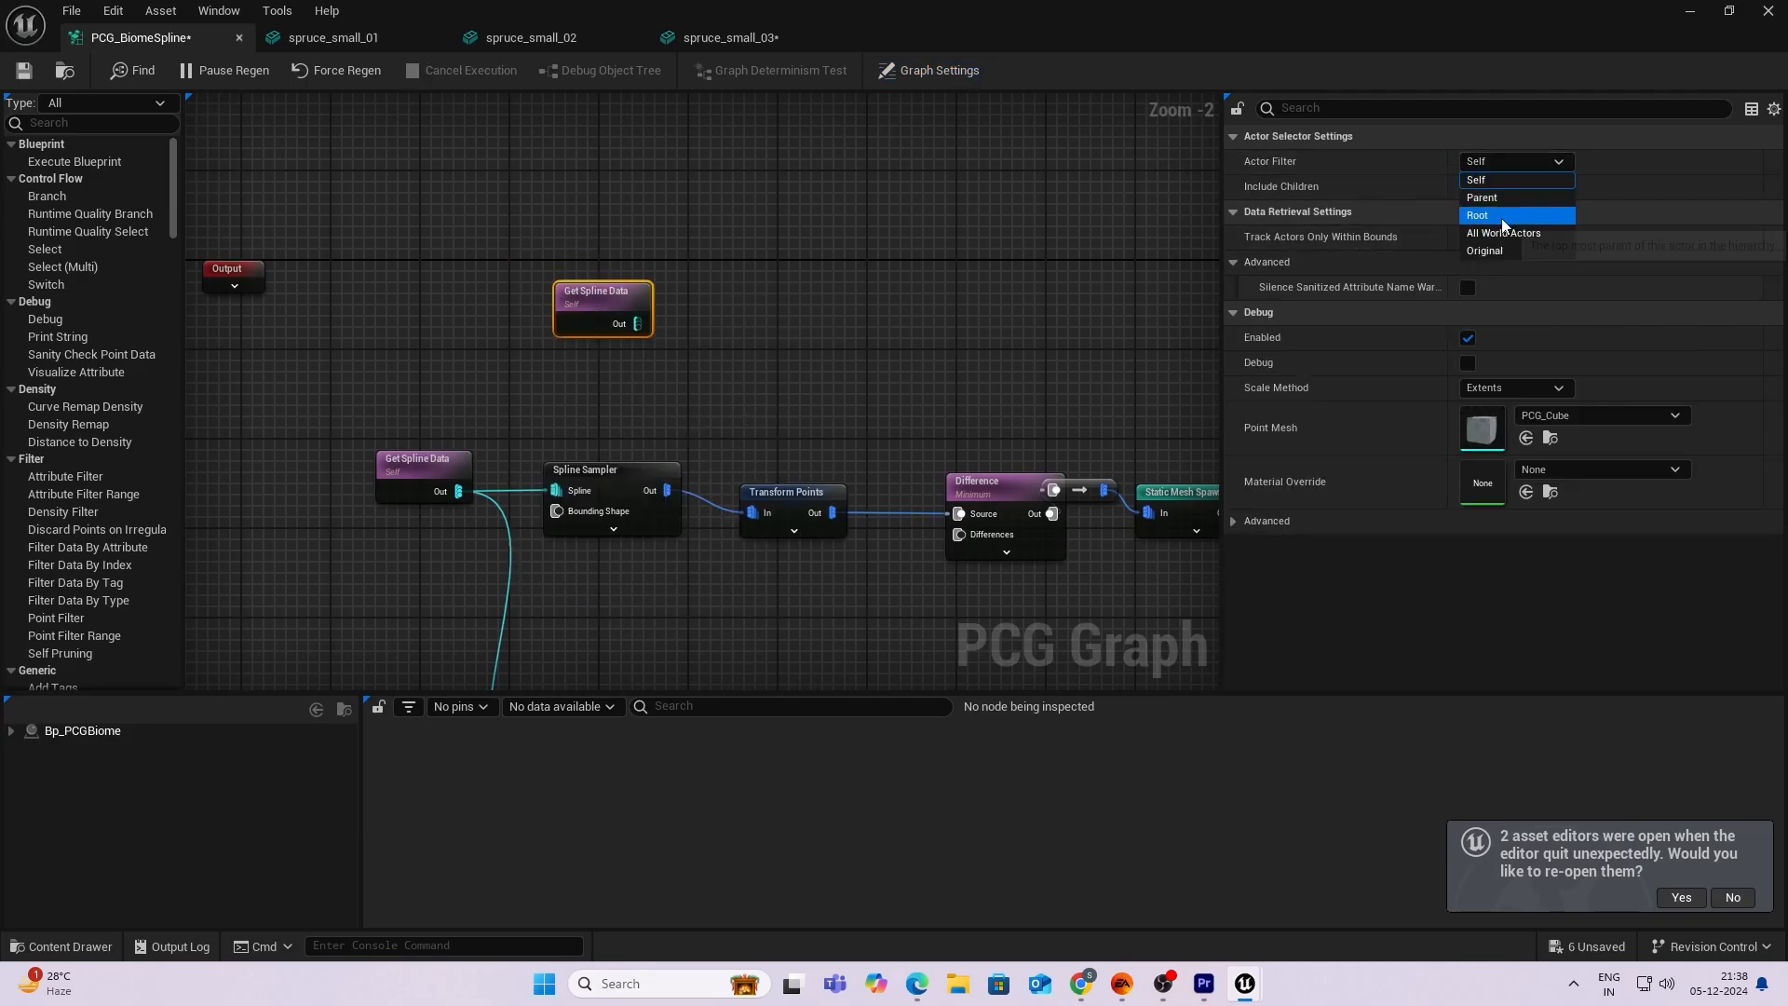
{"action": "left_click", "coordinate": [1503, 232]}
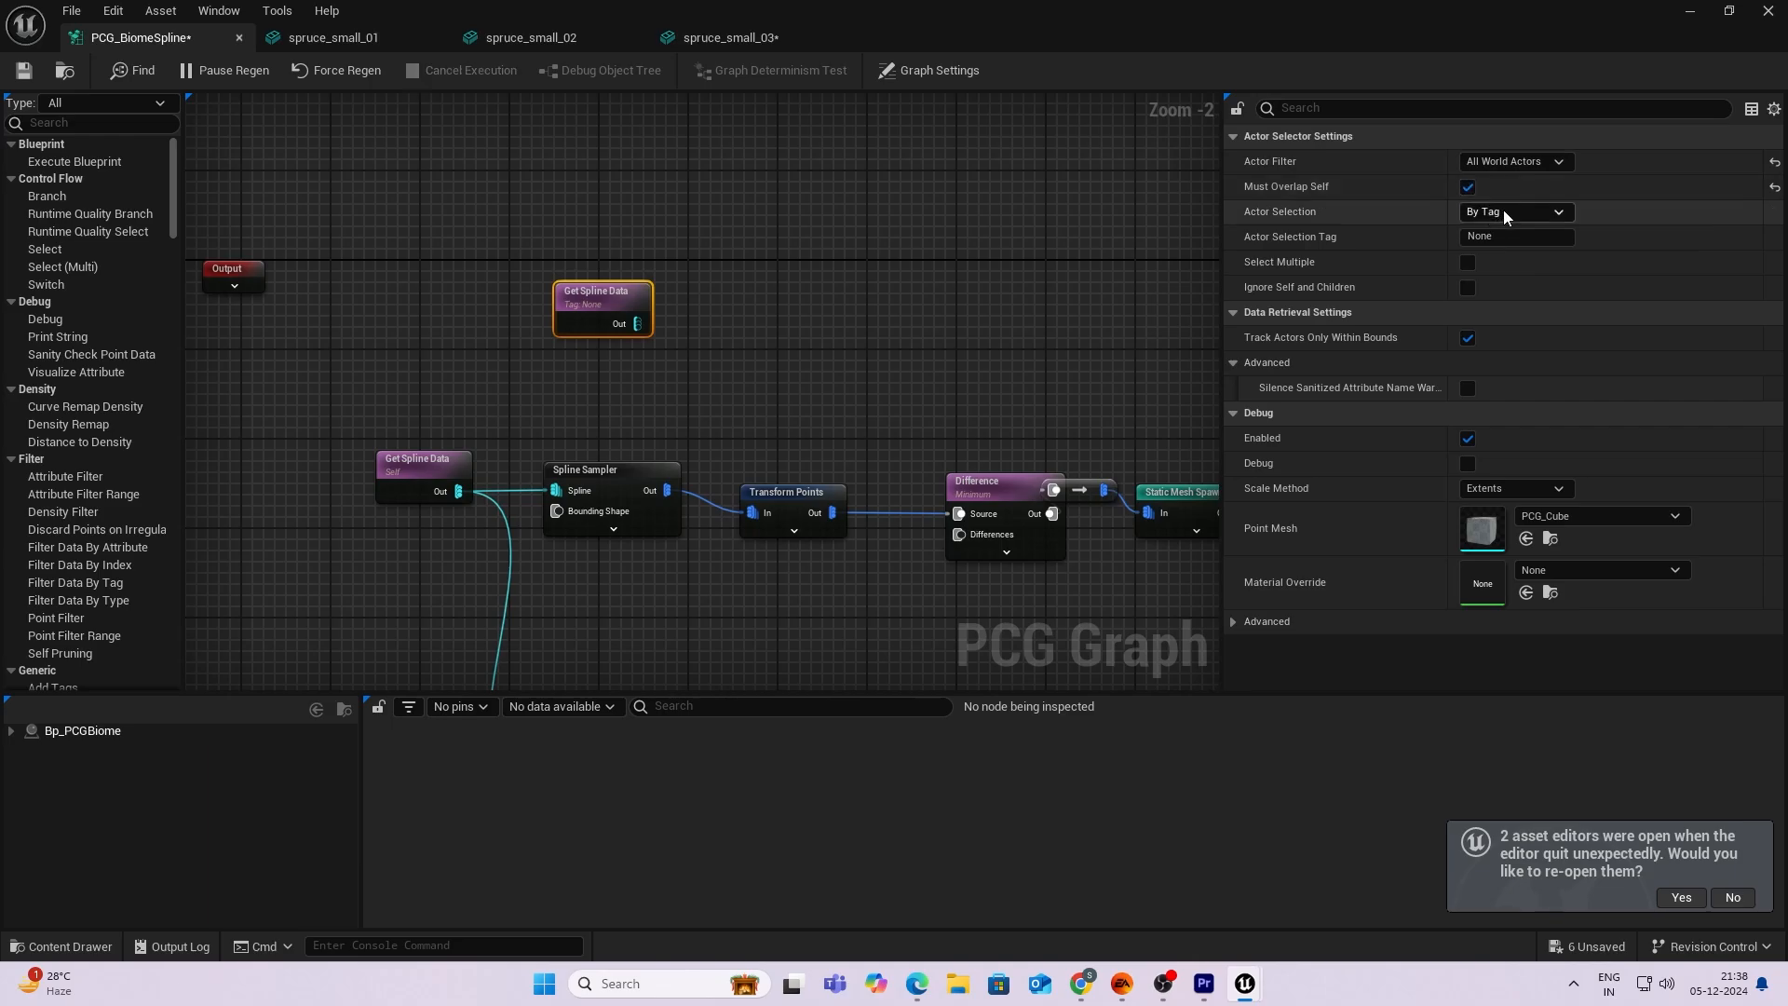
{"action": "left_click", "coordinate": [1514, 211]}
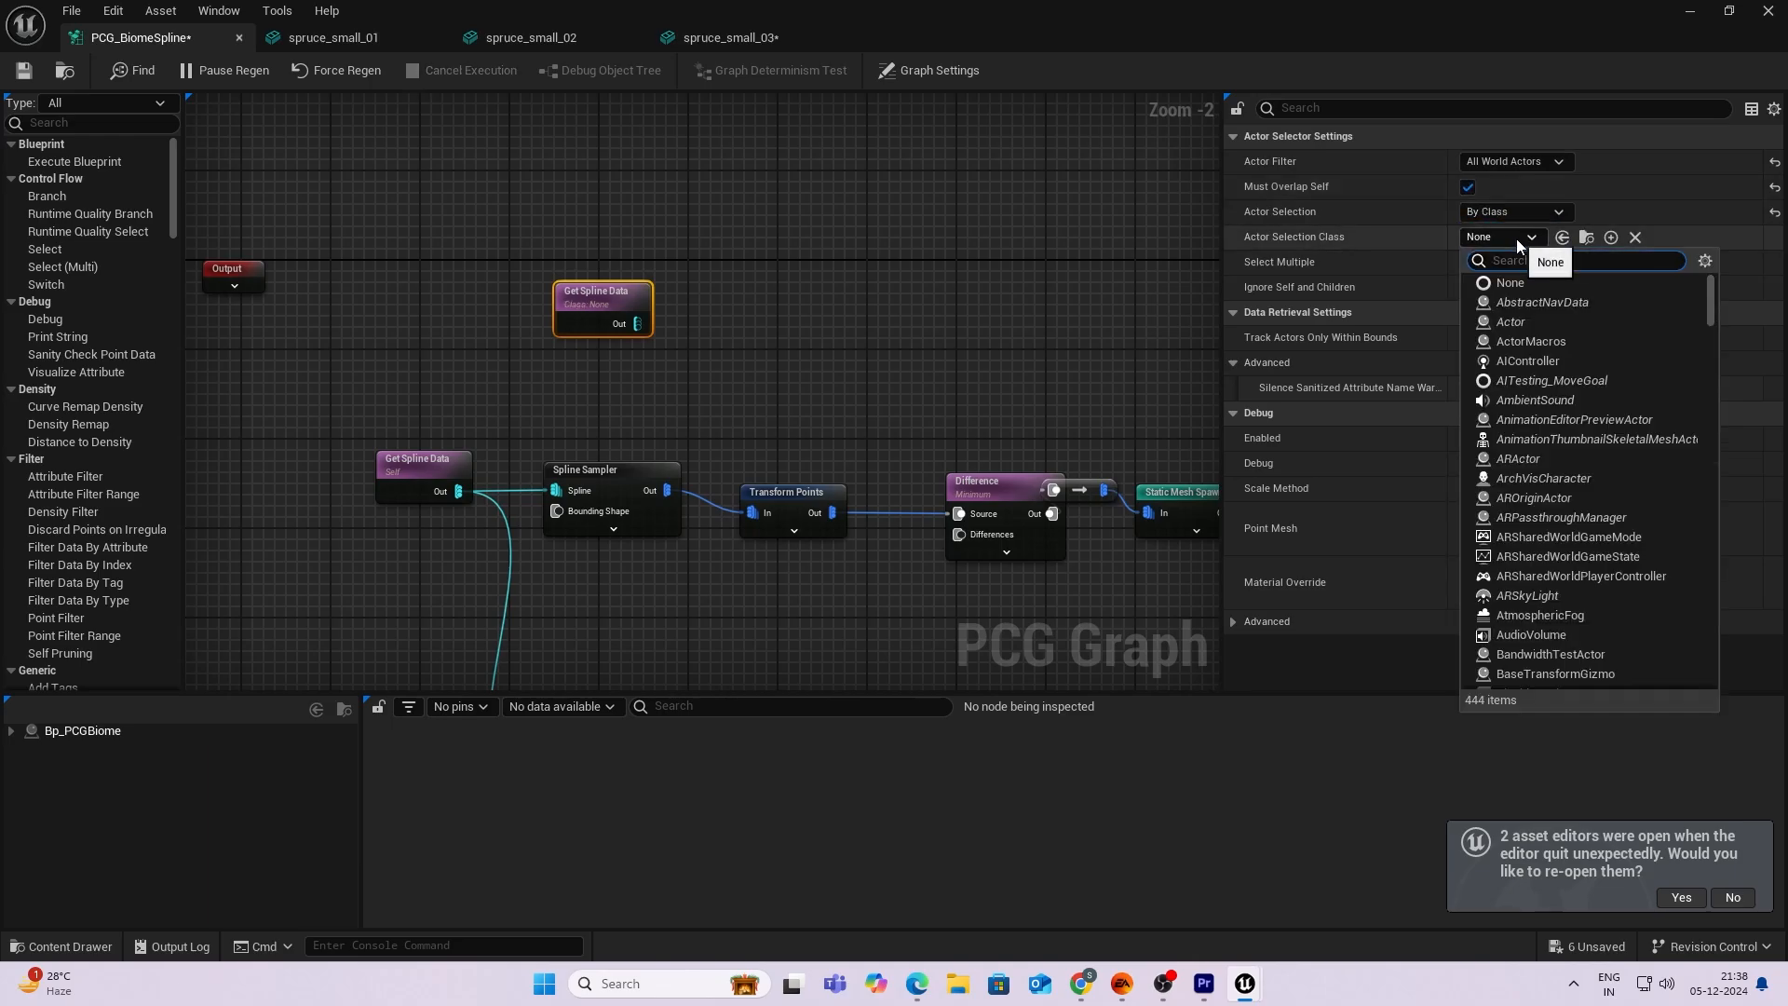
{"action": "type", "text": "road"}
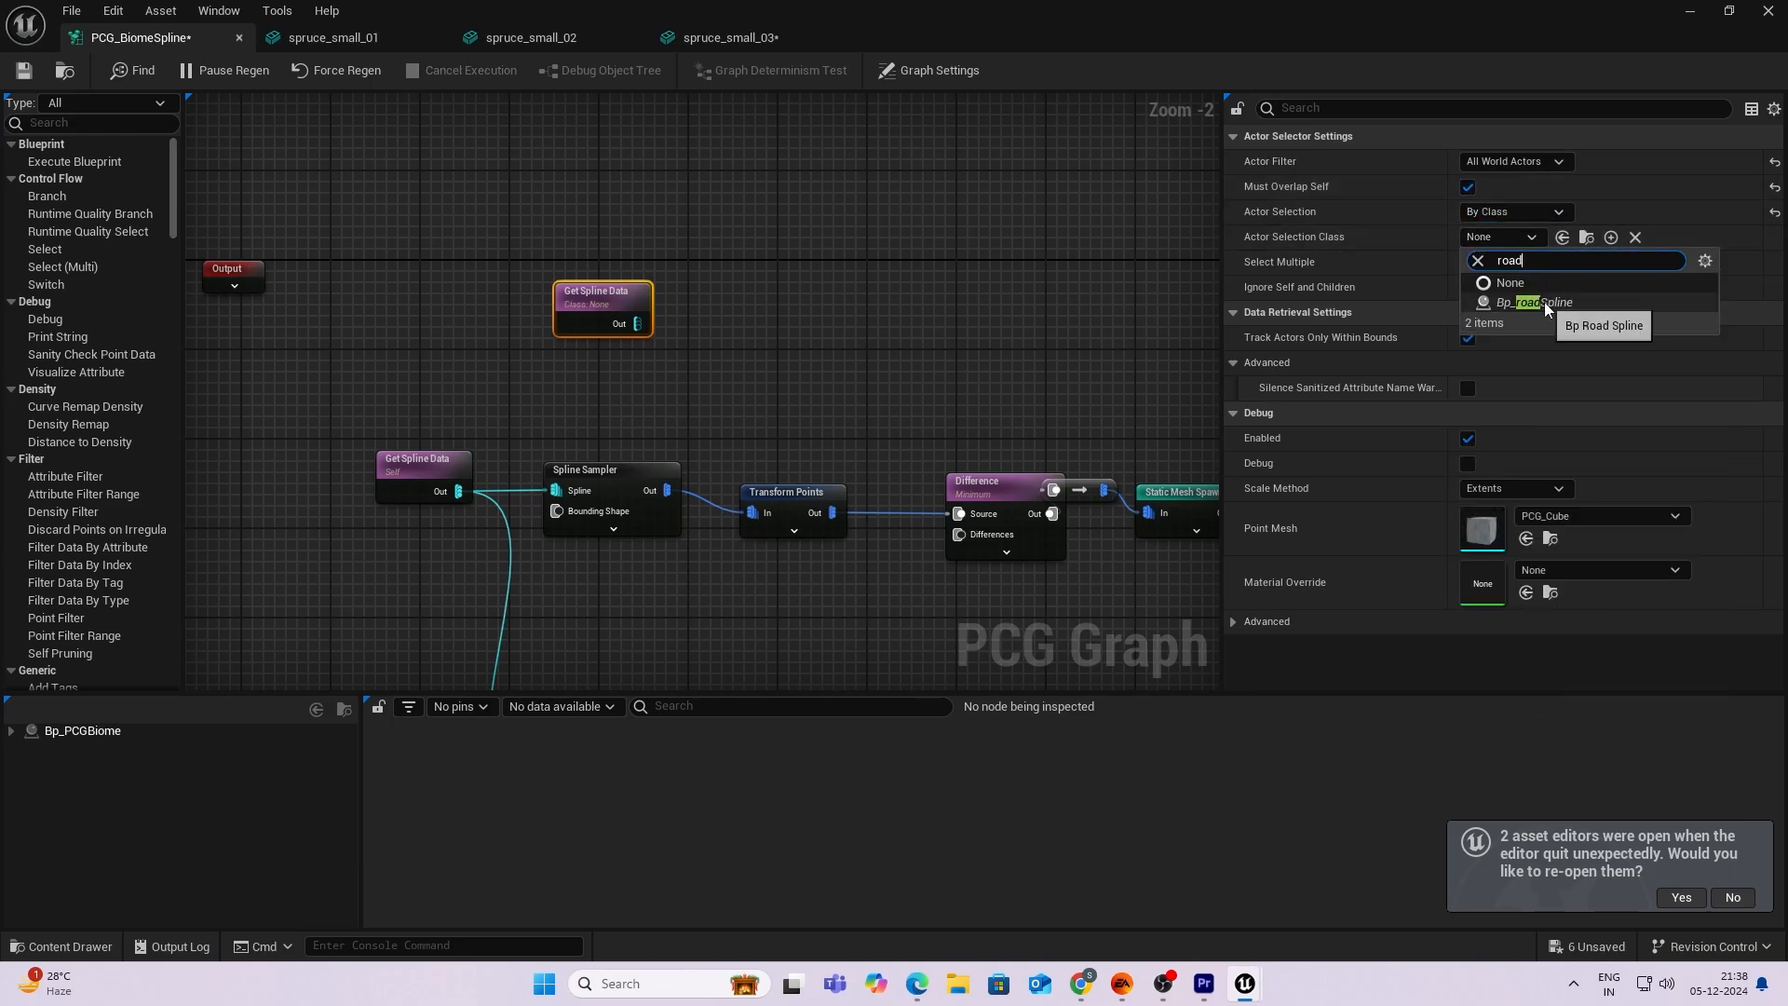
{"action": "left_click", "coordinate": [1531, 302]}
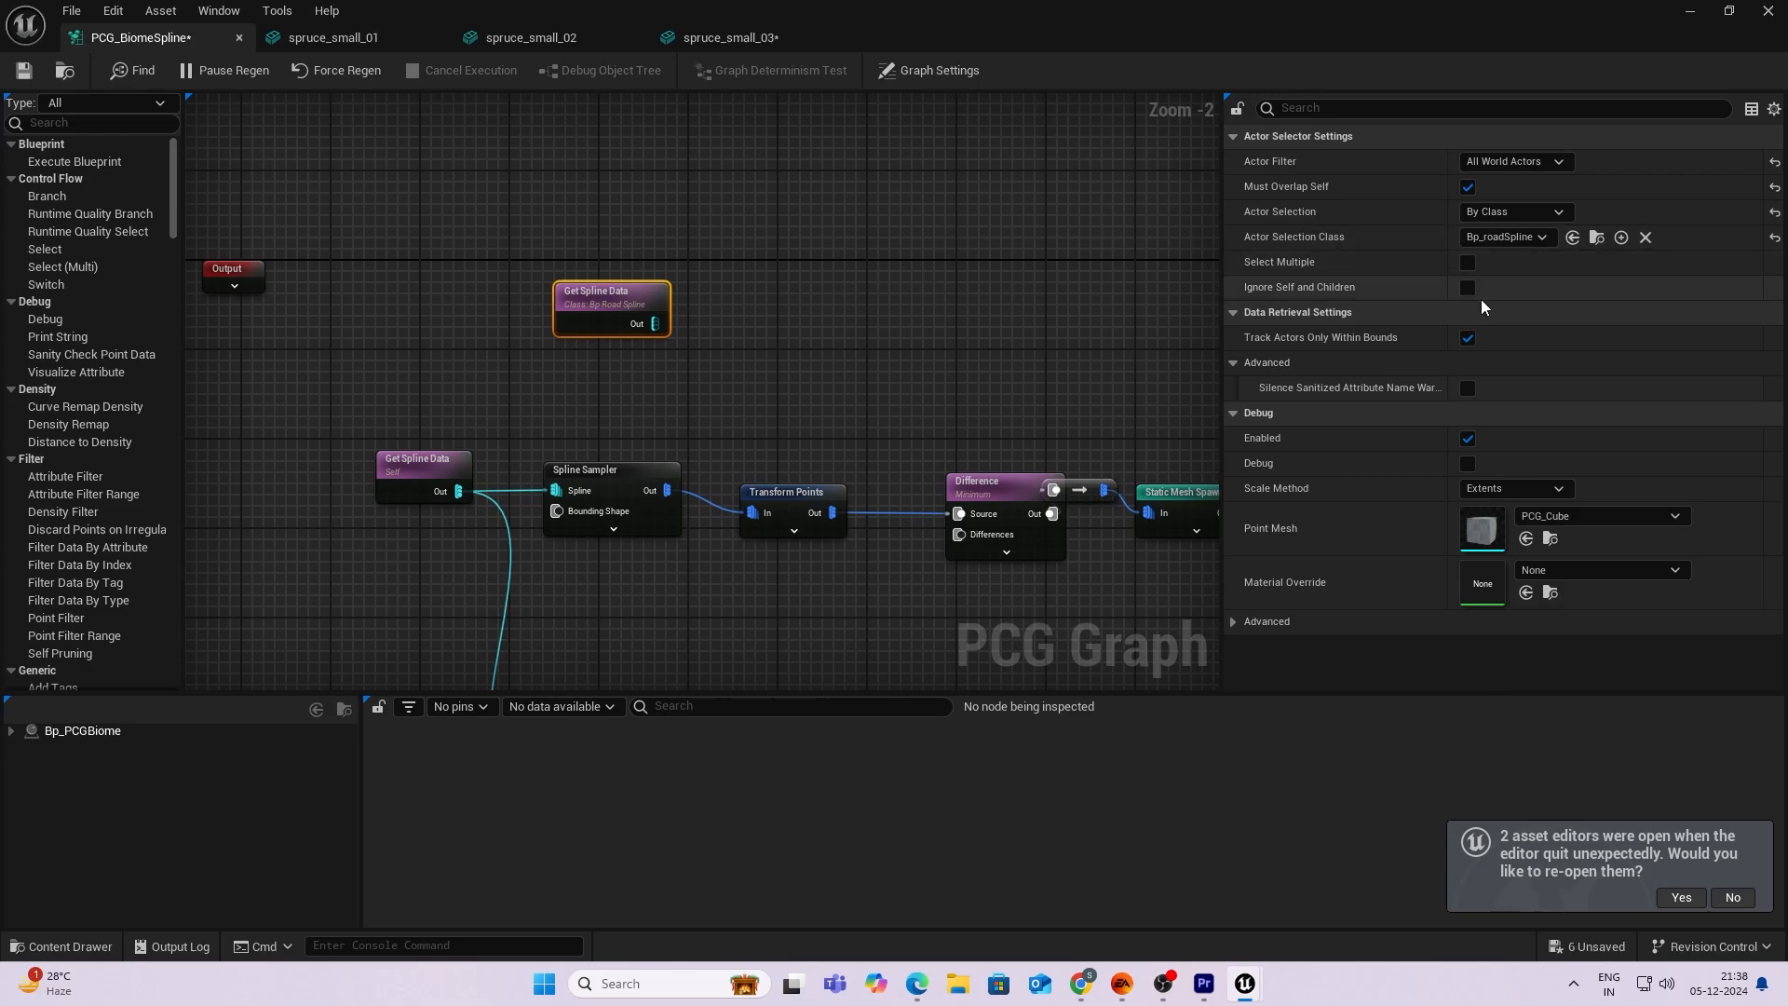
{"action": "left_click", "coordinate": [1467, 261]}
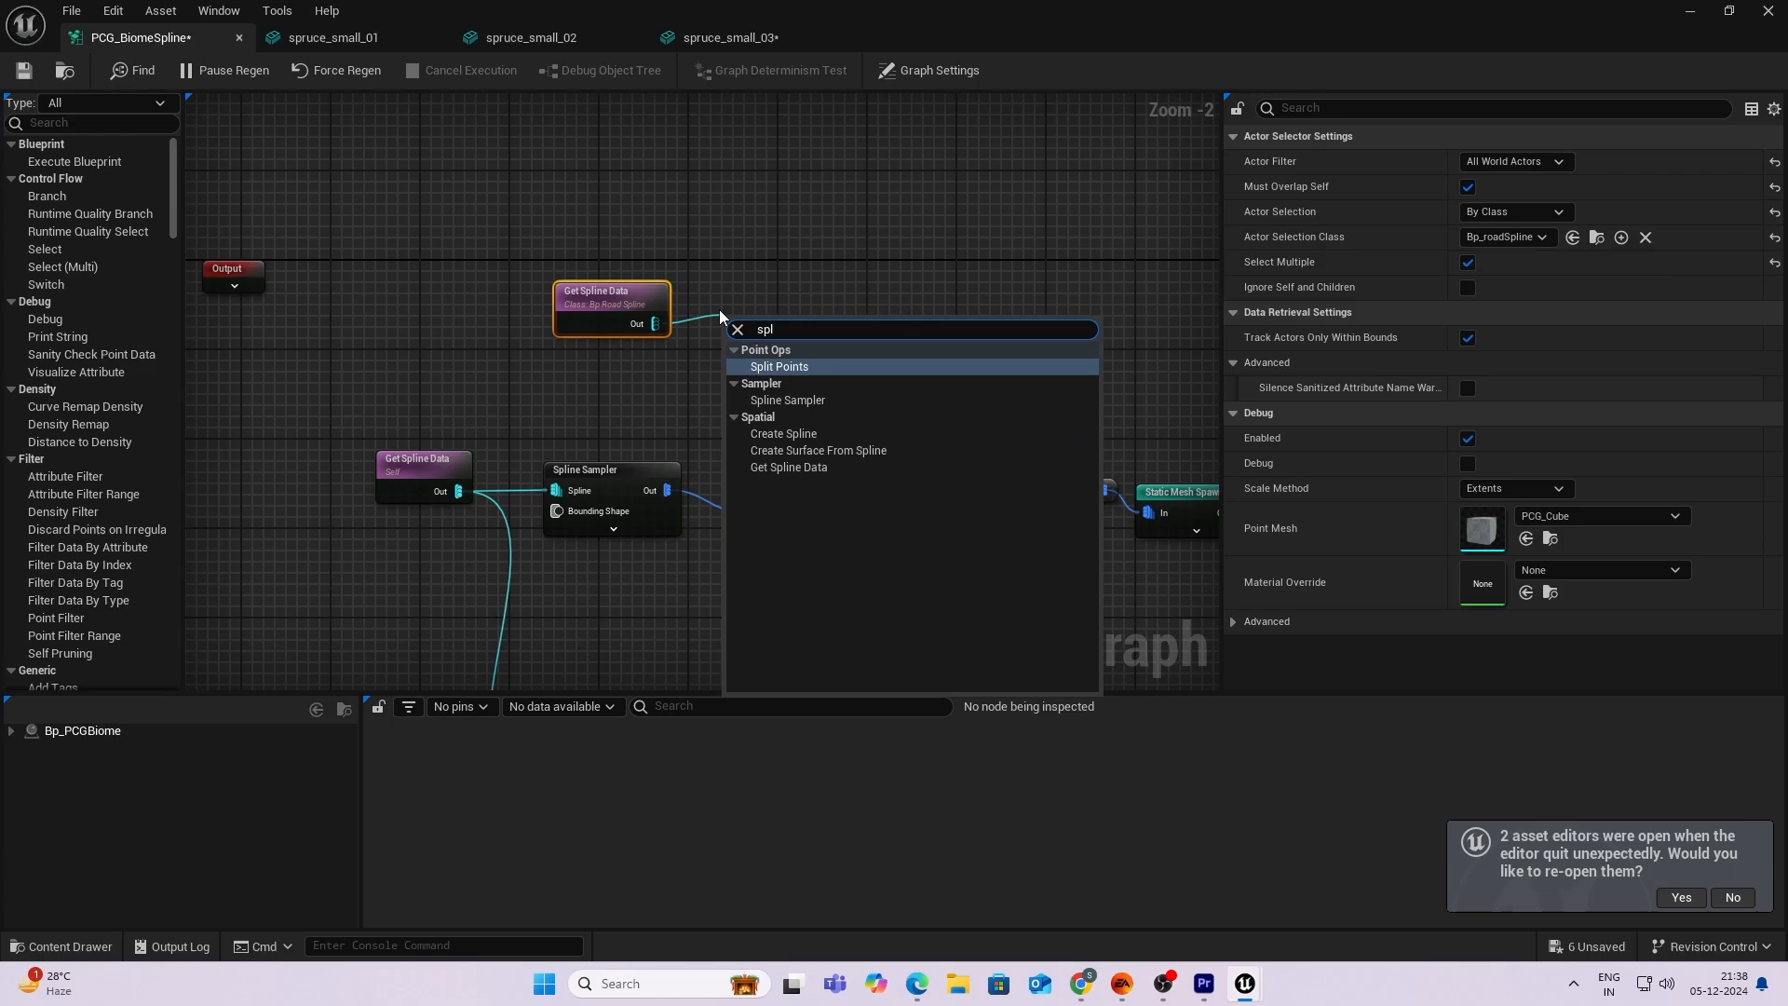
Add a Spline Sampler on the road data, sampling by Distance with a 200 increment.
{"action": "type", "text": "spline sa"}
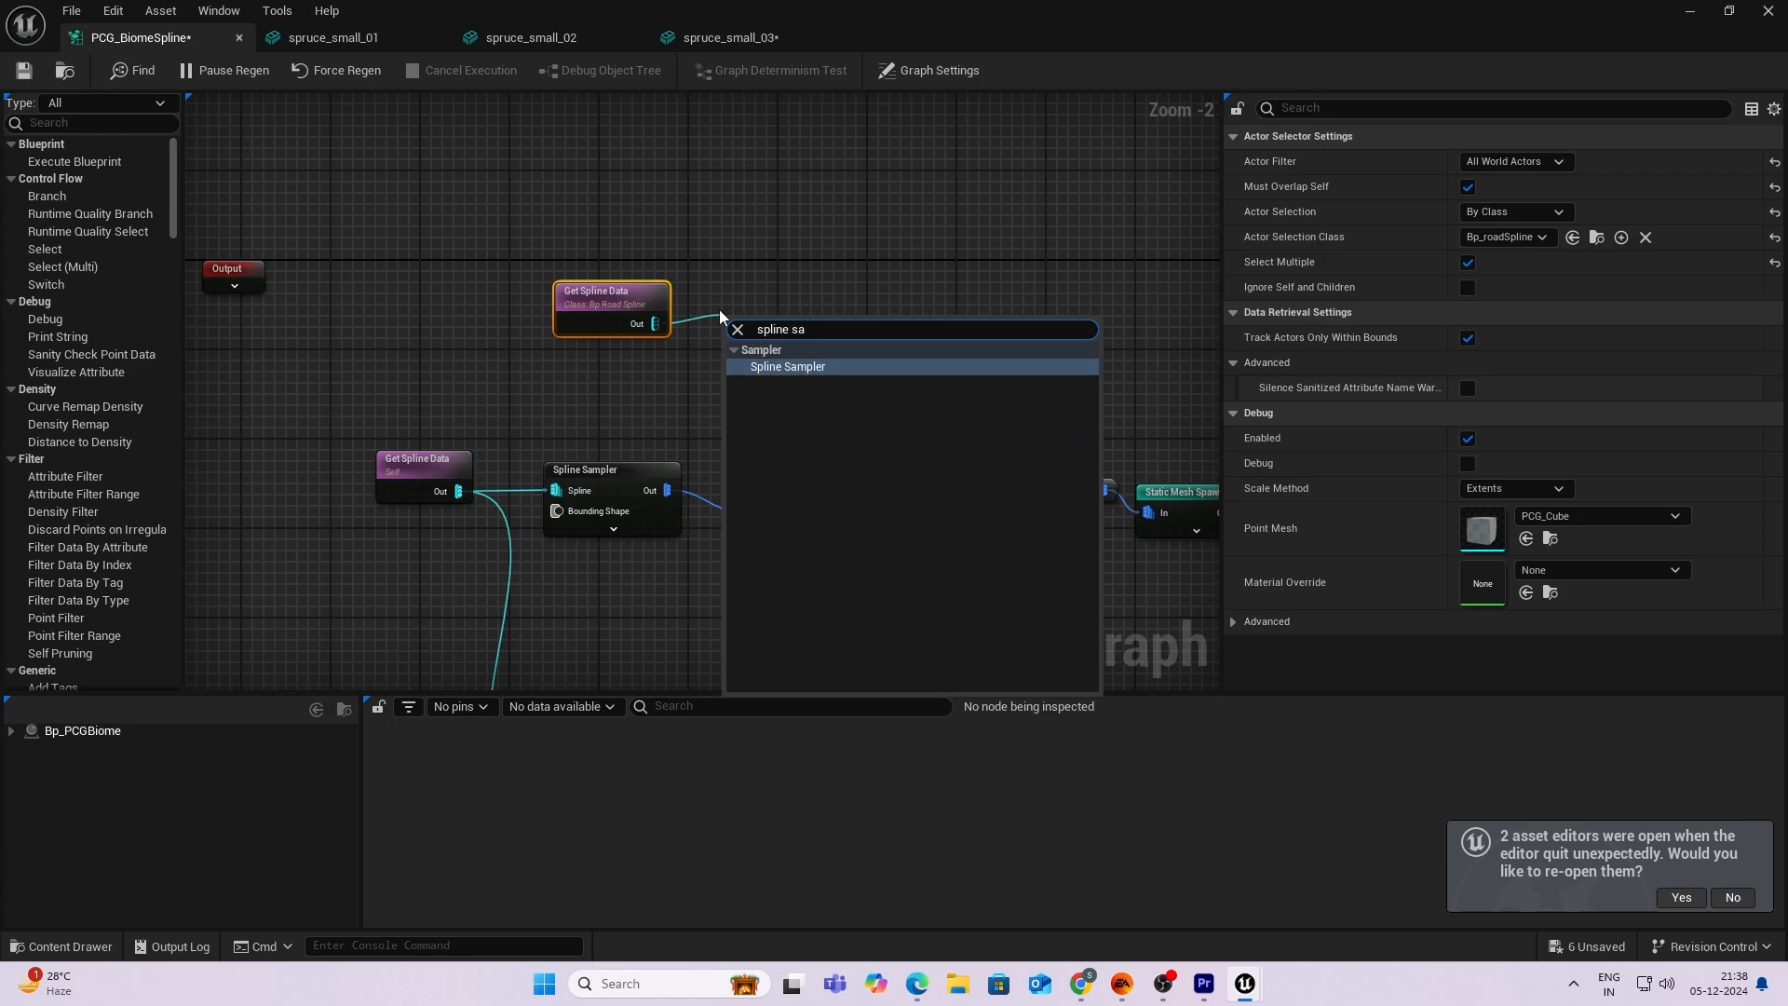
{"action": "left_click", "coordinate": [787, 366]}
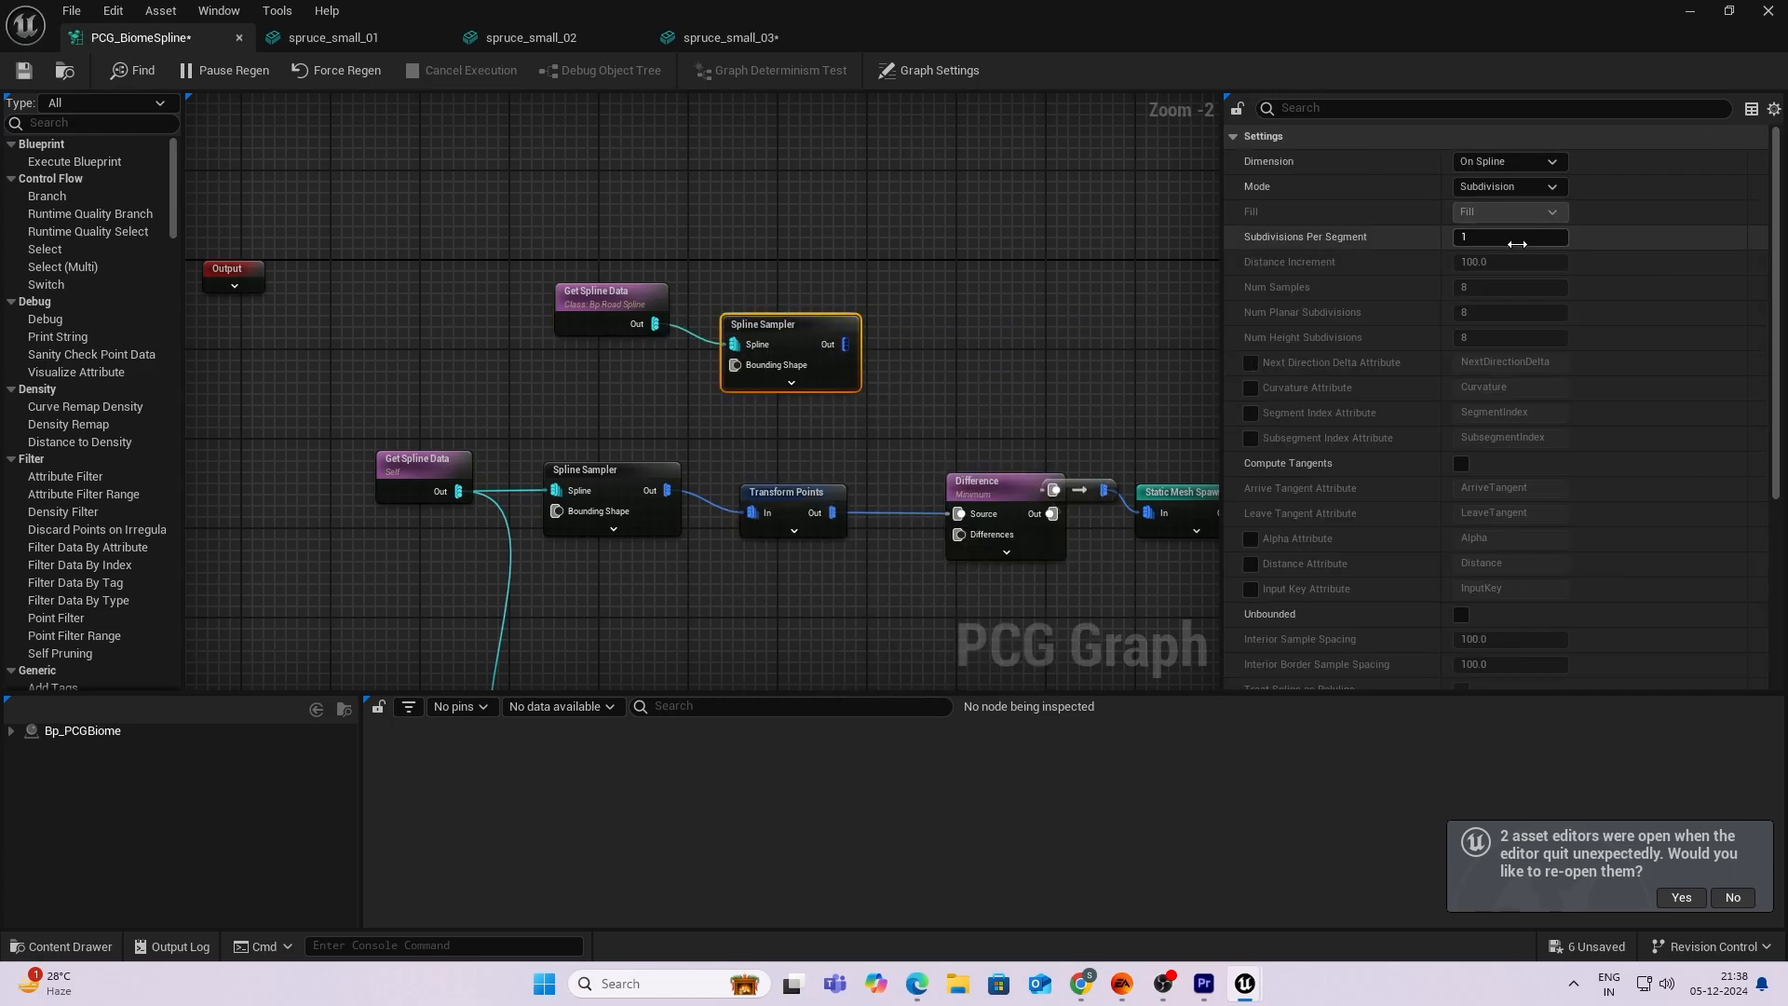
{"action": "left_click", "coordinate": [1509, 187]}
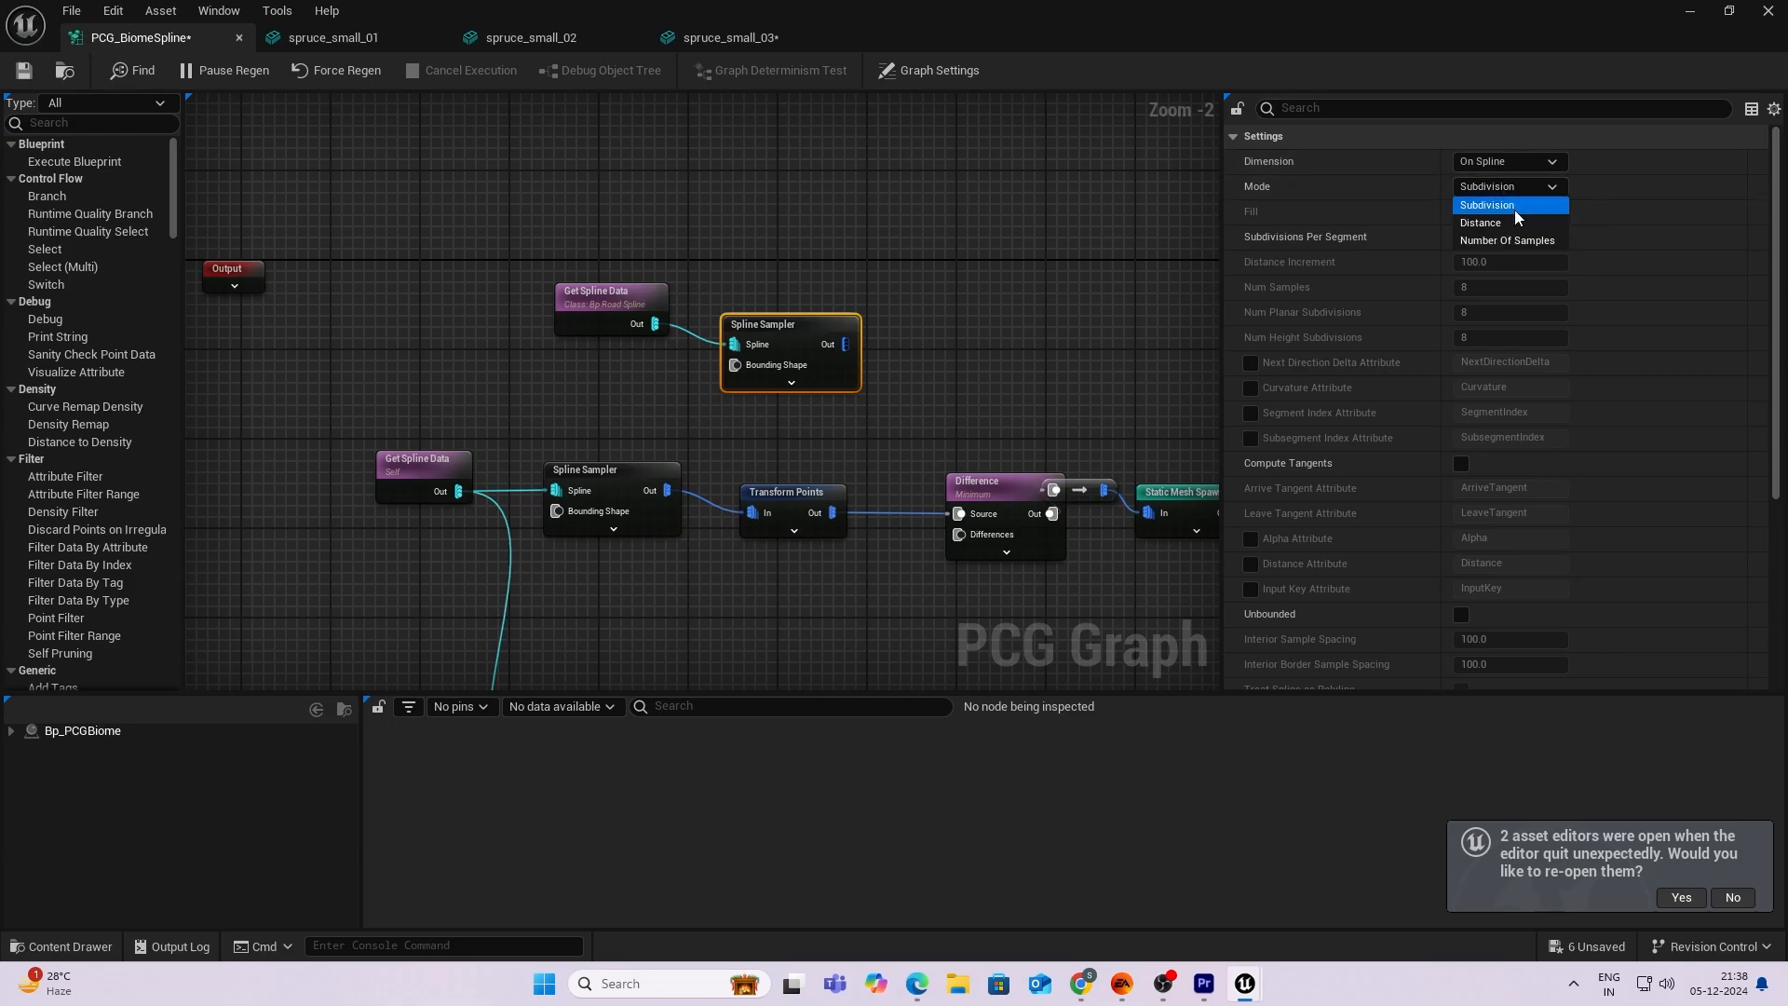
{"action": "left_click", "coordinate": [1480, 222]}
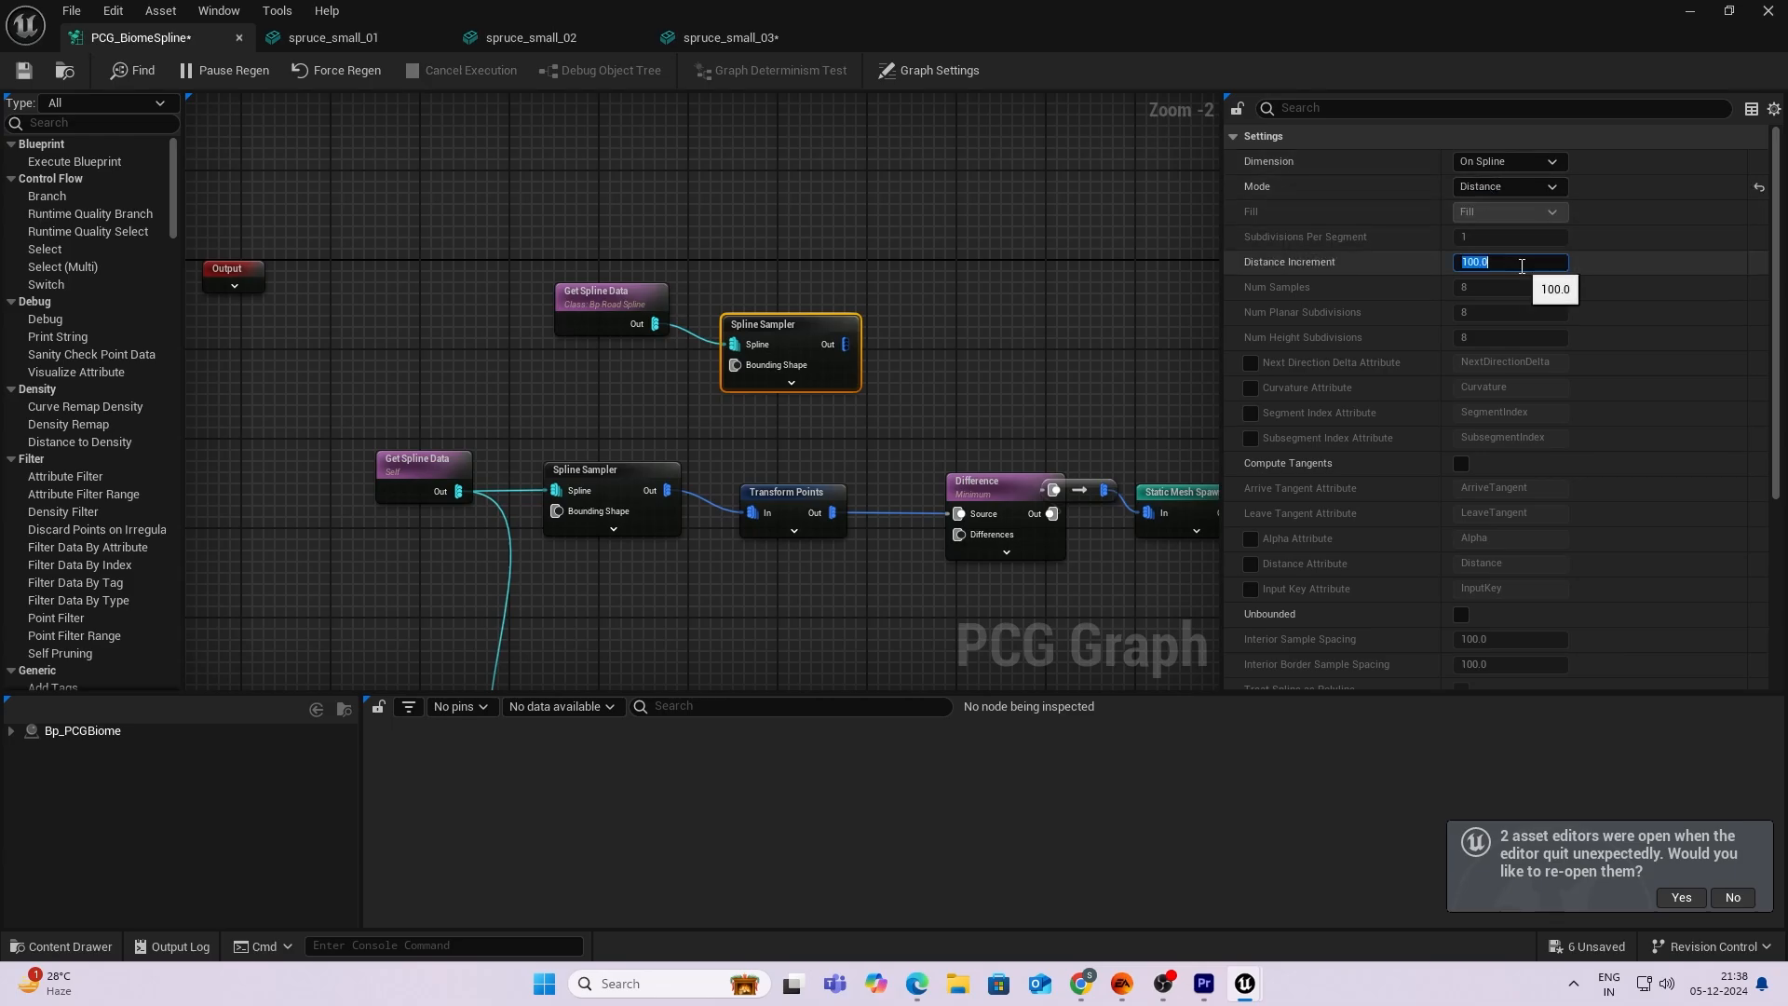
{"action": "type", "text": "200.0"}
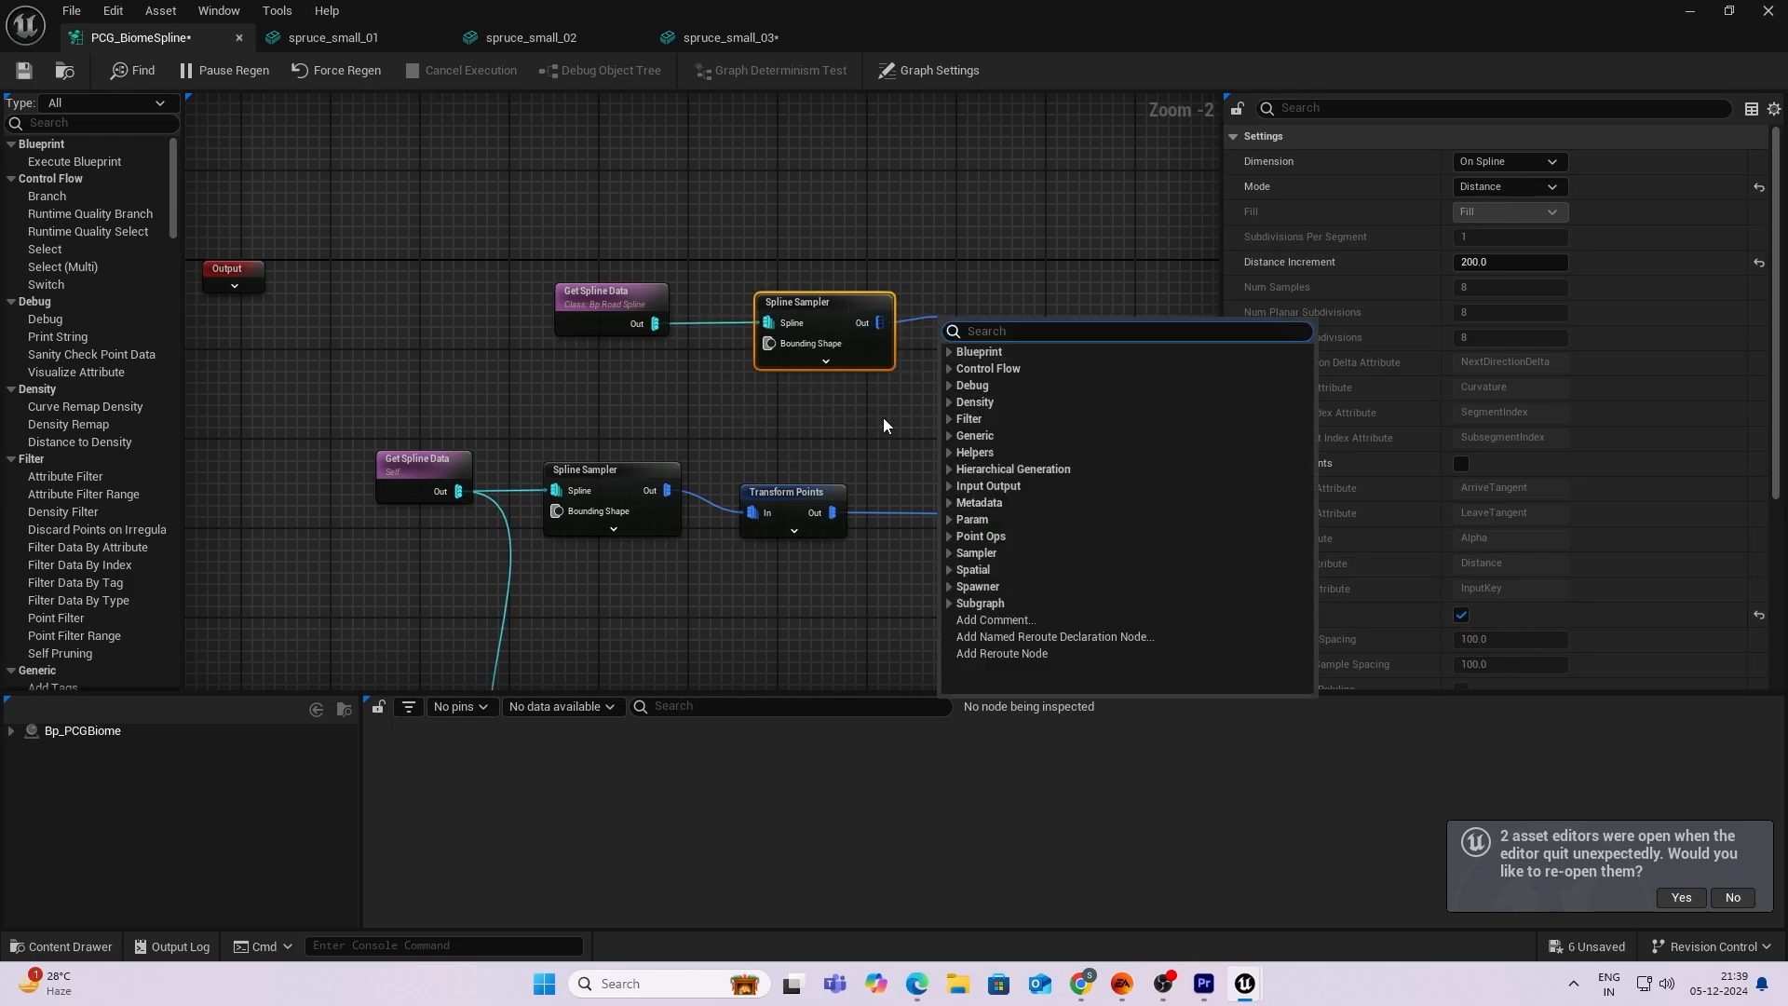
Add an Extents Modifier after the road Spline Sampler with extents set to 80.
{"action": "left_click", "coordinate": [929, 70]}
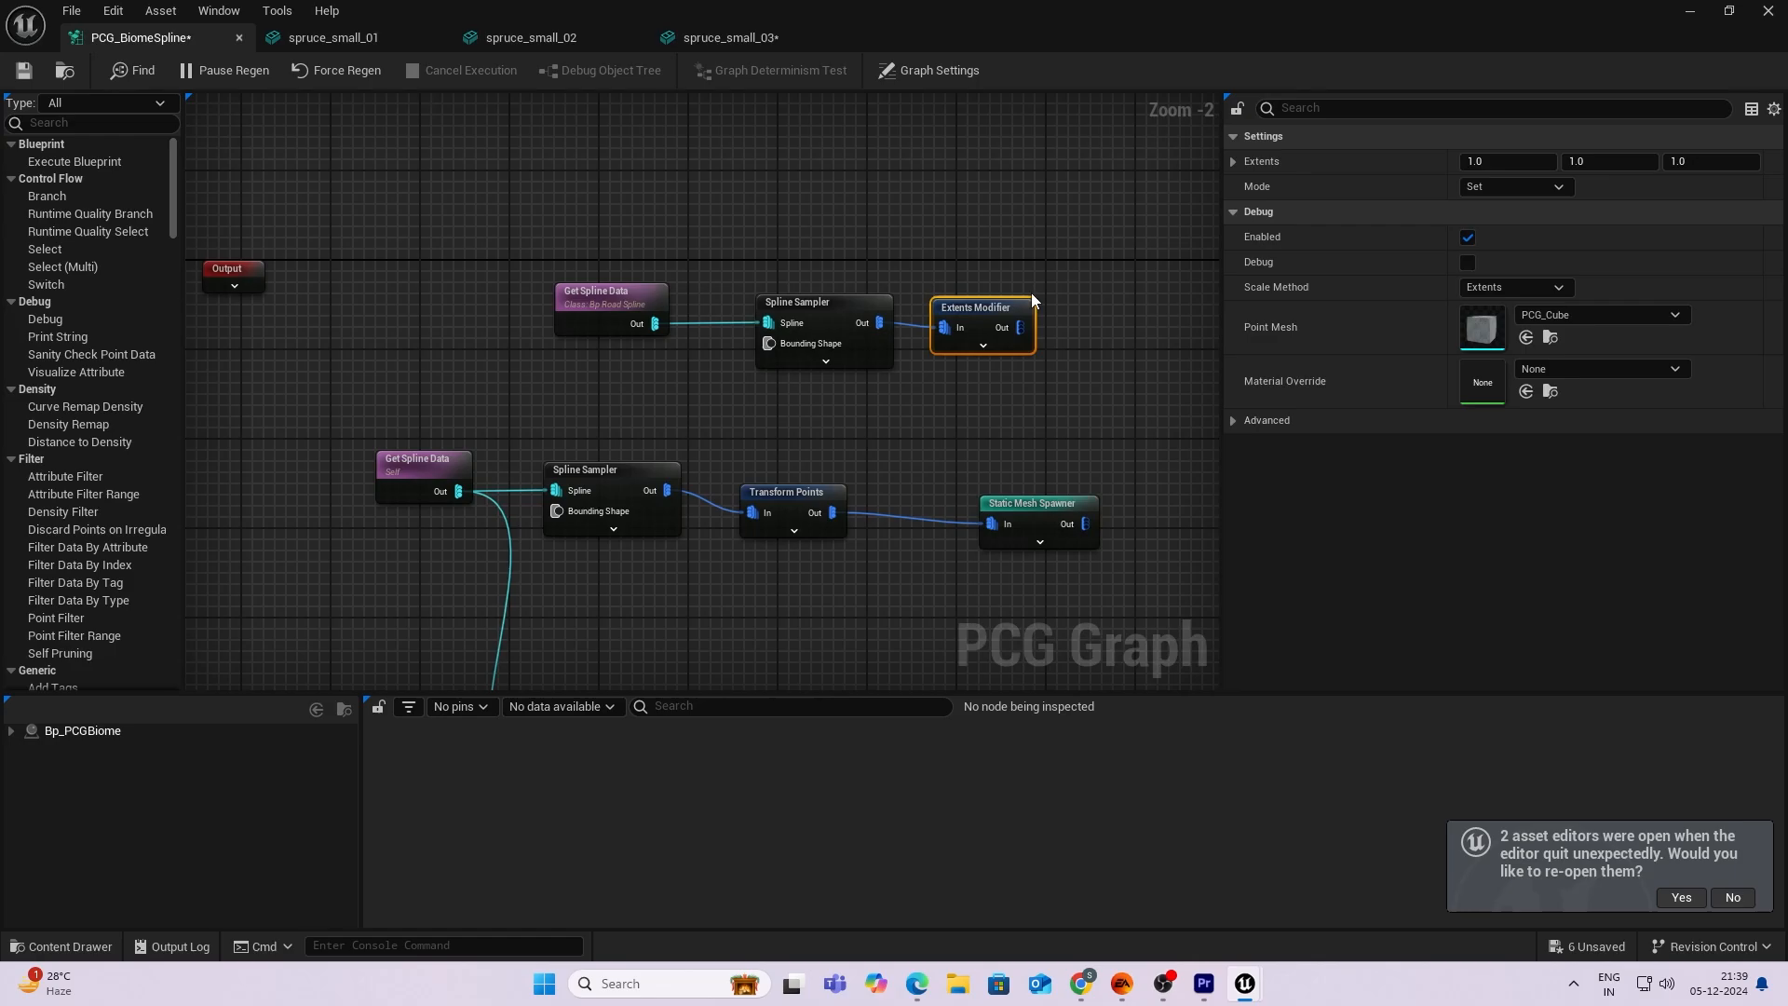
{"action": "mouse_move", "coordinate": [1470, 87]}
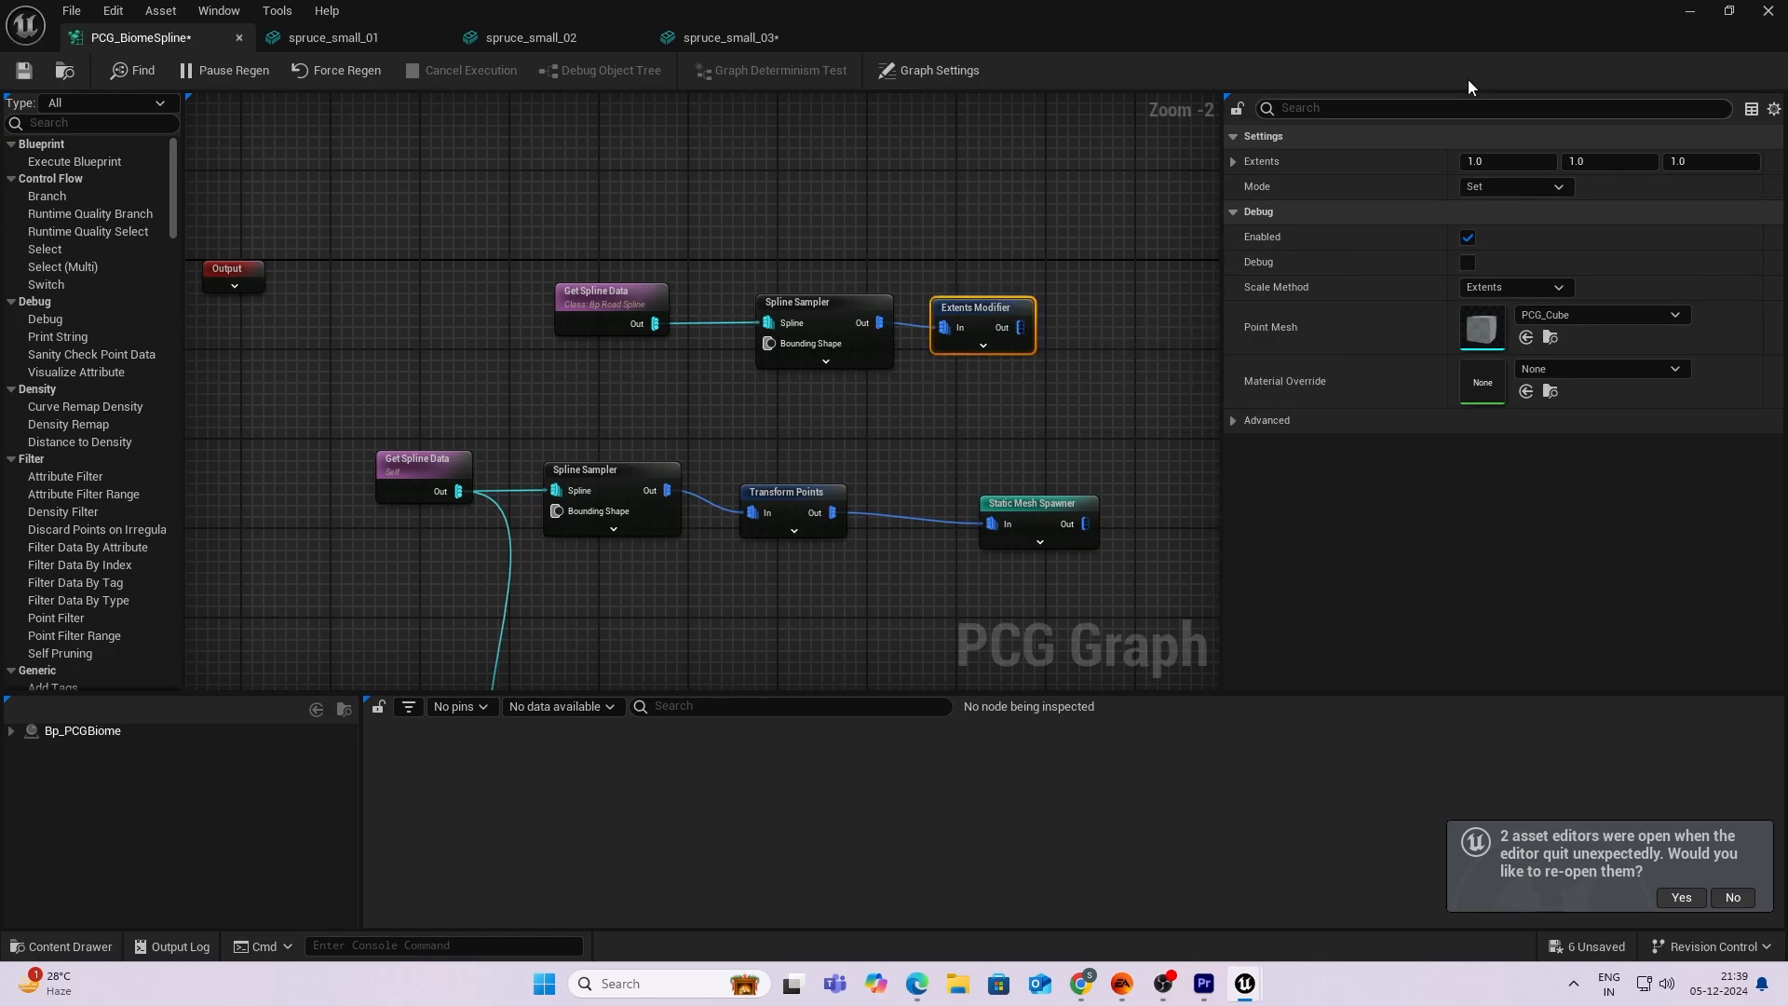
{"action": "mouse_move", "coordinate": [1490, 156]}
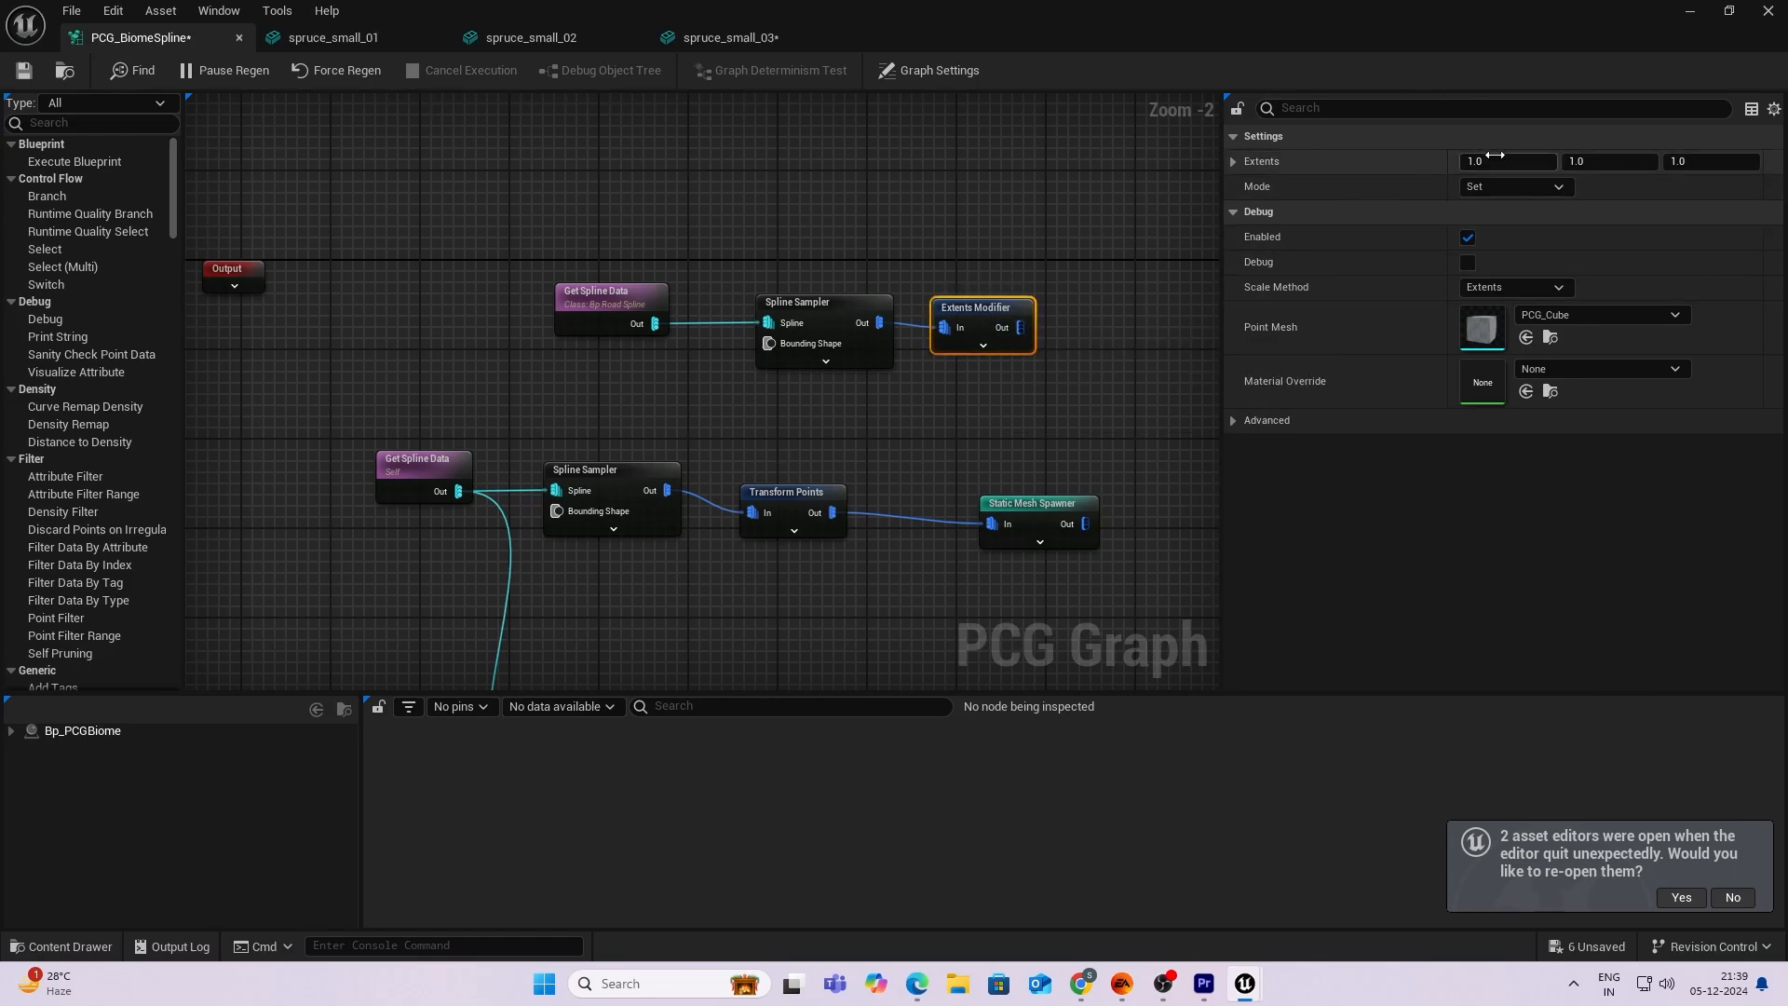
{"action": "left_click", "coordinate": [1507, 161]}
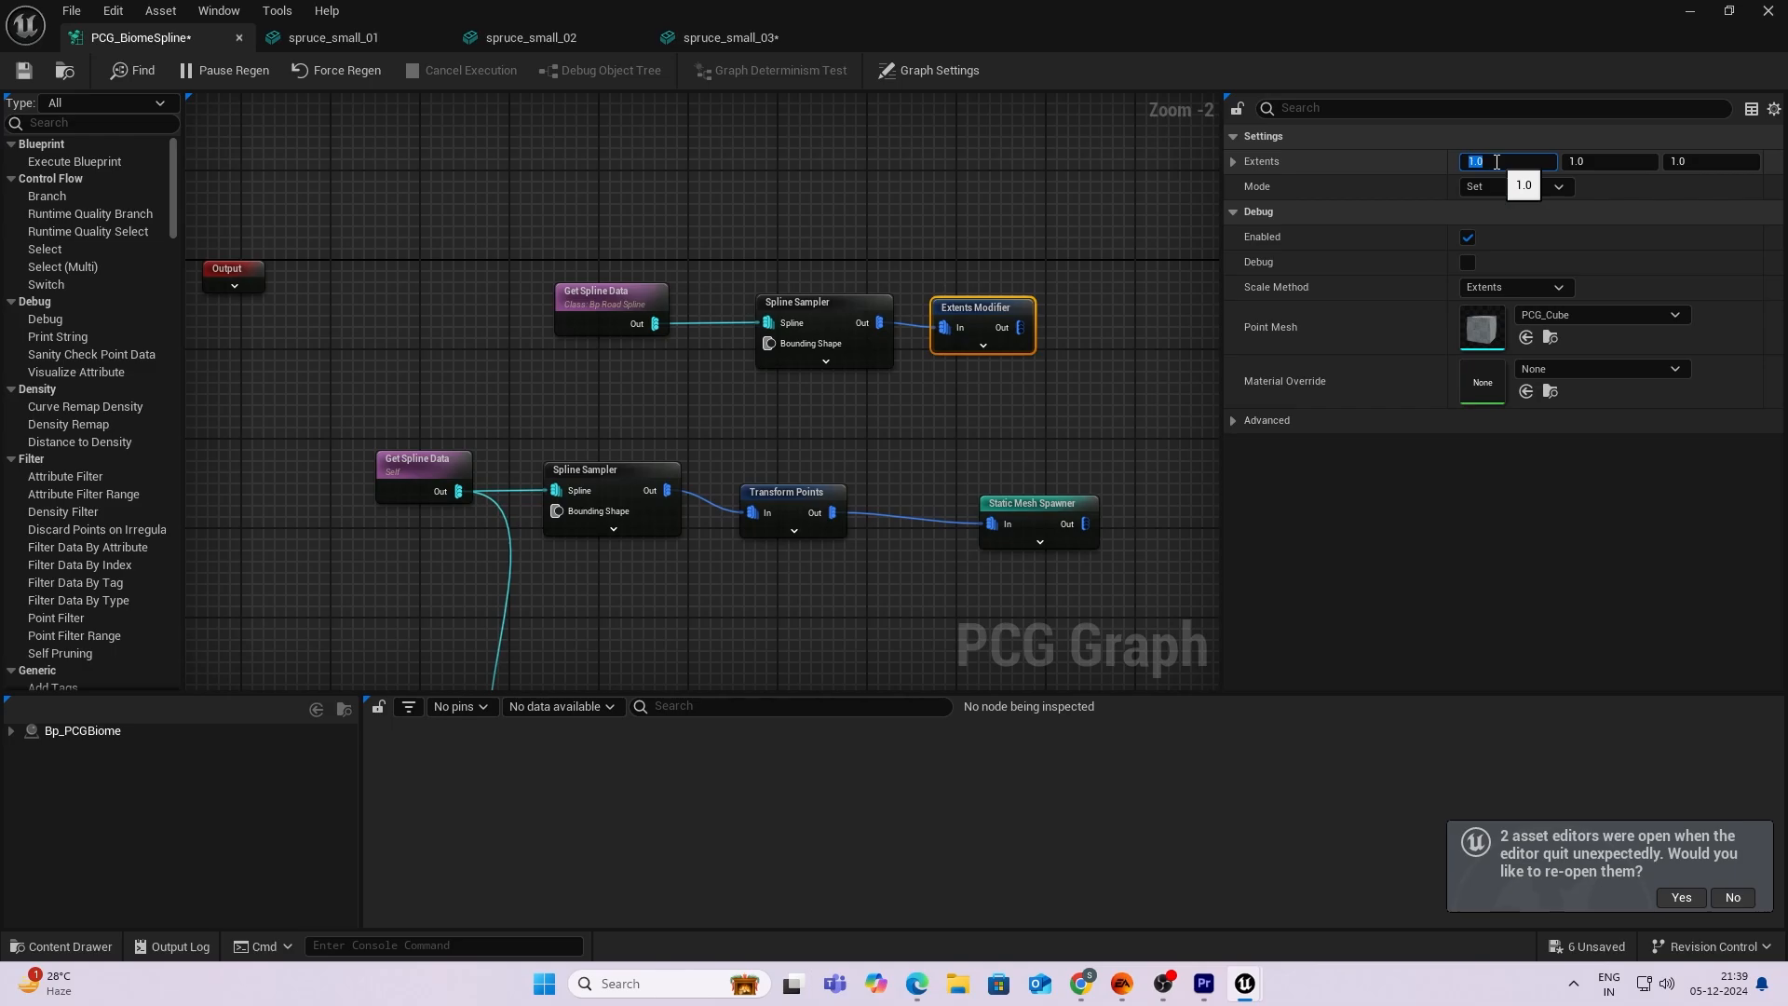
{"action": "type", "text": "80.0"}
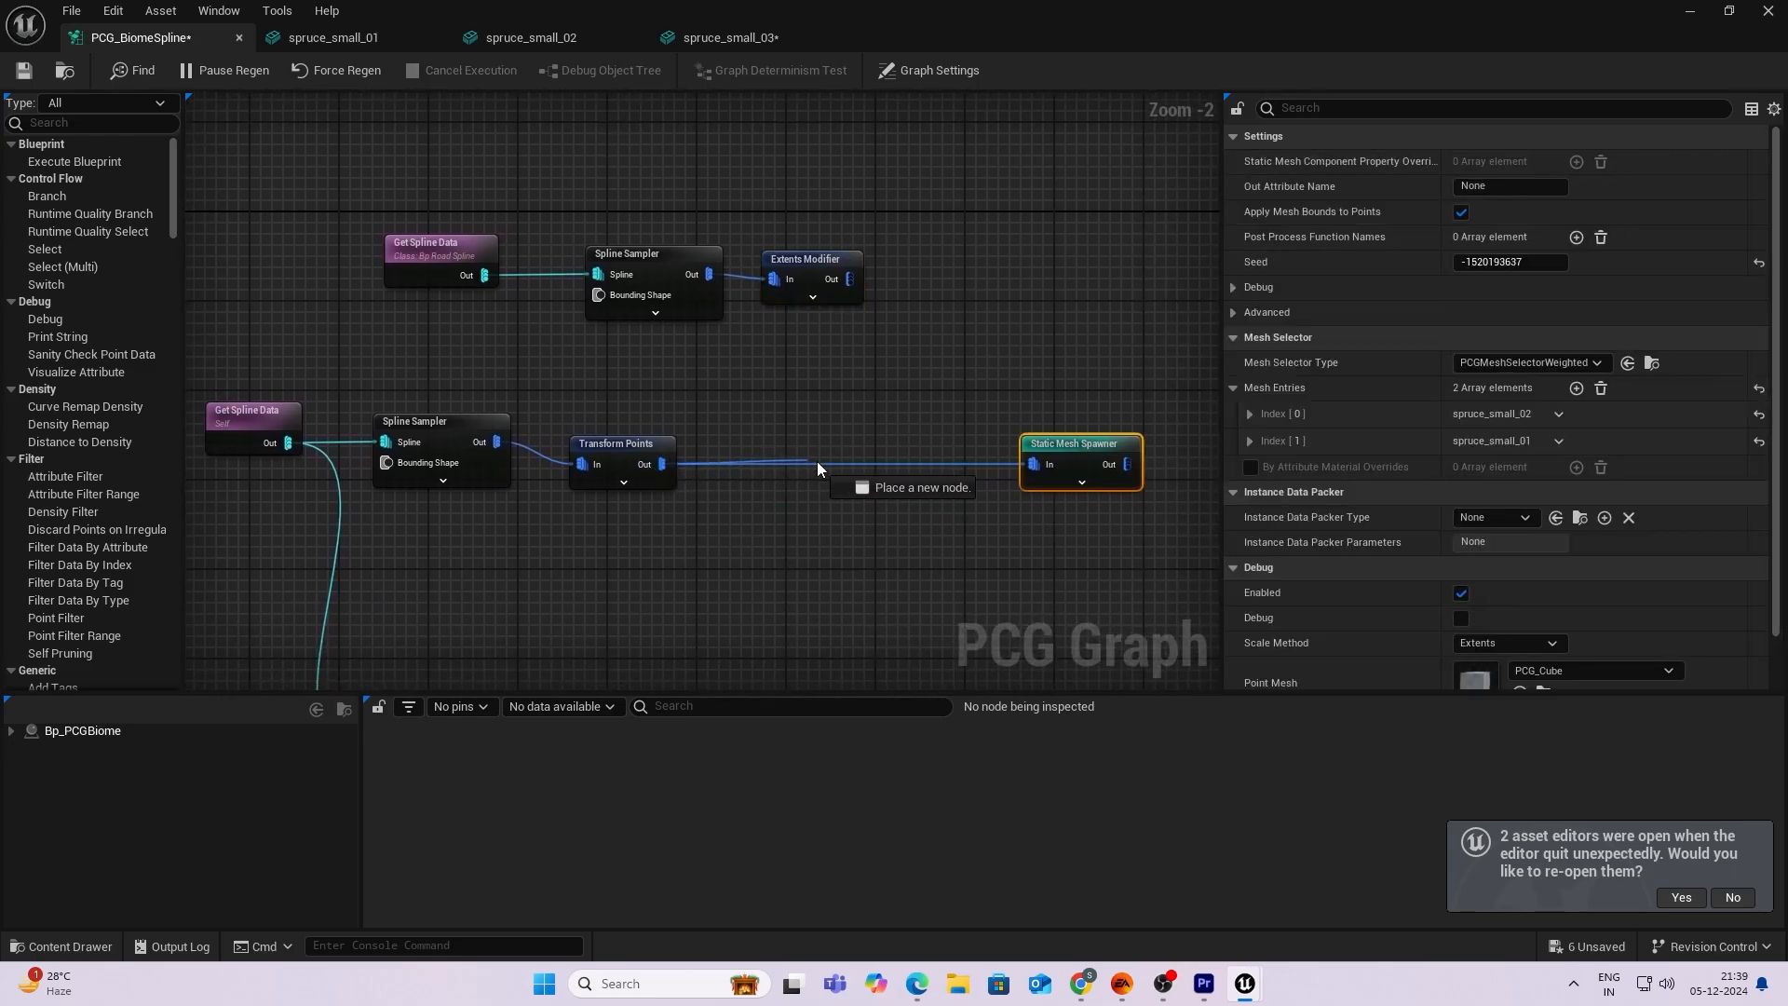
Insert a Difference node before the Static Mesh Spawner, subtracting the Extents Modifier points.
{"action": "left_click", "coordinate": [818, 469]}
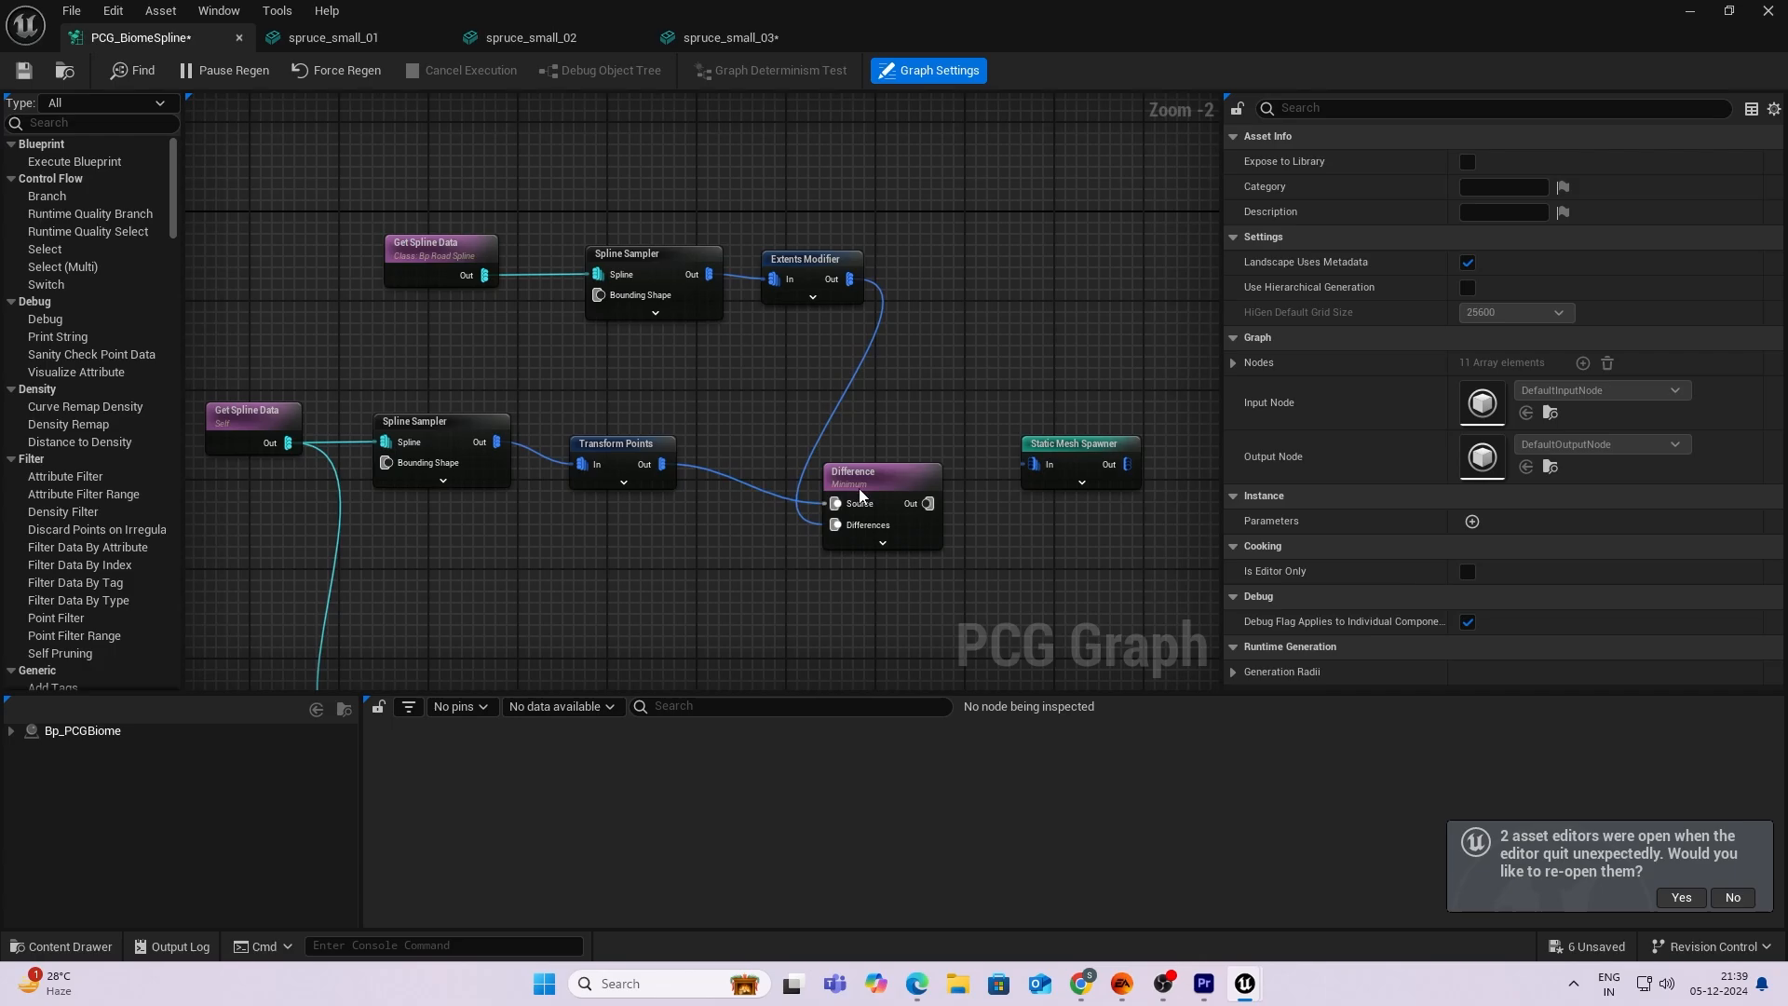
{"action": "left_click", "coordinate": [872, 472]}
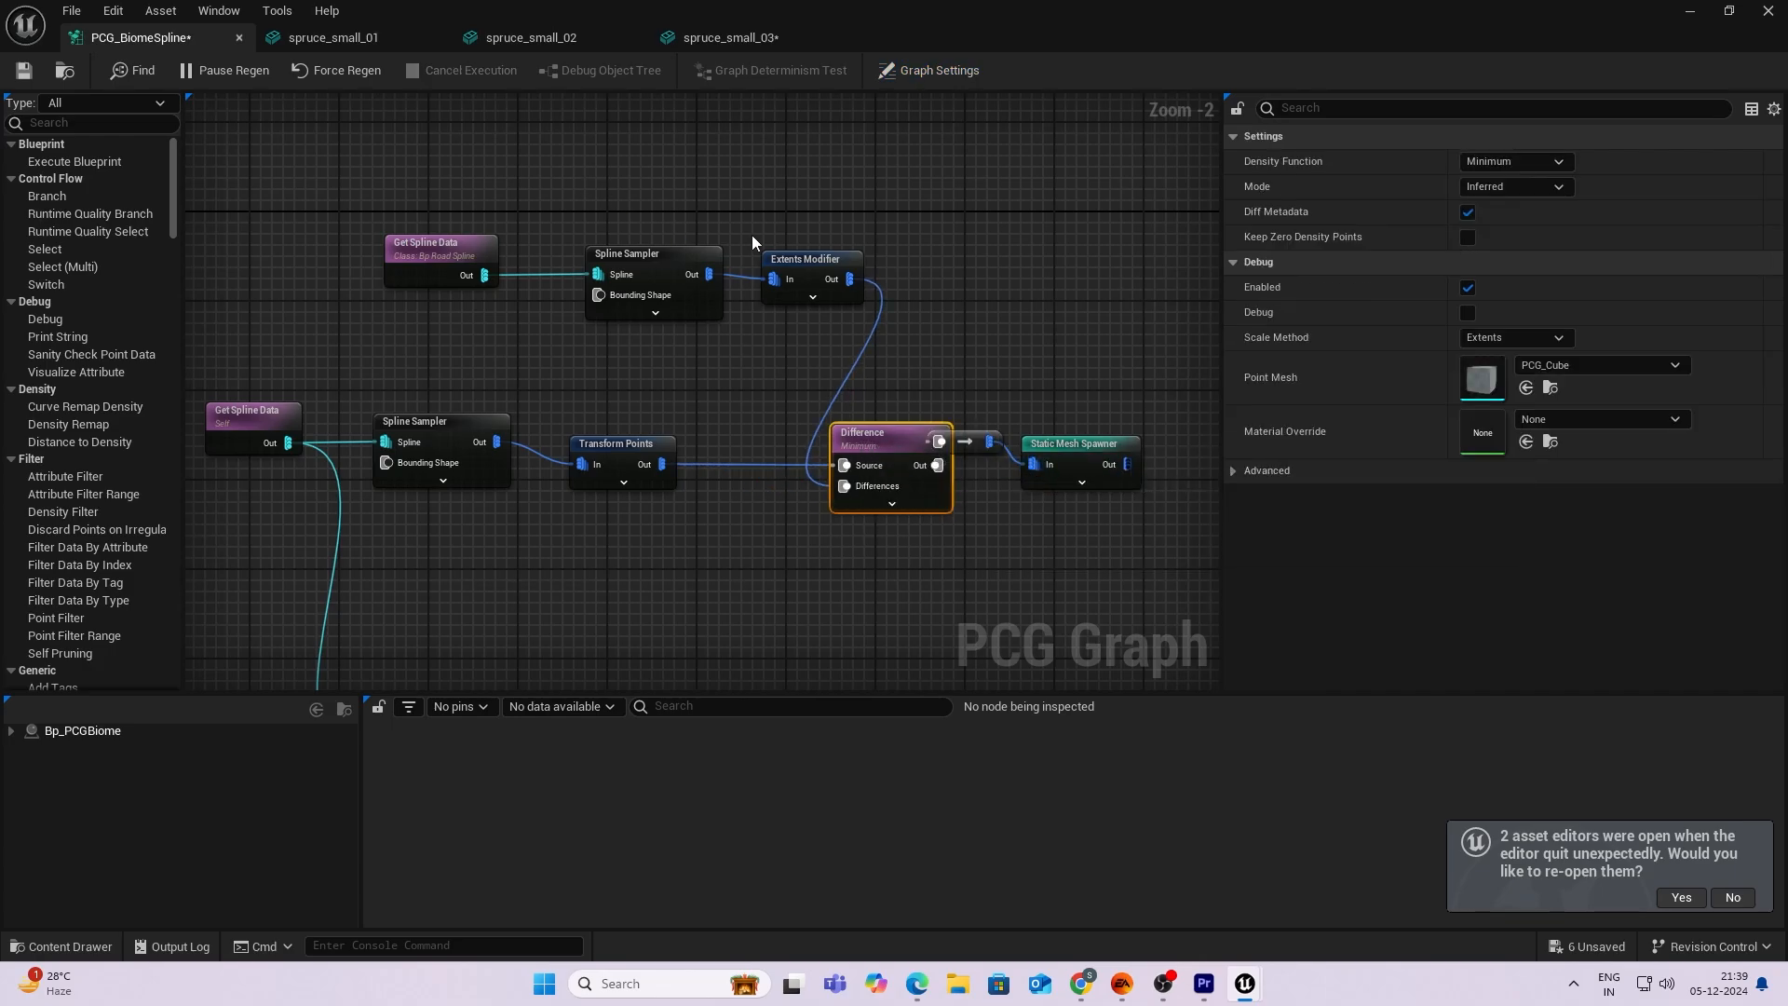
{"action": "left_click", "coordinate": [1078, 443]}
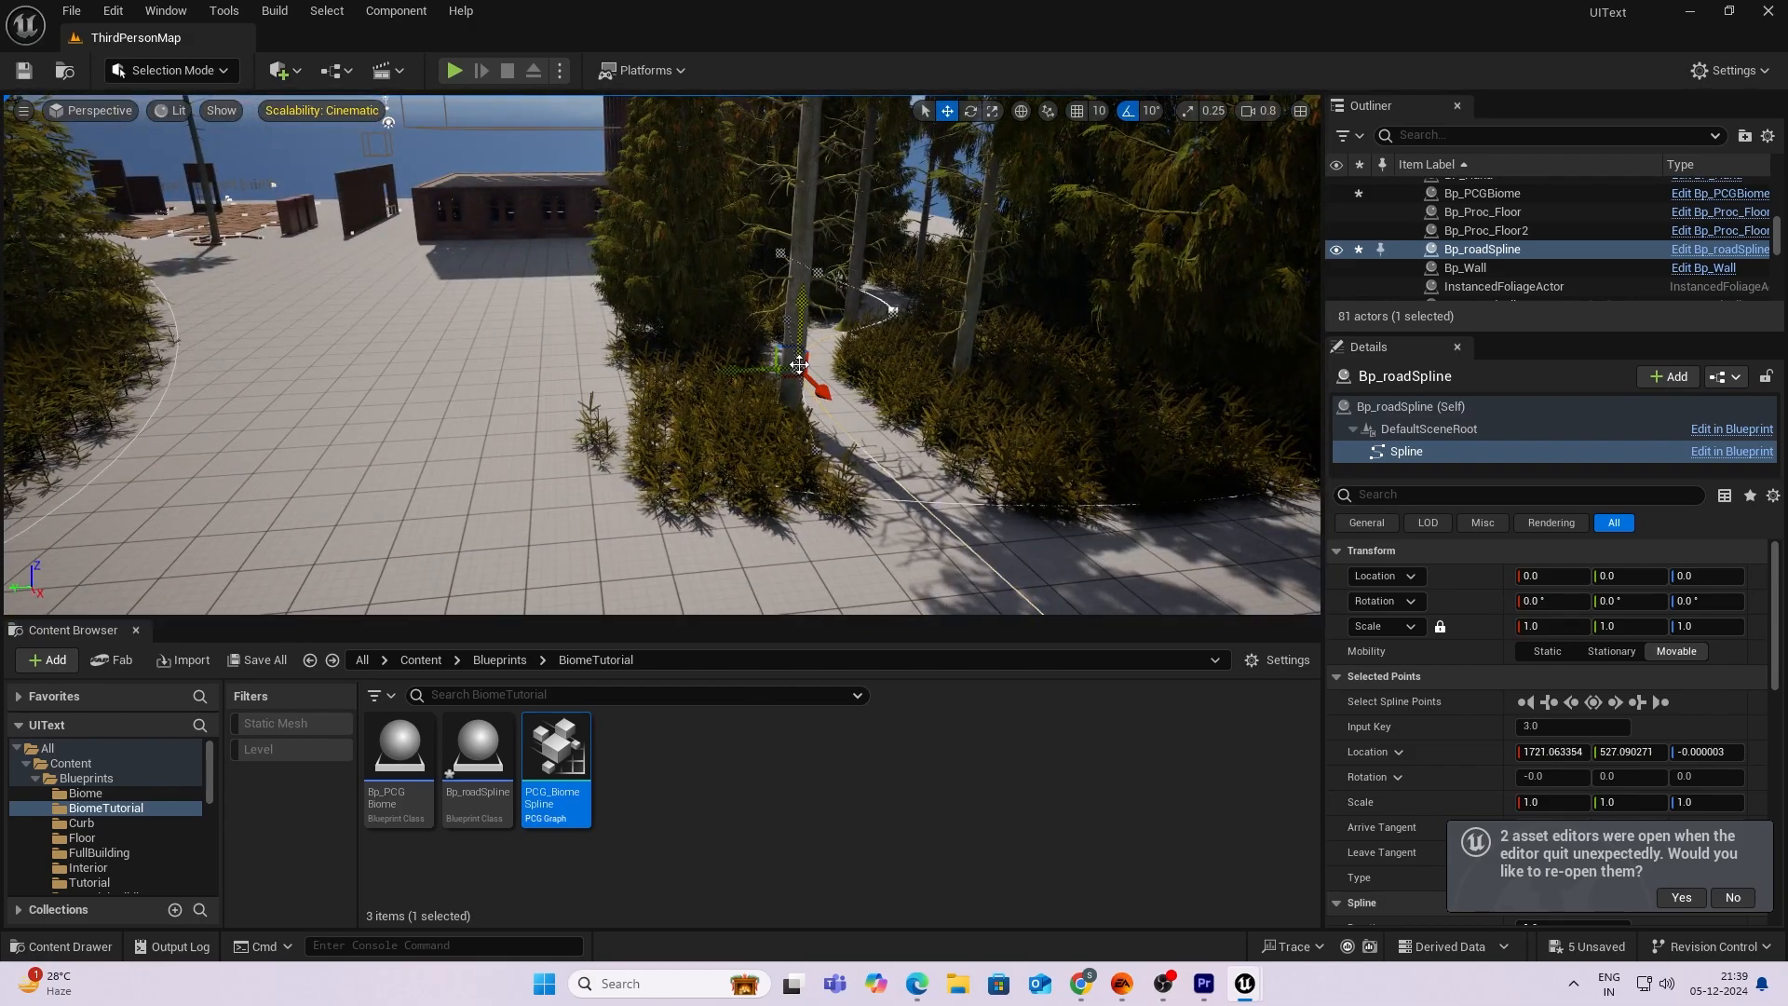
Move several Bp_roadSpline points through the trees to reshape the cleared path.
{"action": "left_click_drag", "start_coordinate": [798, 362], "coordinate": [1002, 331]}
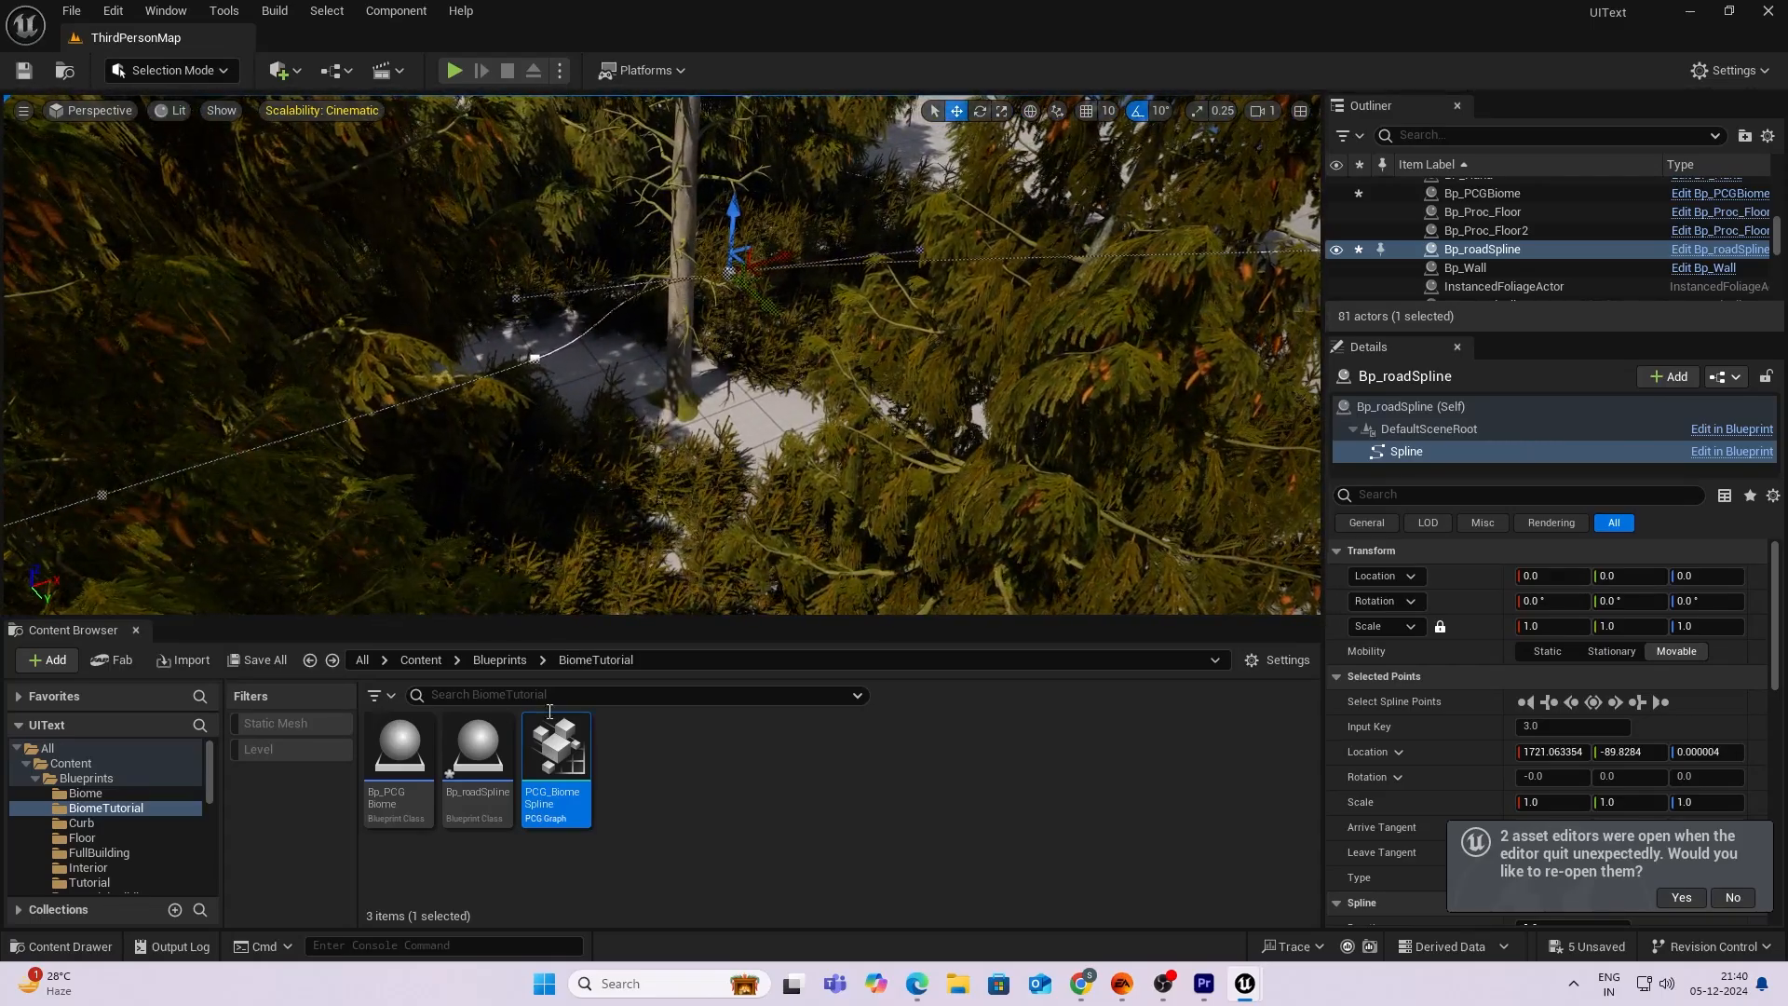
{"action": "double_click", "coordinate": [556, 744]}
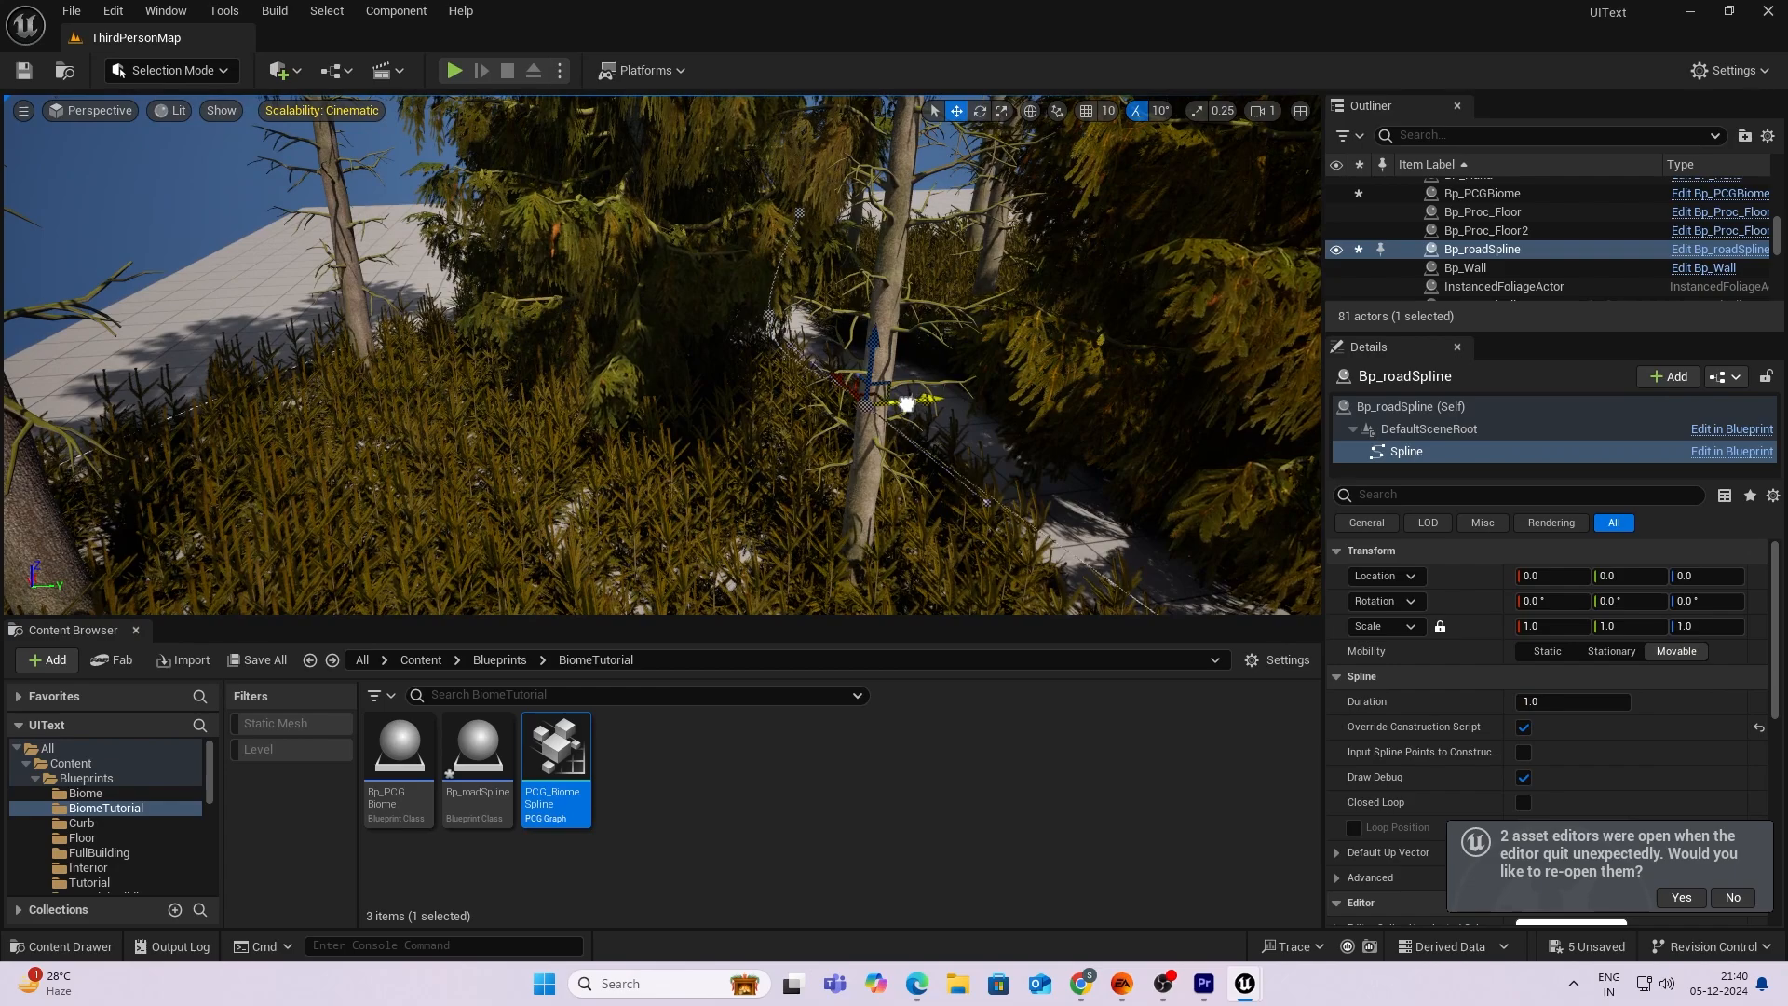
{"action": "left_click", "coordinate": [908, 402]}
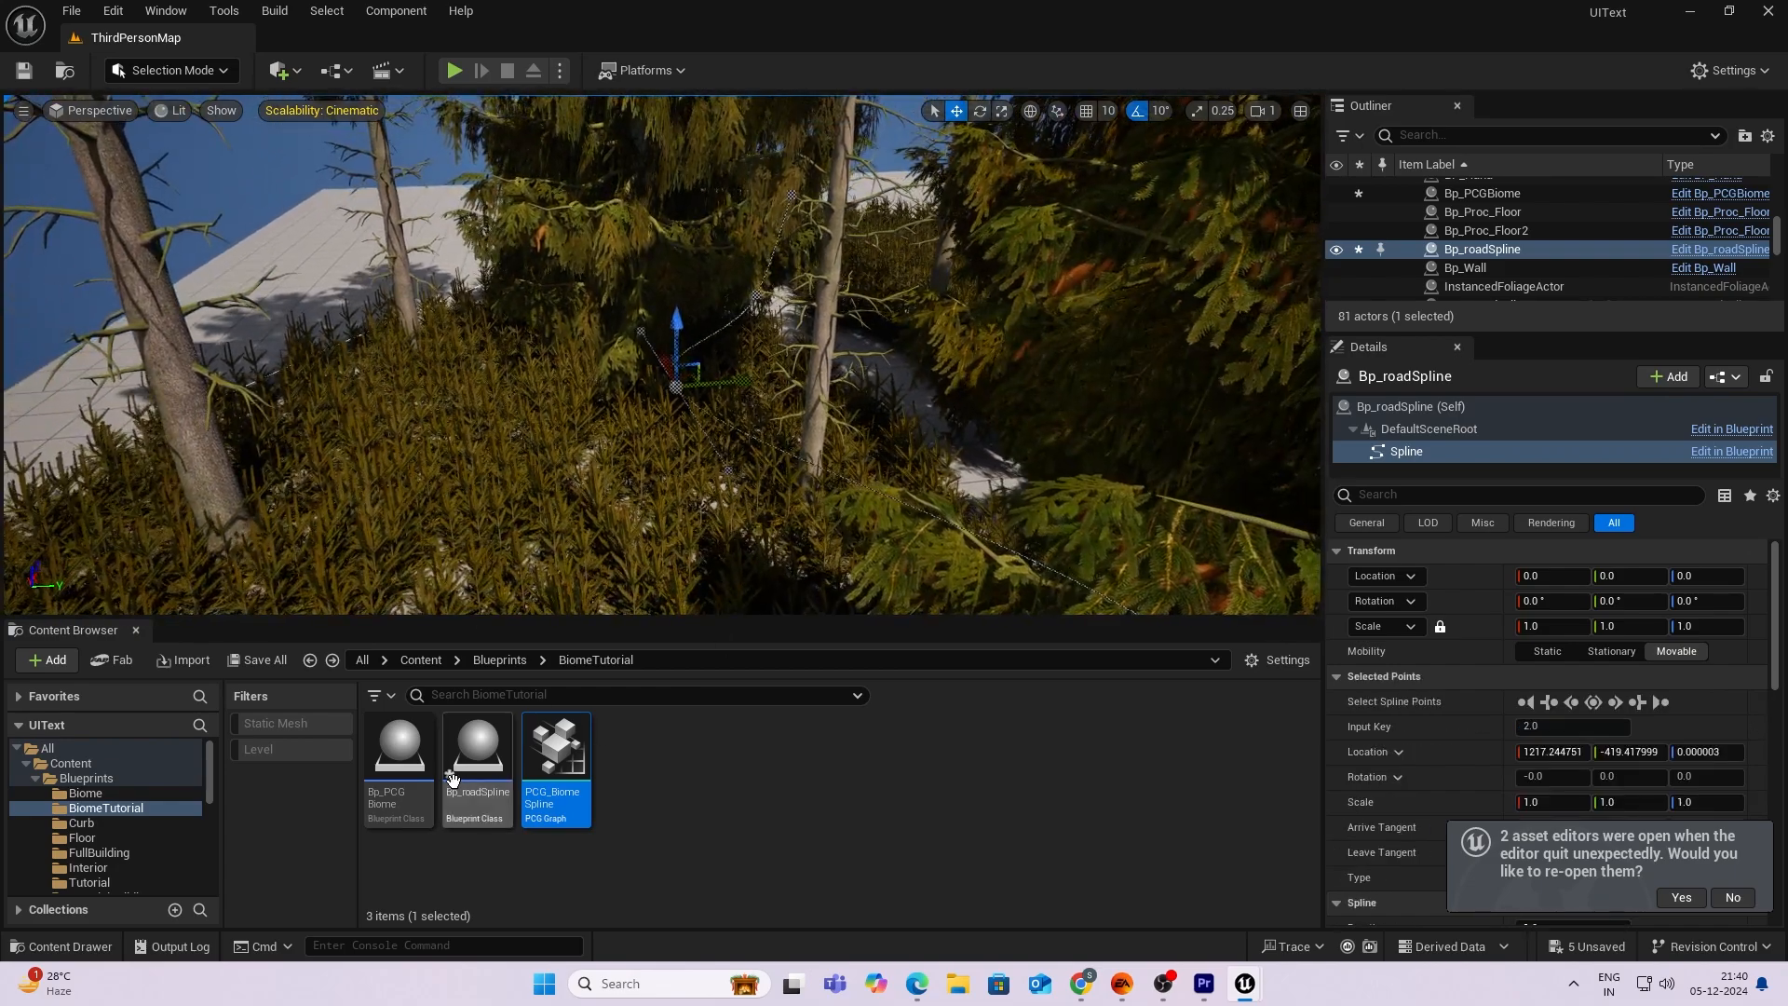
{"action": "double_click", "coordinate": [556, 745]}
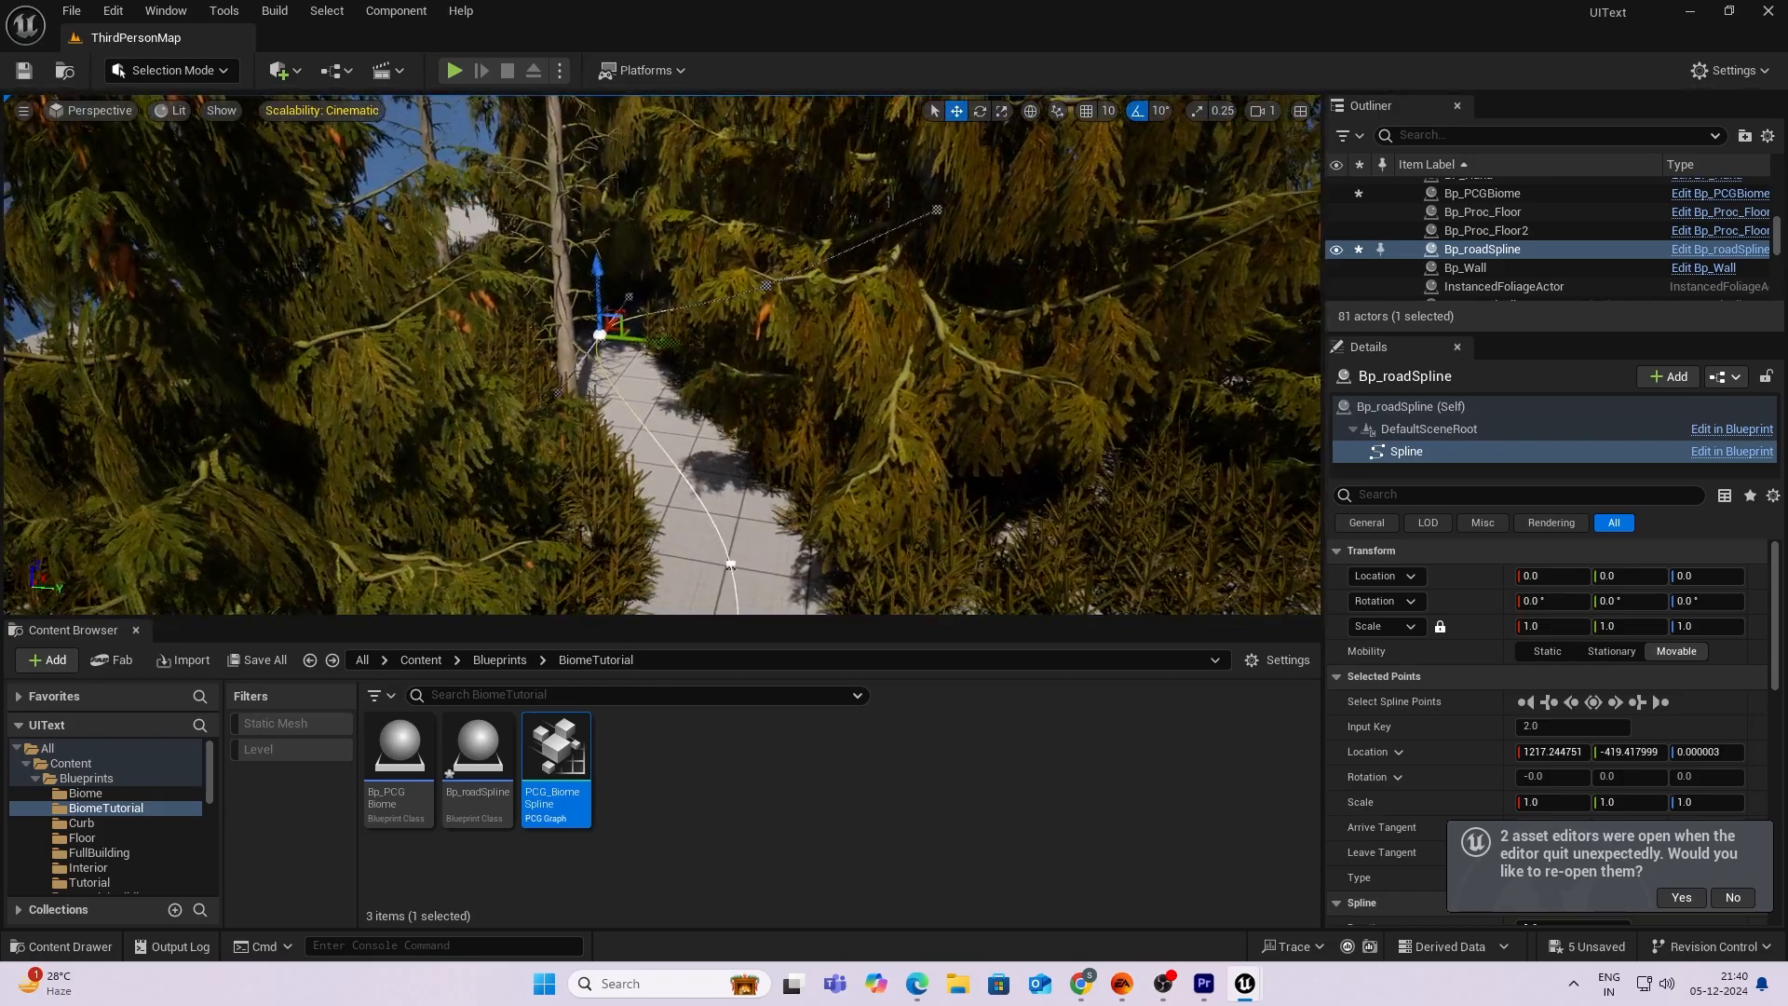
{"action": "double_click", "coordinate": [556, 745]}
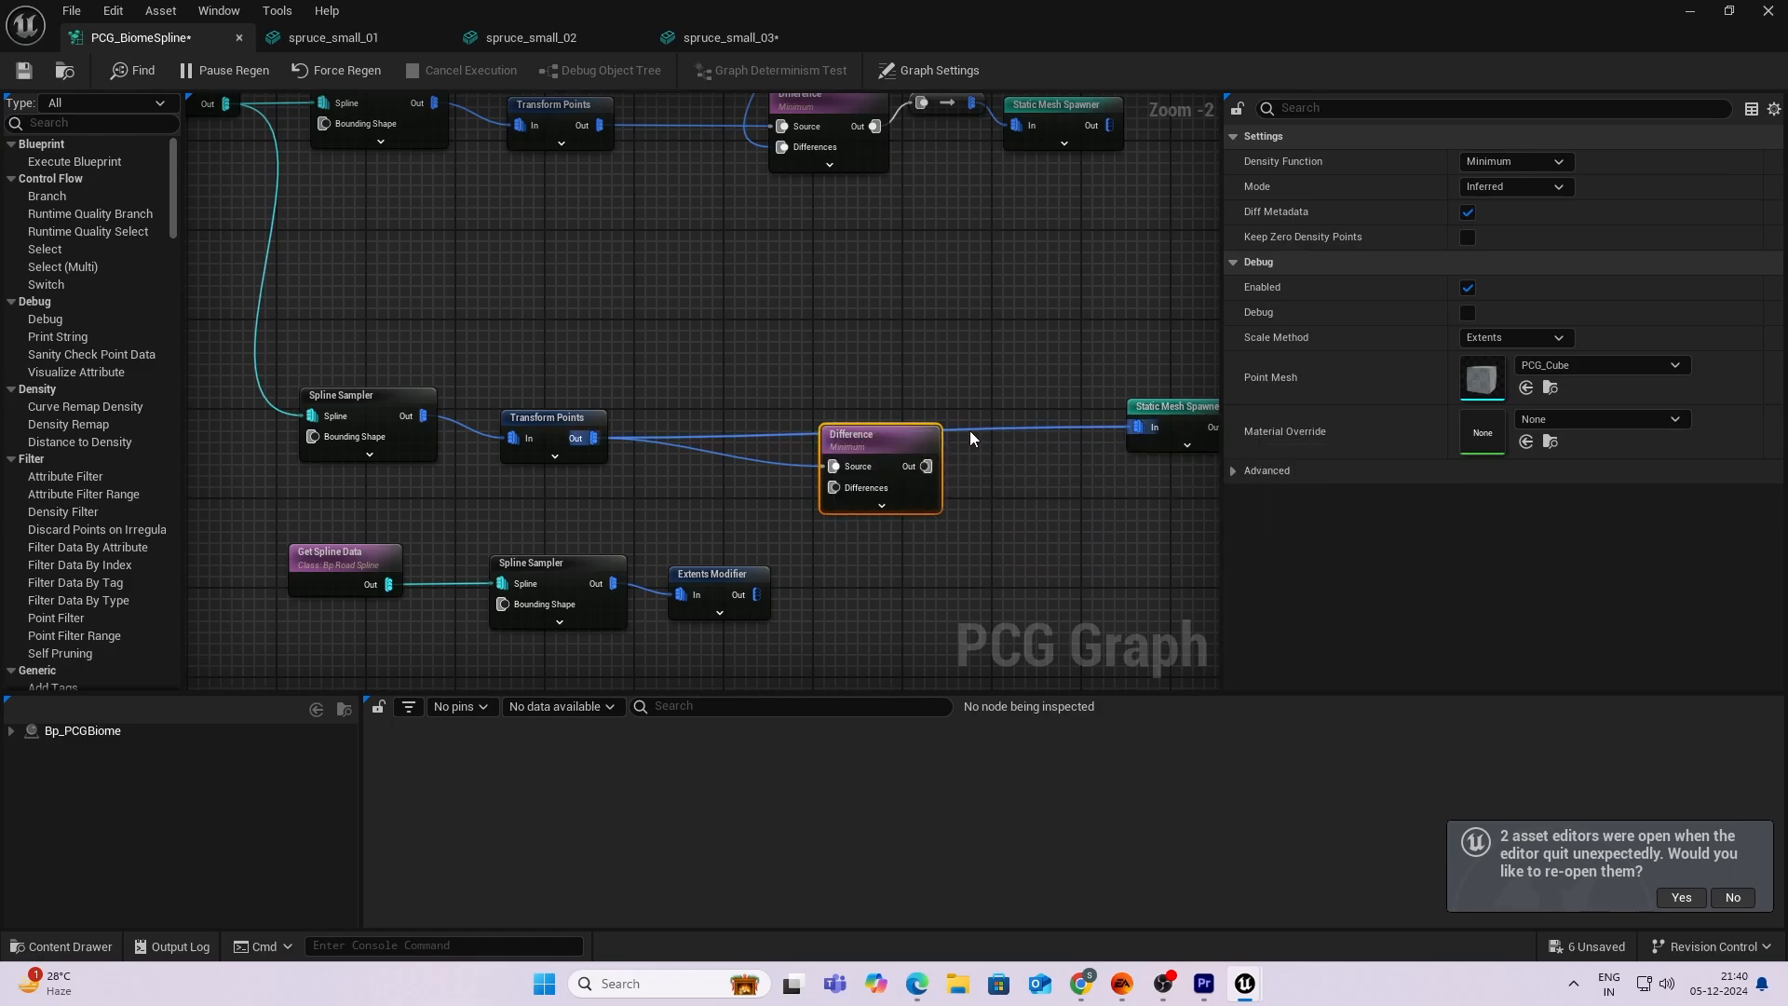
Add a Difference node to the tree spawning chain, then select the biome actor in the level.
{"action": "left_click", "coordinate": [939, 70]}
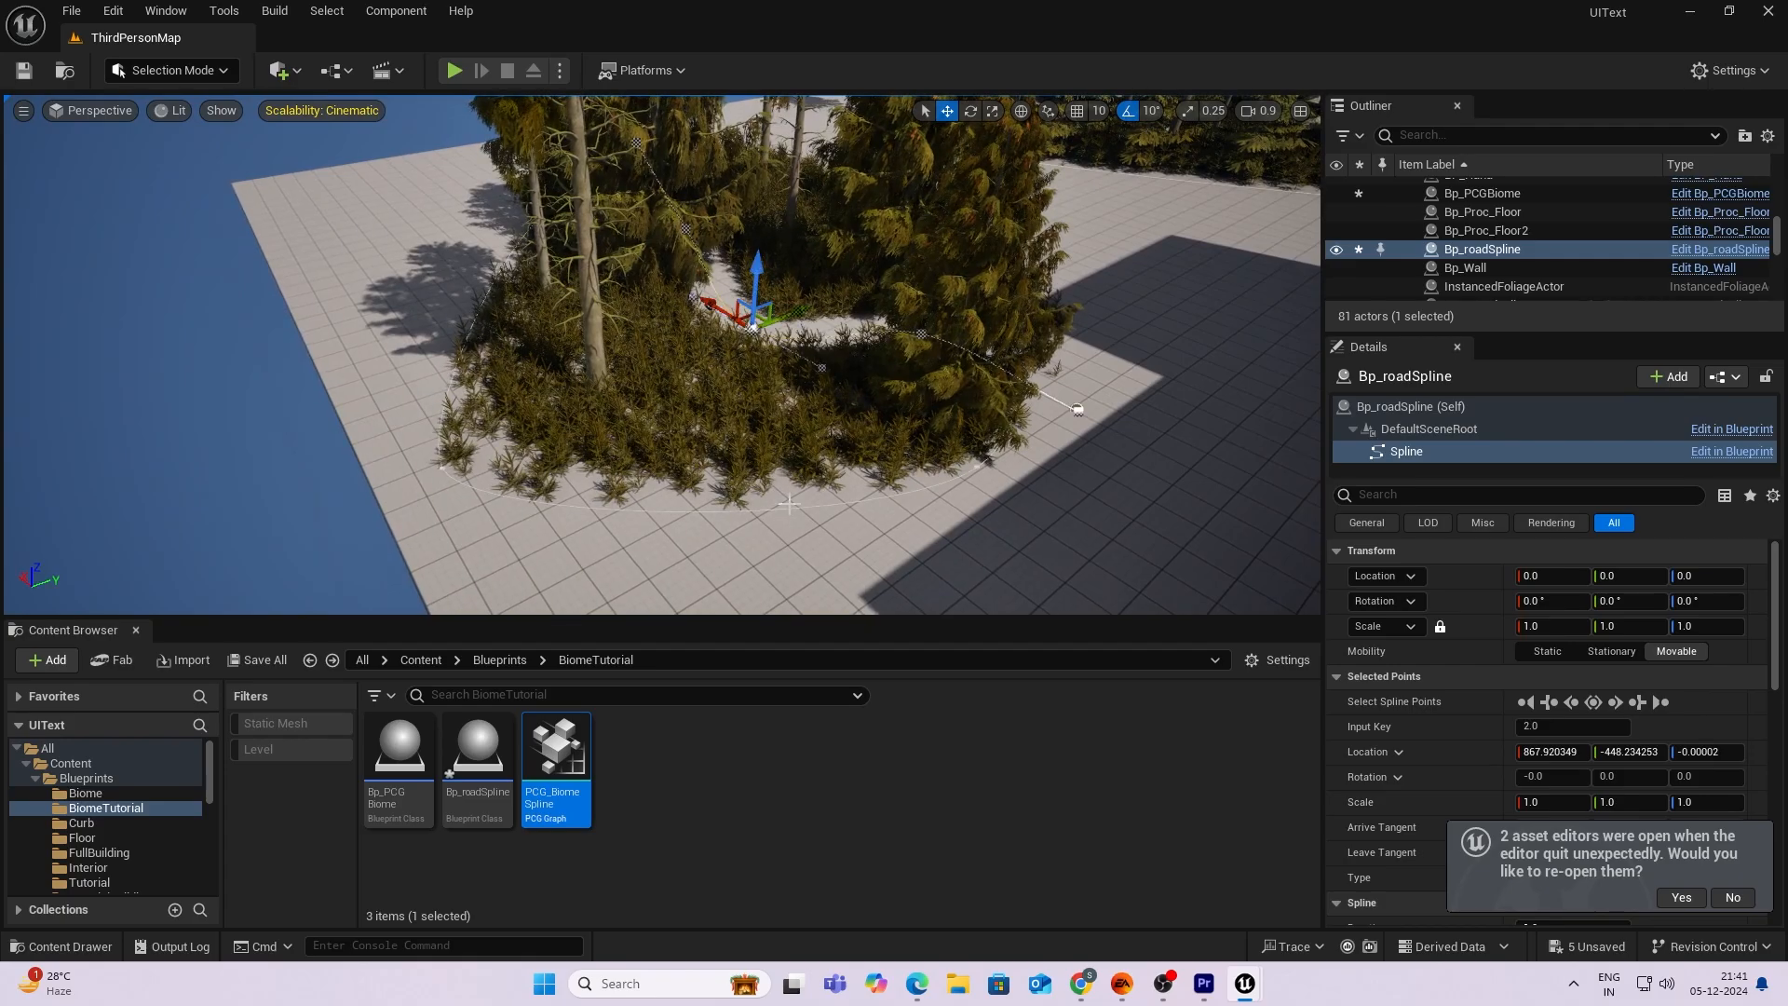
{"action": "left_click", "coordinate": [1482, 193]}
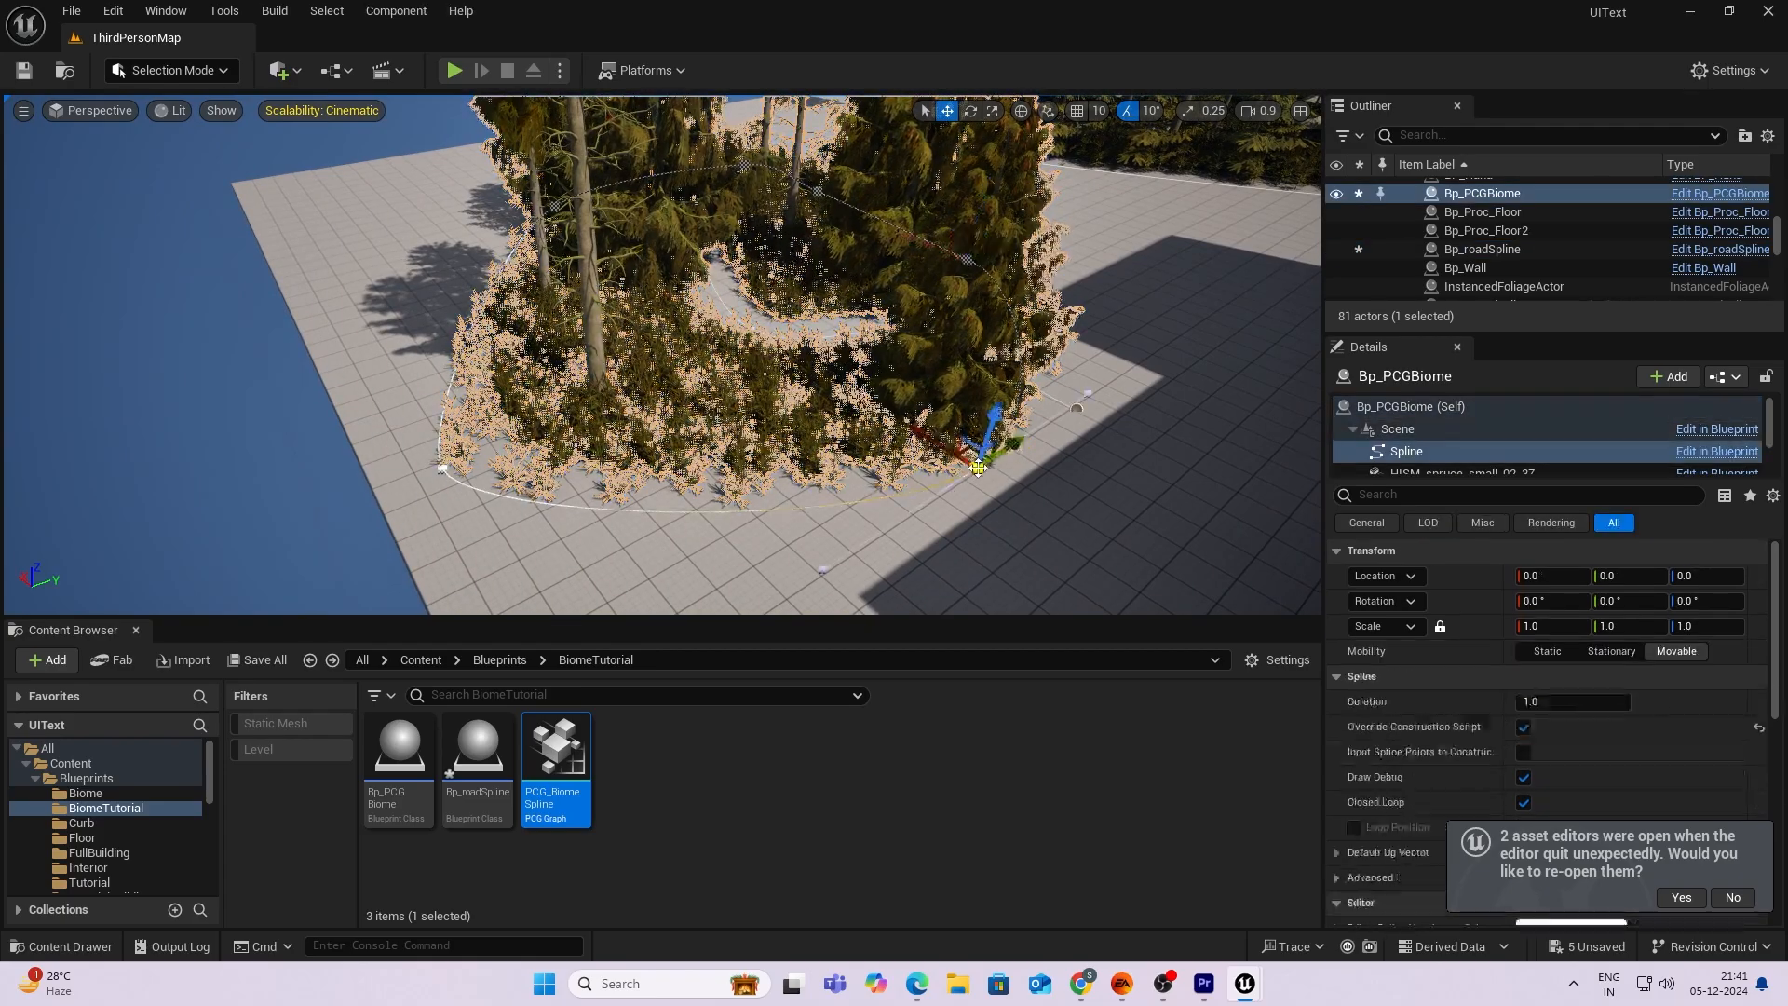